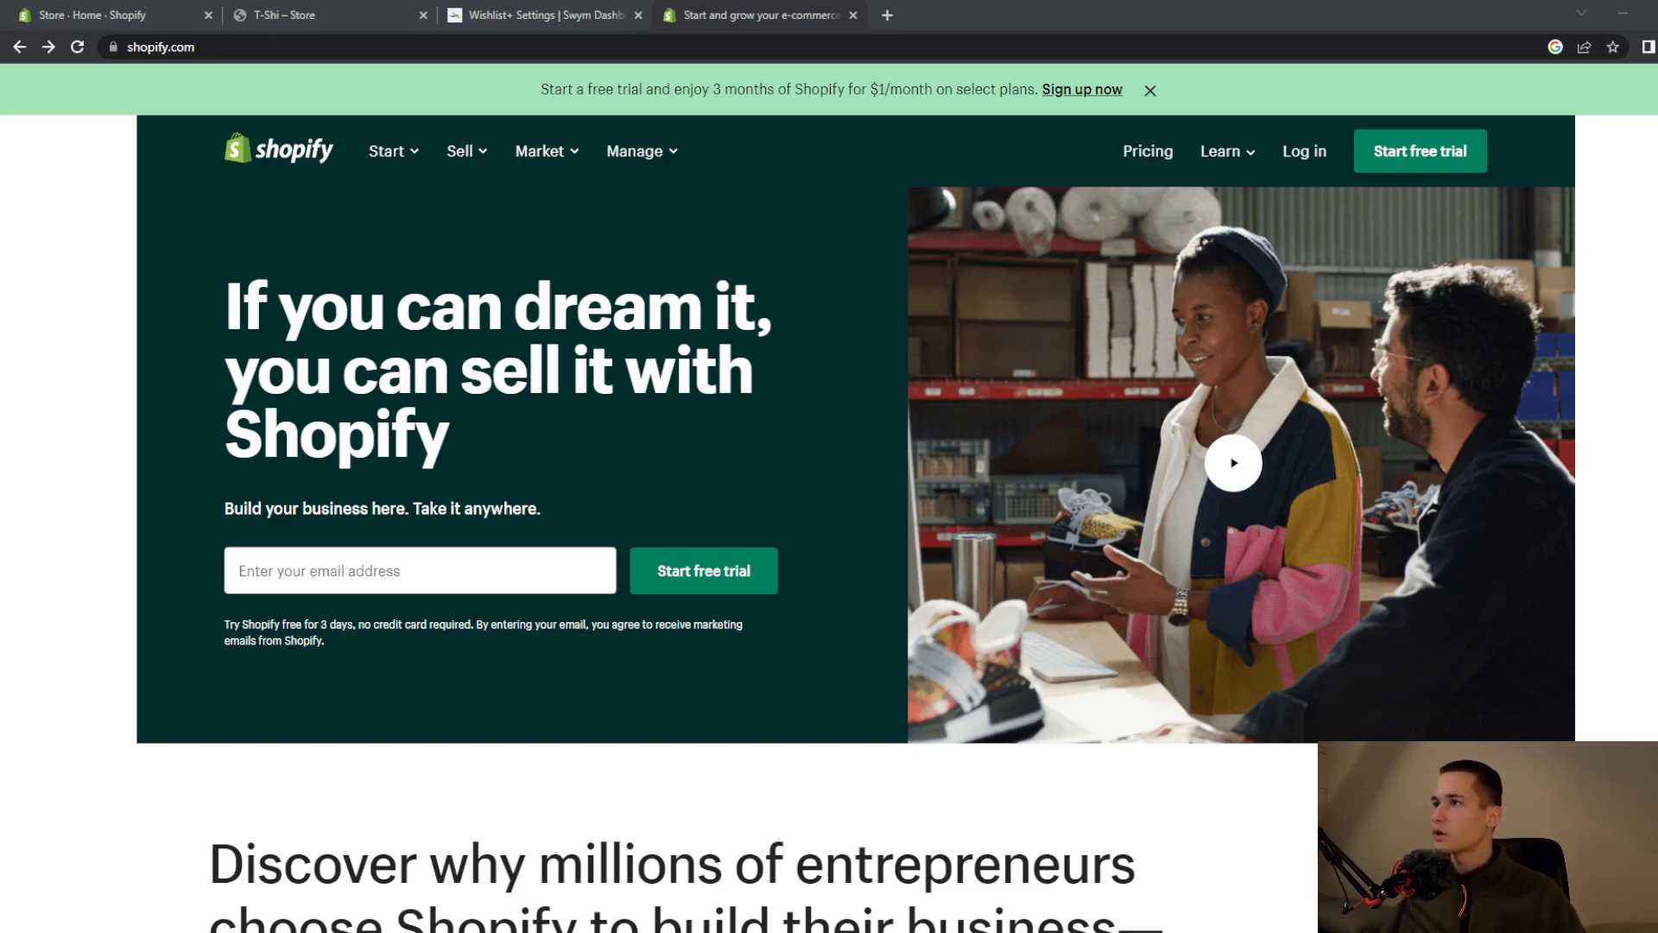
{"action": "mouse_move", "coordinate": [1182, 451]}
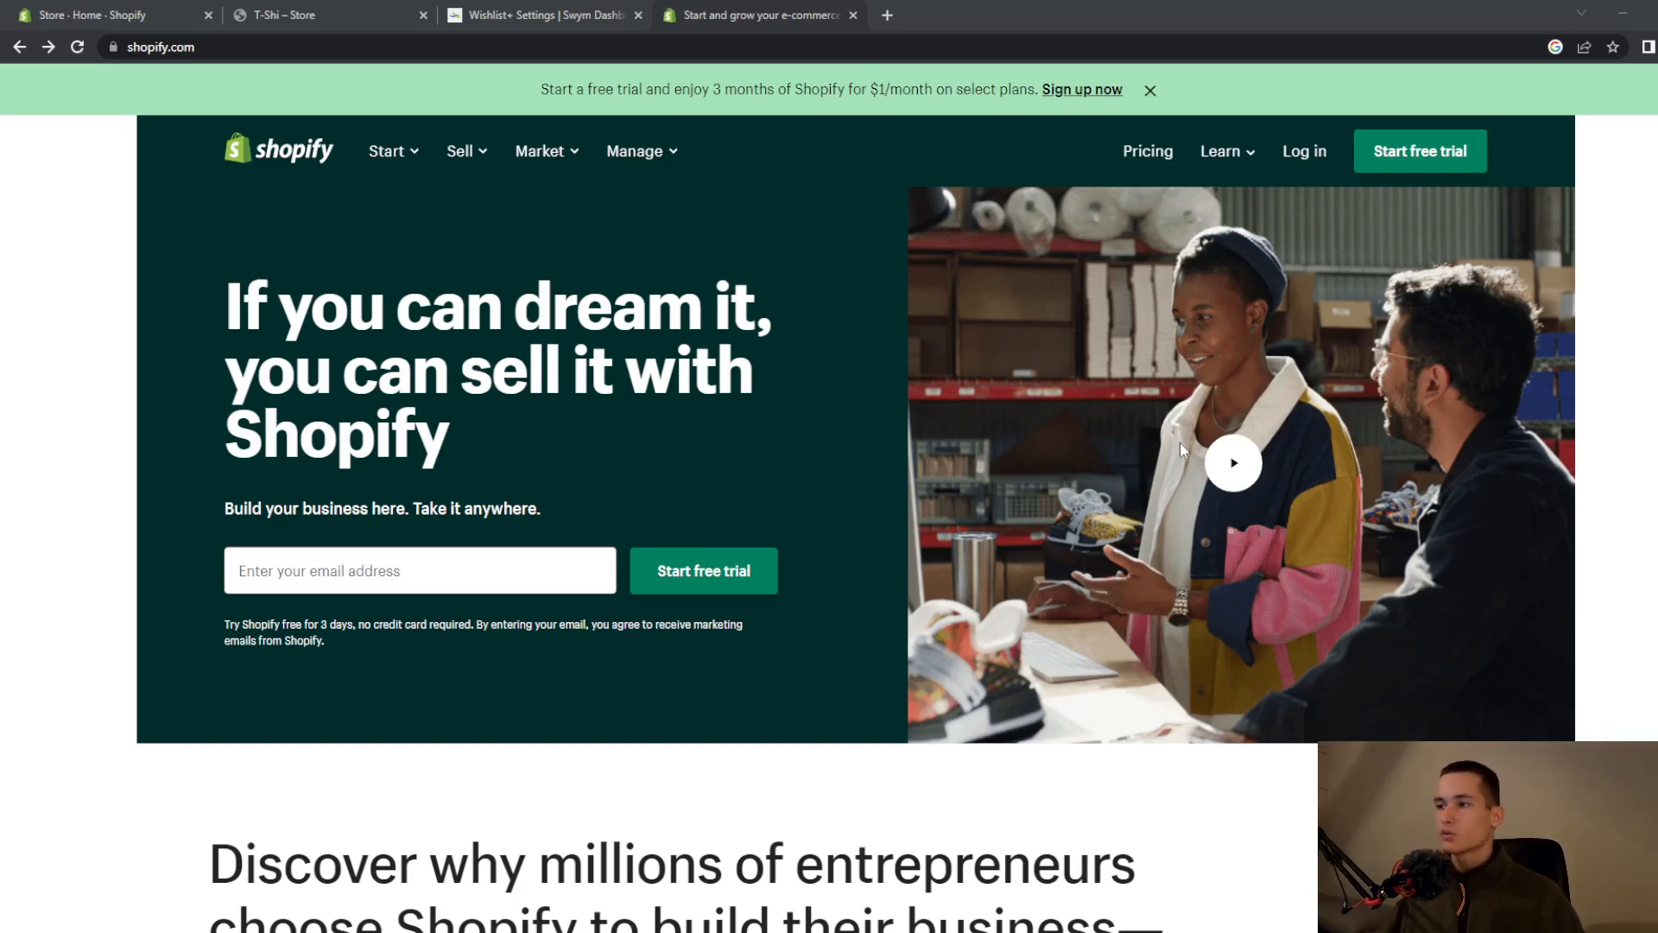
{"action": "mouse_move", "coordinate": [1436, 167]}
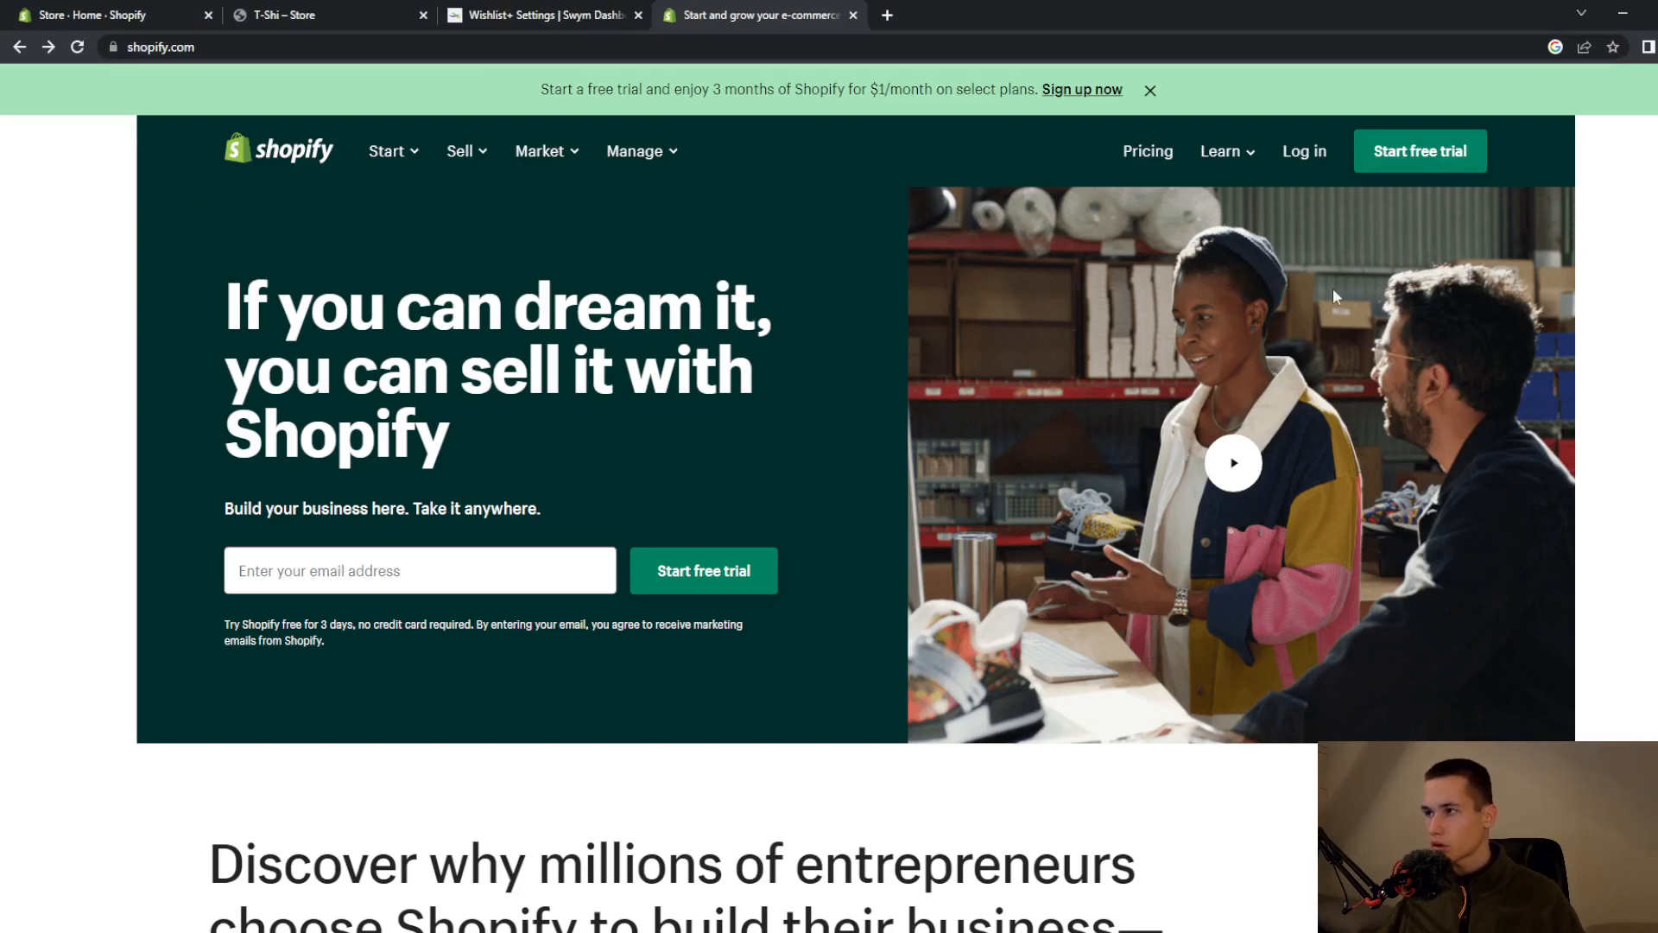
{"action": "mouse_move", "coordinate": [1444, 161]}
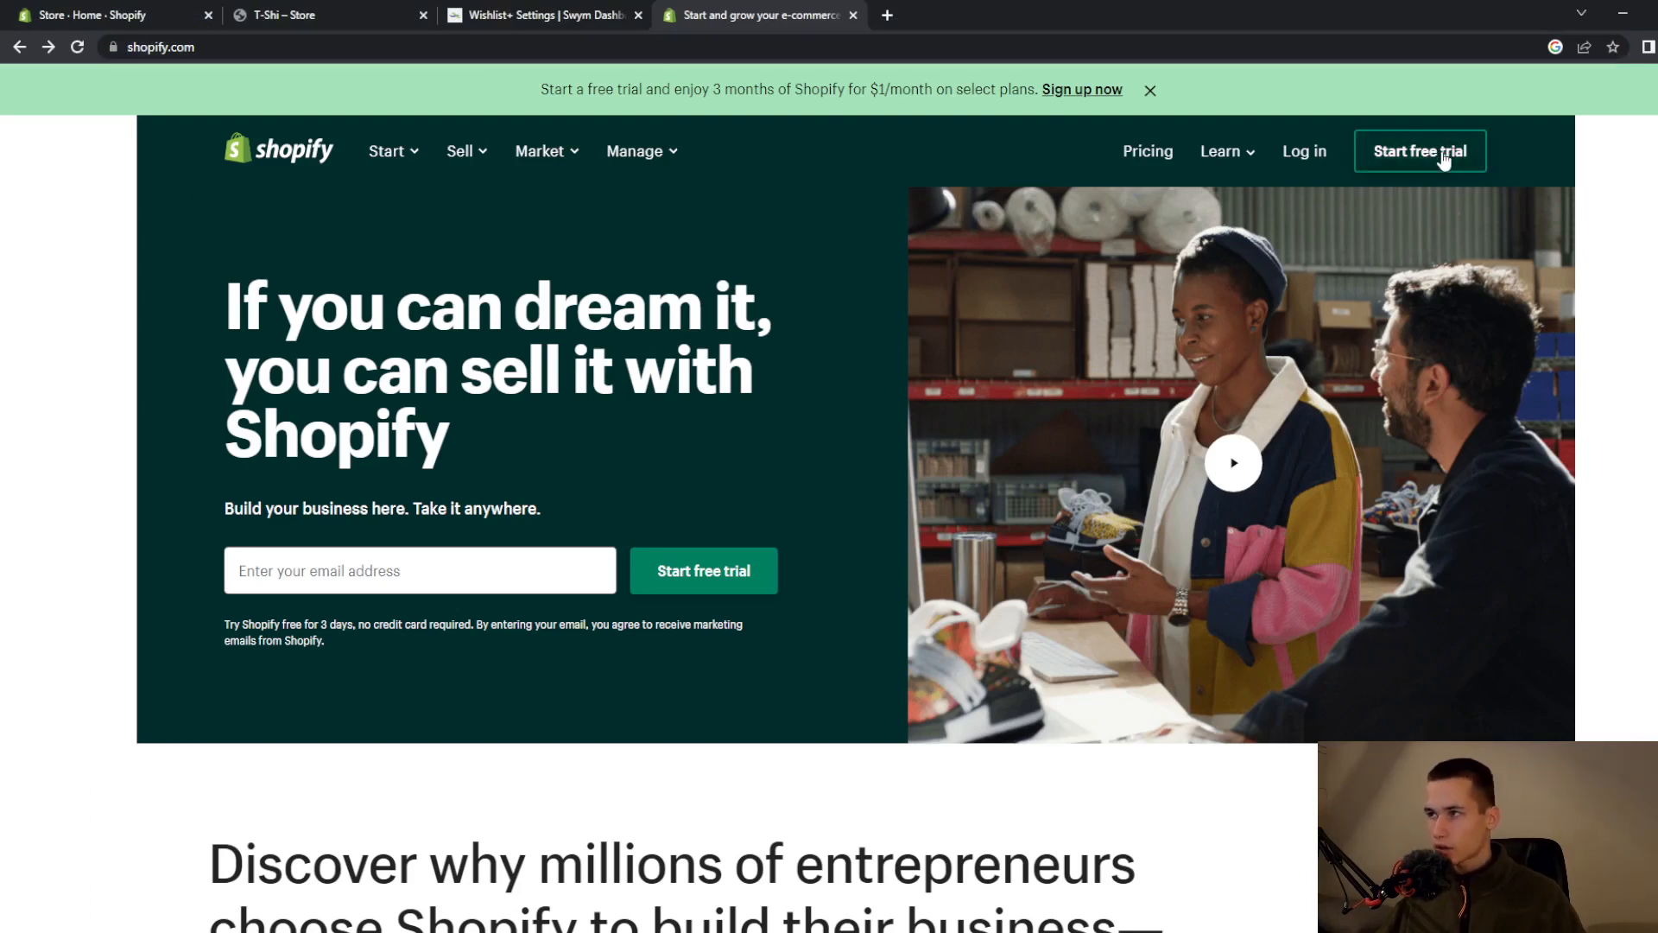
Step: Begin a free Shopify trial from the shopify.com homepage
{"action": "left_click", "coordinate": [1420, 152]}
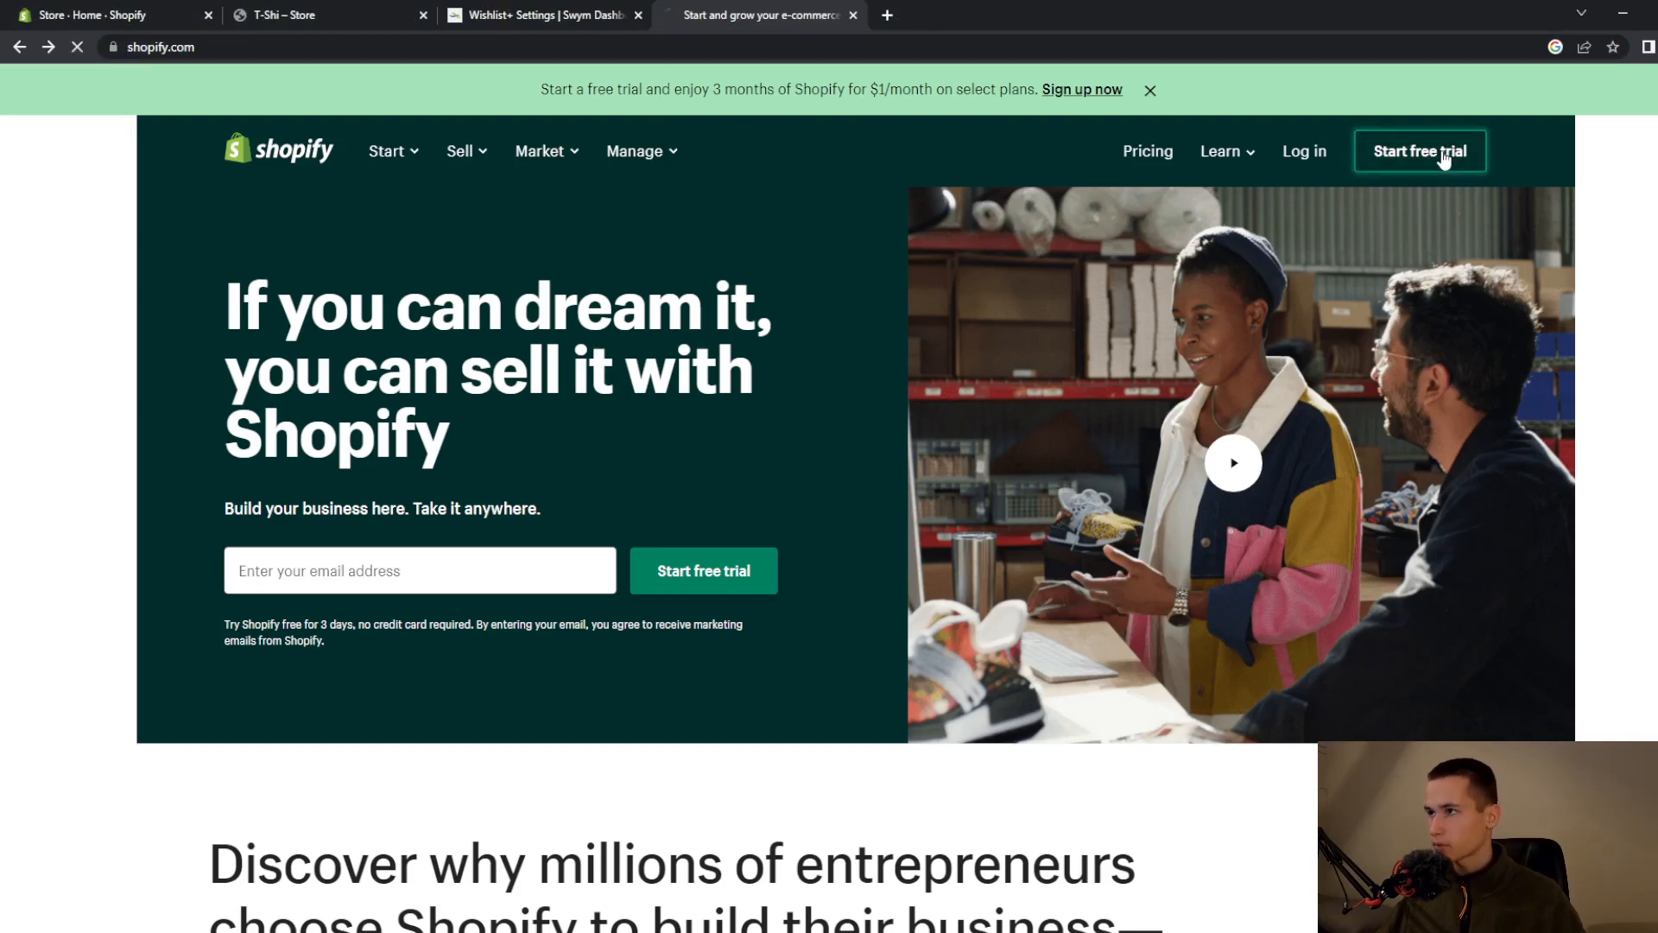
Step: Choose 'An online store' as the sales channel and advance to the store name field
{"action": "left_click", "coordinate": [1420, 150]}
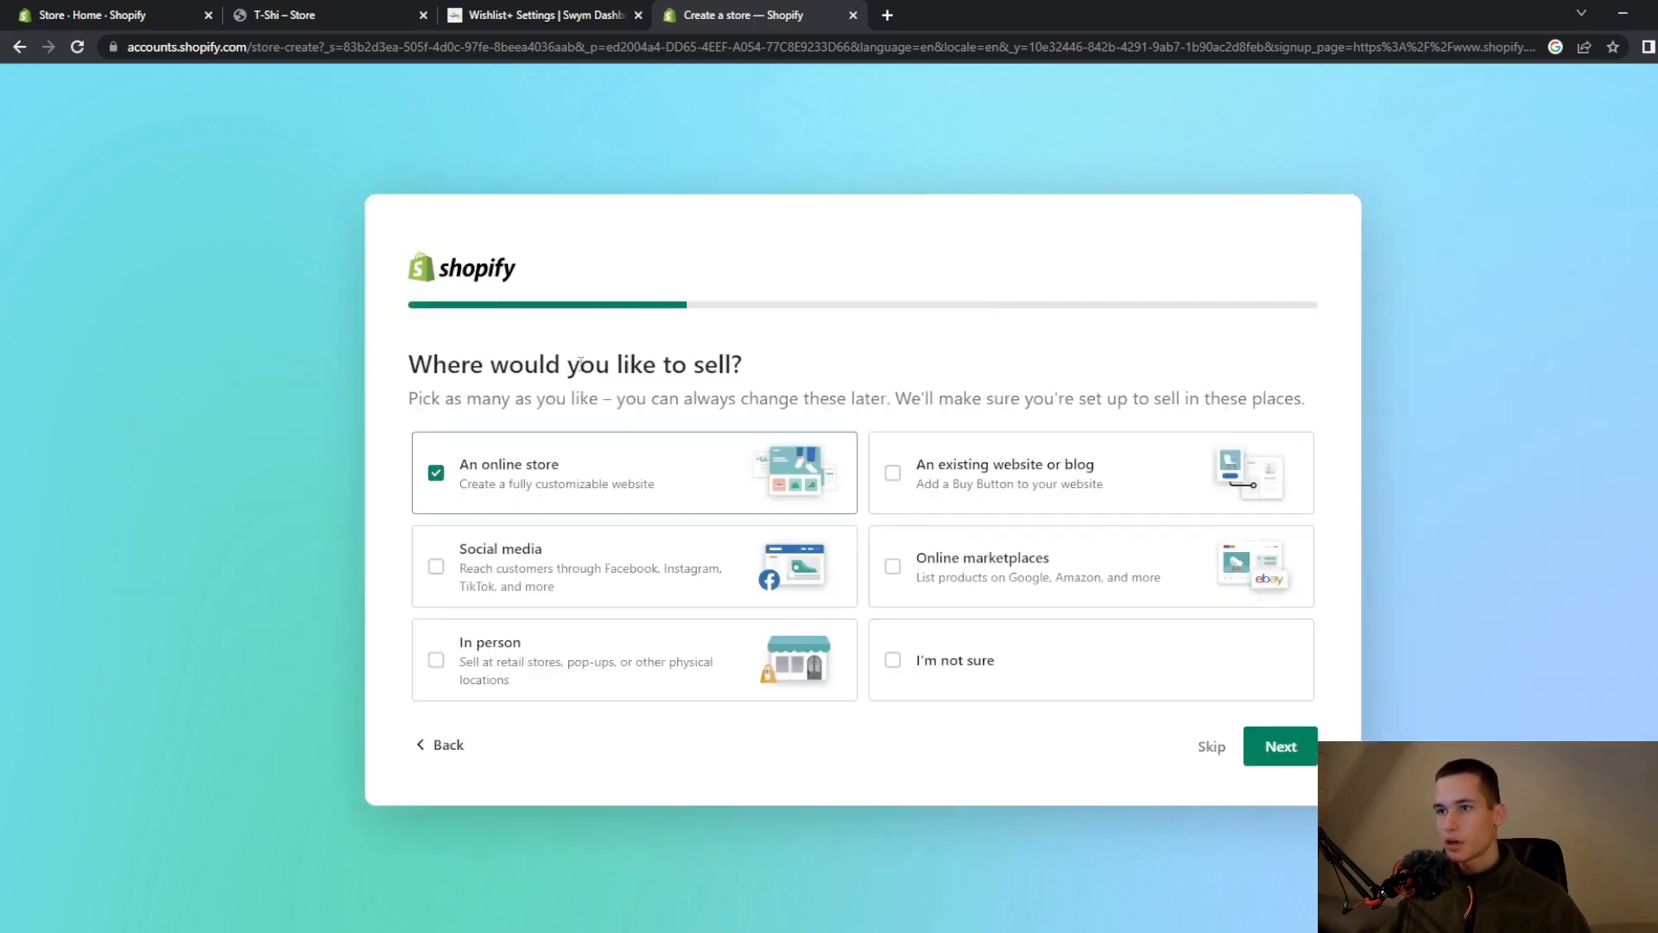
{"action": "mouse_move", "coordinate": [721, 397]}
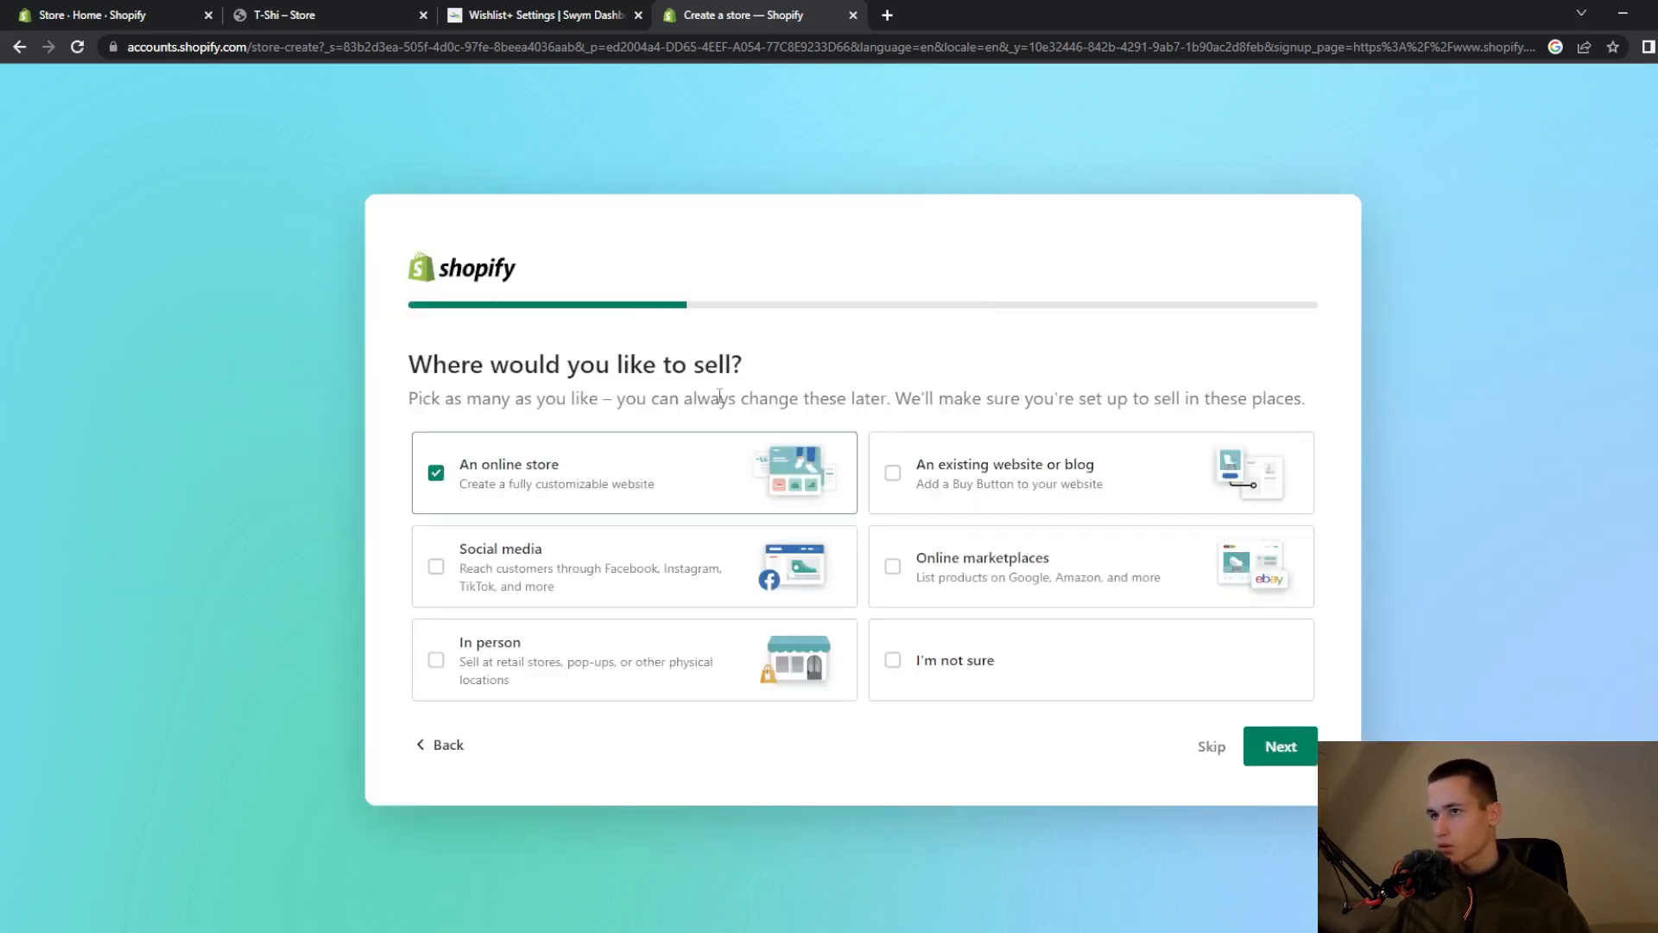
{"action": "mouse_move", "coordinate": [531, 591]}
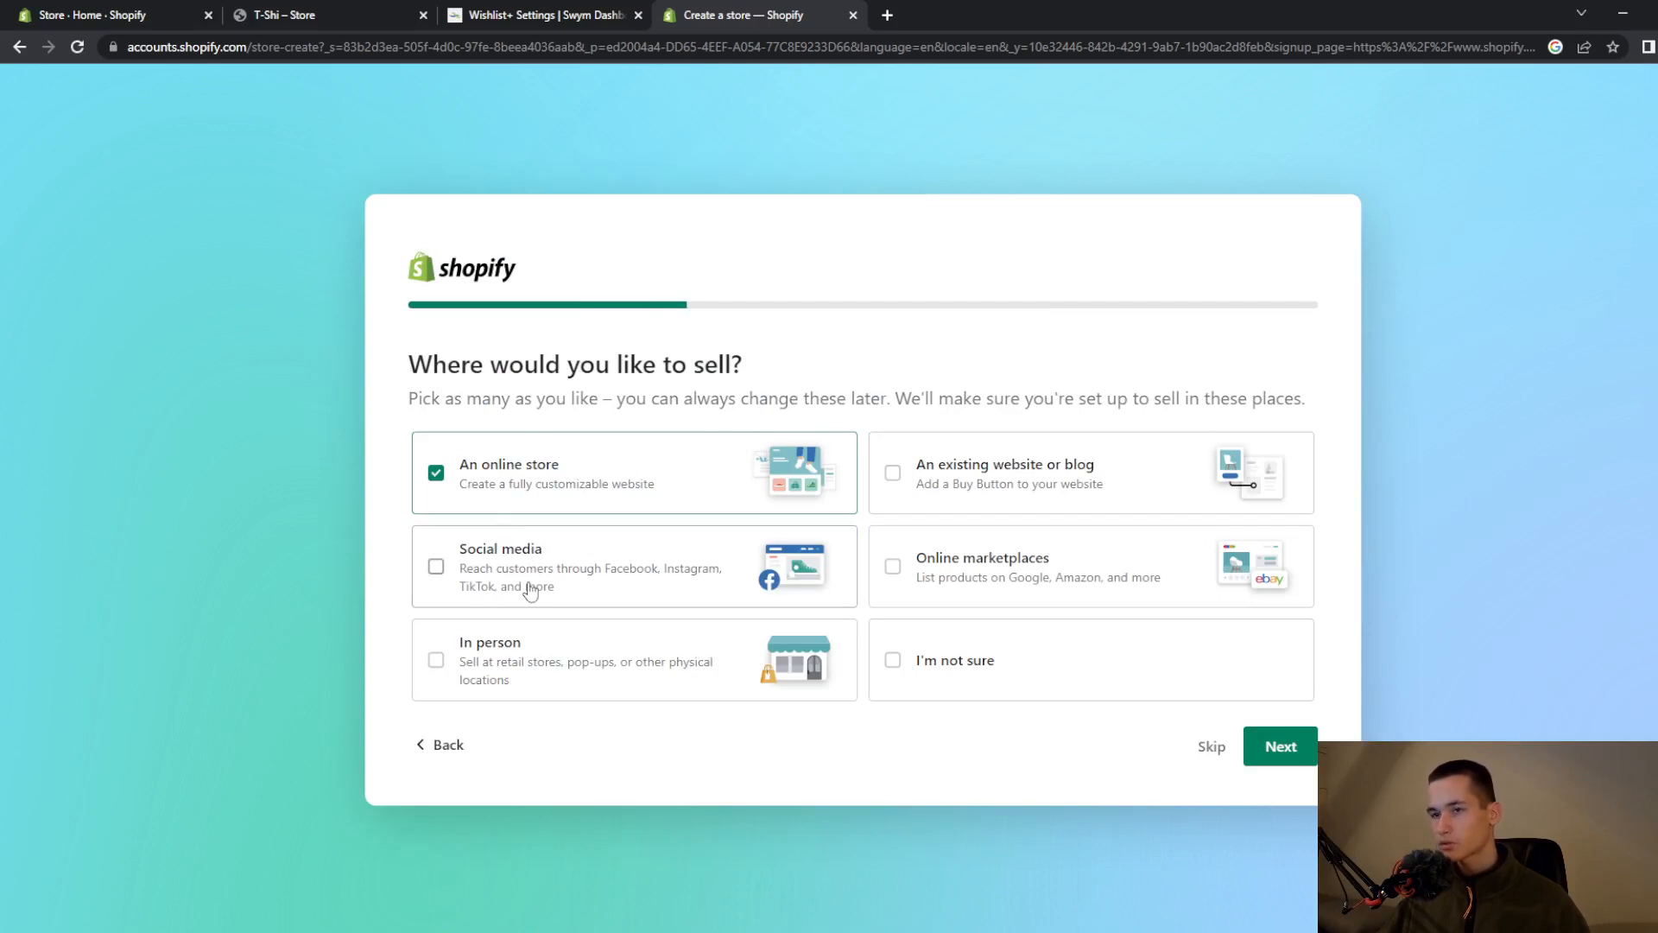
{"action": "mouse_move", "coordinate": [903, 513]}
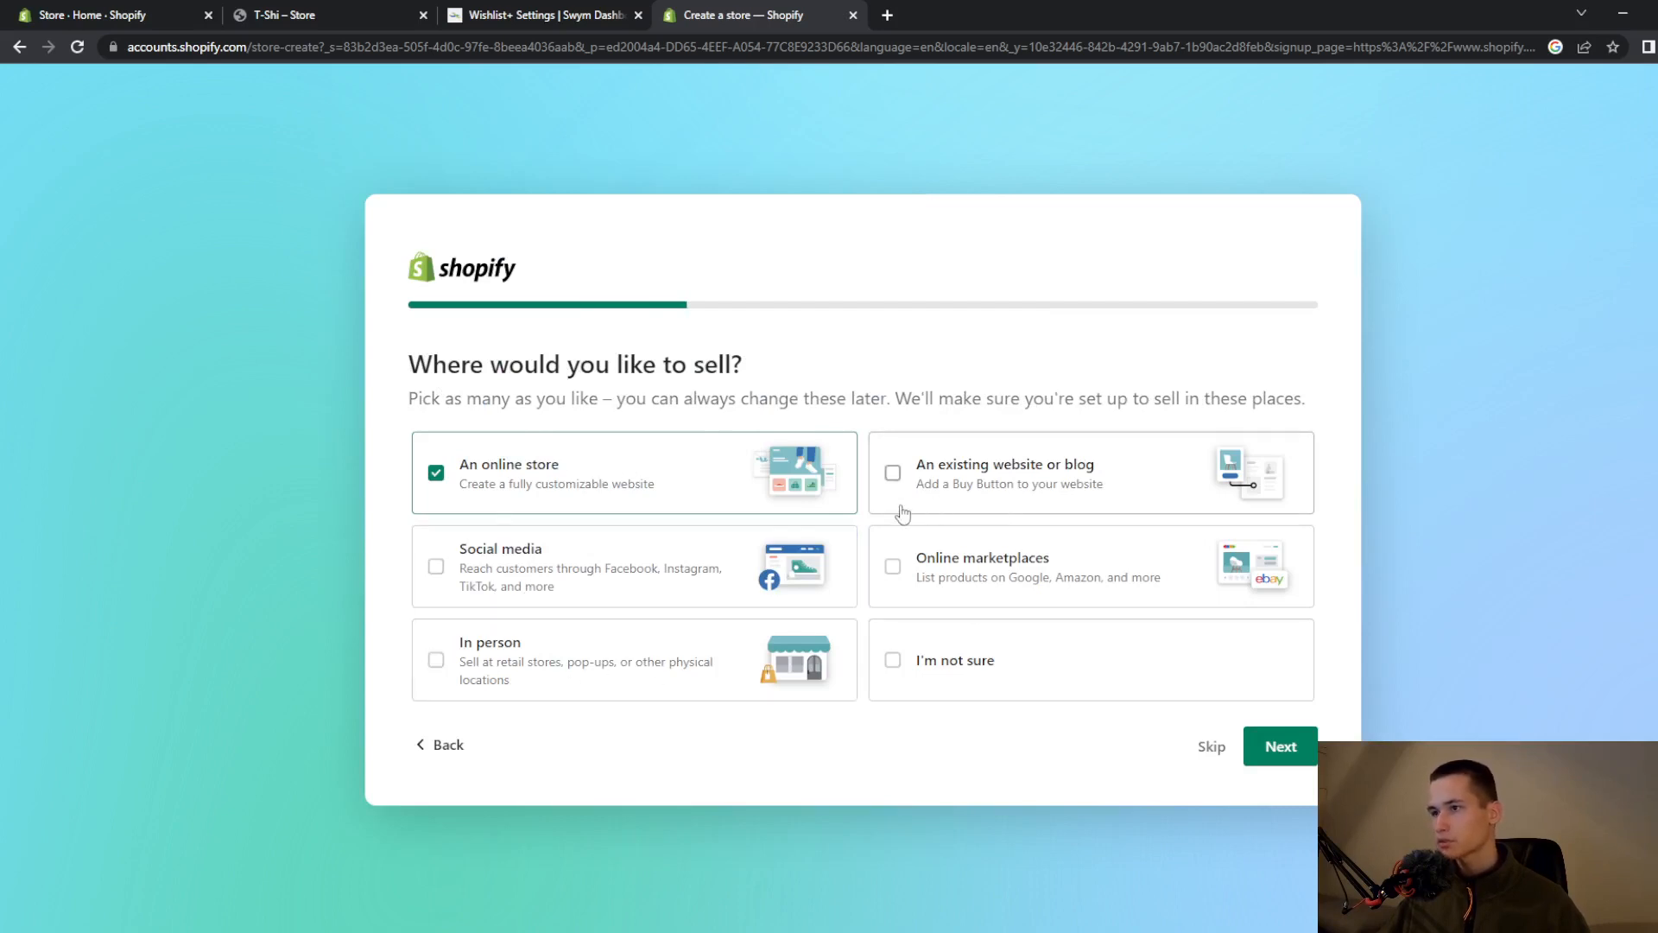
{"action": "mouse_move", "coordinate": [1237, 640]}
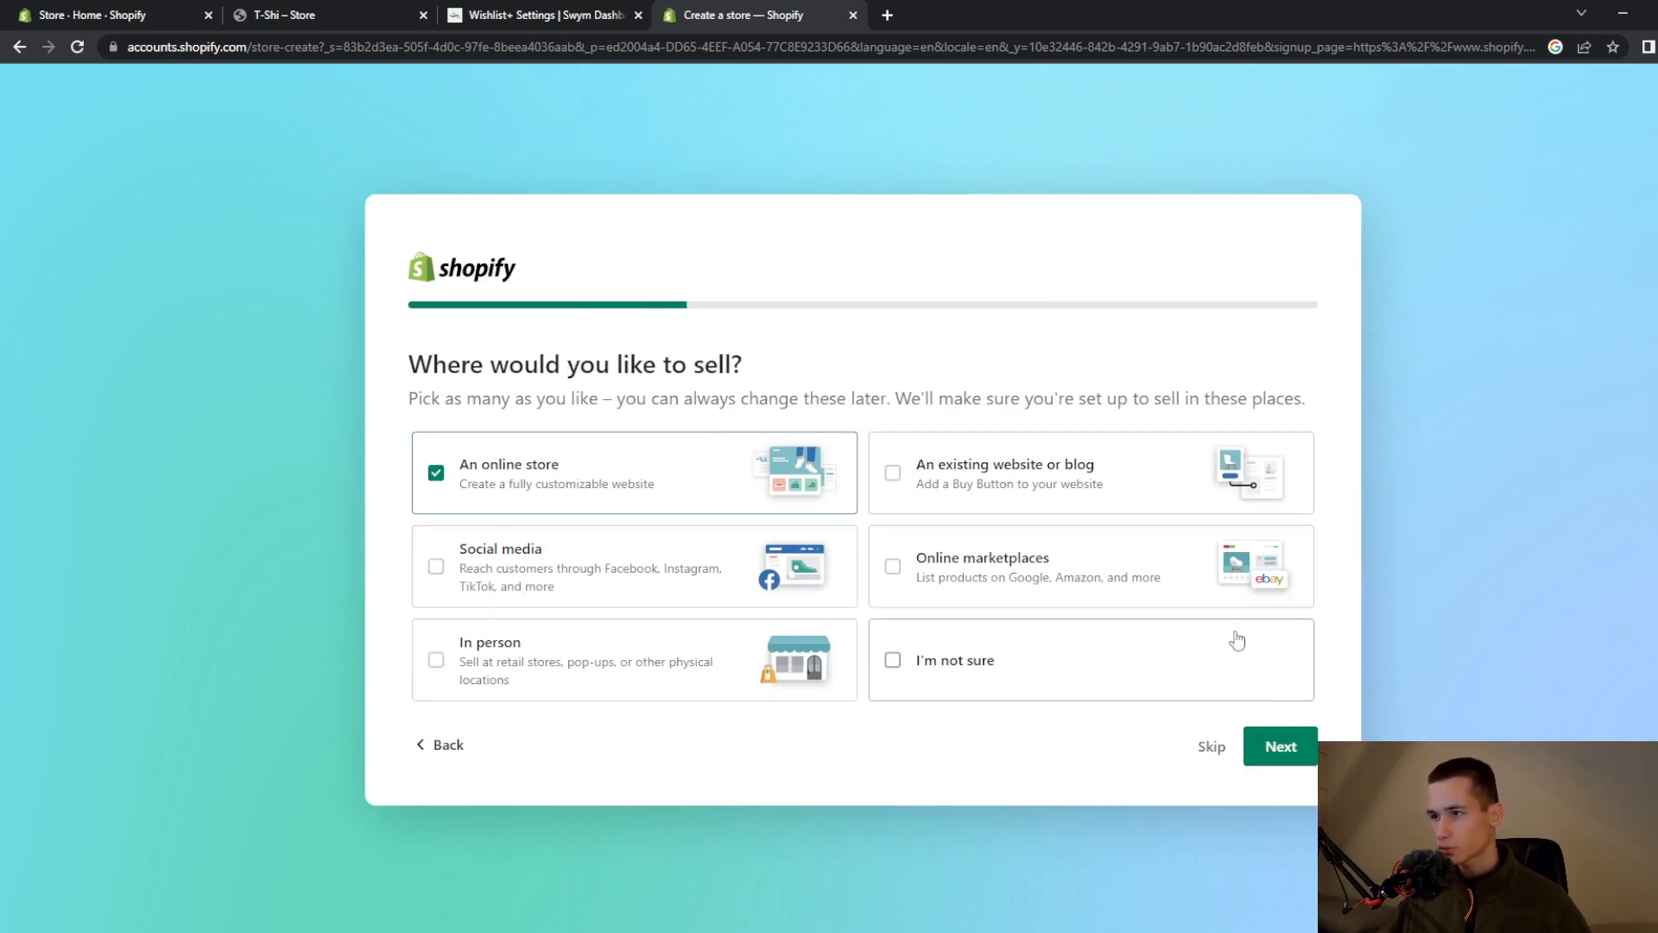
{"action": "left_click", "coordinate": [1280, 746]}
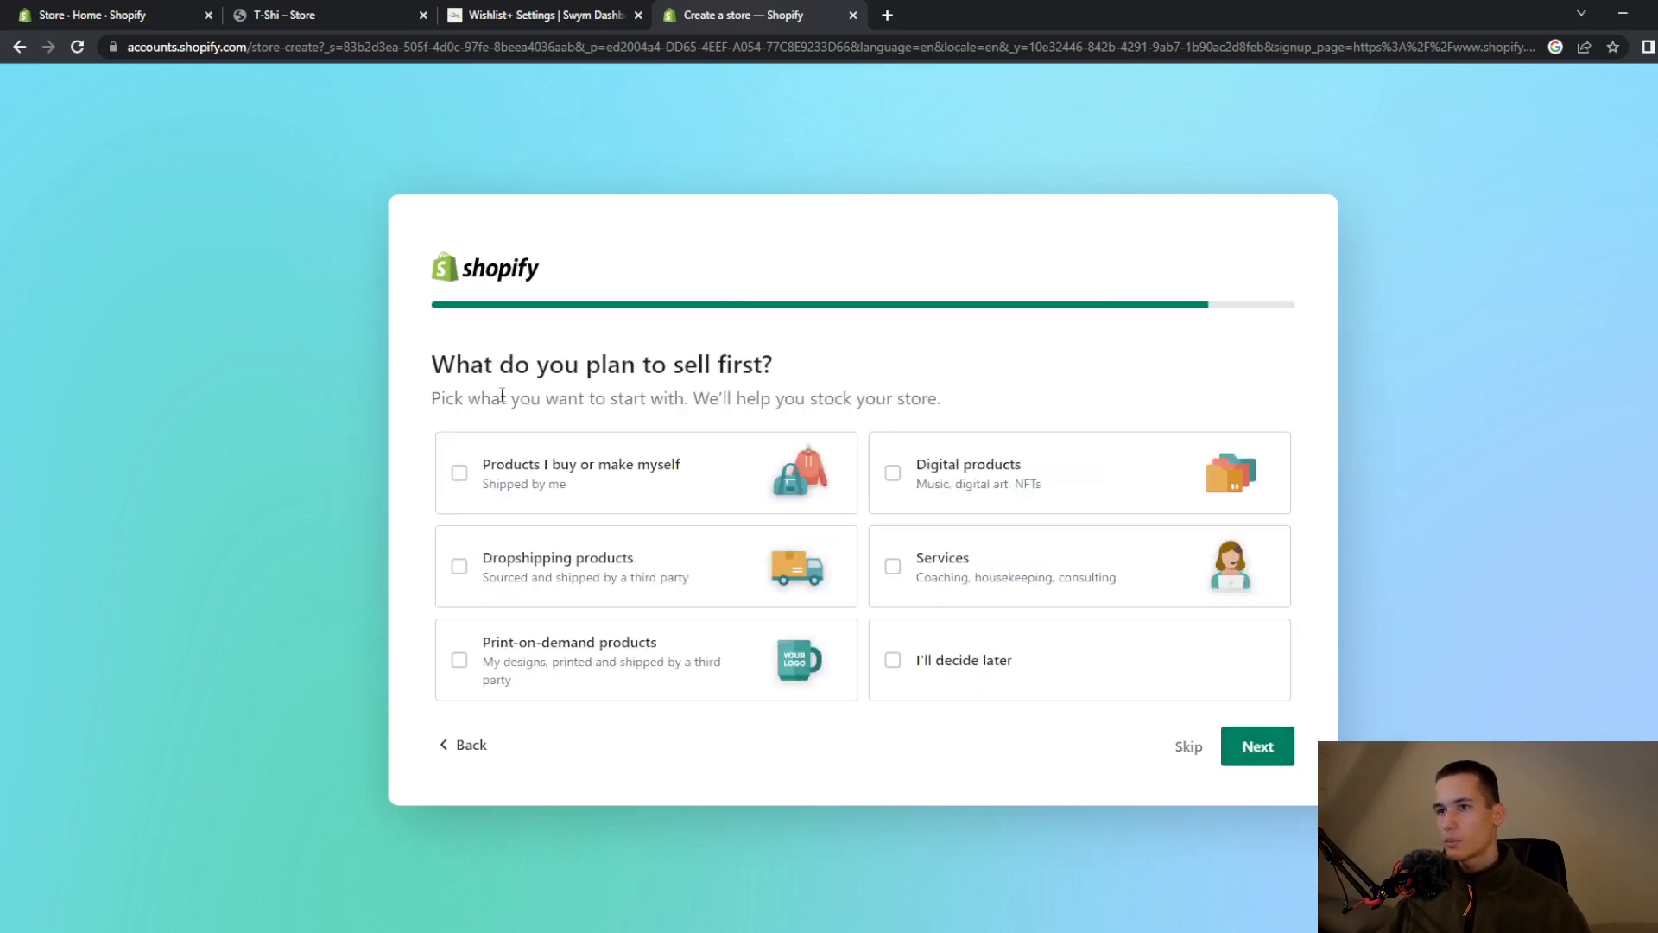
{"action": "mouse_move", "coordinate": [637, 395]}
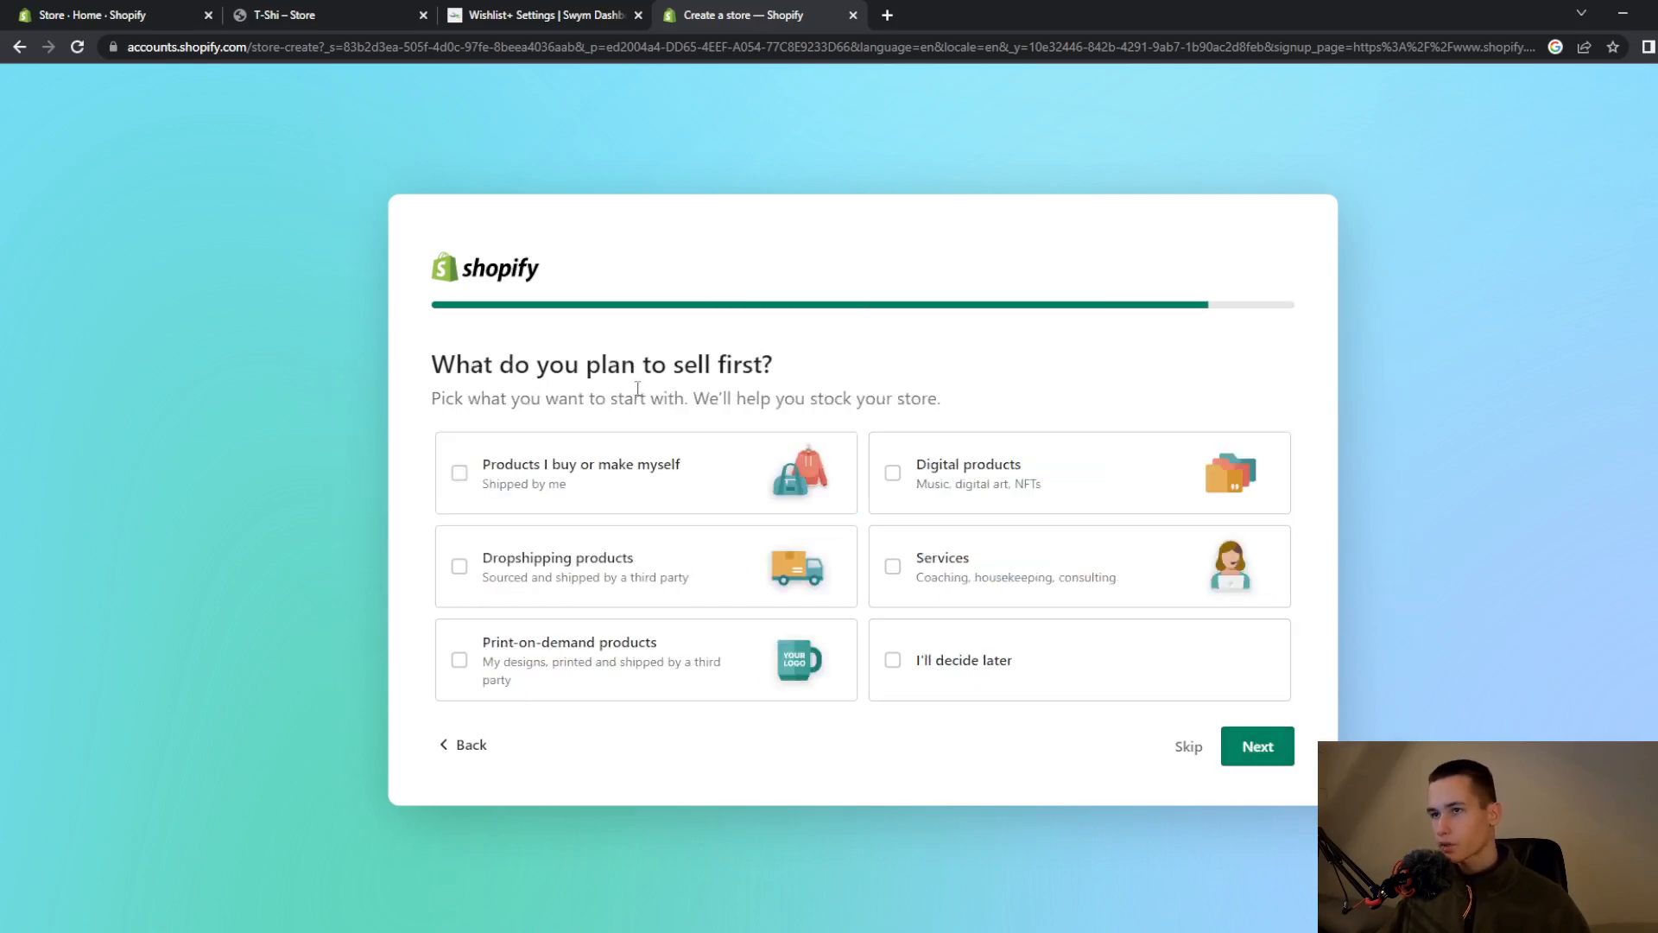
{"action": "mouse_move", "coordinate": [612, 494]}
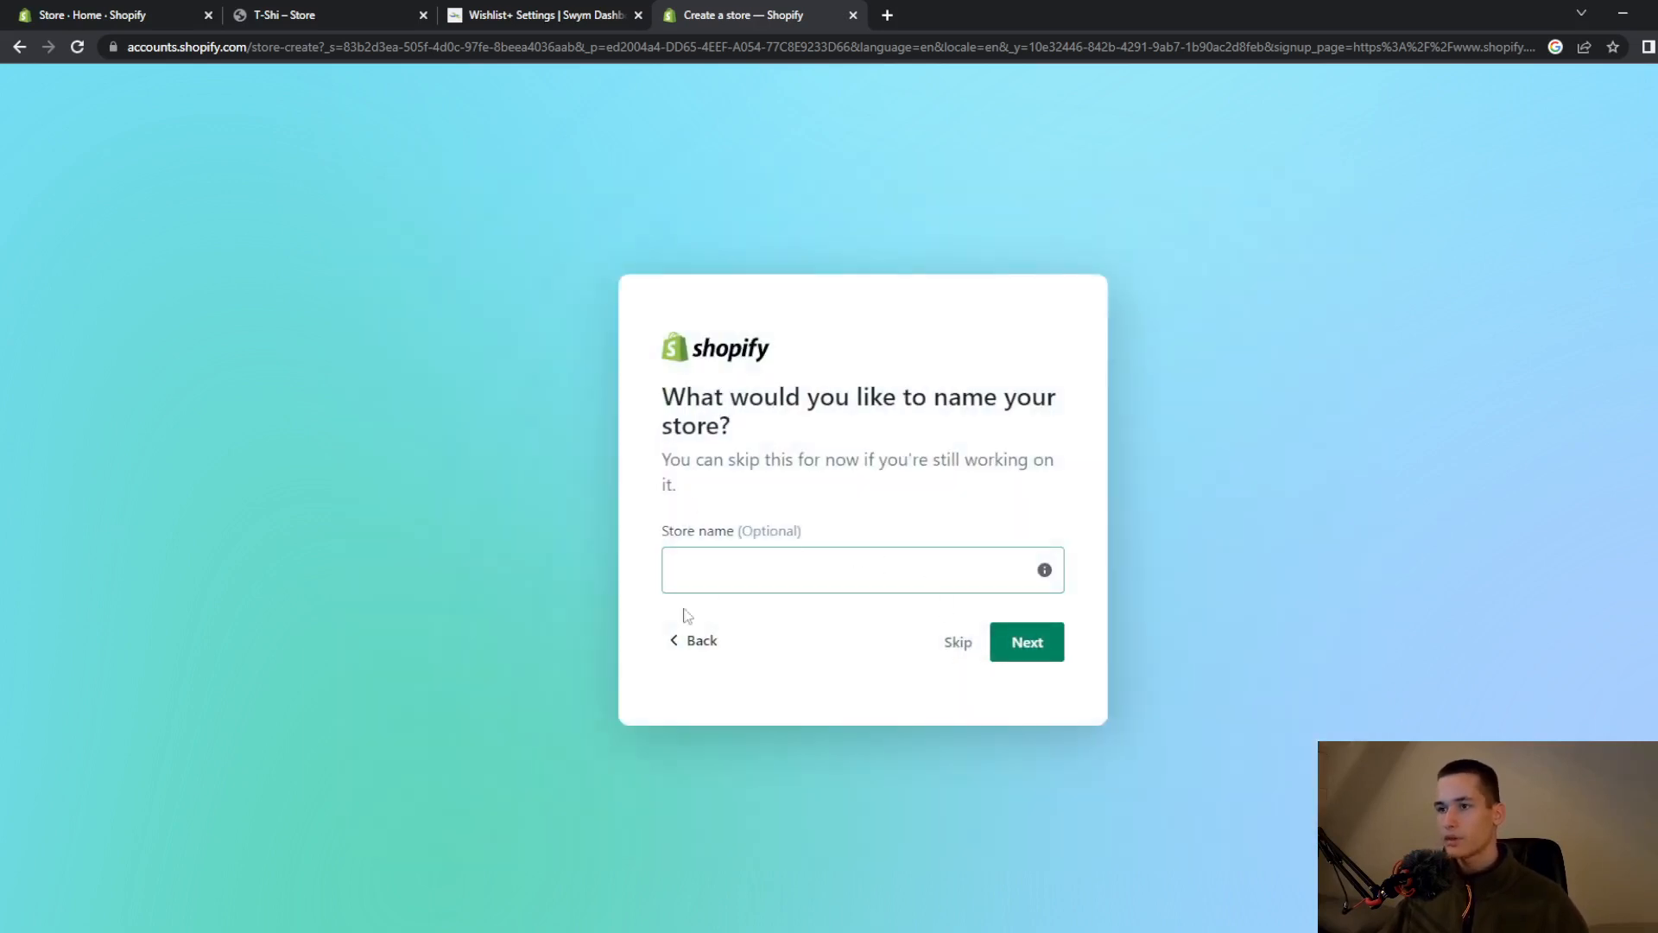
{"action": "left_click", "coordinate": [740, 570]}
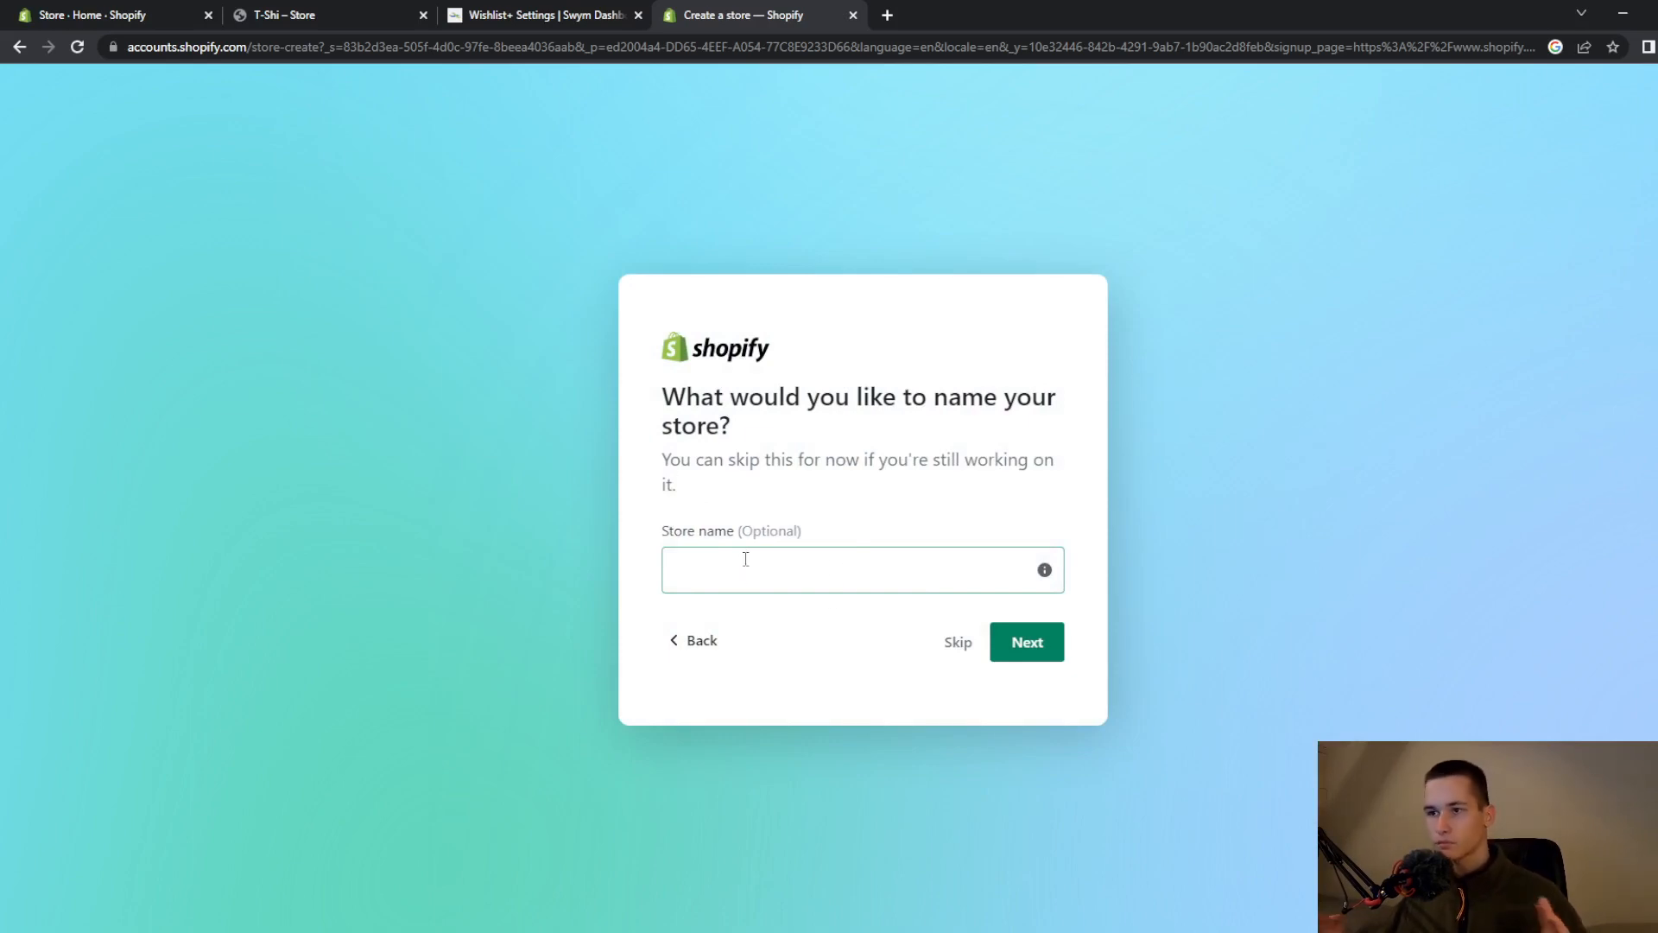
{"action": "mouse_move", "coordinate": [341, 235]}
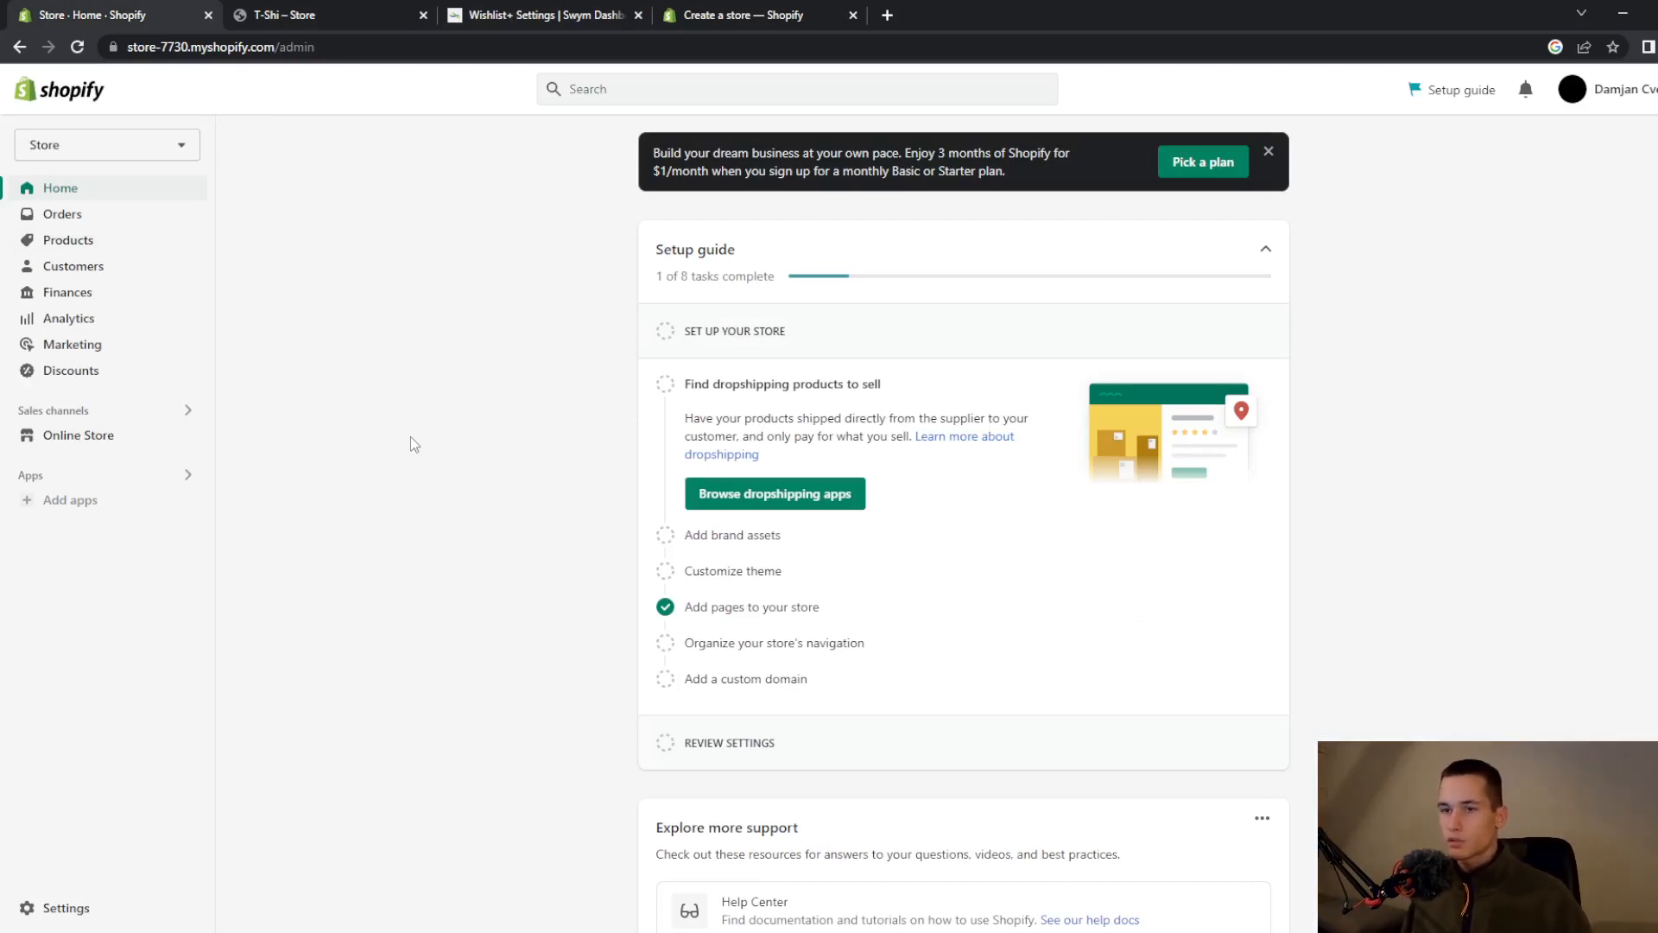
{"action": "mouse_move", "coordinate": [403, 431]}
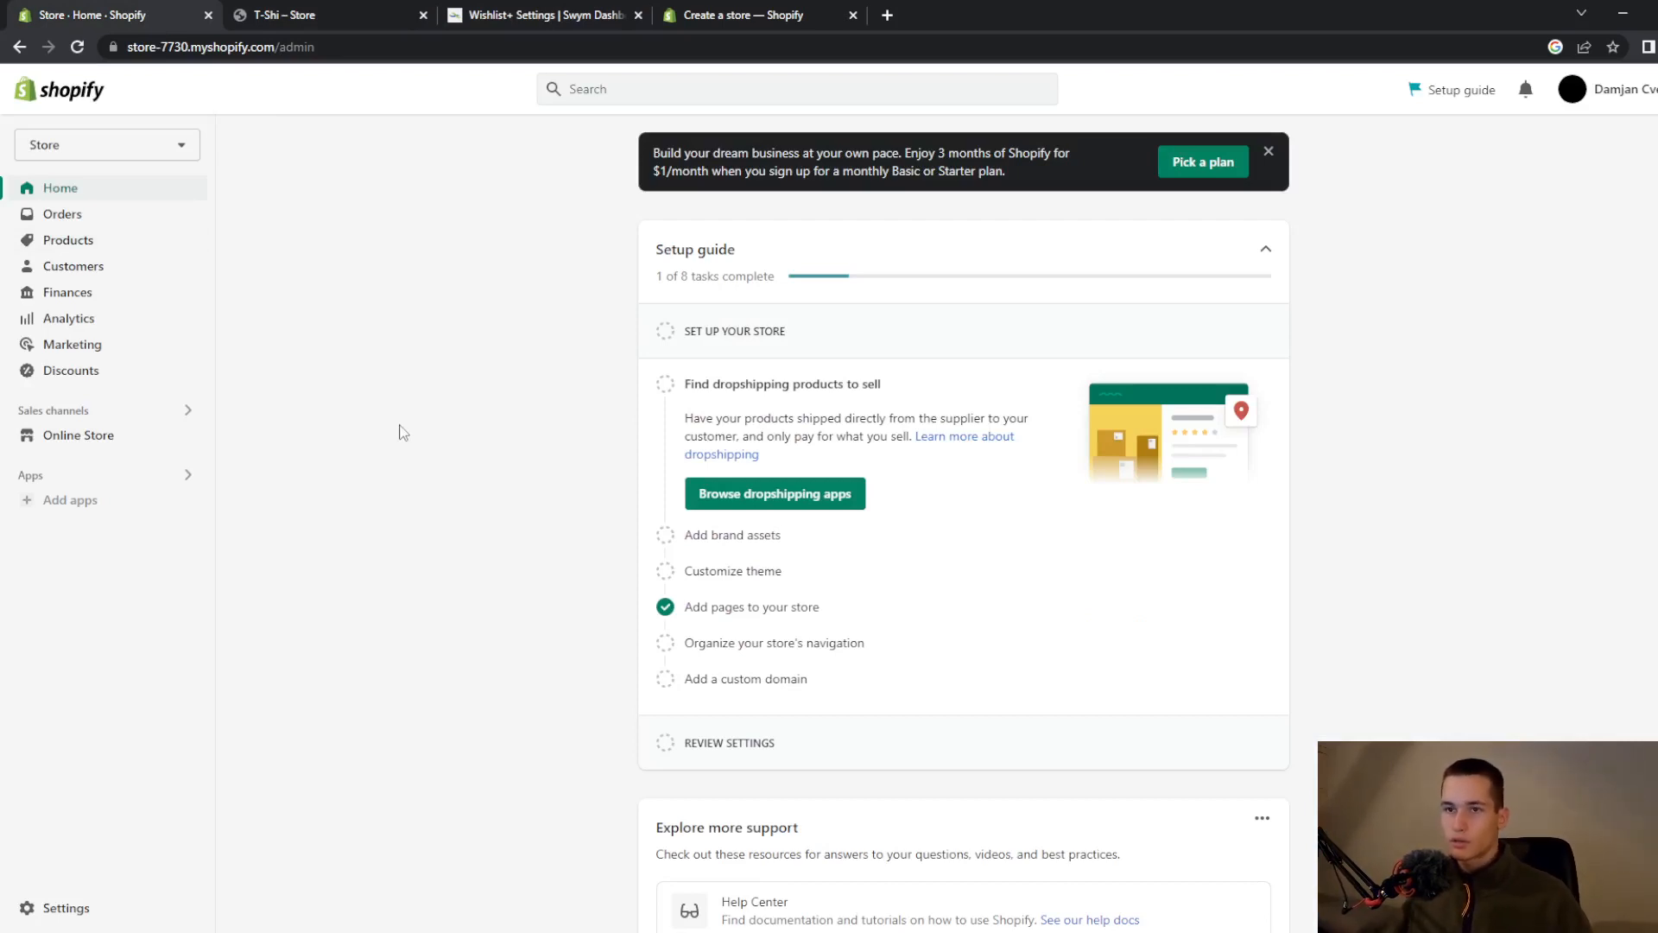
{"action": "mouse_move", "coordinate": [191, 477]}
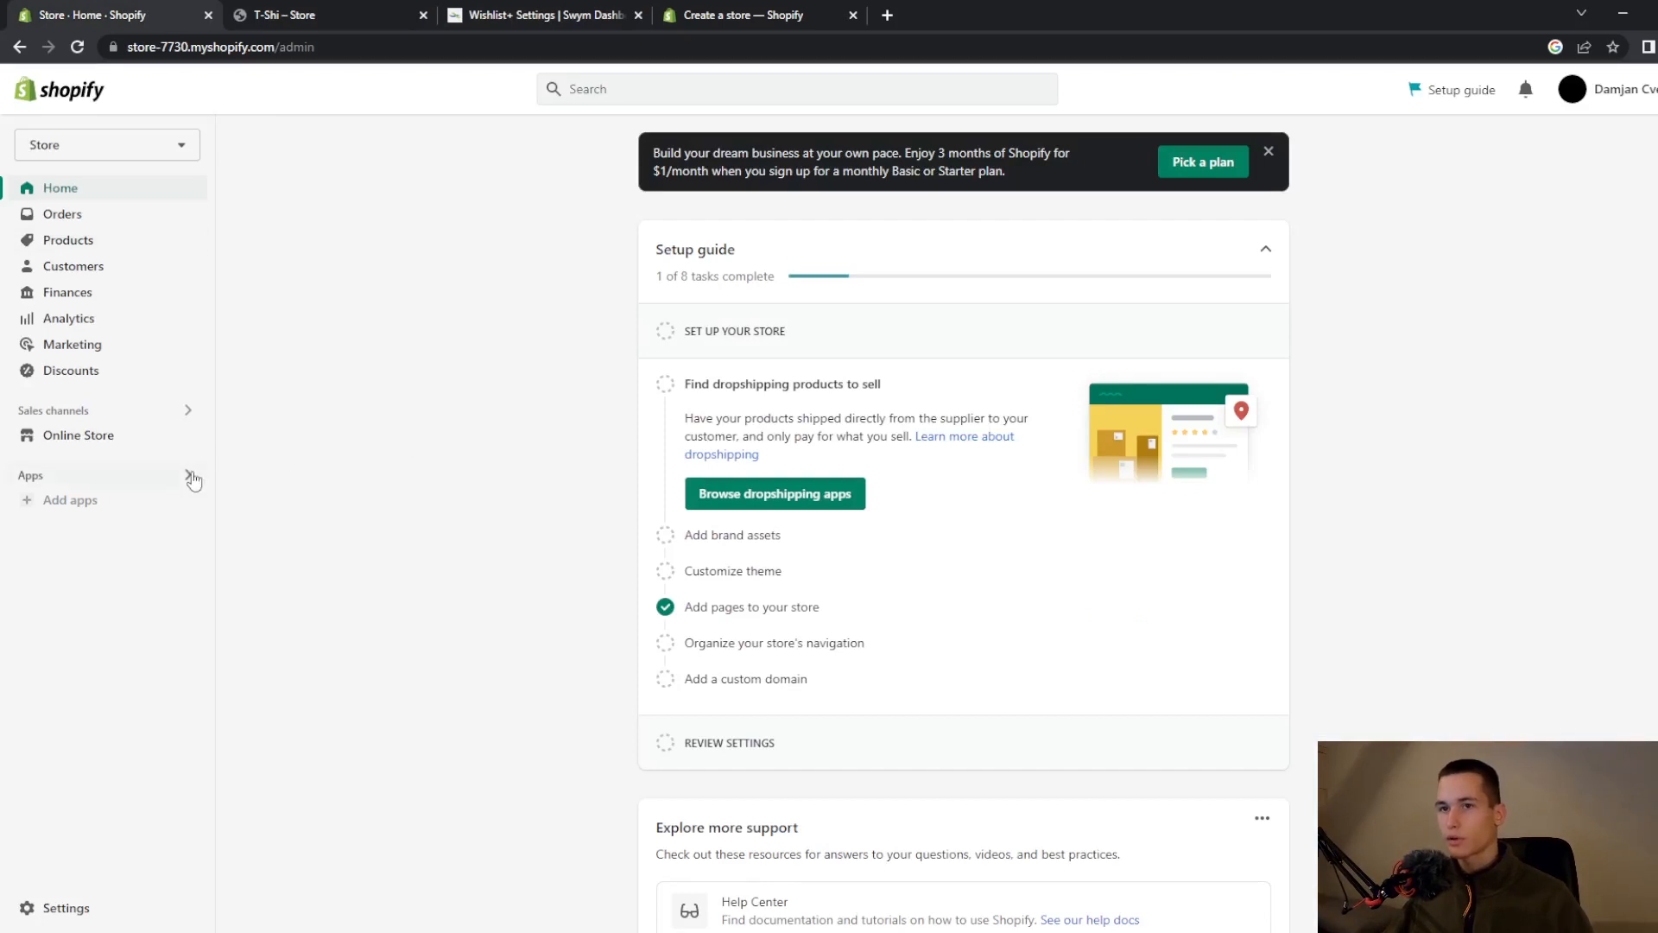
{"action": "mouse_move", "coordinate": [221, 507]}
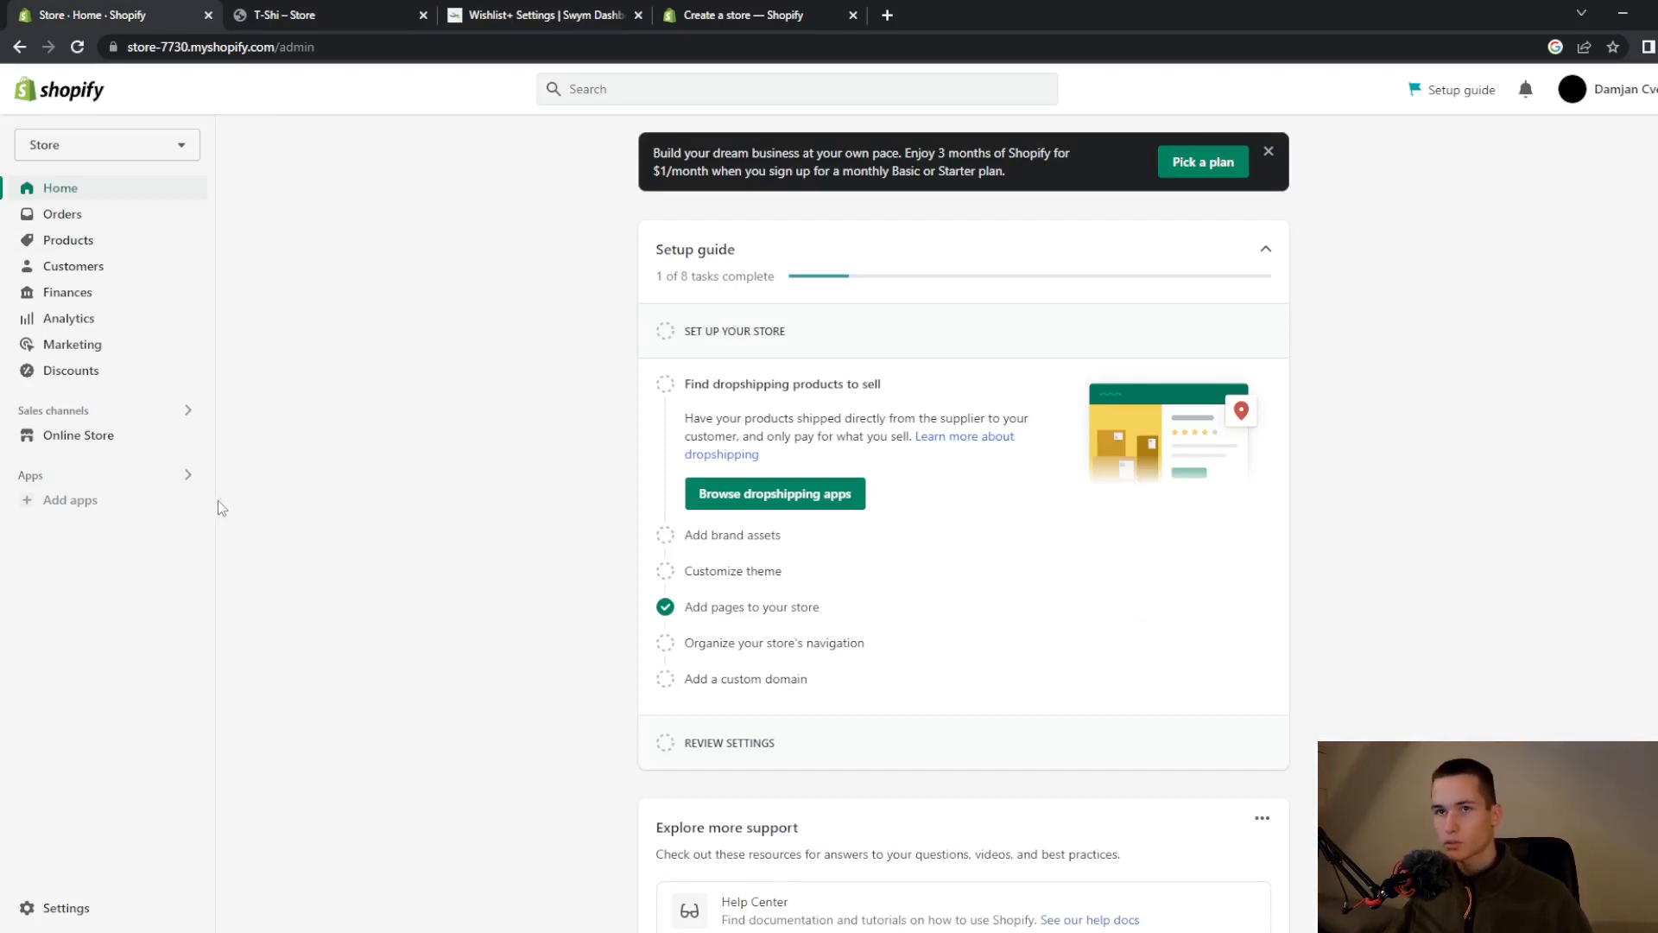
{"action": "mouse_move", "coordinate": [242, 495]}
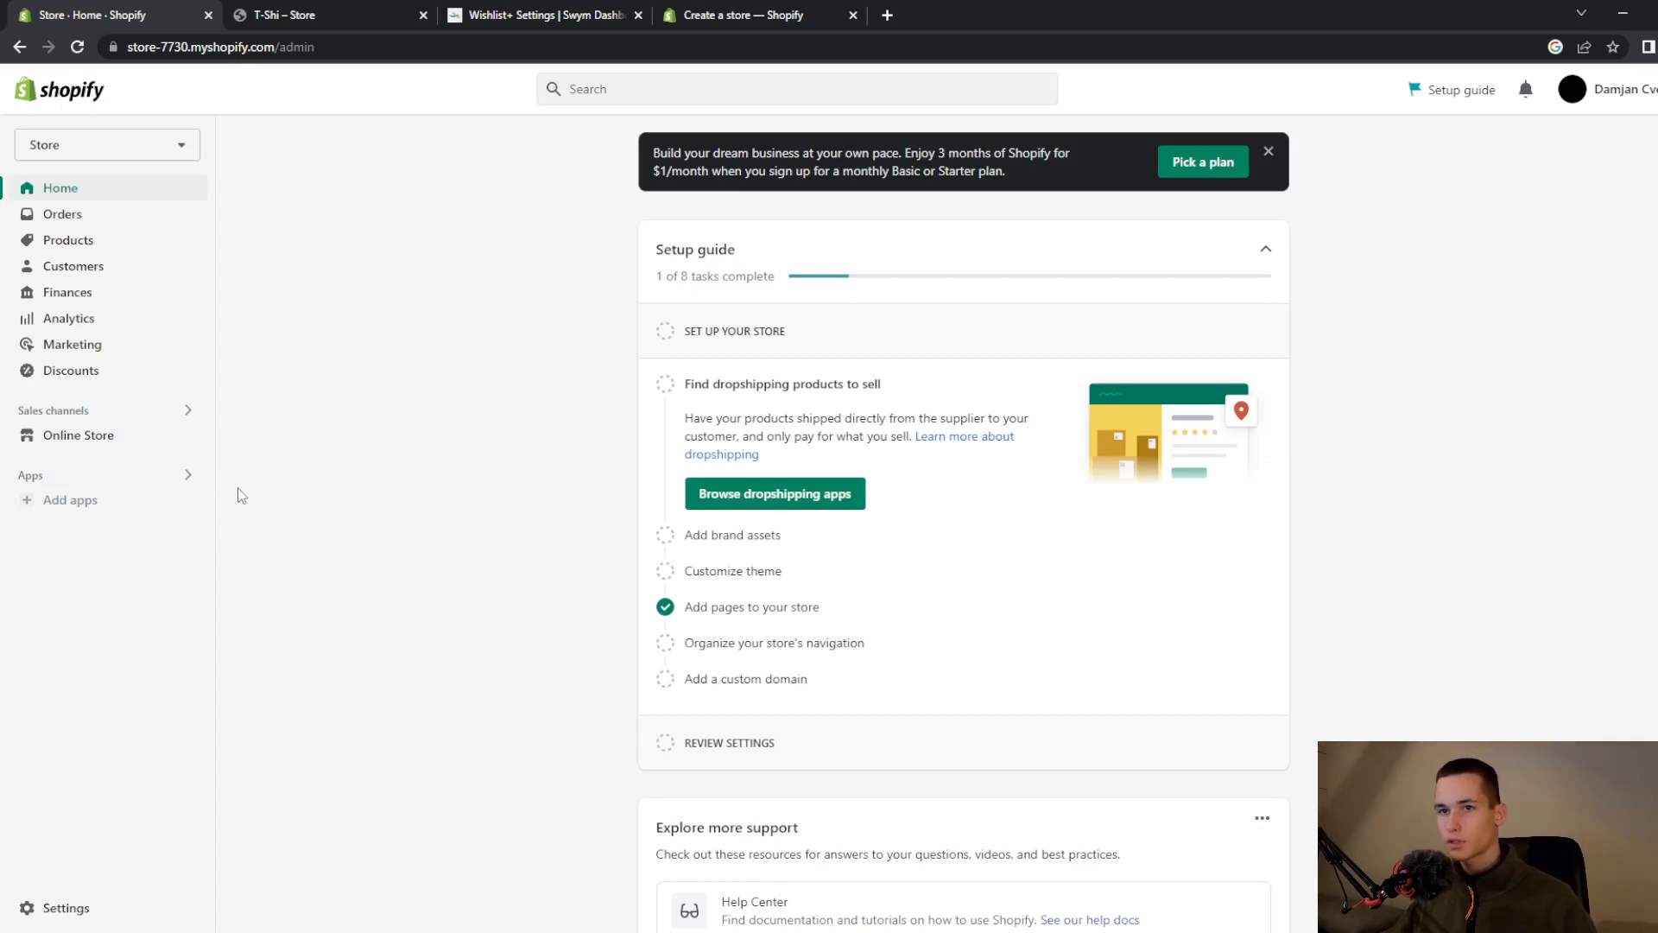
{"action": "mouse_move", "coordinate": [142, 500]}
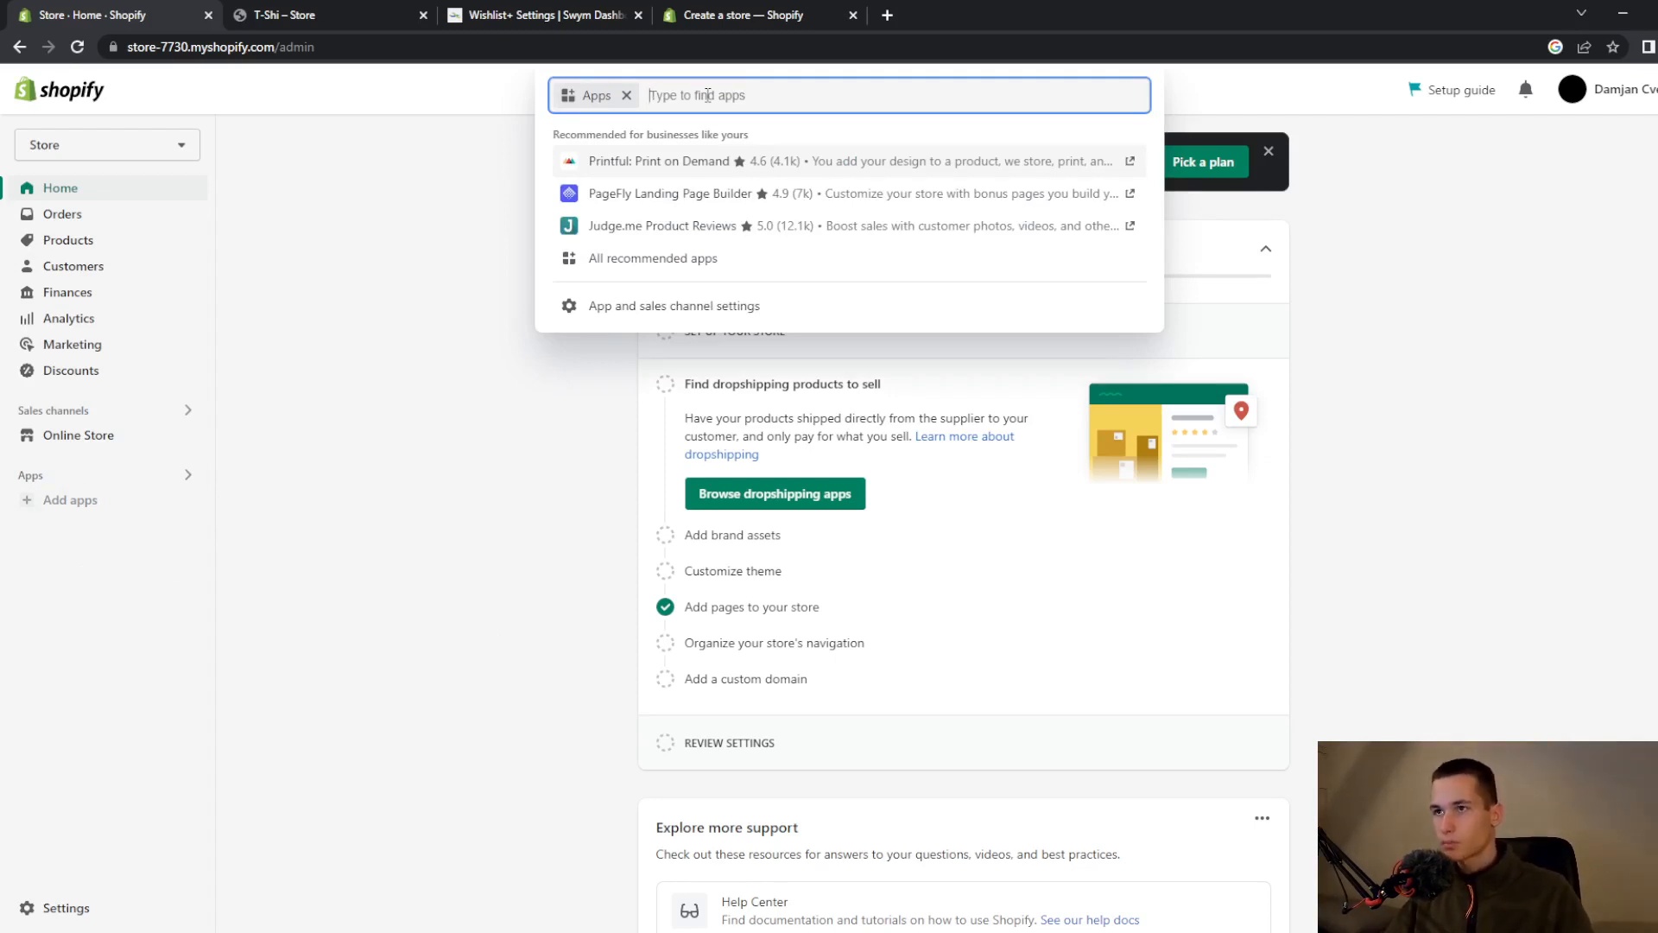
Step: Search the Shopify App Store for 'wishlist plus'
{"action": "type", "text": "wishlist plu"}
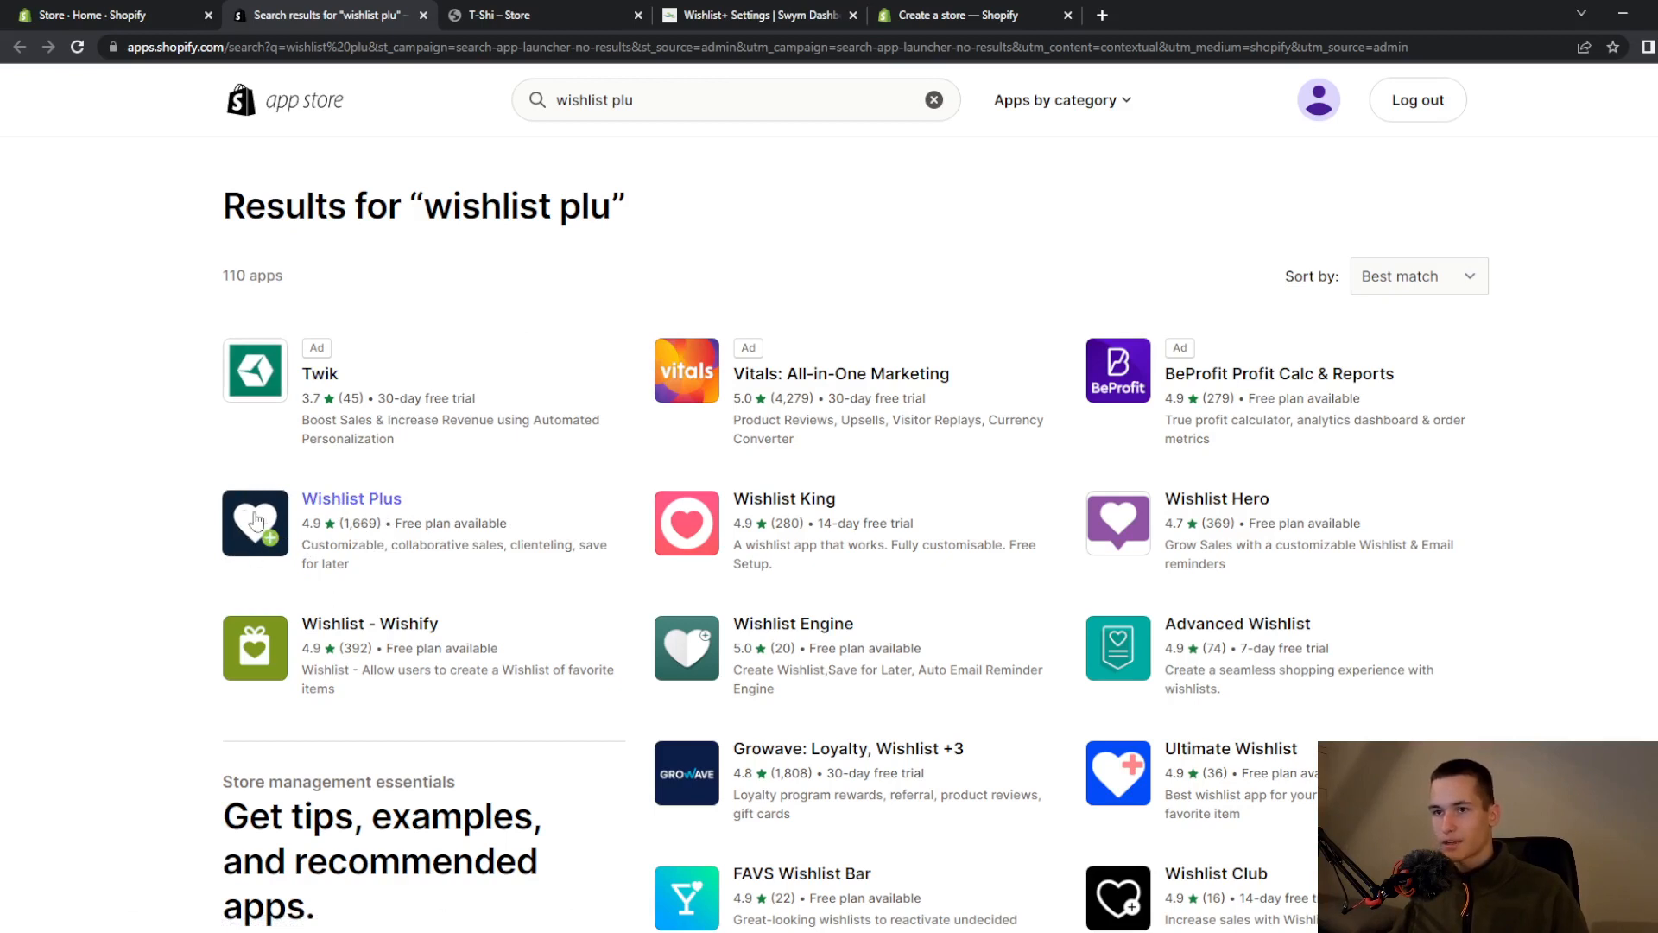
{"action": "mouse_move", "coordinate": [333, 506]}
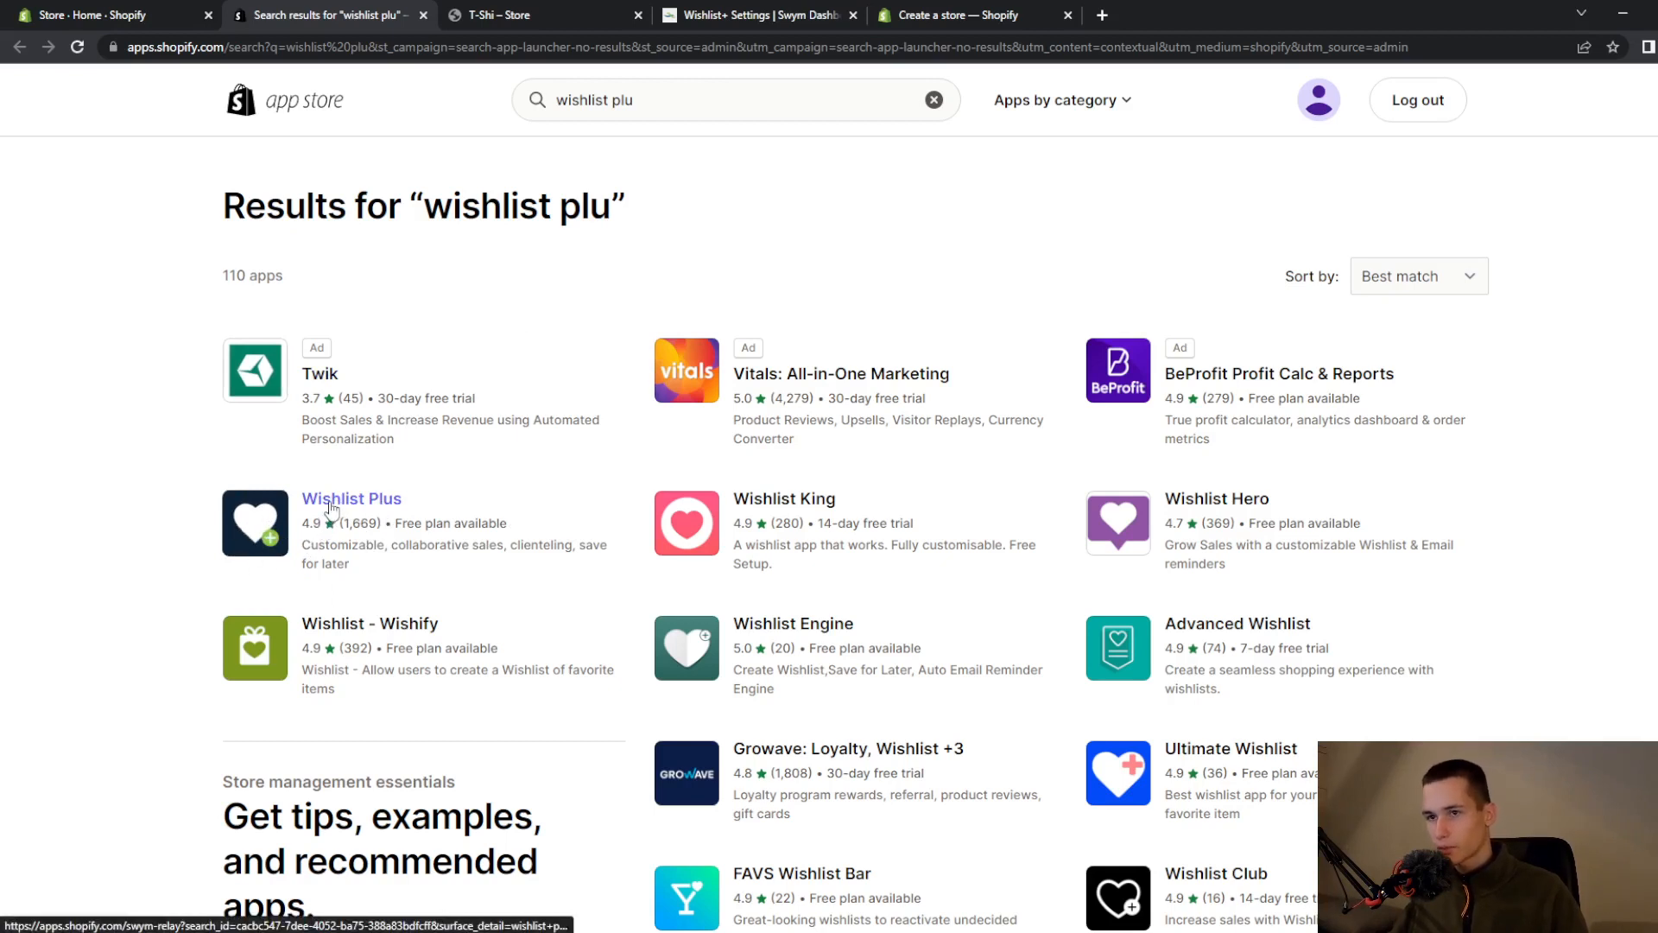
Step: Open the Wishlist Plus listing, review its free and paid plans, and add the app
{"action": "left_click", "coordinate": [352, 498]}
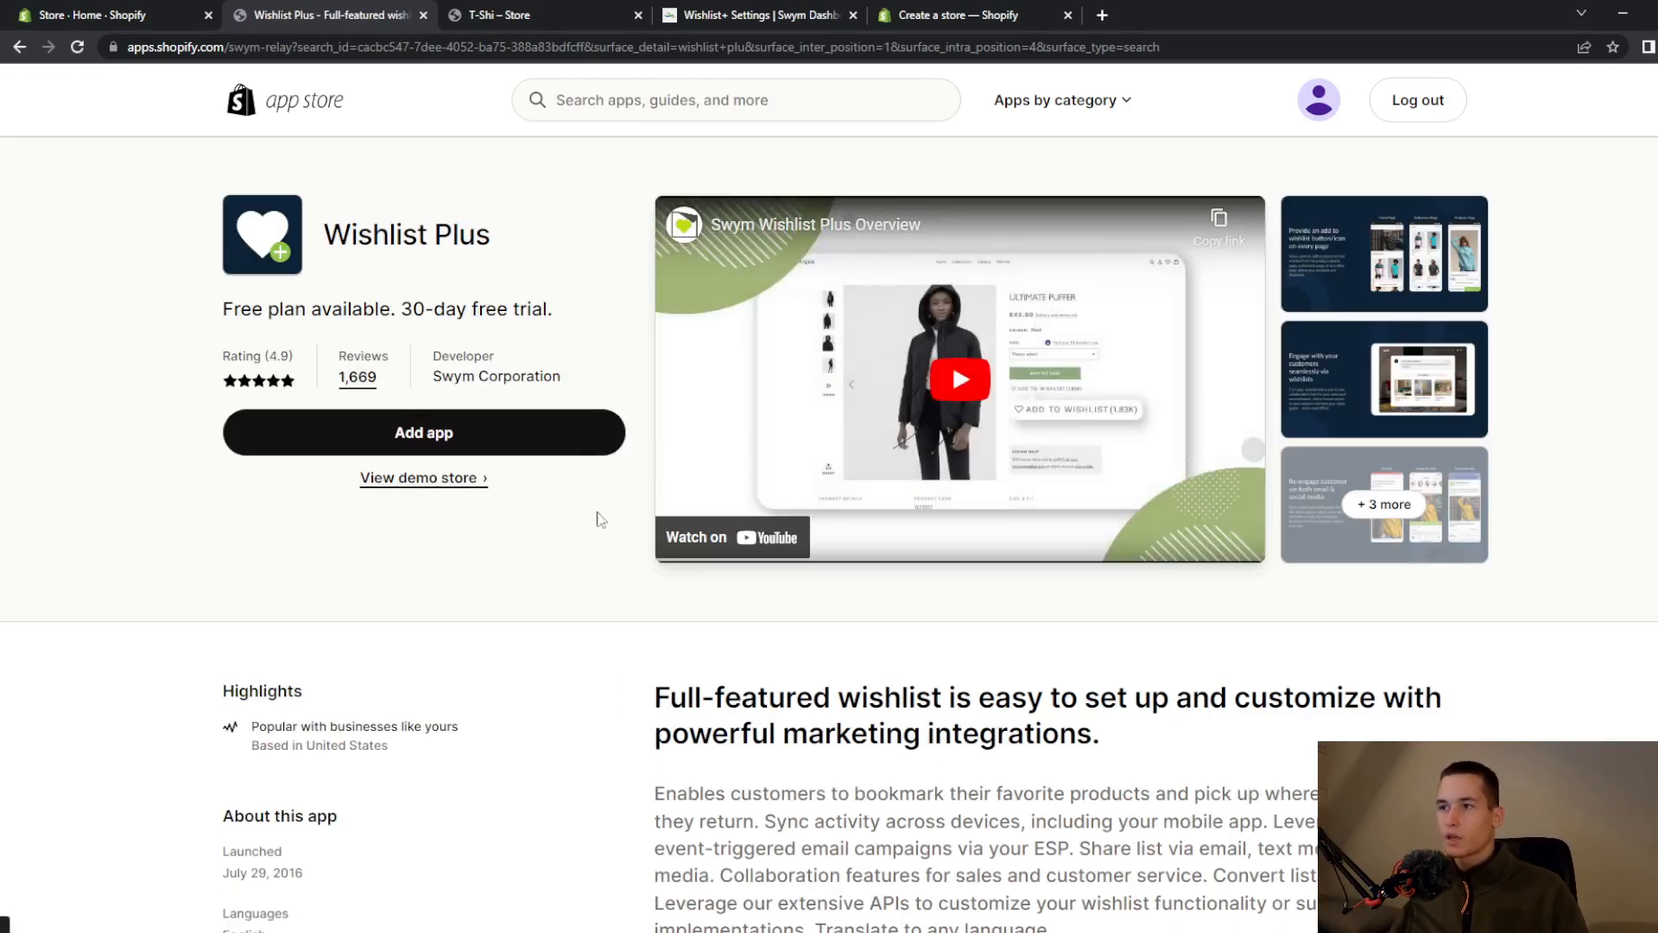
{"action": "scroll", "scroll_direction": "down", "scroll_amount": 3}
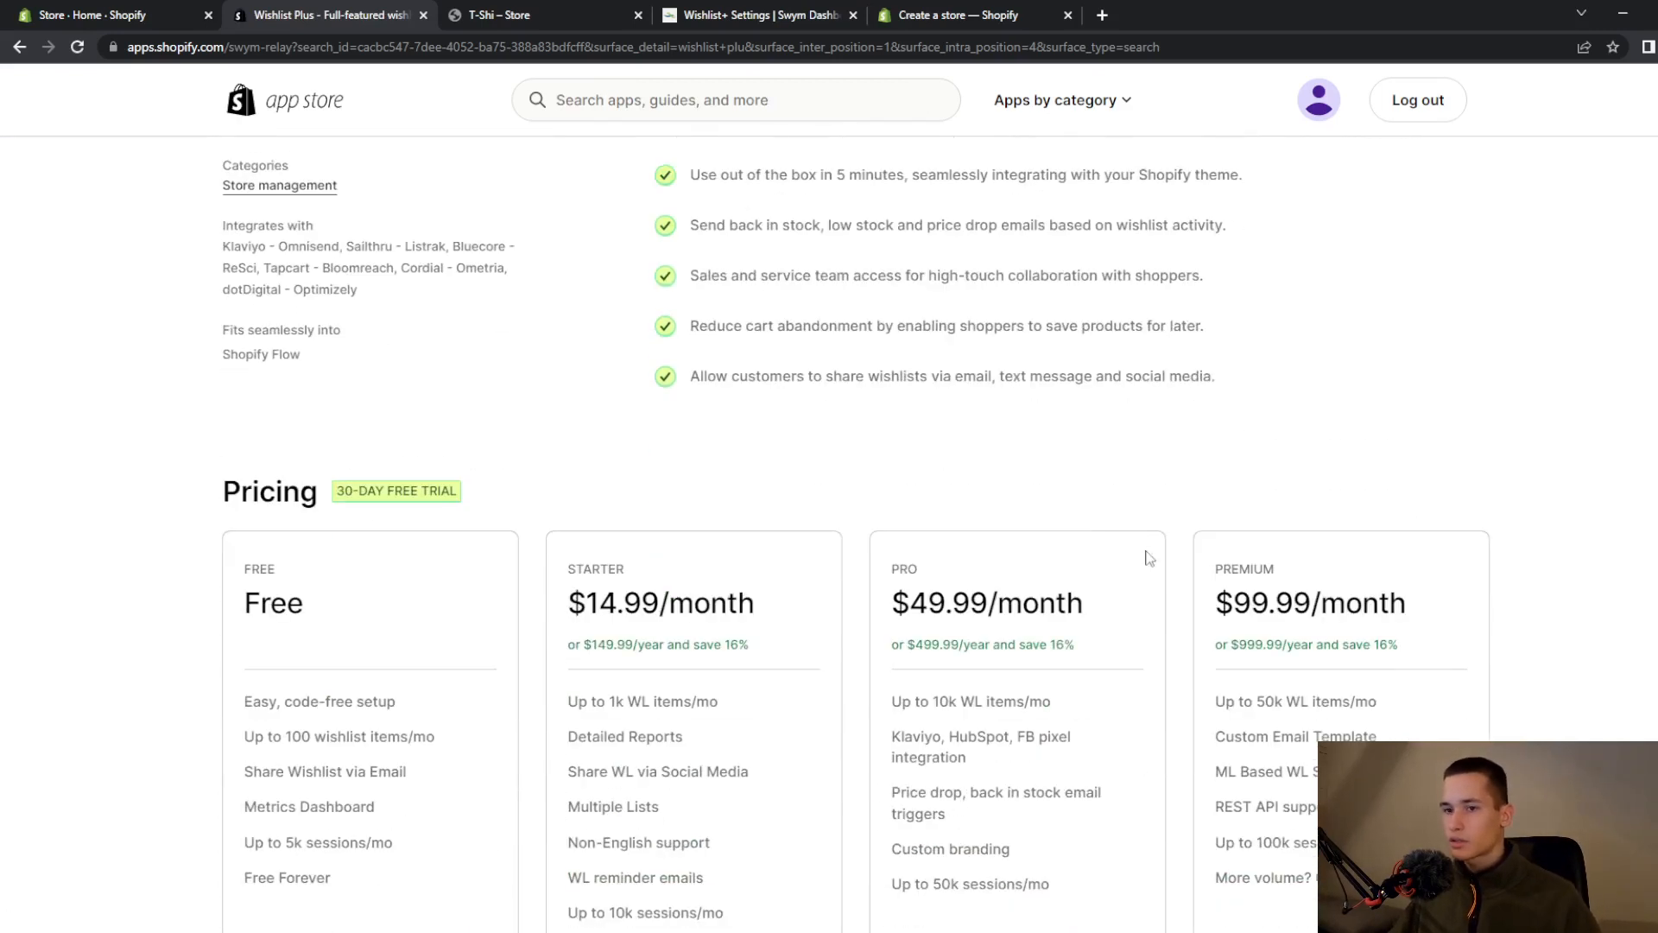
{"action": "scroll", "scroll_direction": "up", "scroll_amount": 3}
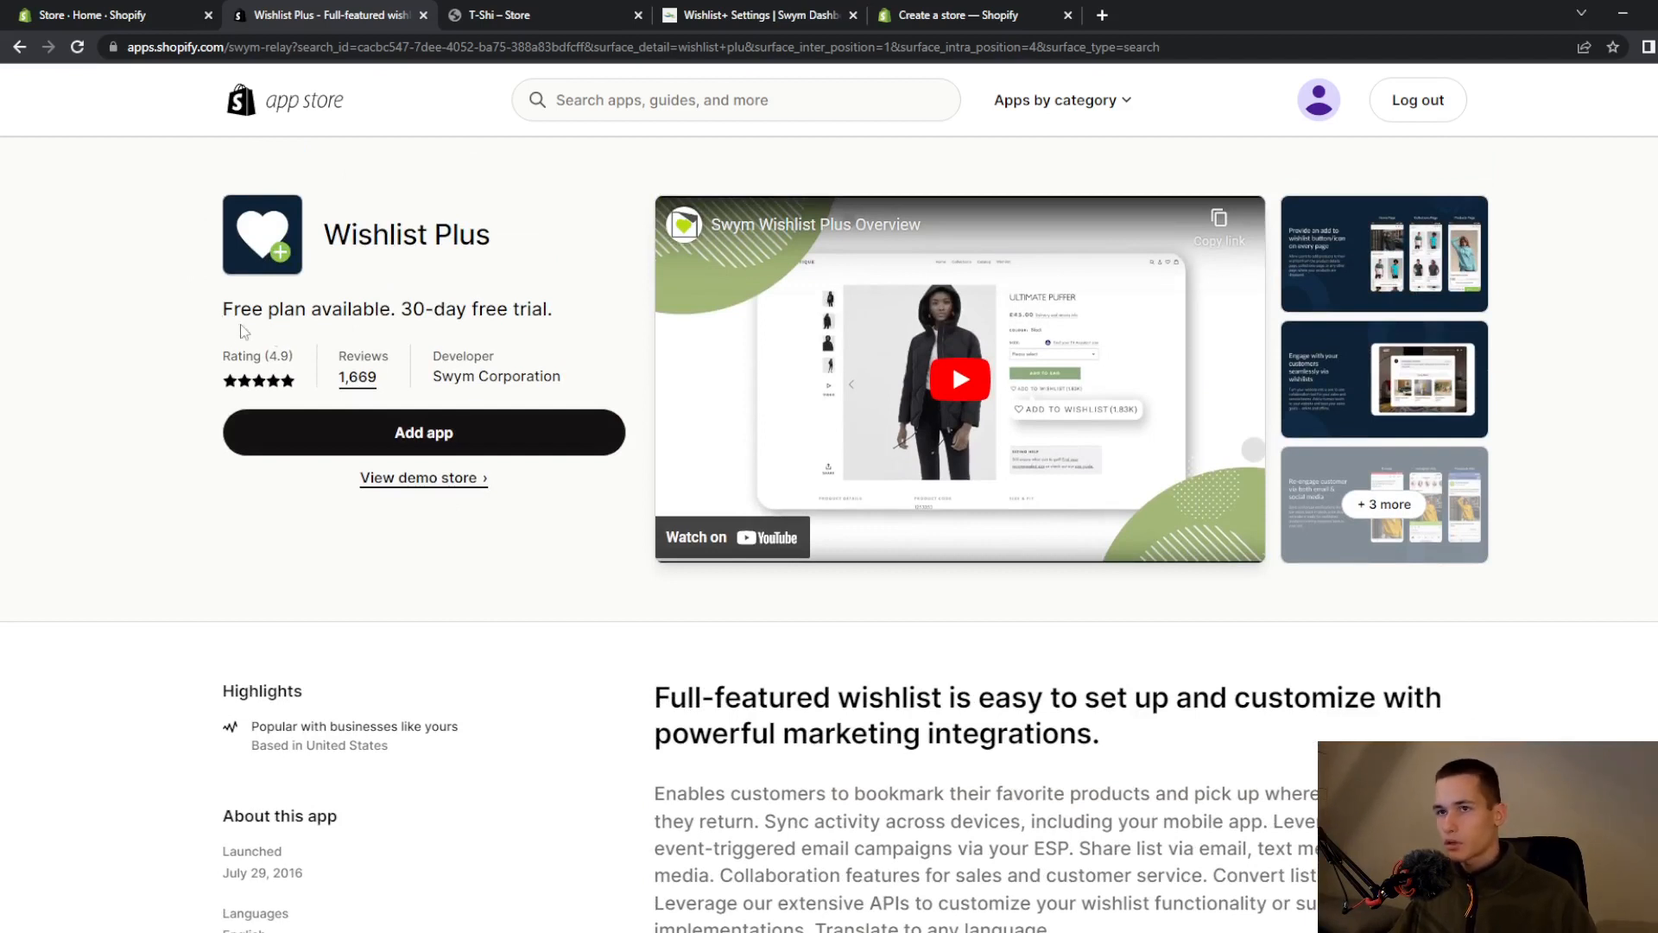
{"action": "scroll", "scroll_direction": "down", "scroll_amount": 3}
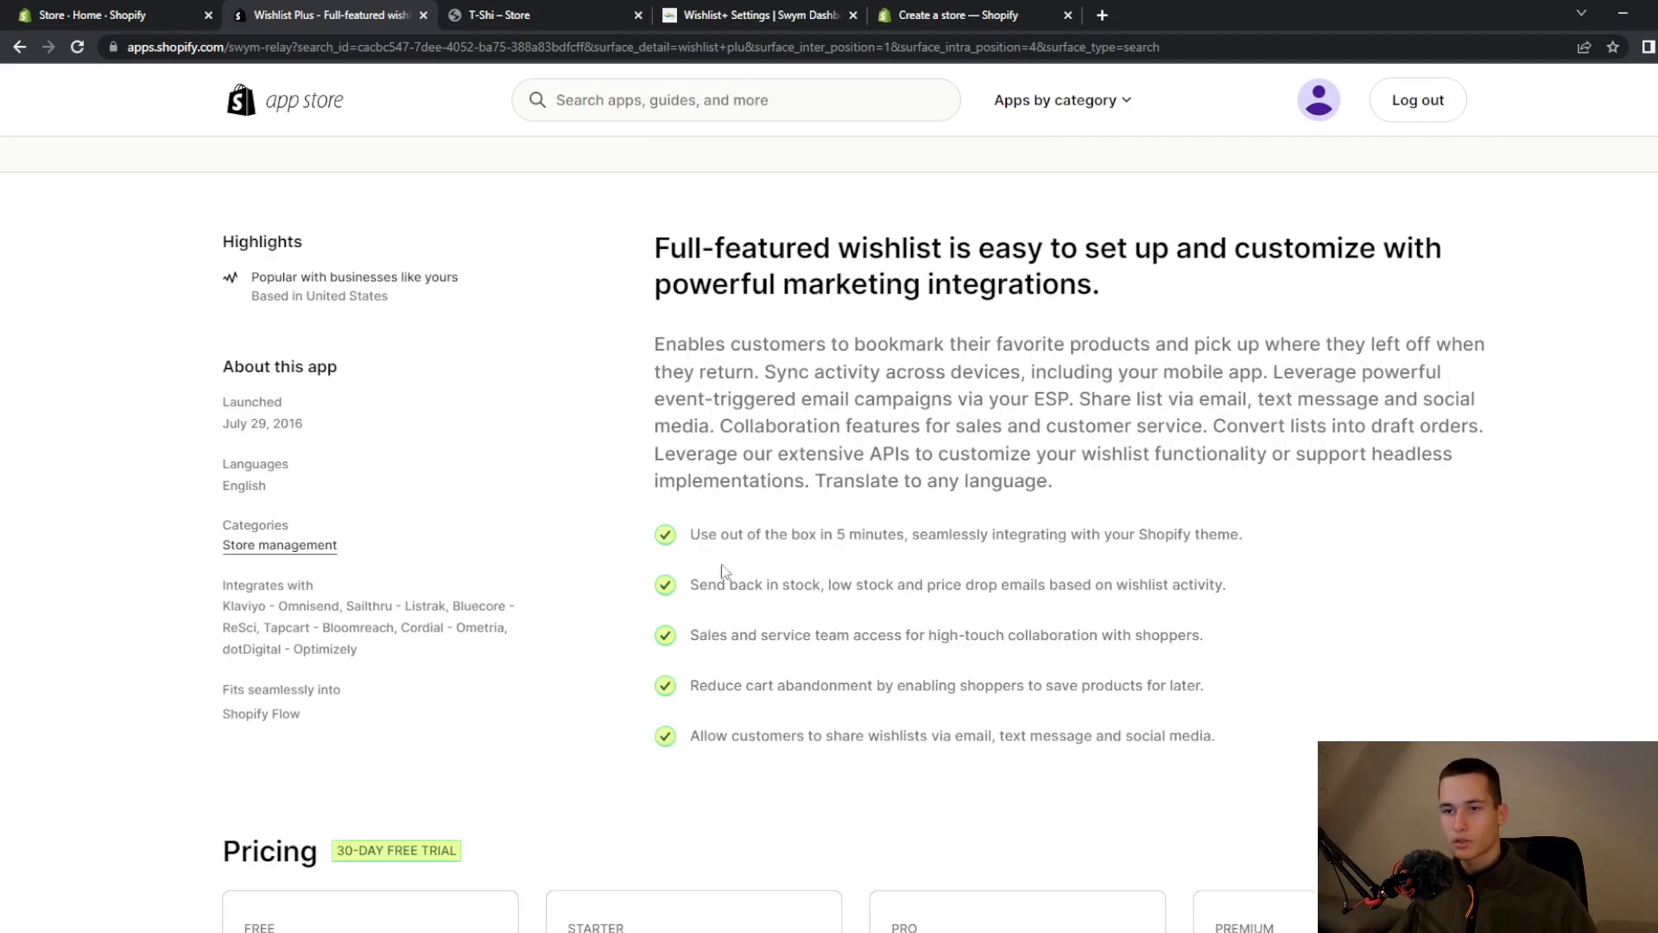
{"action": "scroll", "scroll_direction": "down", "scroll_amount": 3}
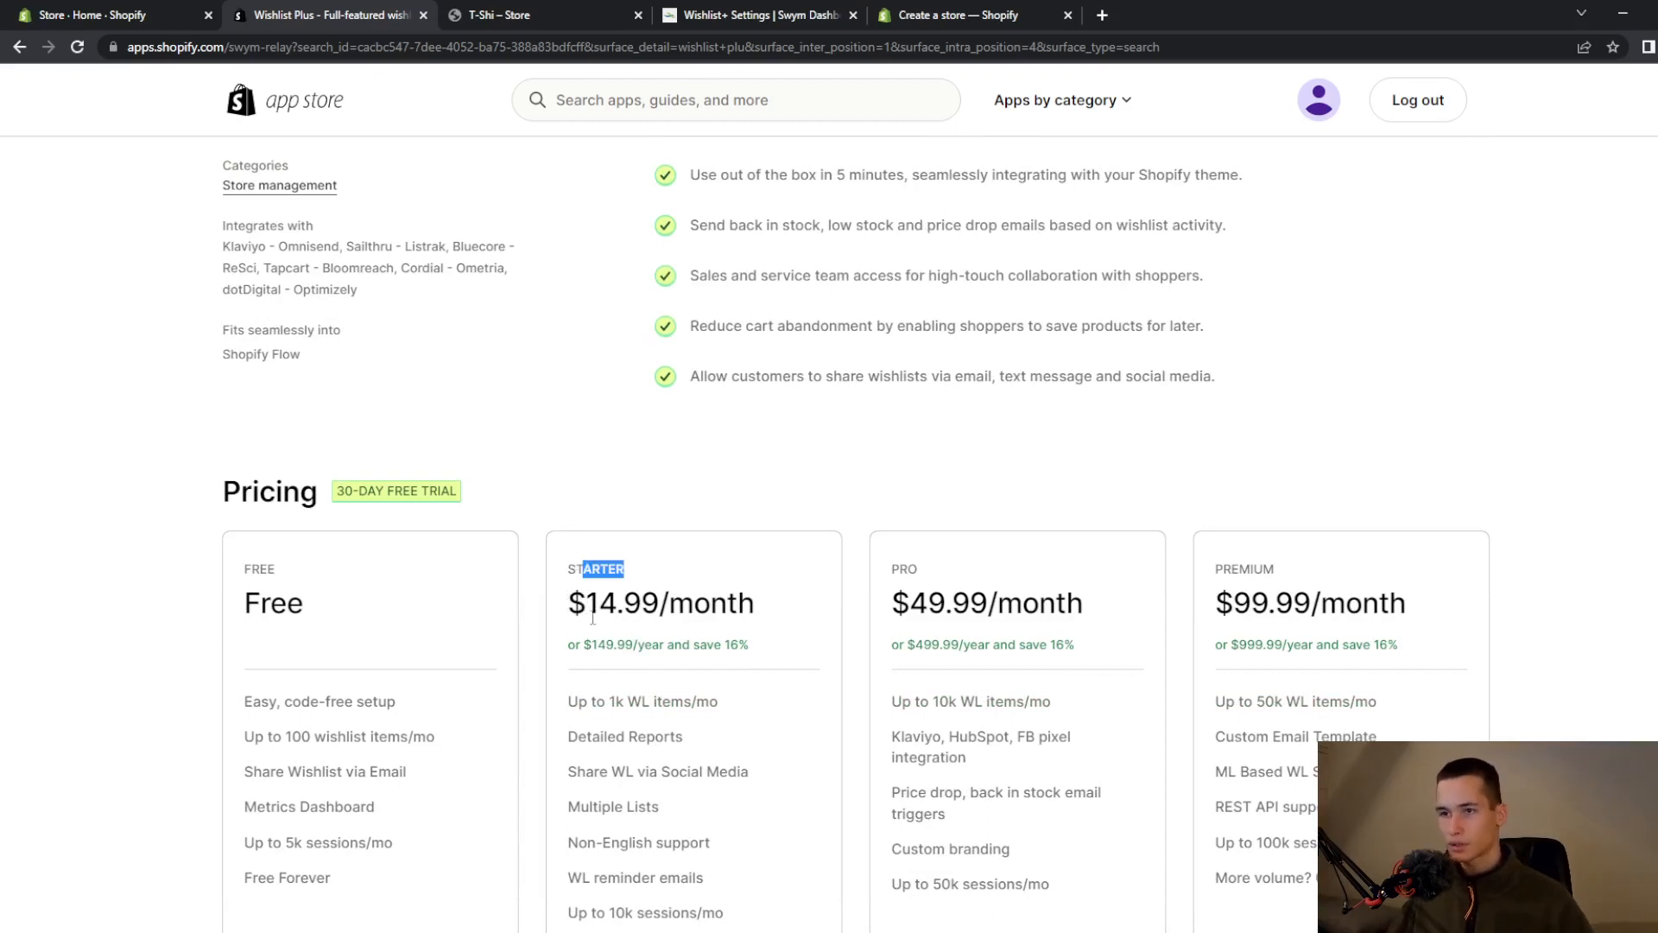
{"action": "scroll", "scroll_direction": "down", "scroll_amount": 3}
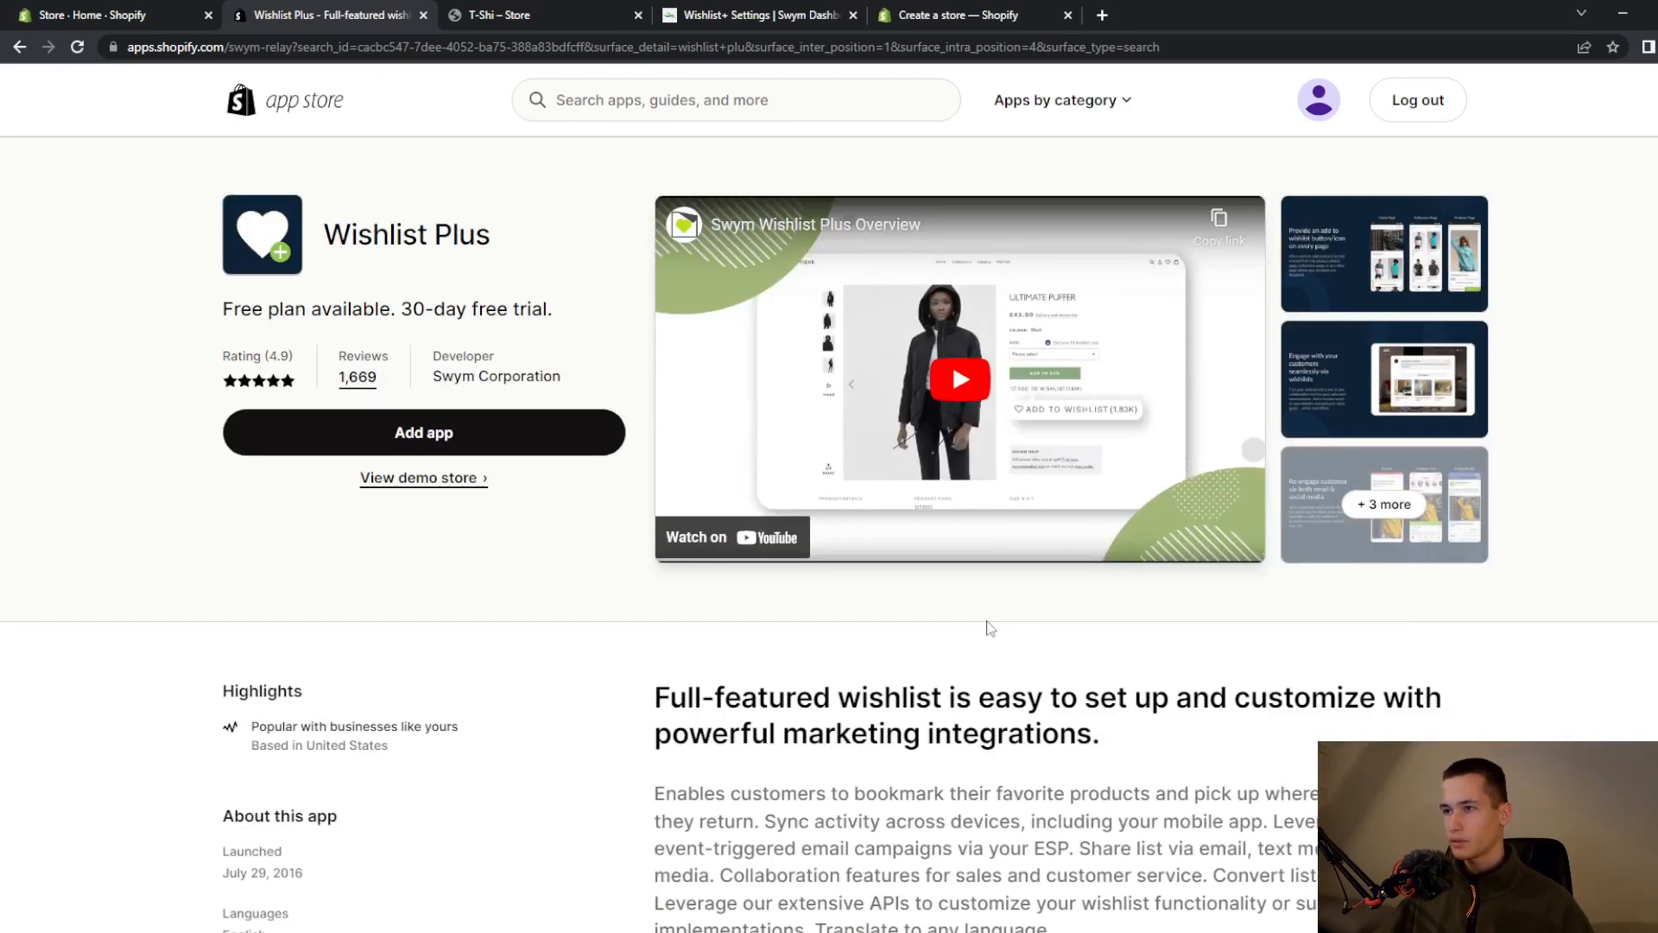
{"action": "mouse_move", "coordinate": [464, 438]}
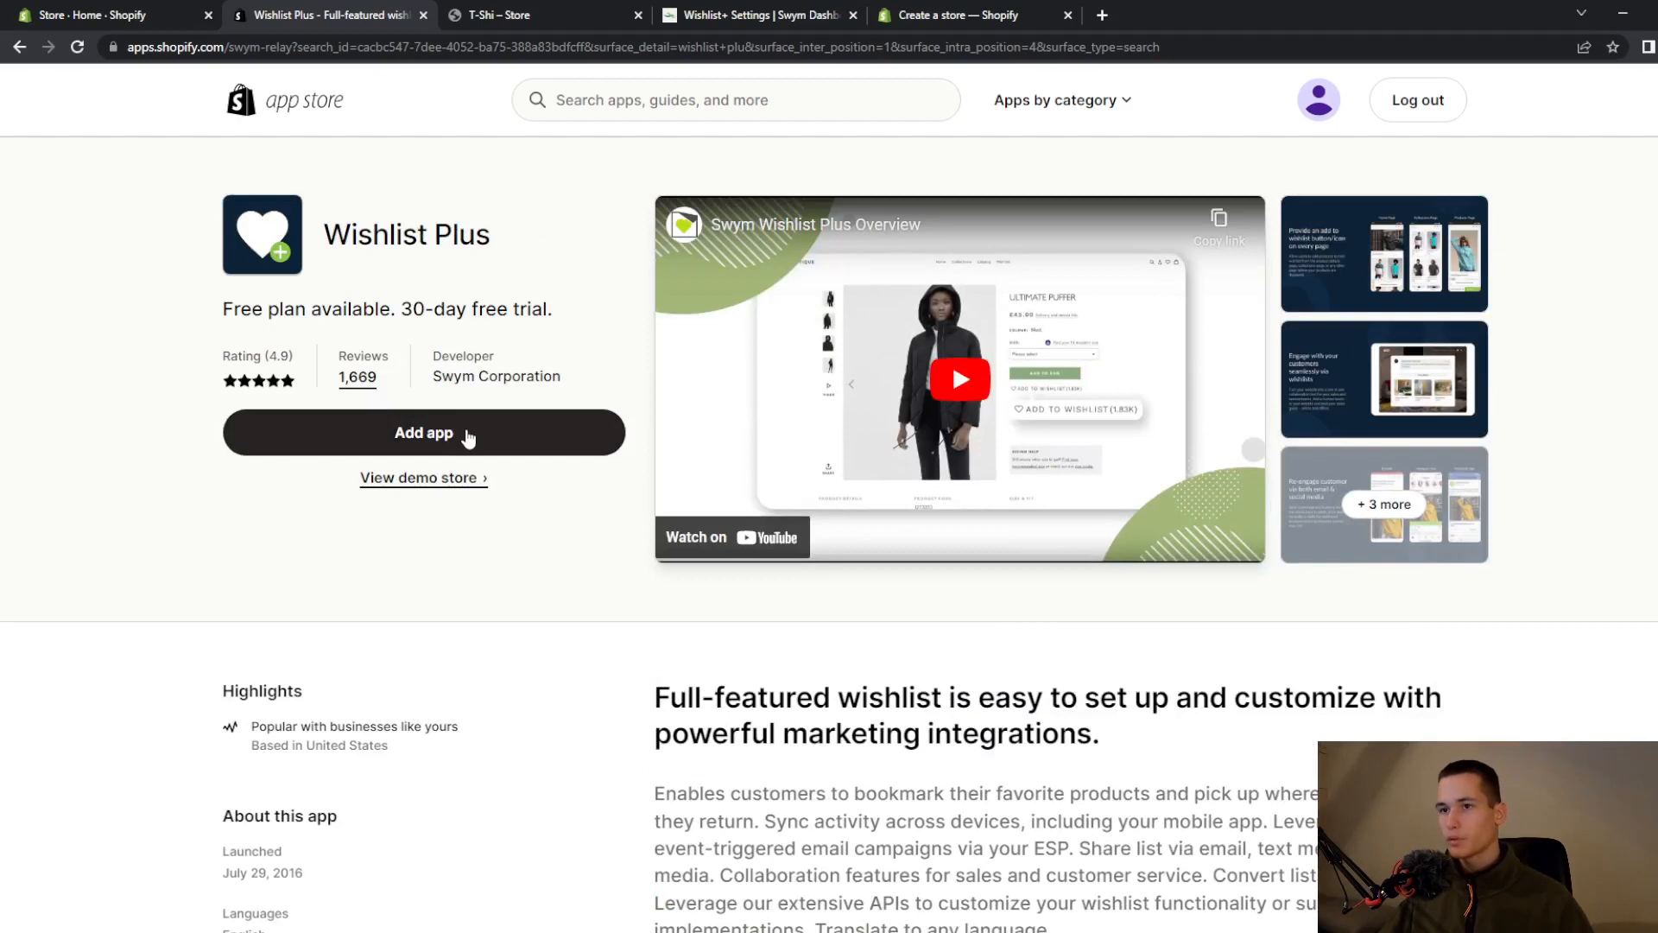
{"action": "left_click", "coordinate": [424, 433]}
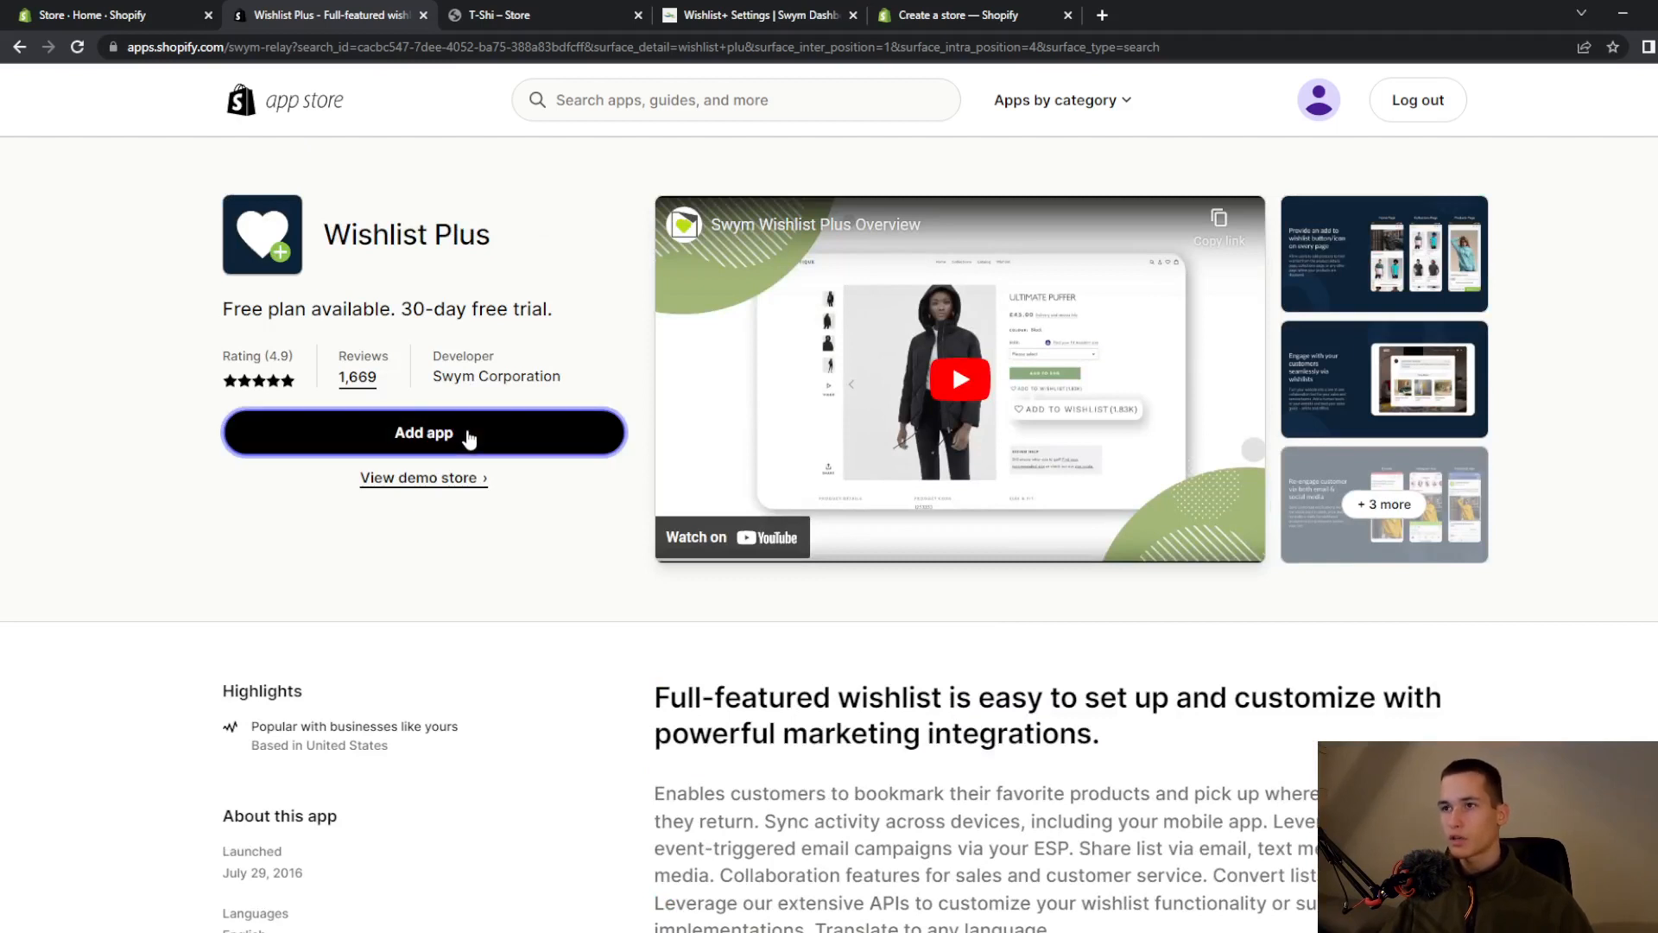
Step: Approve the Wishlist Plus install, granting customer and store data access
{"action": "left_click", "coordinate": [424, 433]}
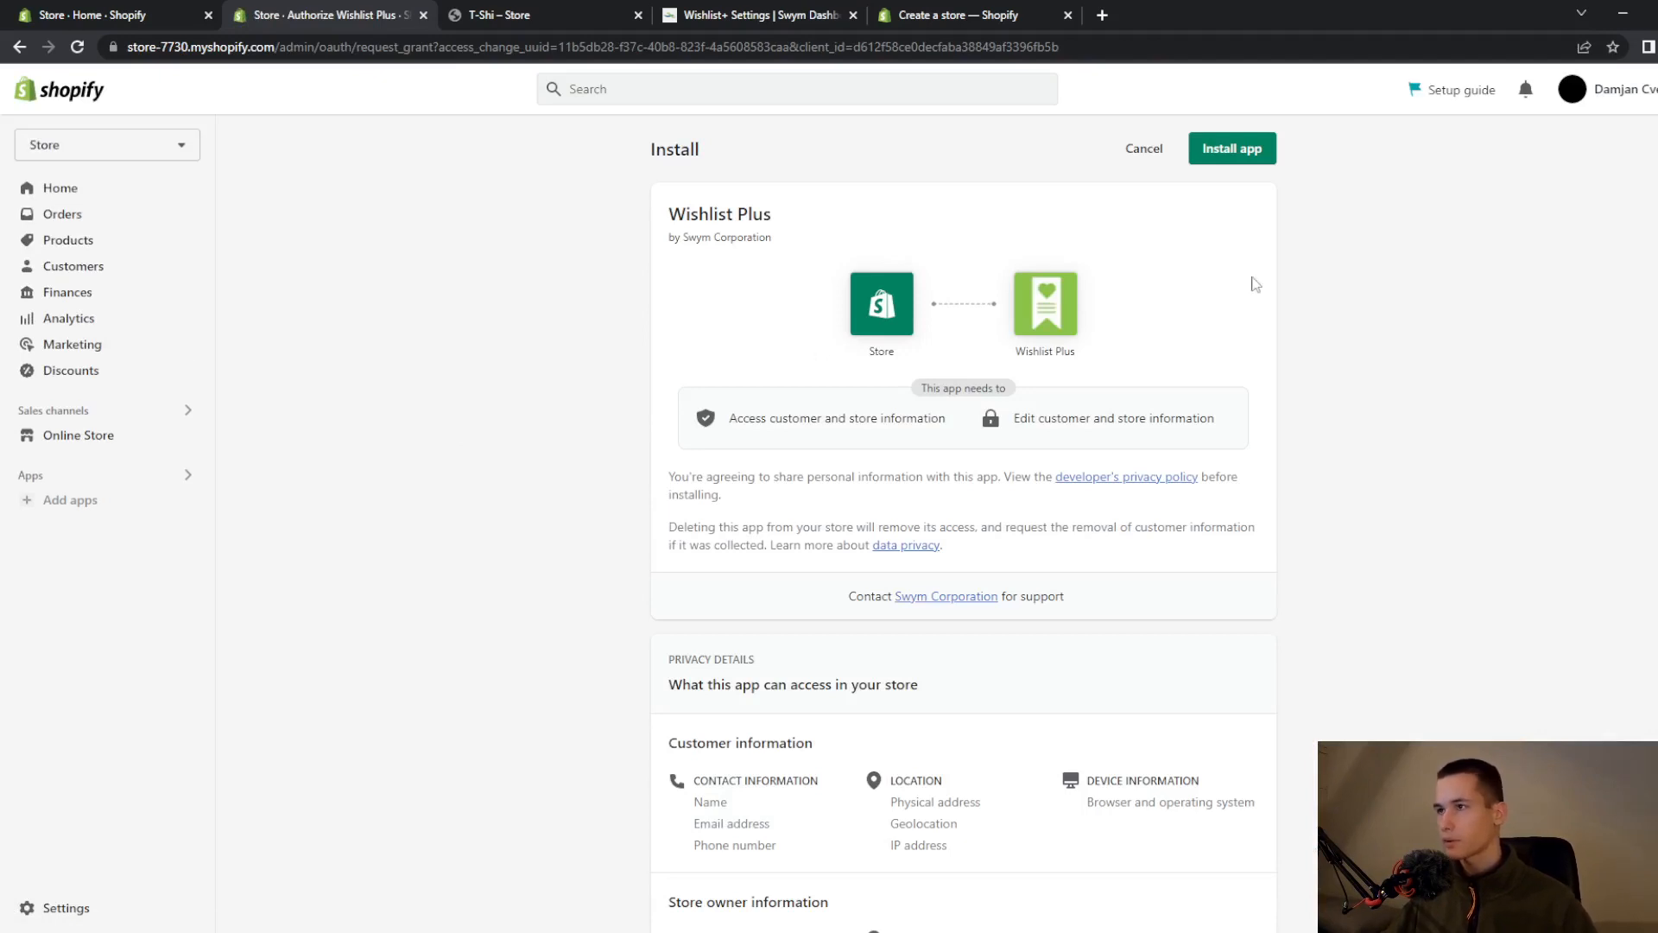
{"action": "mouse_move", "coordinate": [1243, 254]}
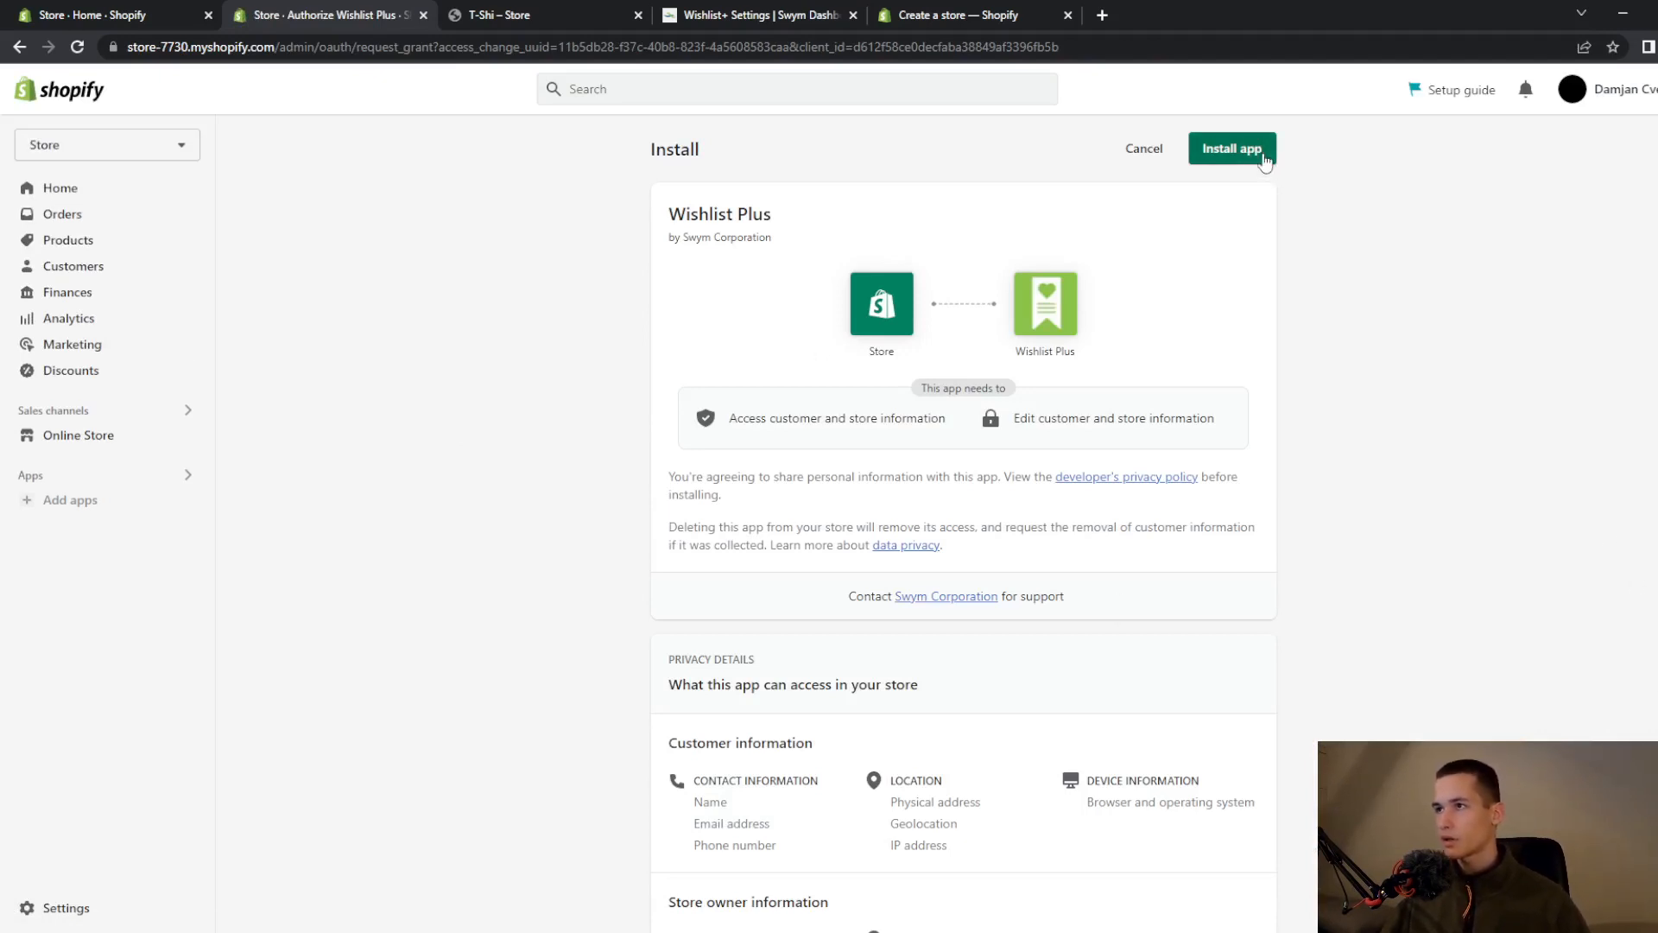
{"action": "left_click", "coordinate": [1233, 149]}
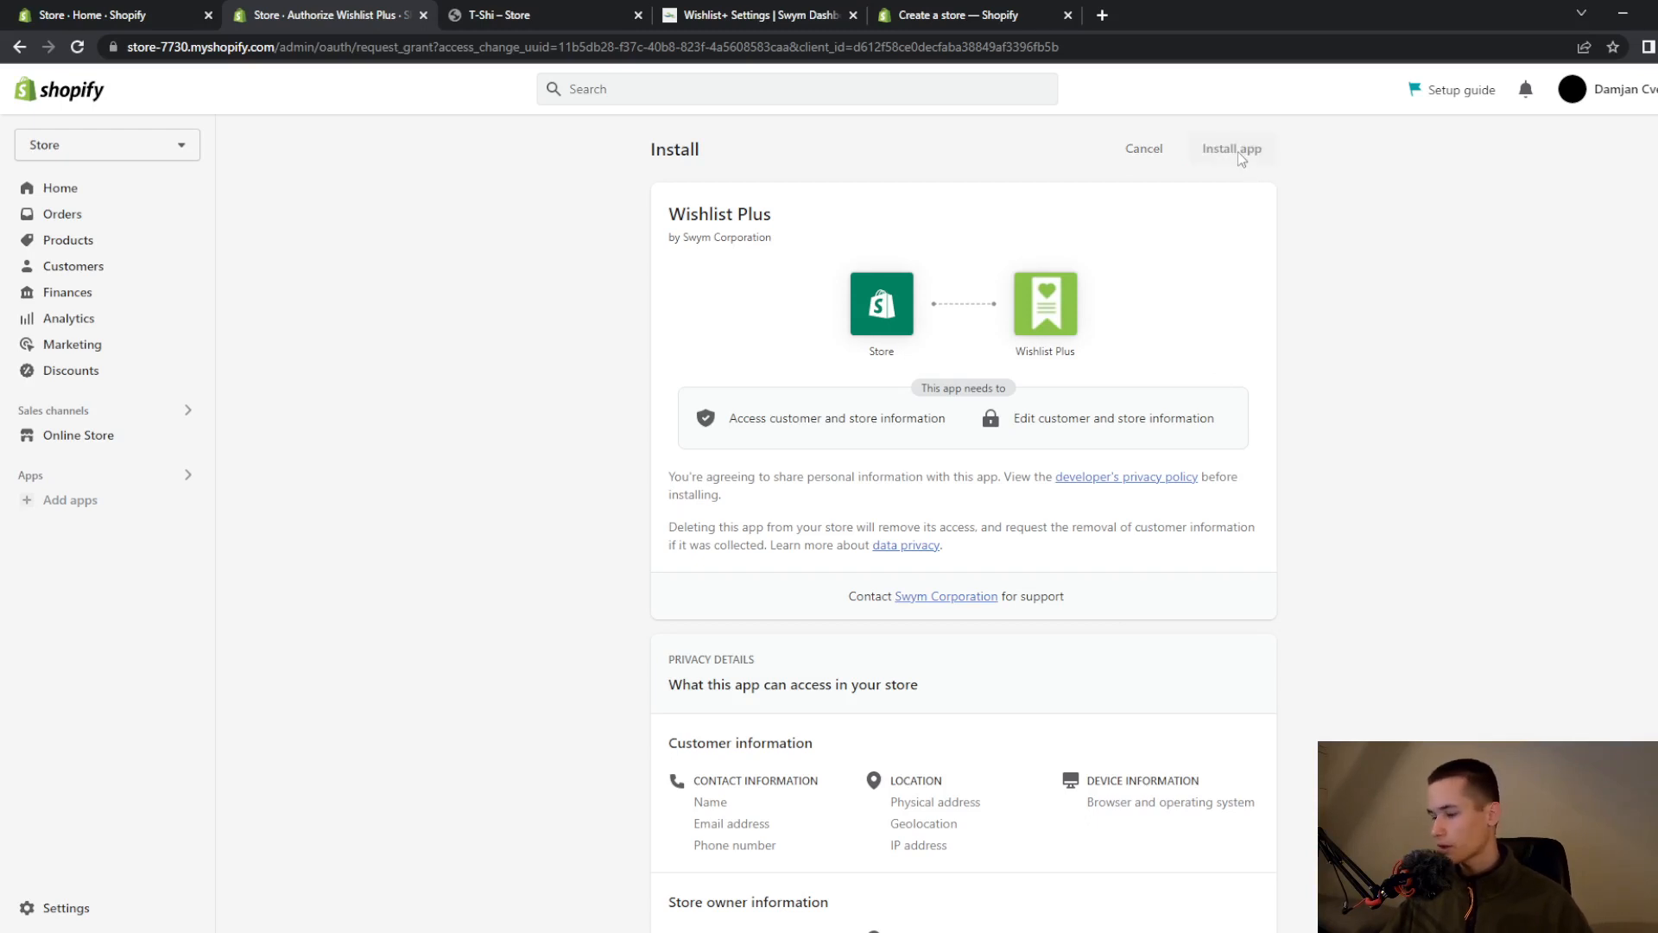
{"action": "left_click", "coordinate": [1232, 148]}
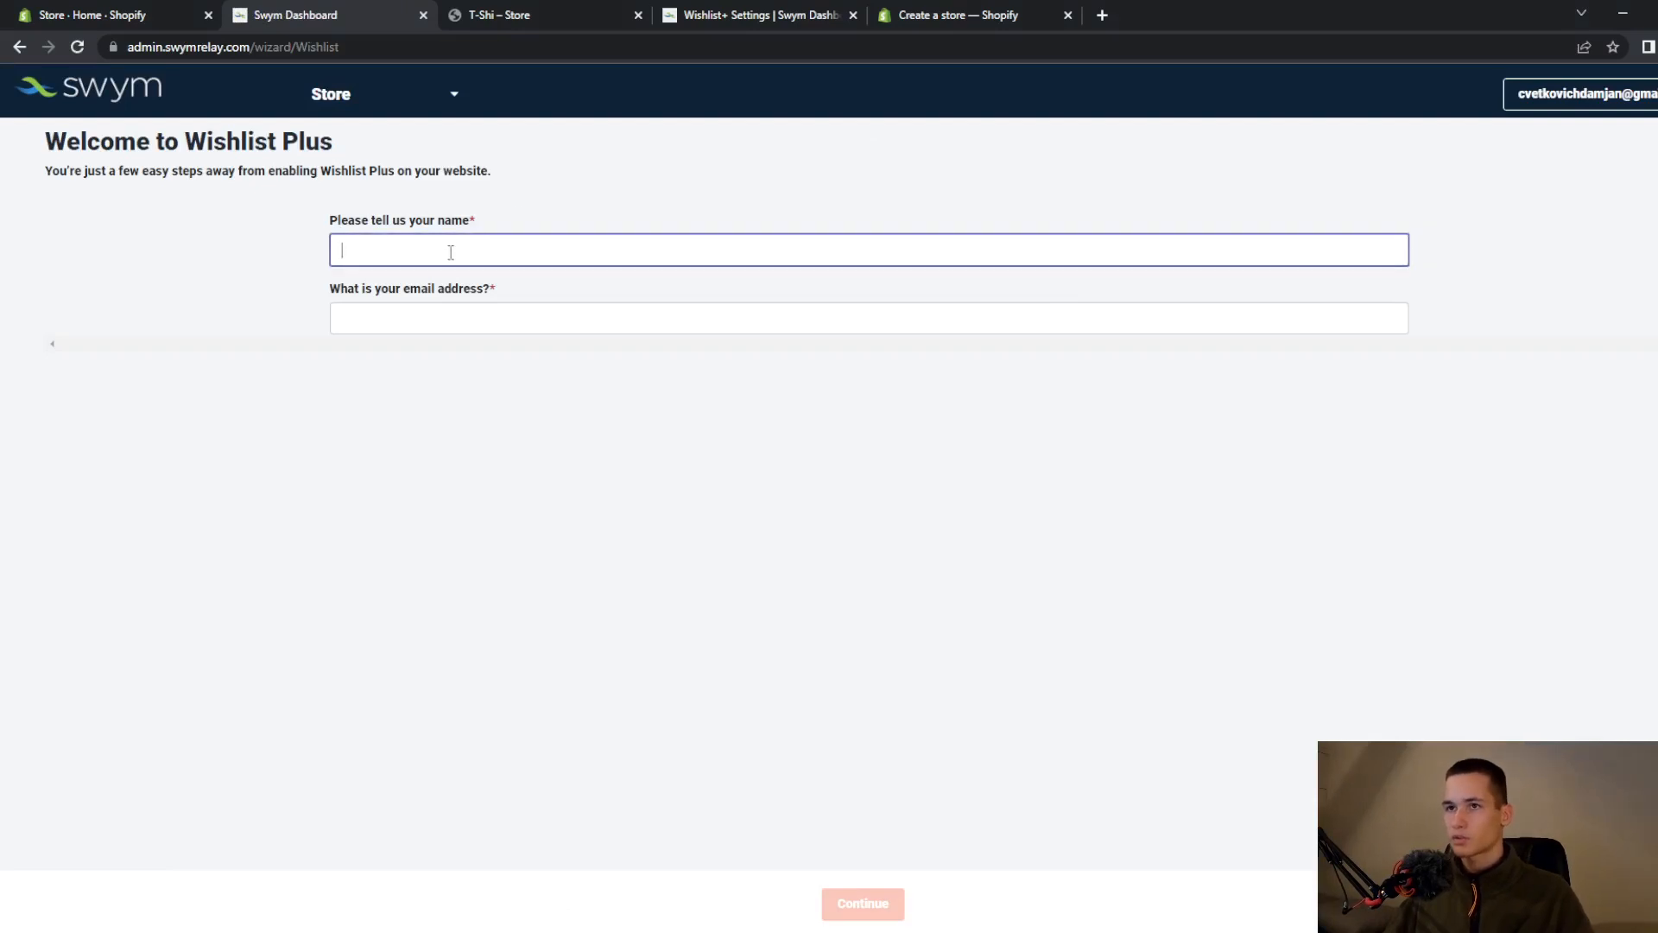
{"action": "type", "text": "Damjan"}
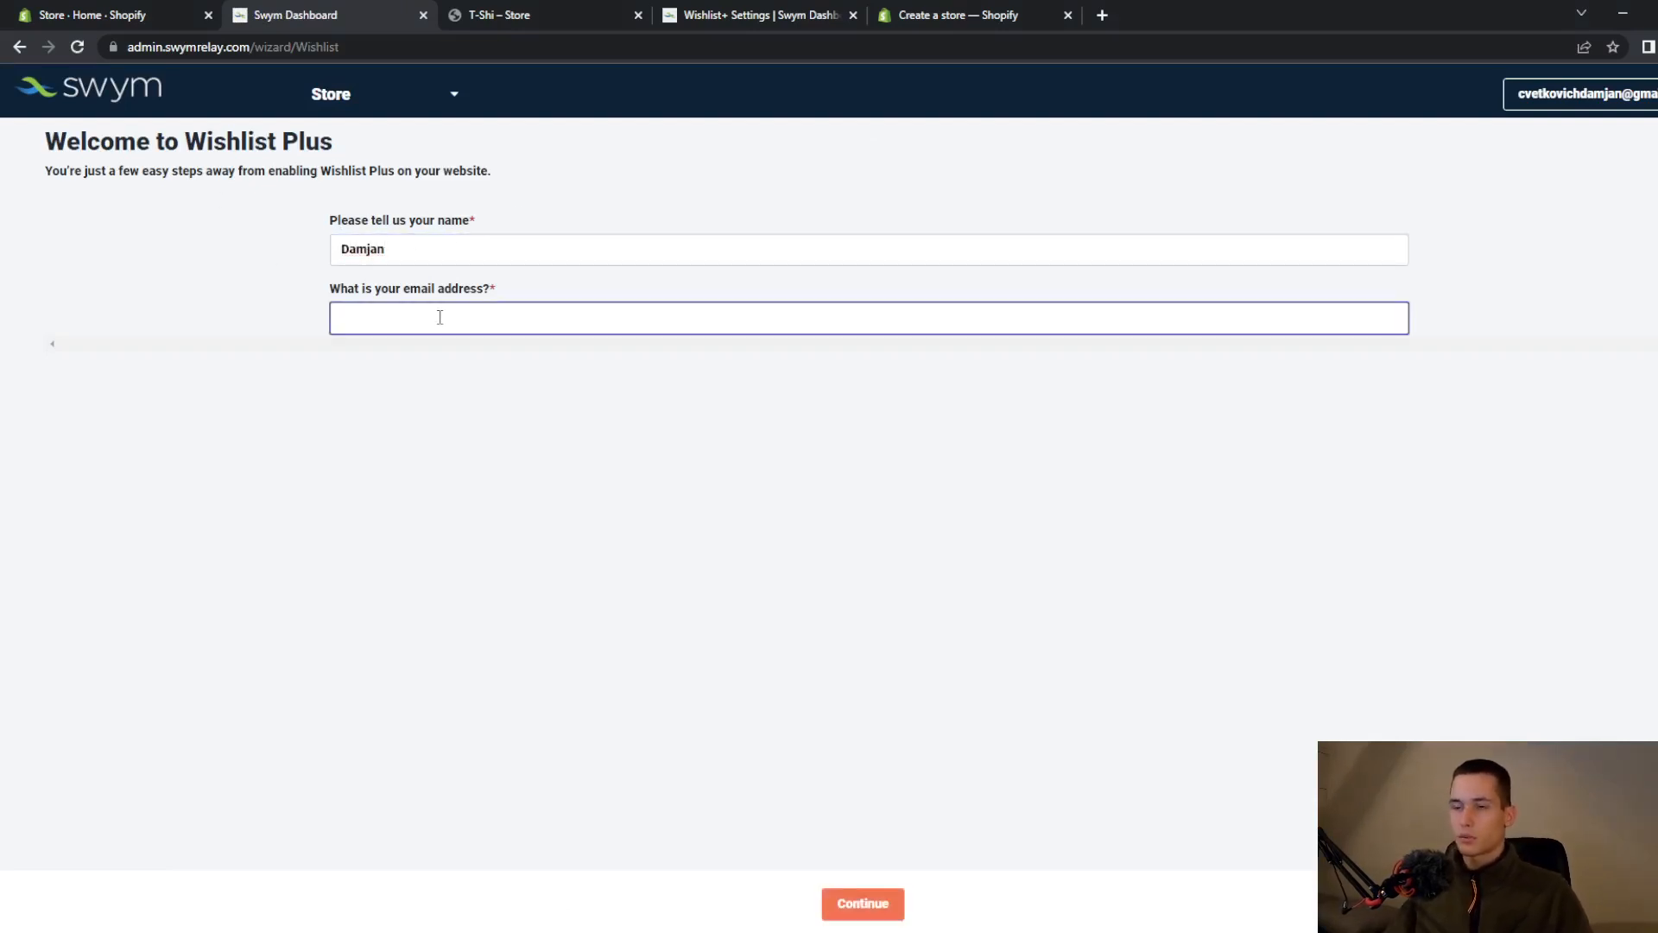
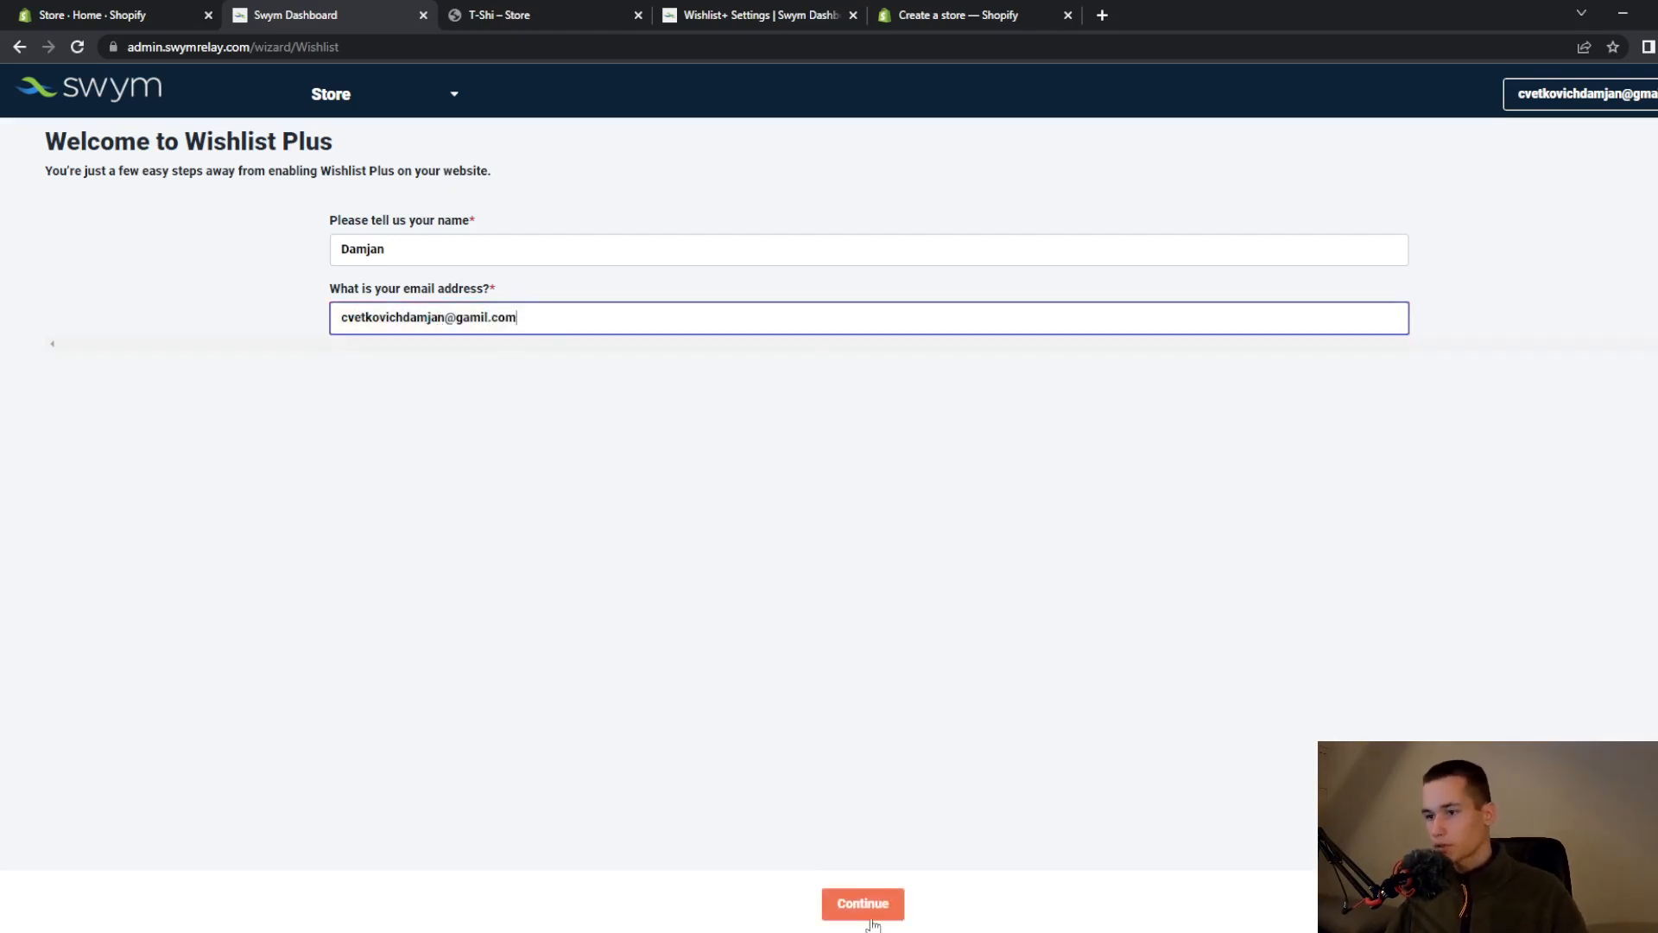
{"action": "left_click", "coordinate": [862, 904]}
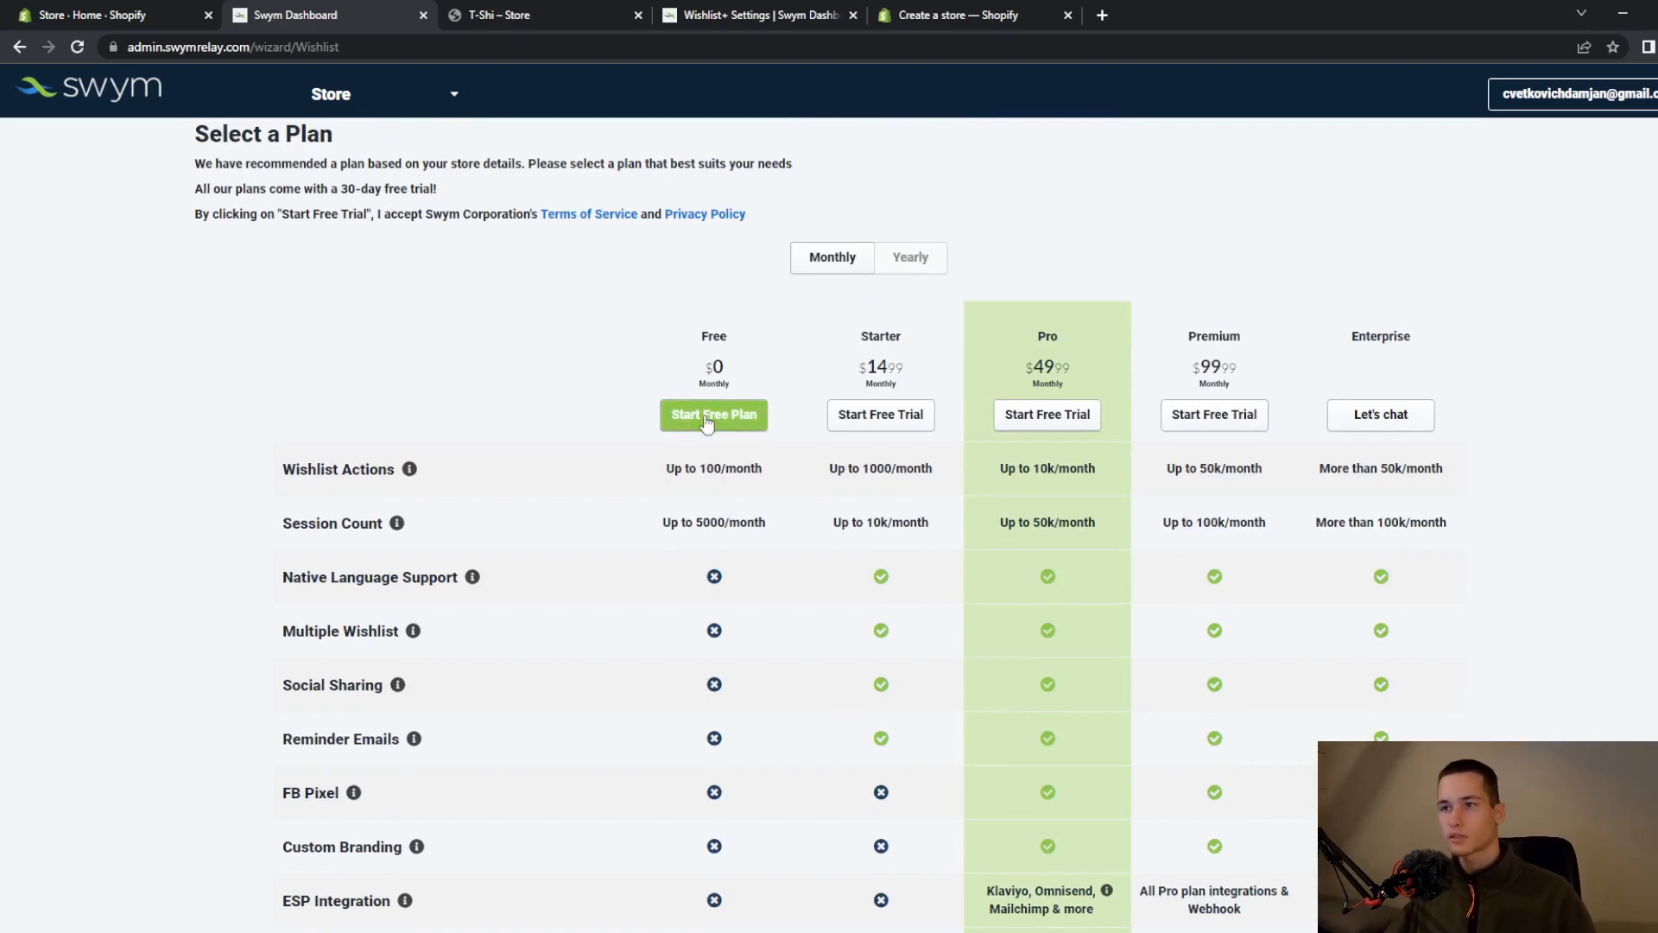
{"action": "left_click", "coordinate": [714, 414]}
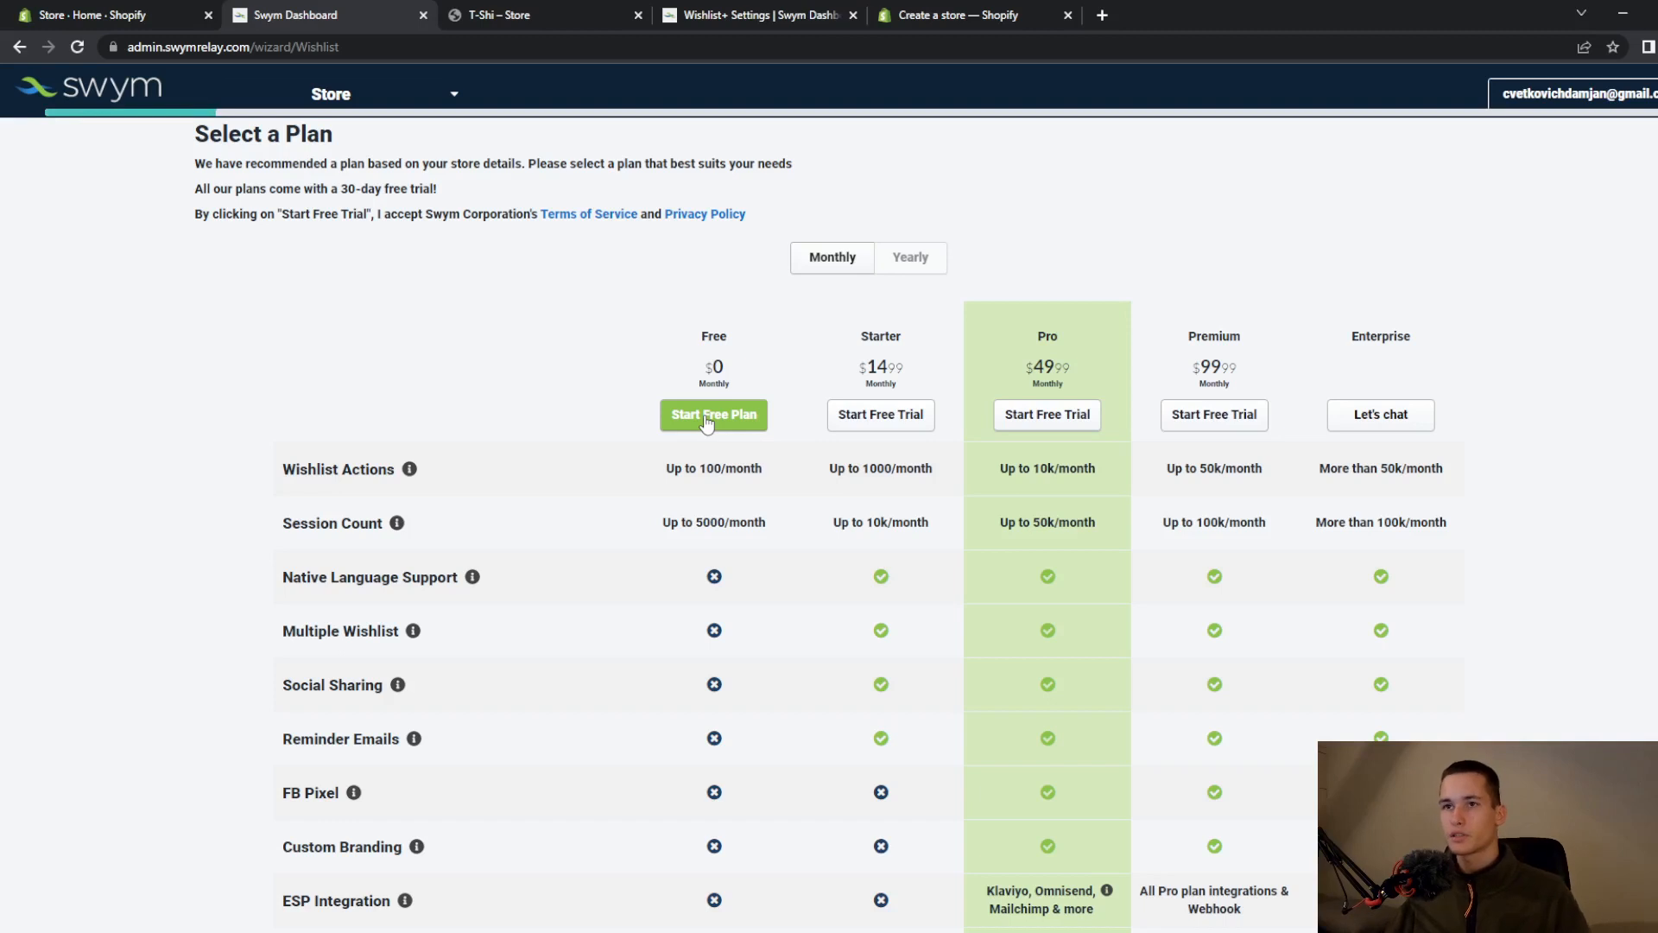
{"action": "left_click", "coordinate": [713, 415]}
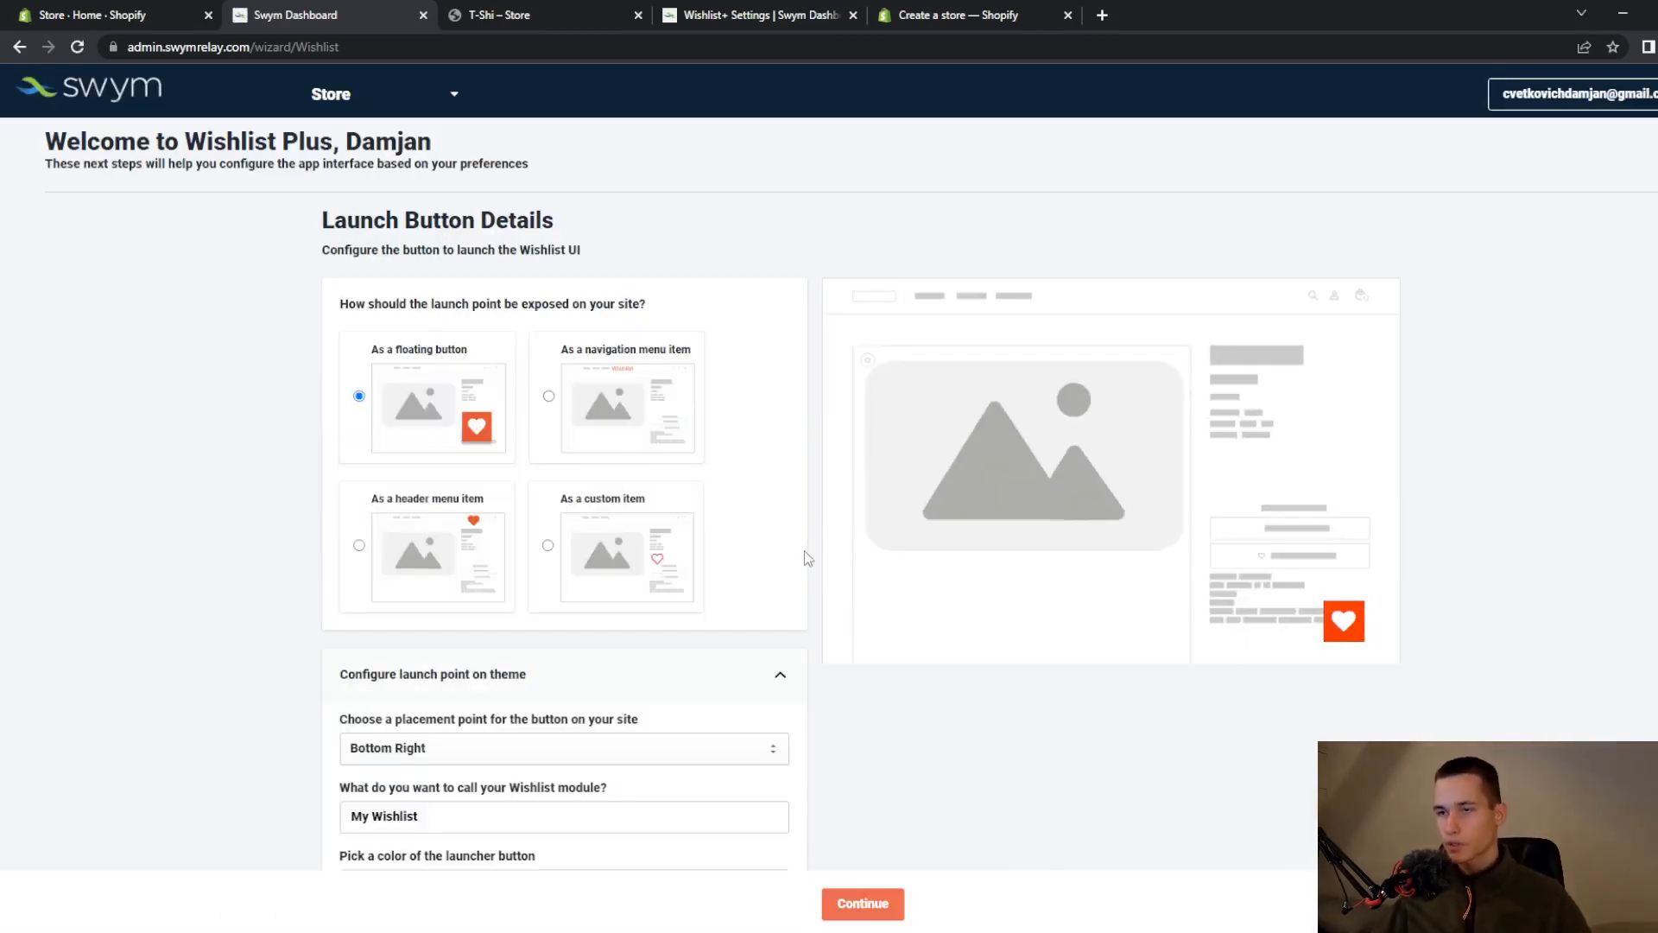
{"action": "mouse_move", "coordinate": [509, 480]}
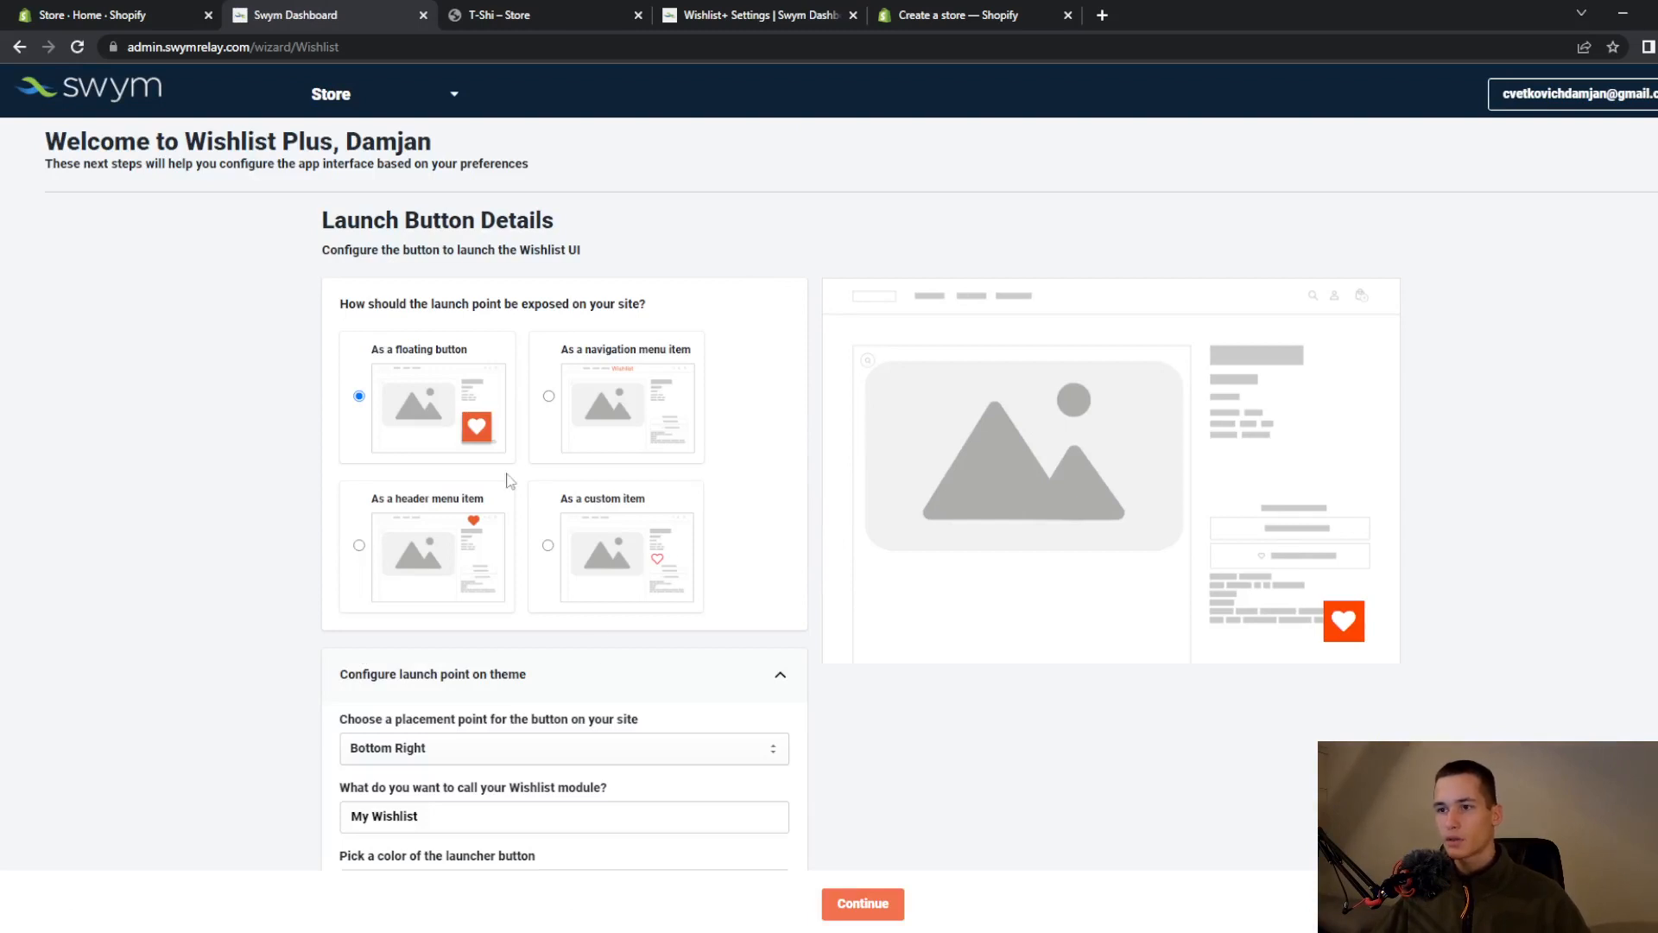
{"action": "mouse_move", "coordinate": [603, 618]}
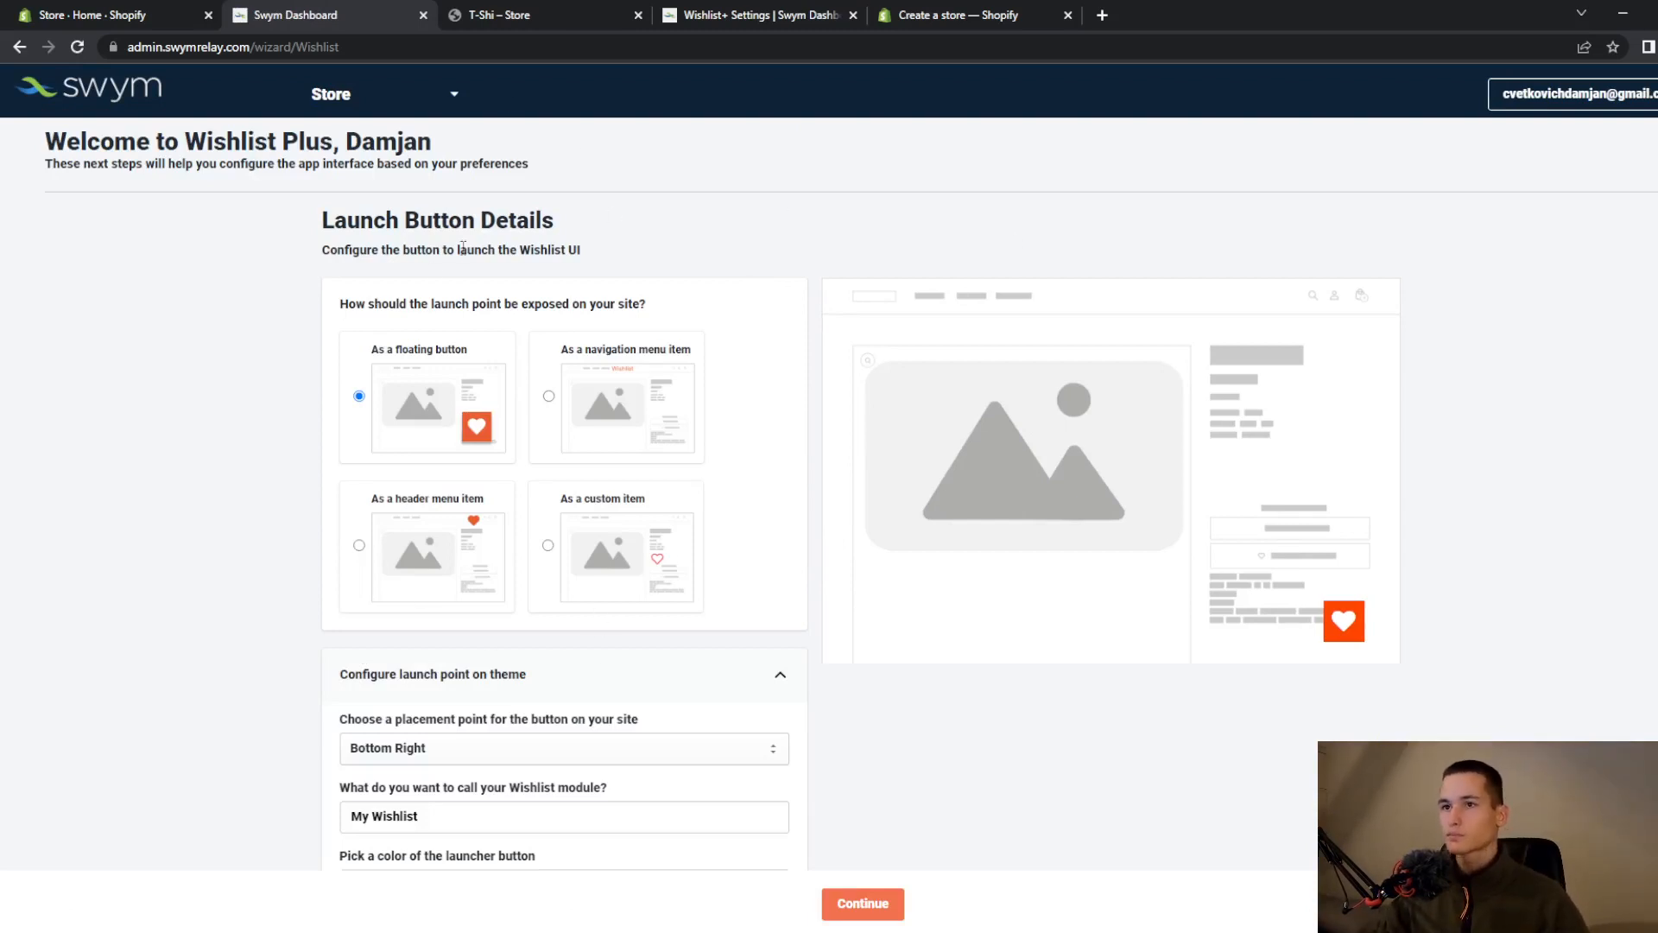
{"action": "mouse_move", "coordinate": [351, 321]}
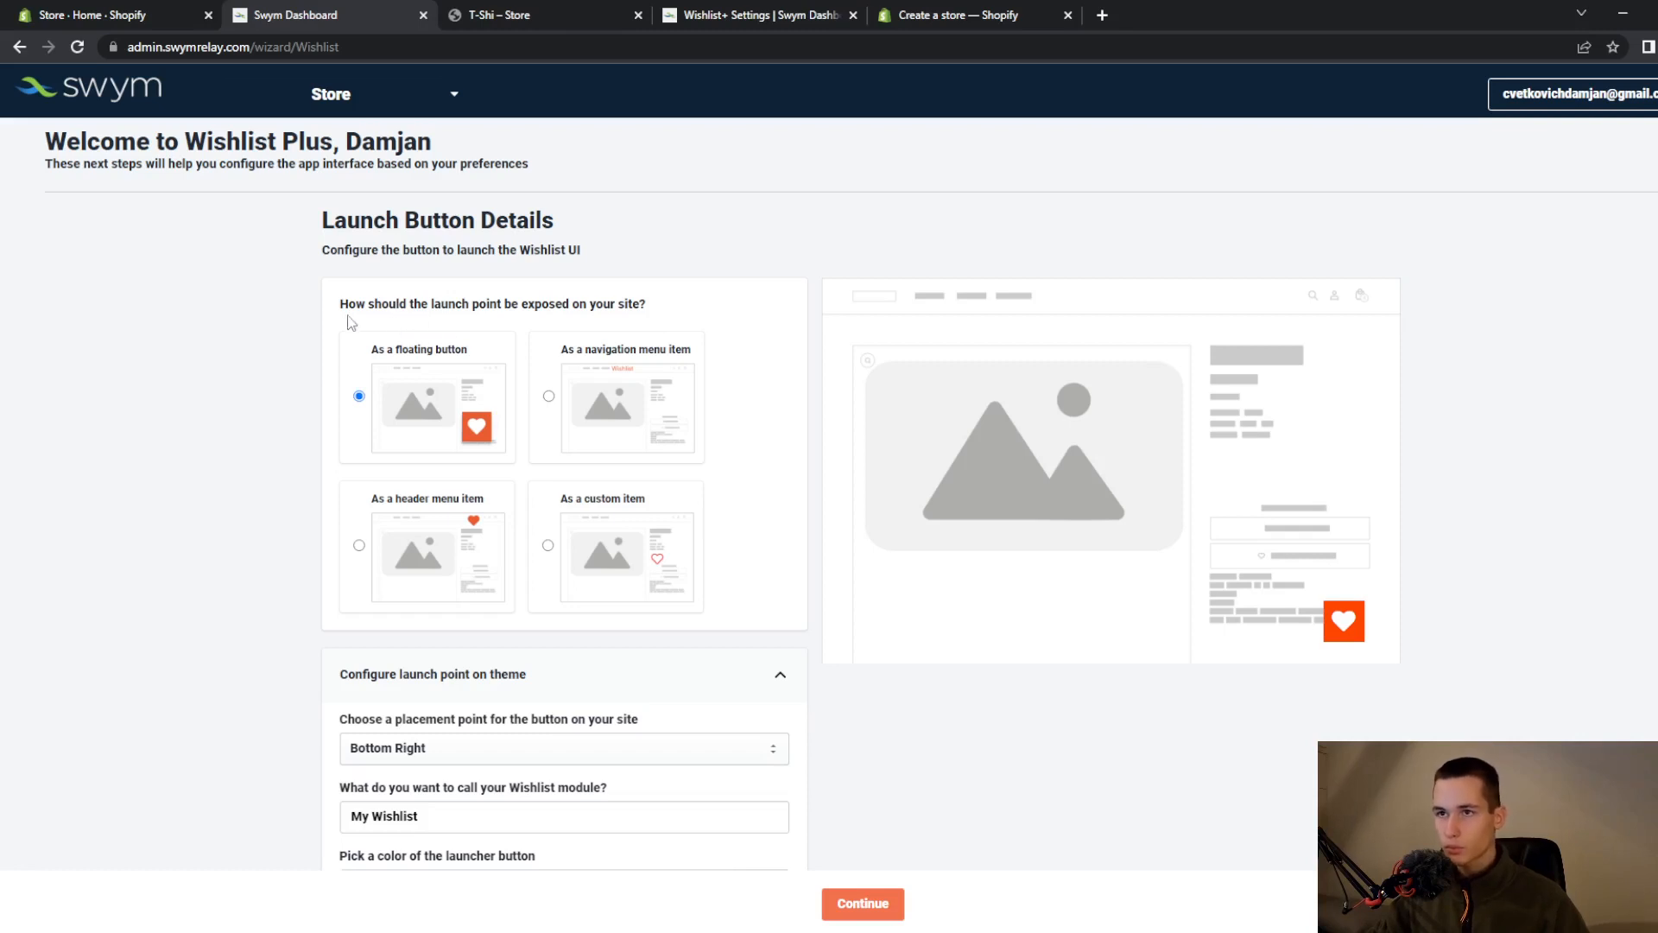
Step: Compare launch point options and set the wishlist launcher as a header menu item
{"action": "double_click", "coordinate": [472, 303]}
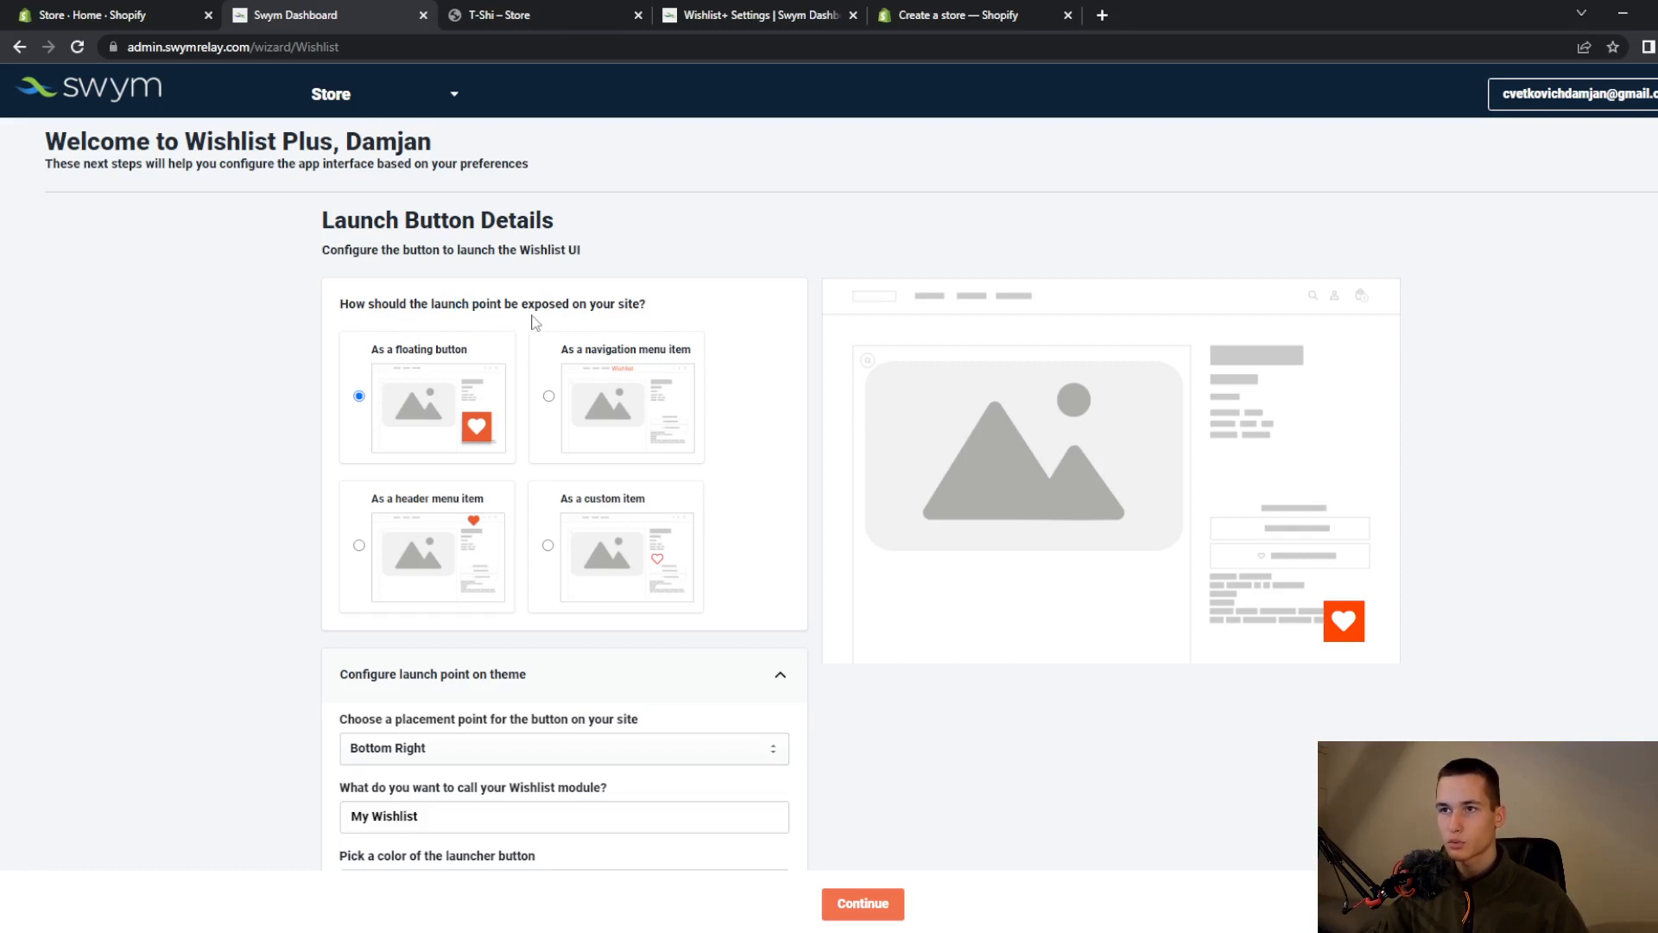
{"action": "mouse_move", "coordinate": [851, 398]}
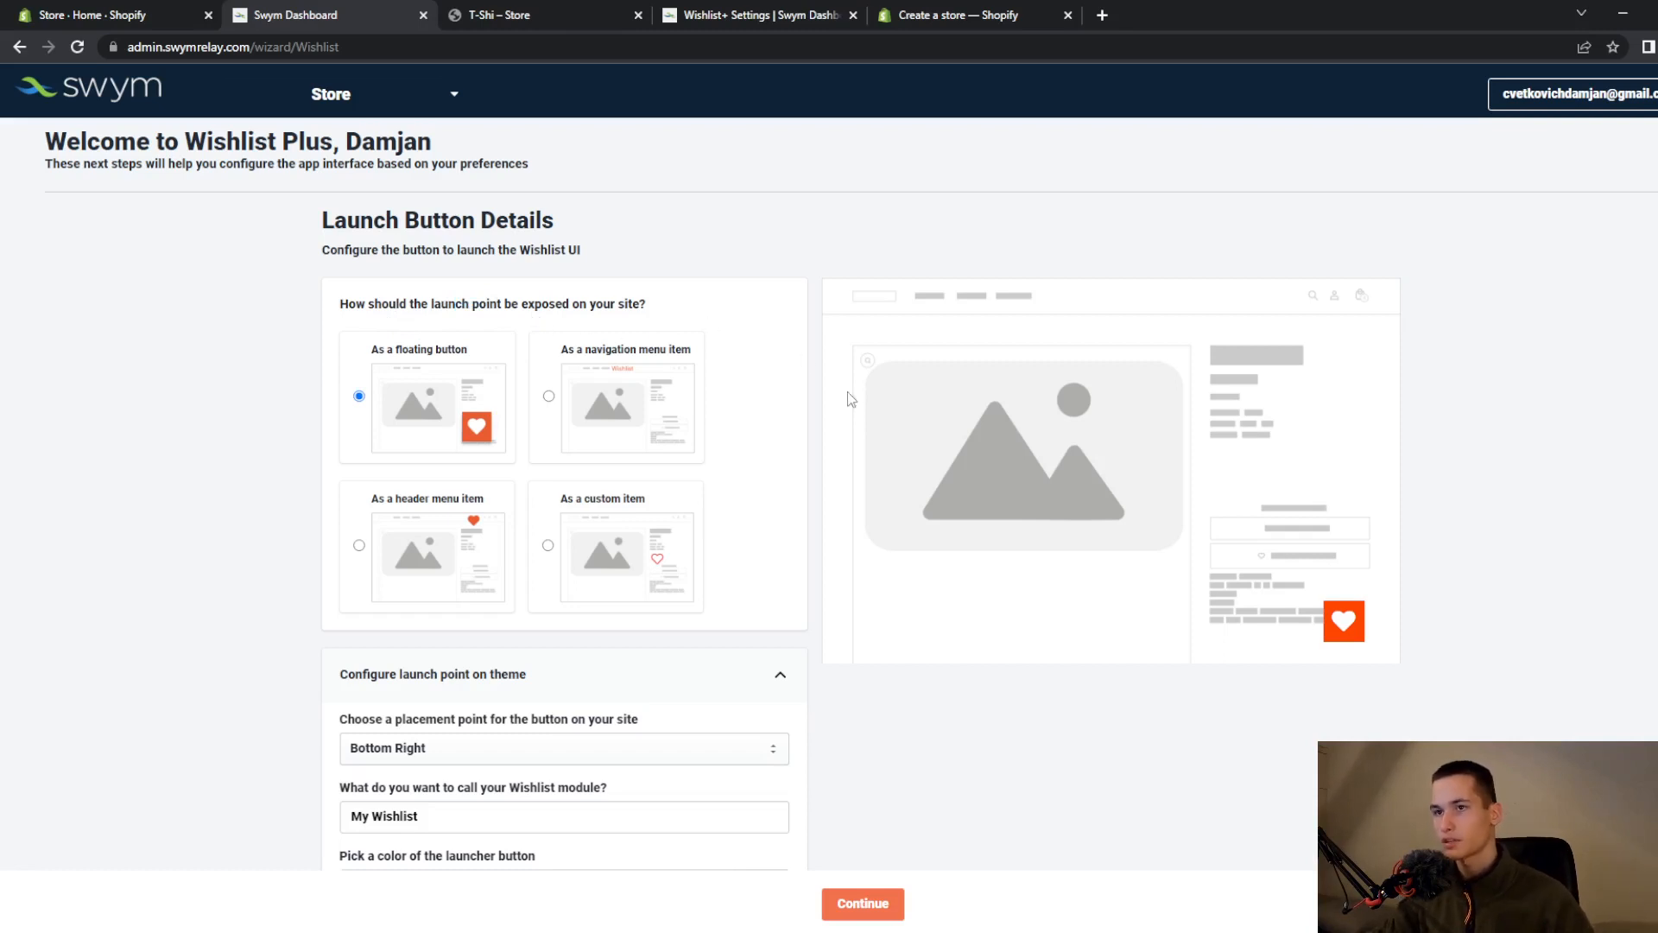
{"action": "mouse_move", "coordinate": [547, 368]}
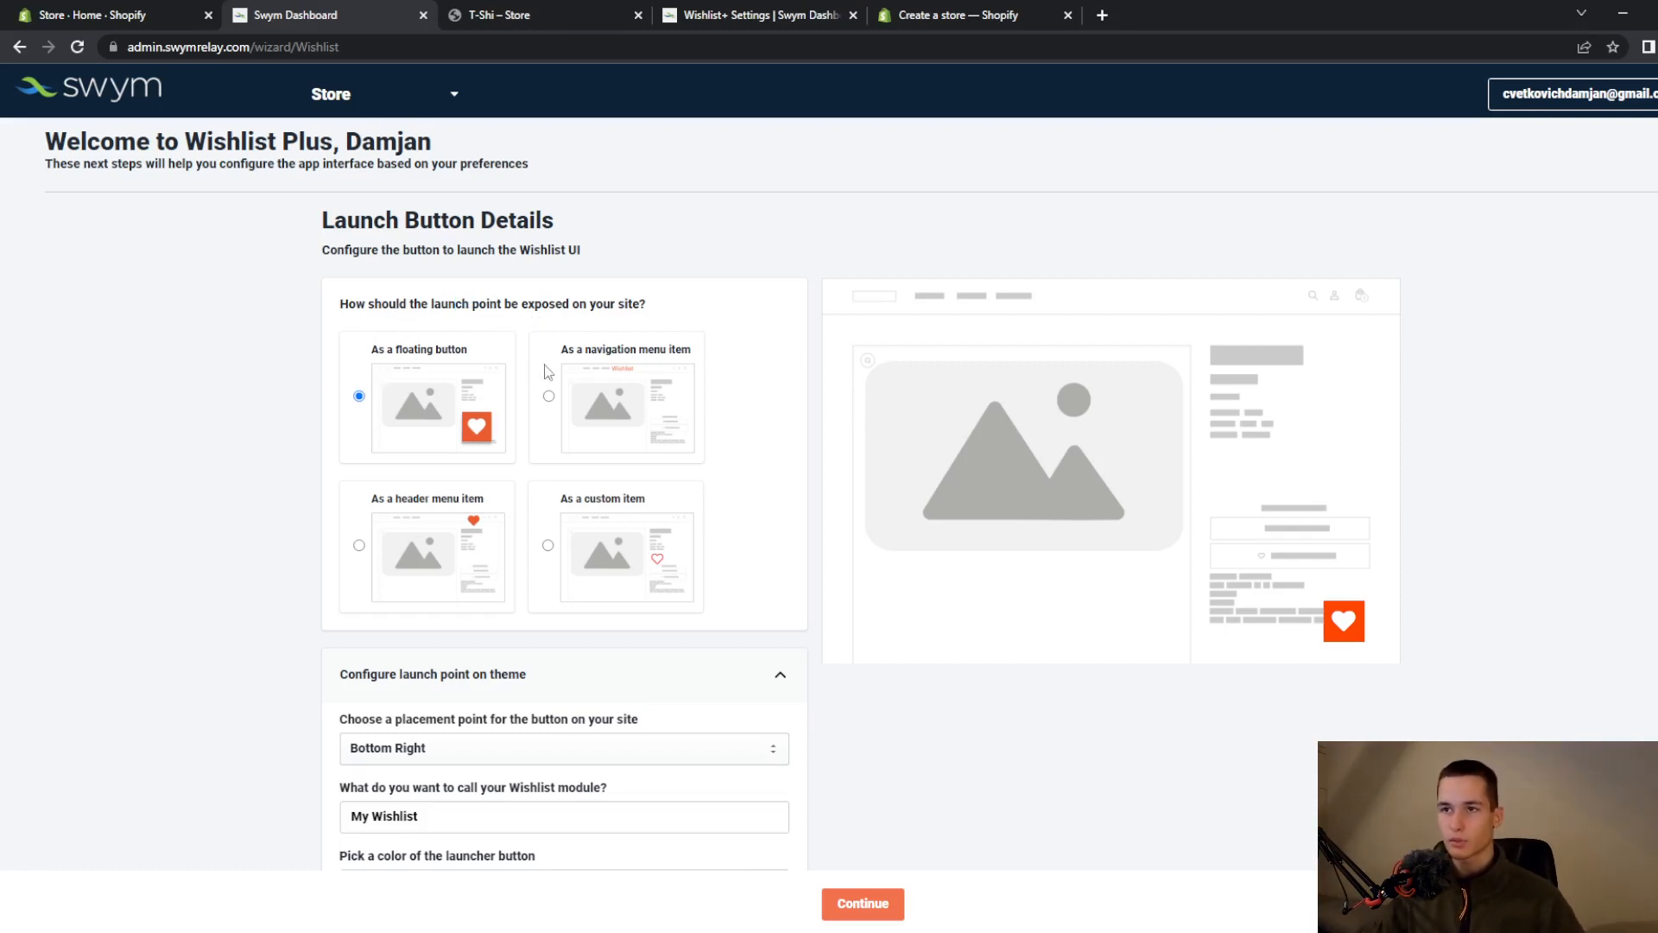
{"action": "mouse_move", "coordinate": [584, 366]}
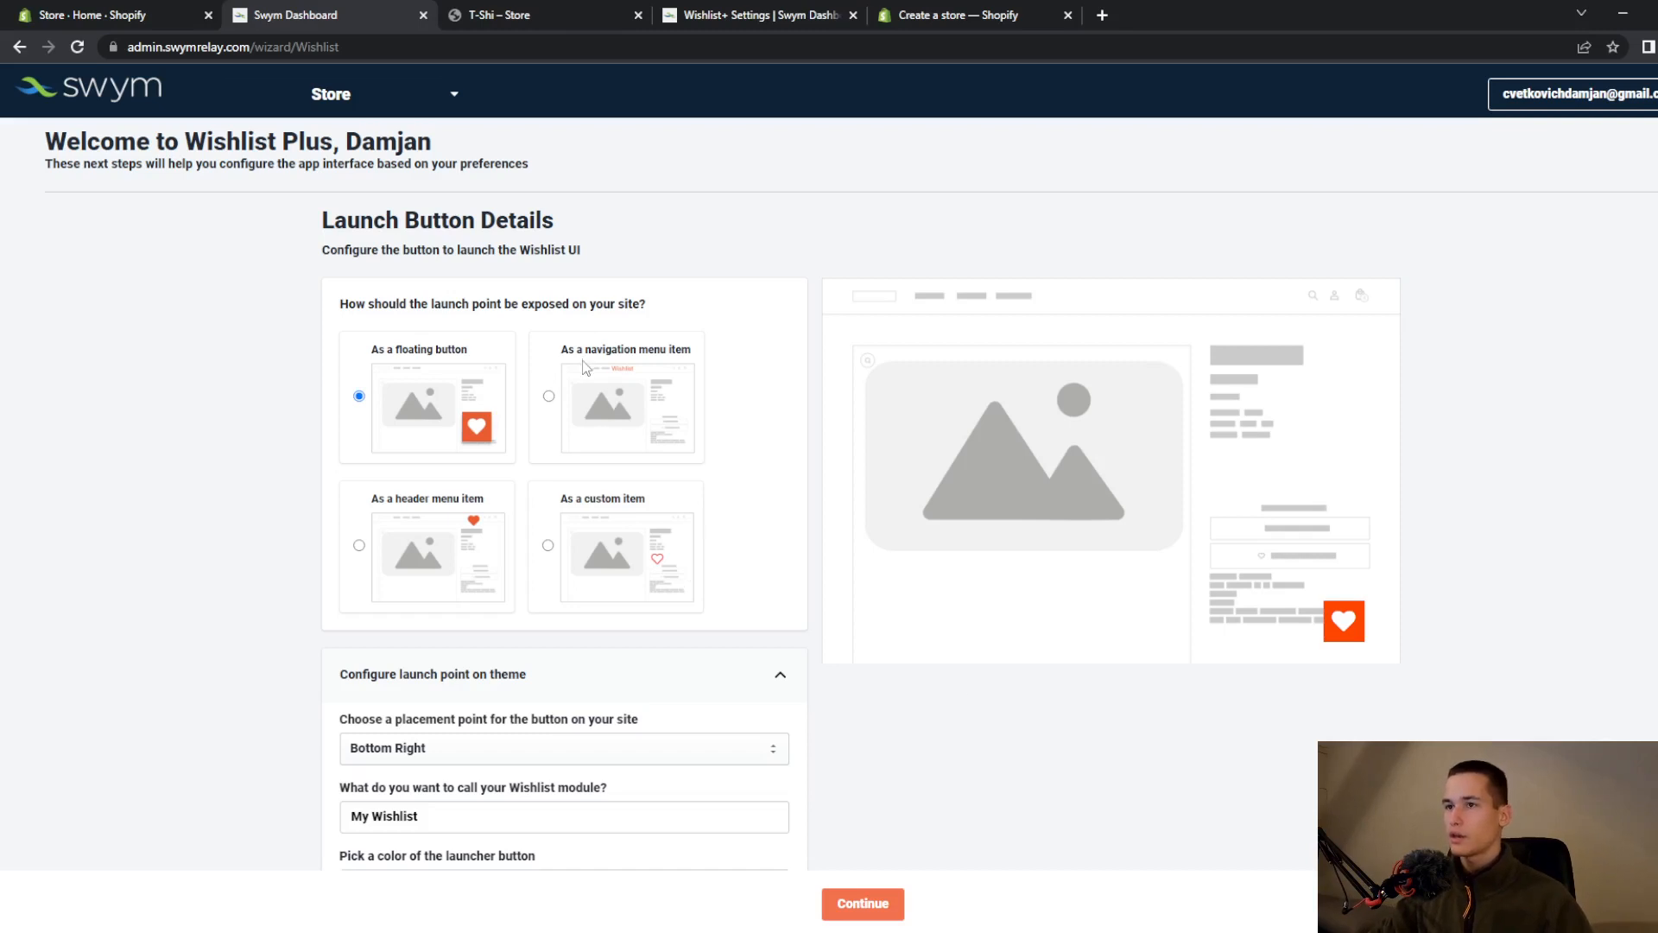
{"action": "mouse_move", "coordinate": [413, 512]}
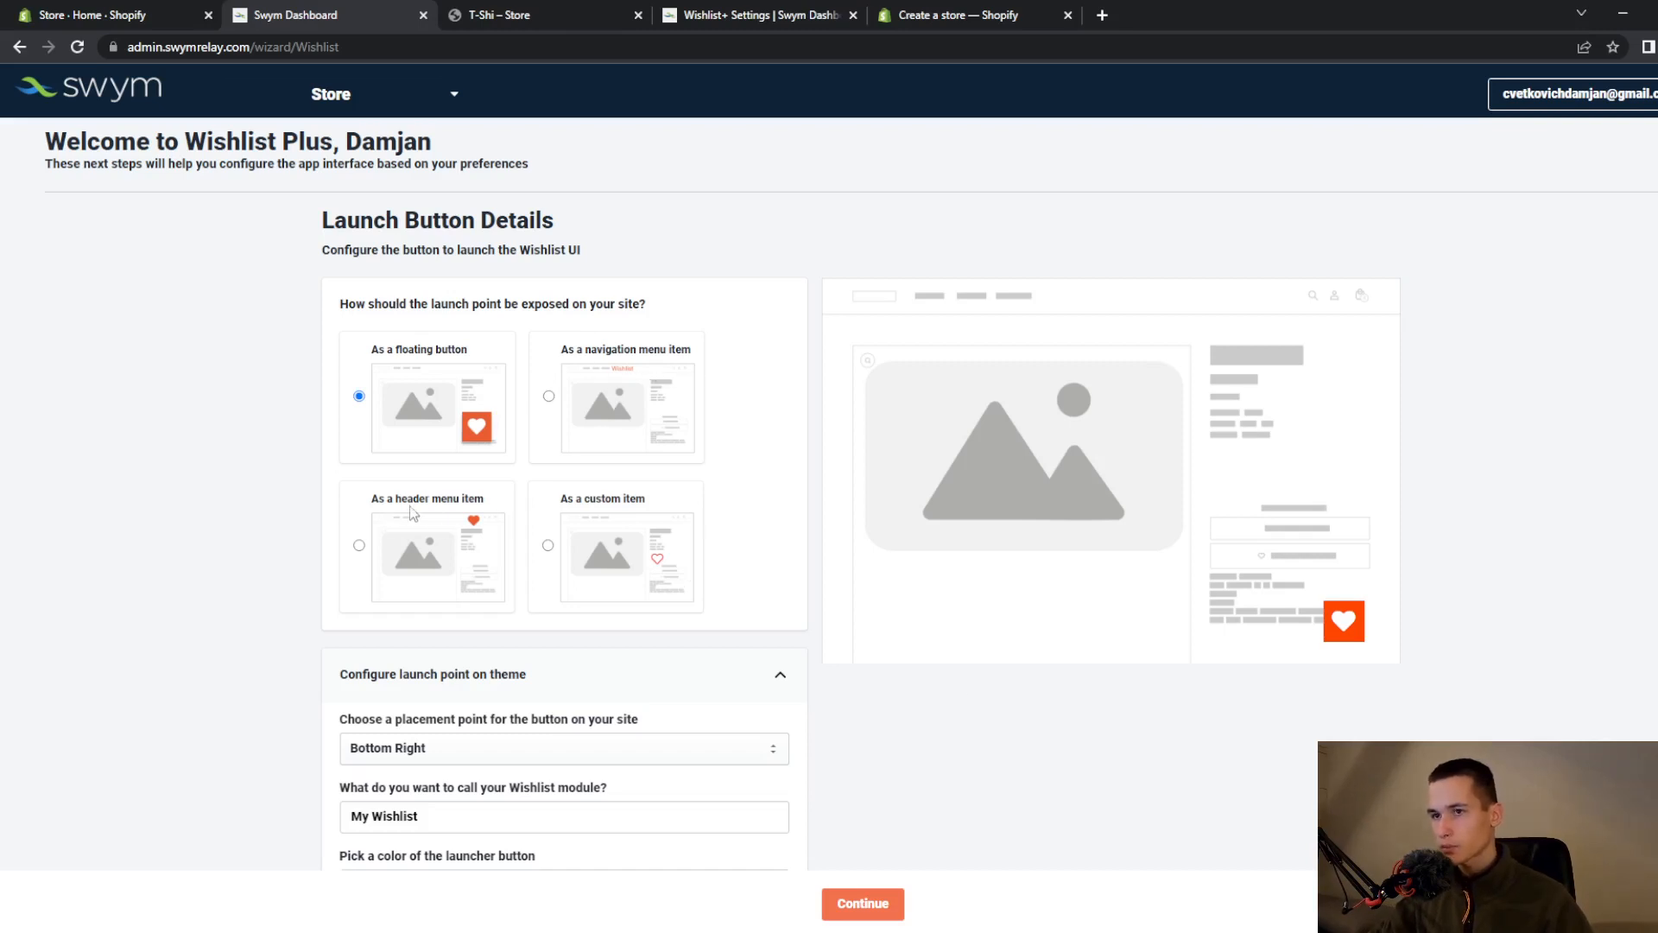
{"action": "mouse_move", "coordinate": [569, 513]}
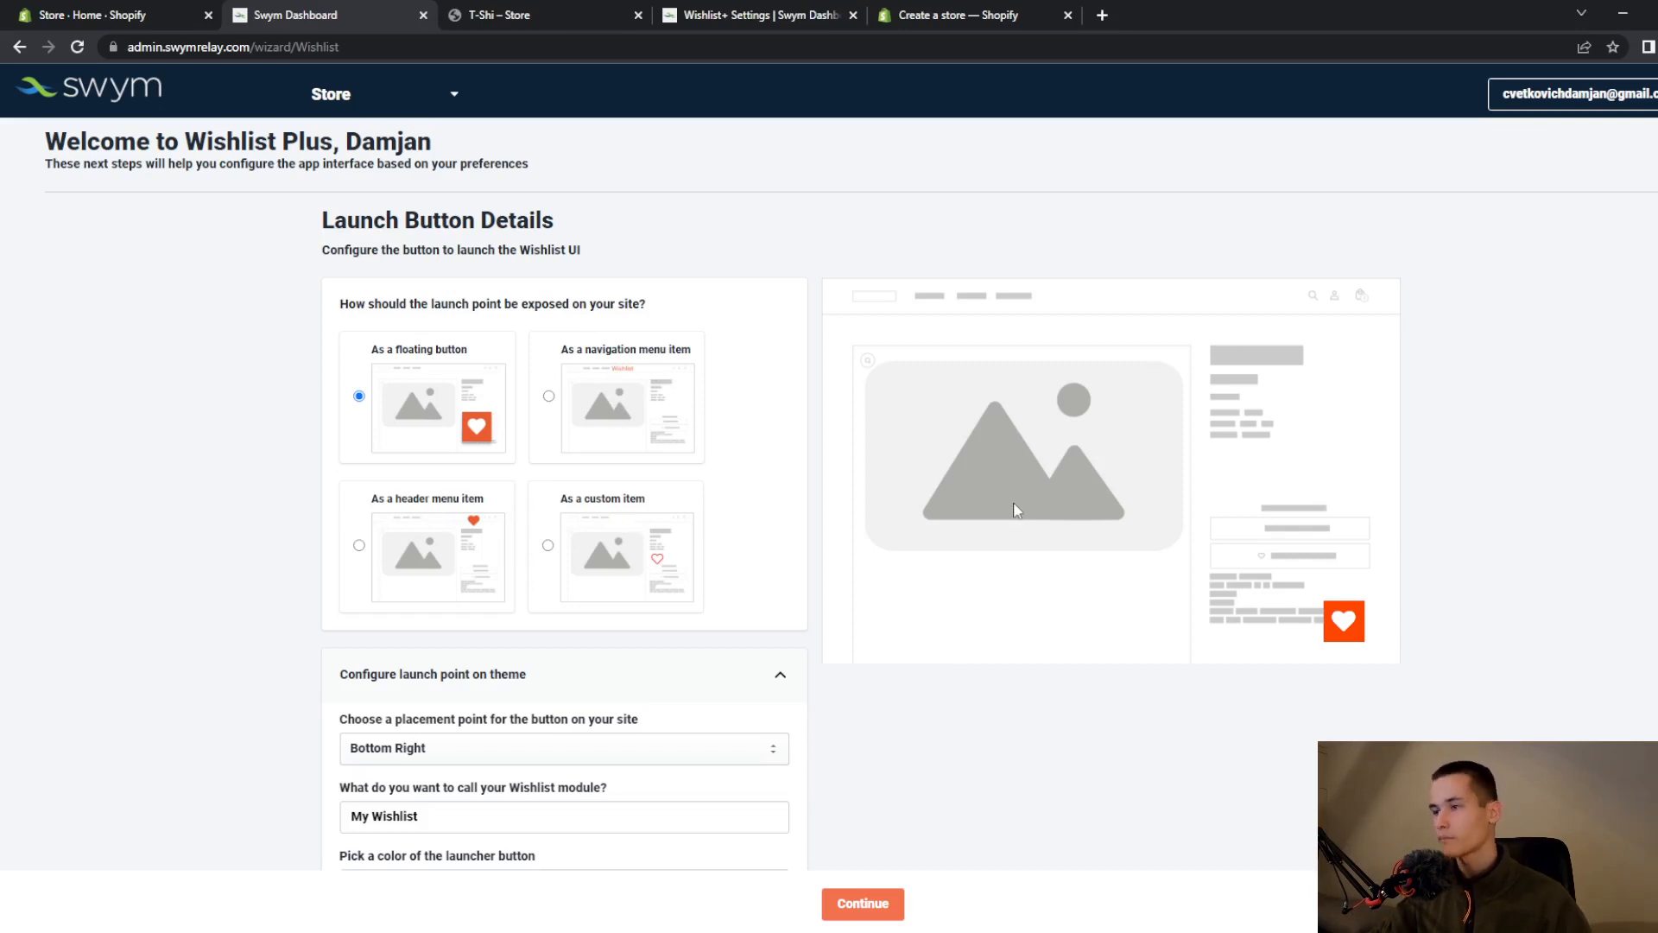
{"action": "mouse_move", "coordinate": [1016, 749]}
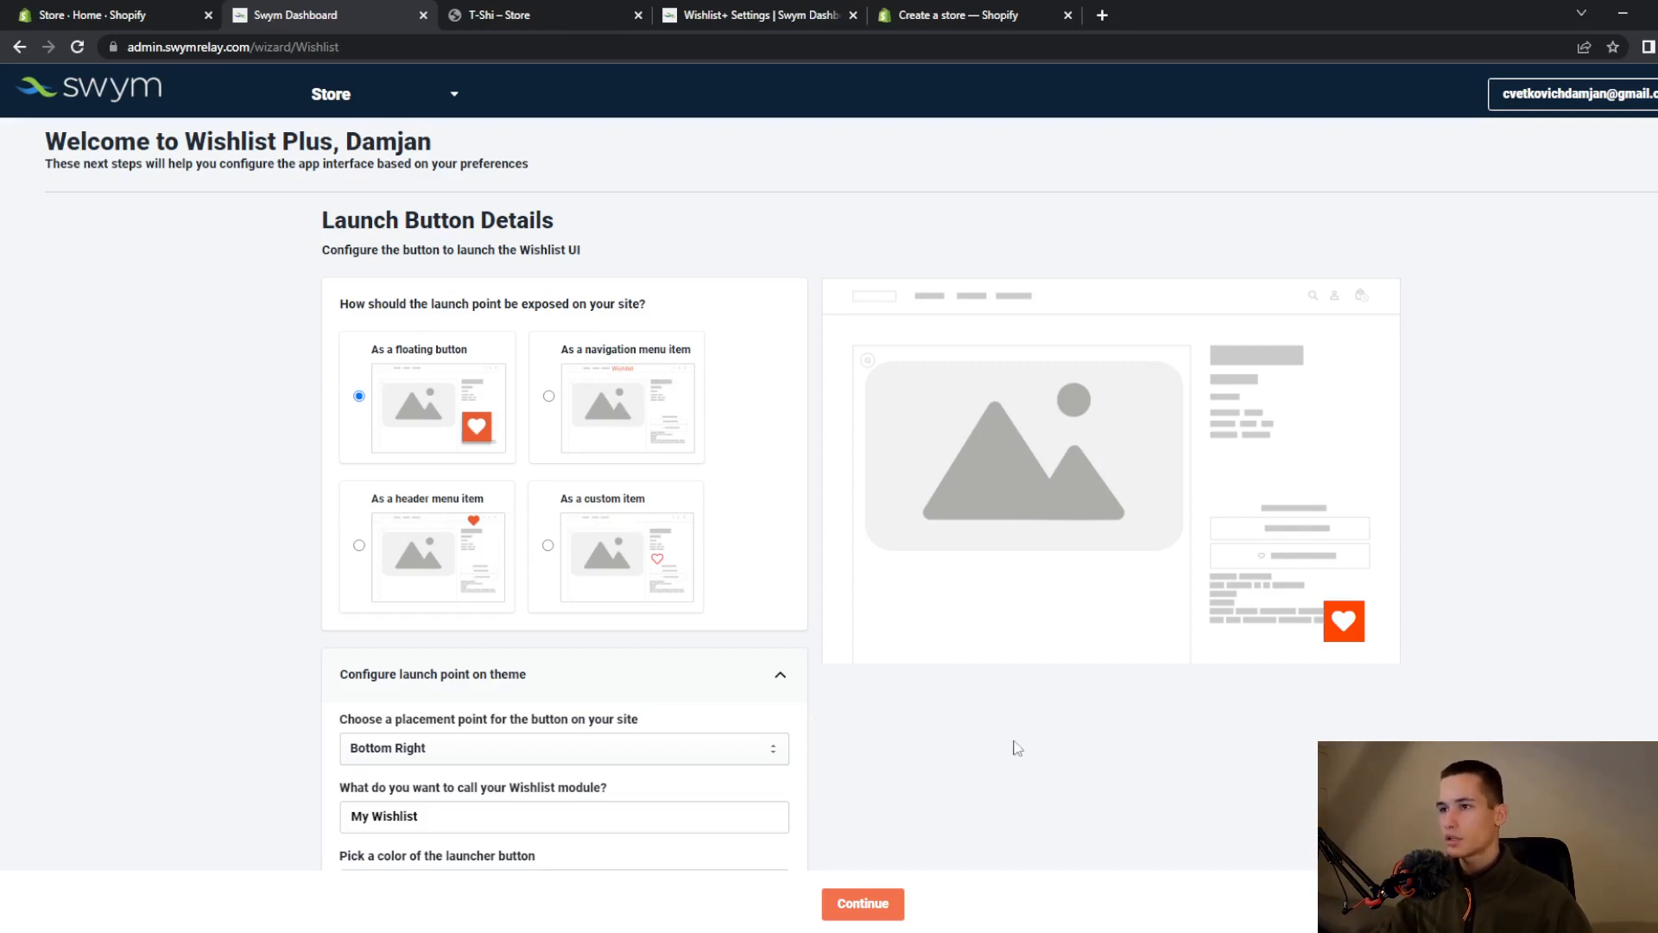
{"action": "mouse_move", "coordinate": [573, 412]}
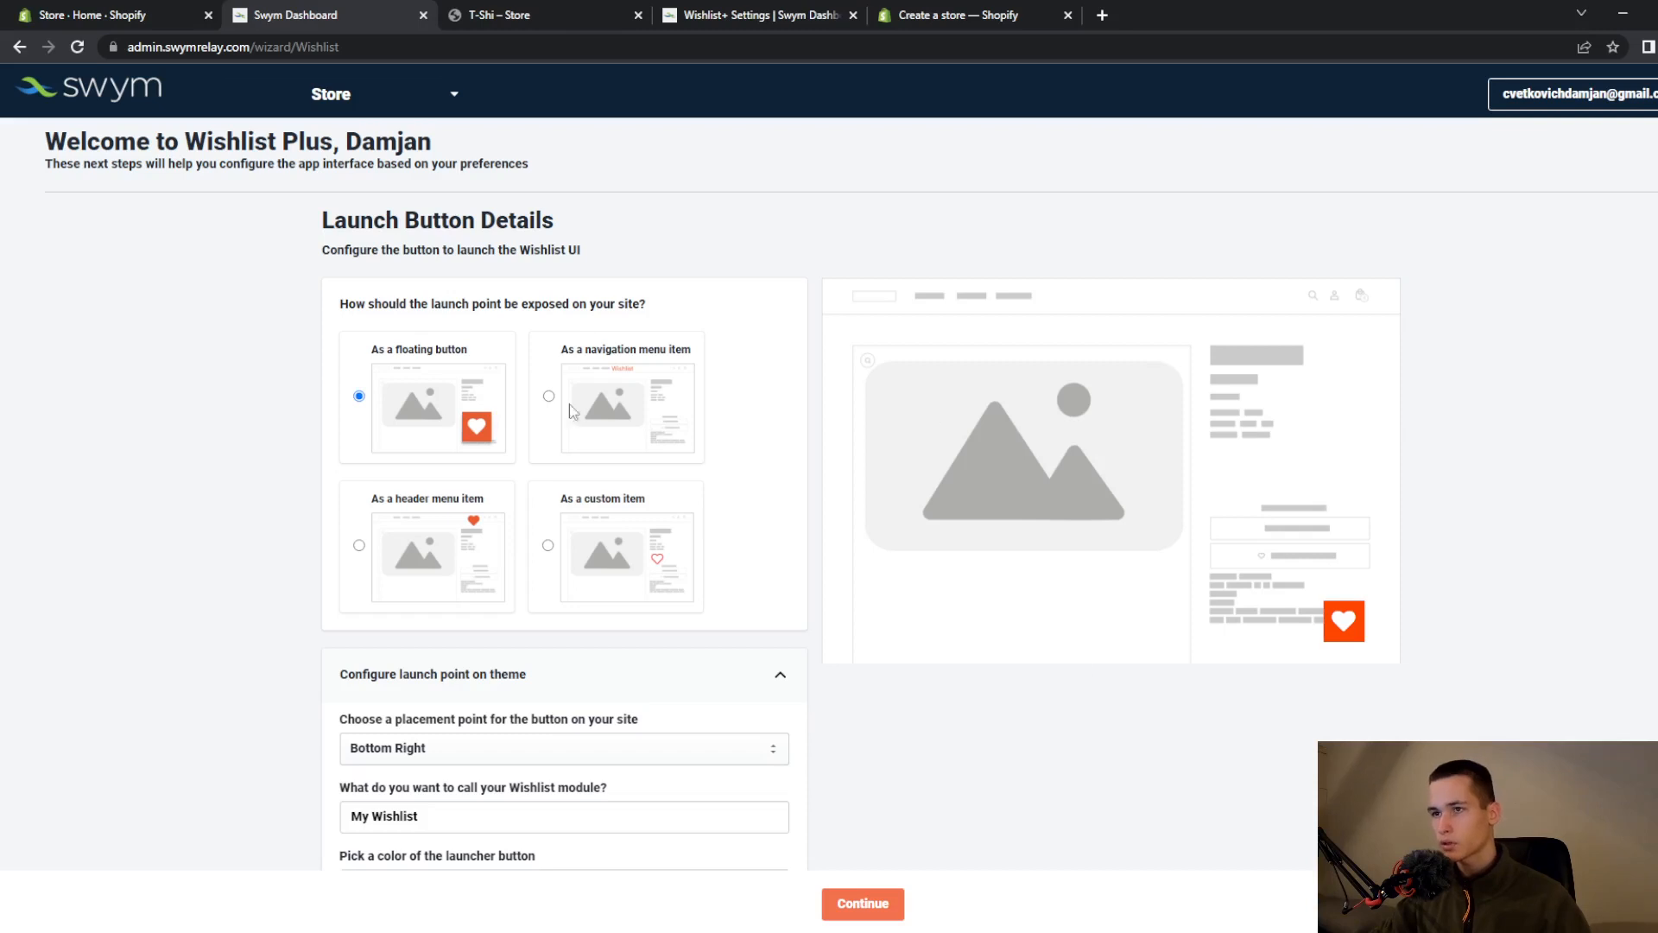
{"action": "left_click", "coordinate": [549, 396]}
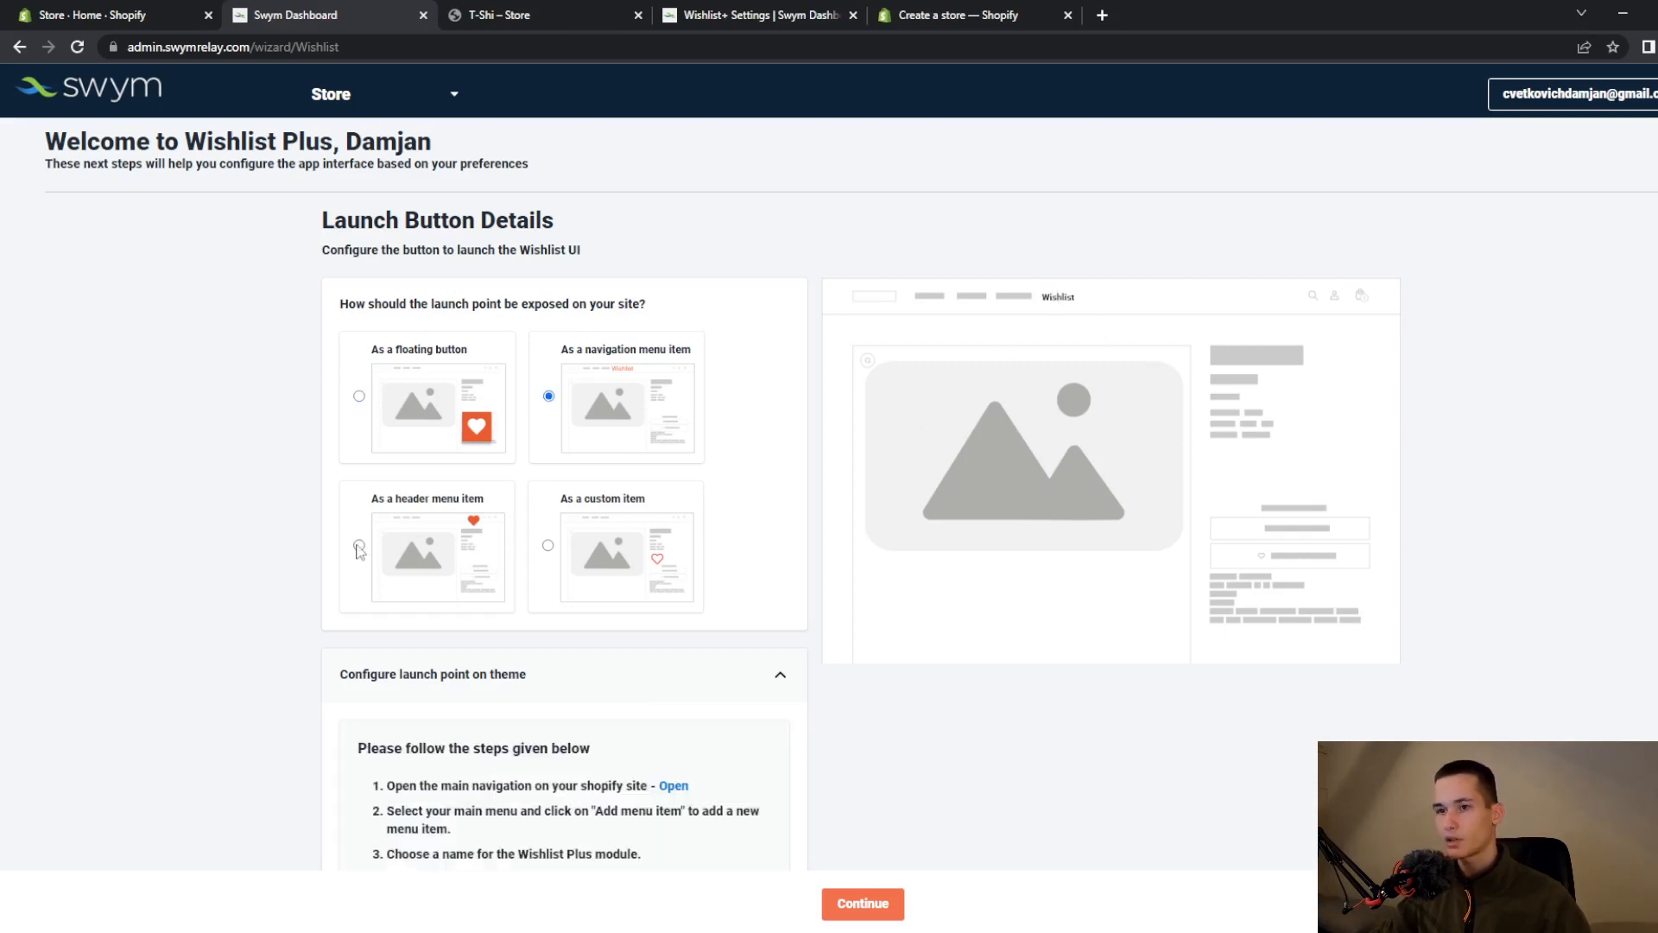
{"action": "left_click", "coordinate": [359, 544]}
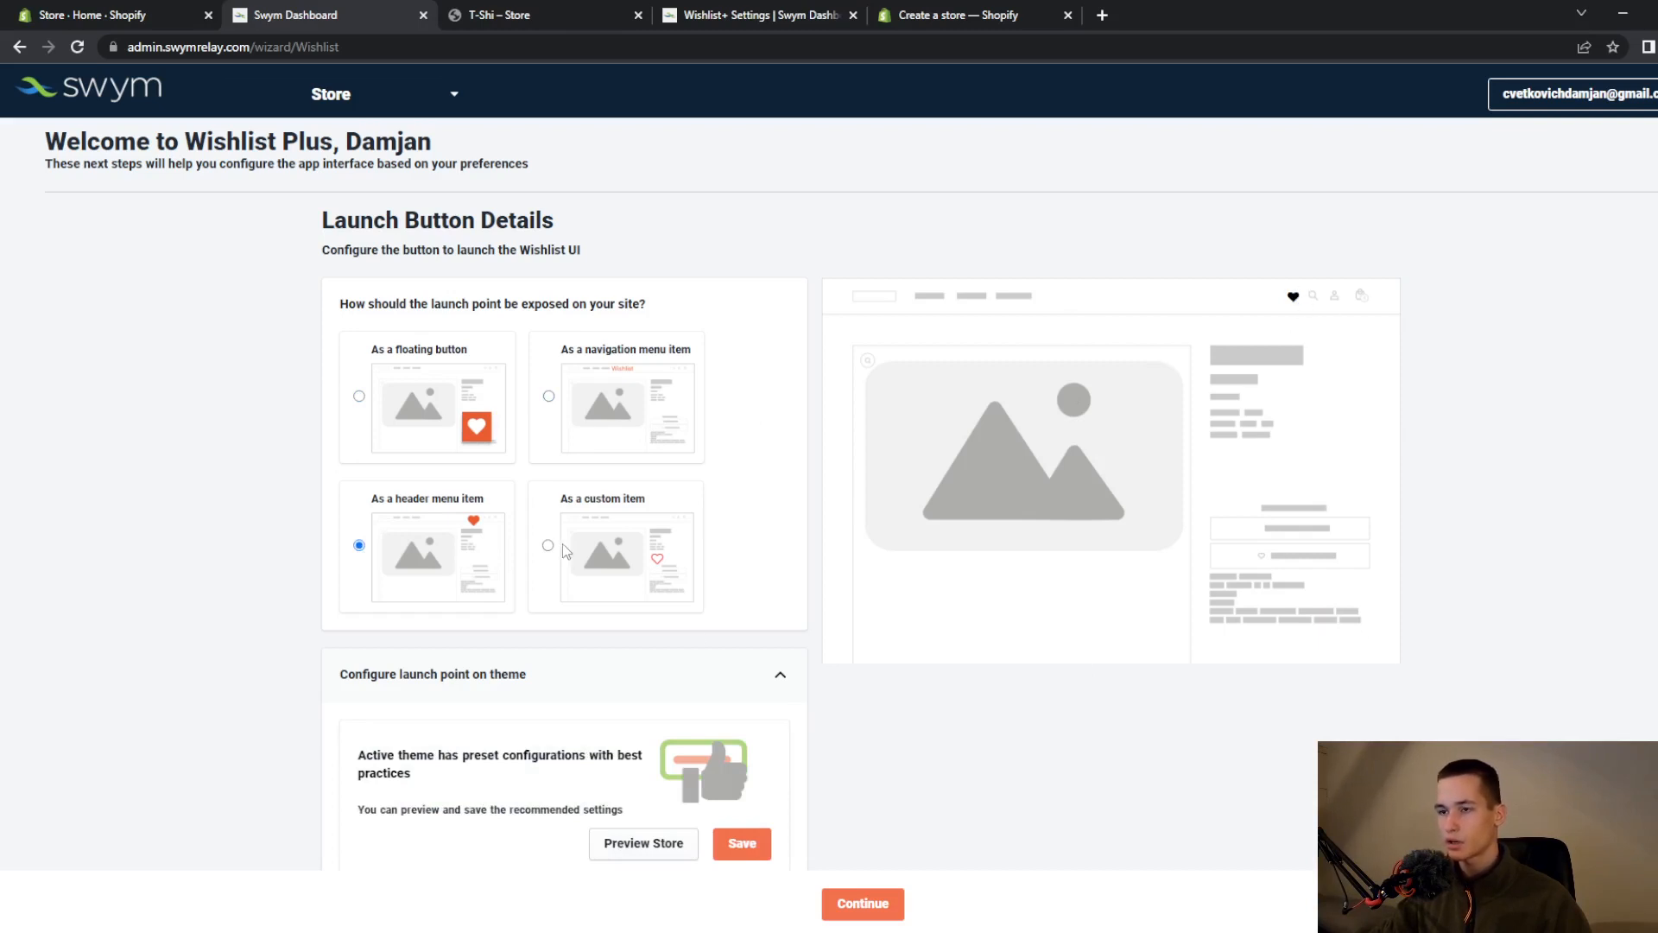
{"action": "left_click", "coordinate": [548, 545]}
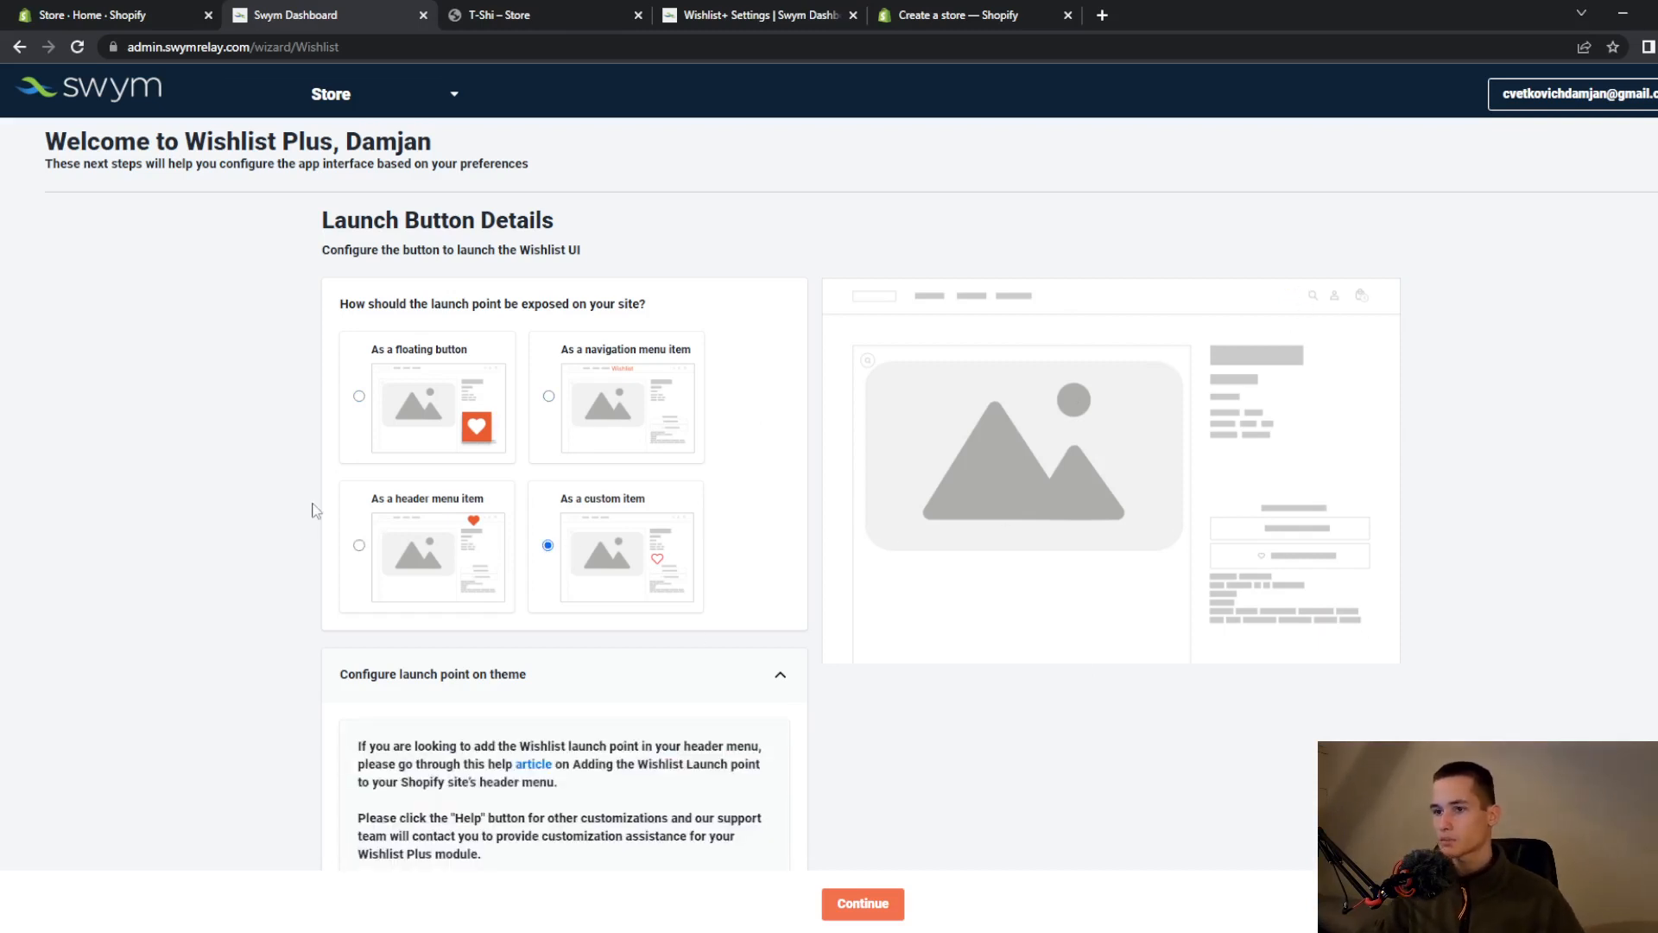
{"action": "left_click", "coordinate": [359, 545]}
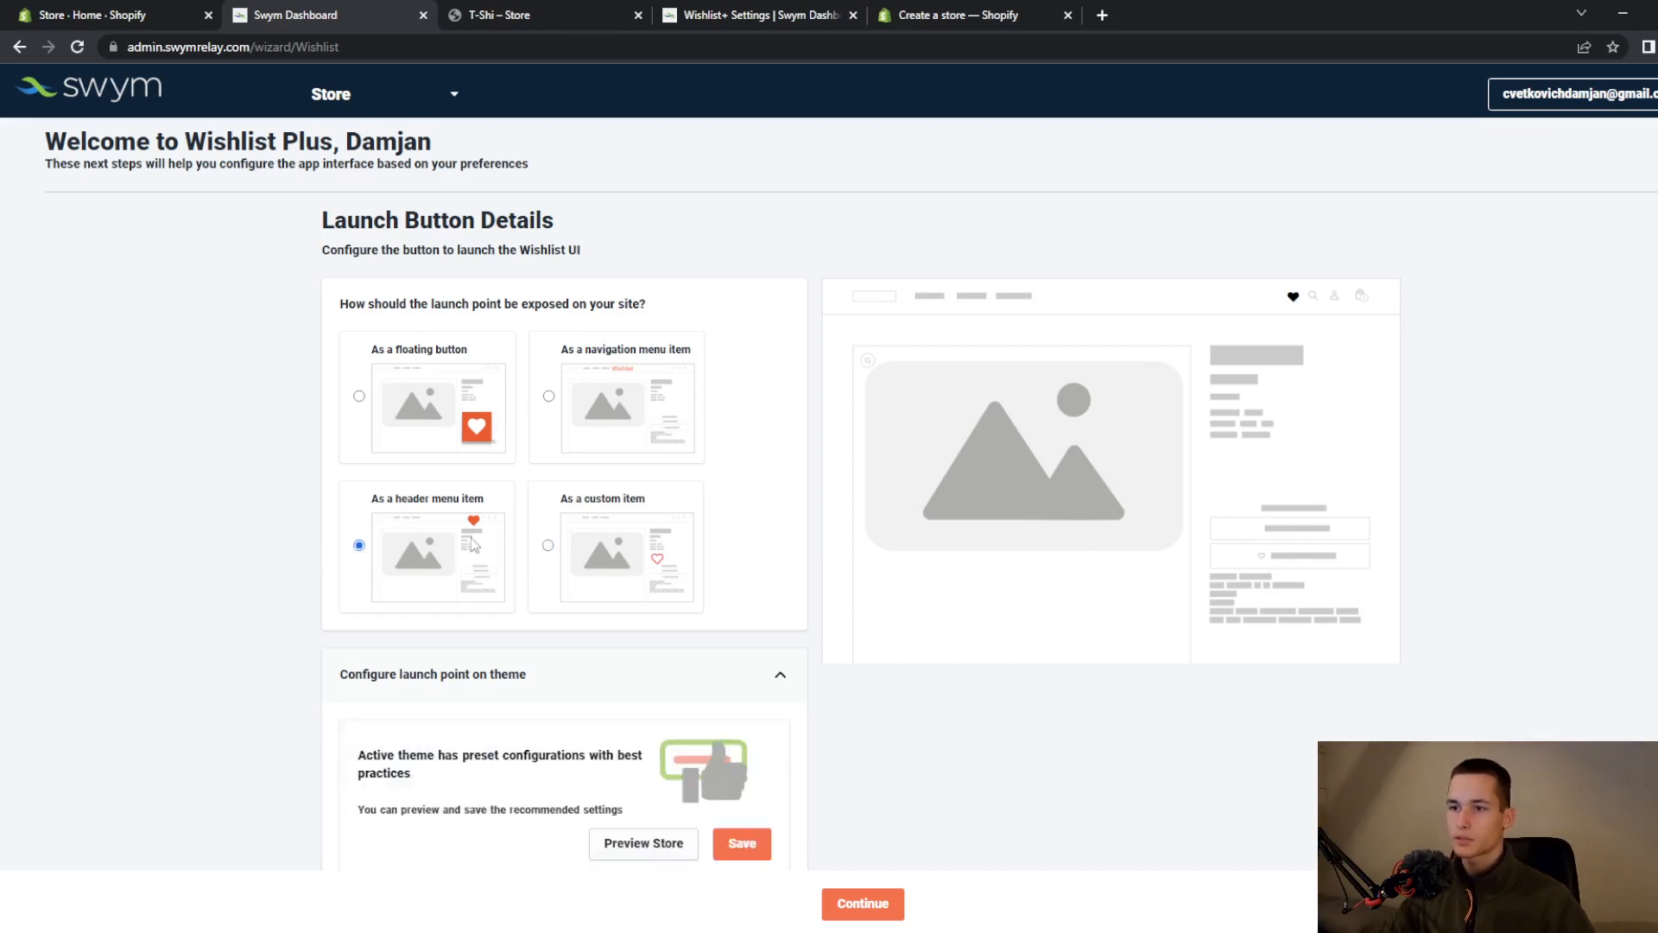
{"action": "mouse_move", "coordinate": [1281, 317]}
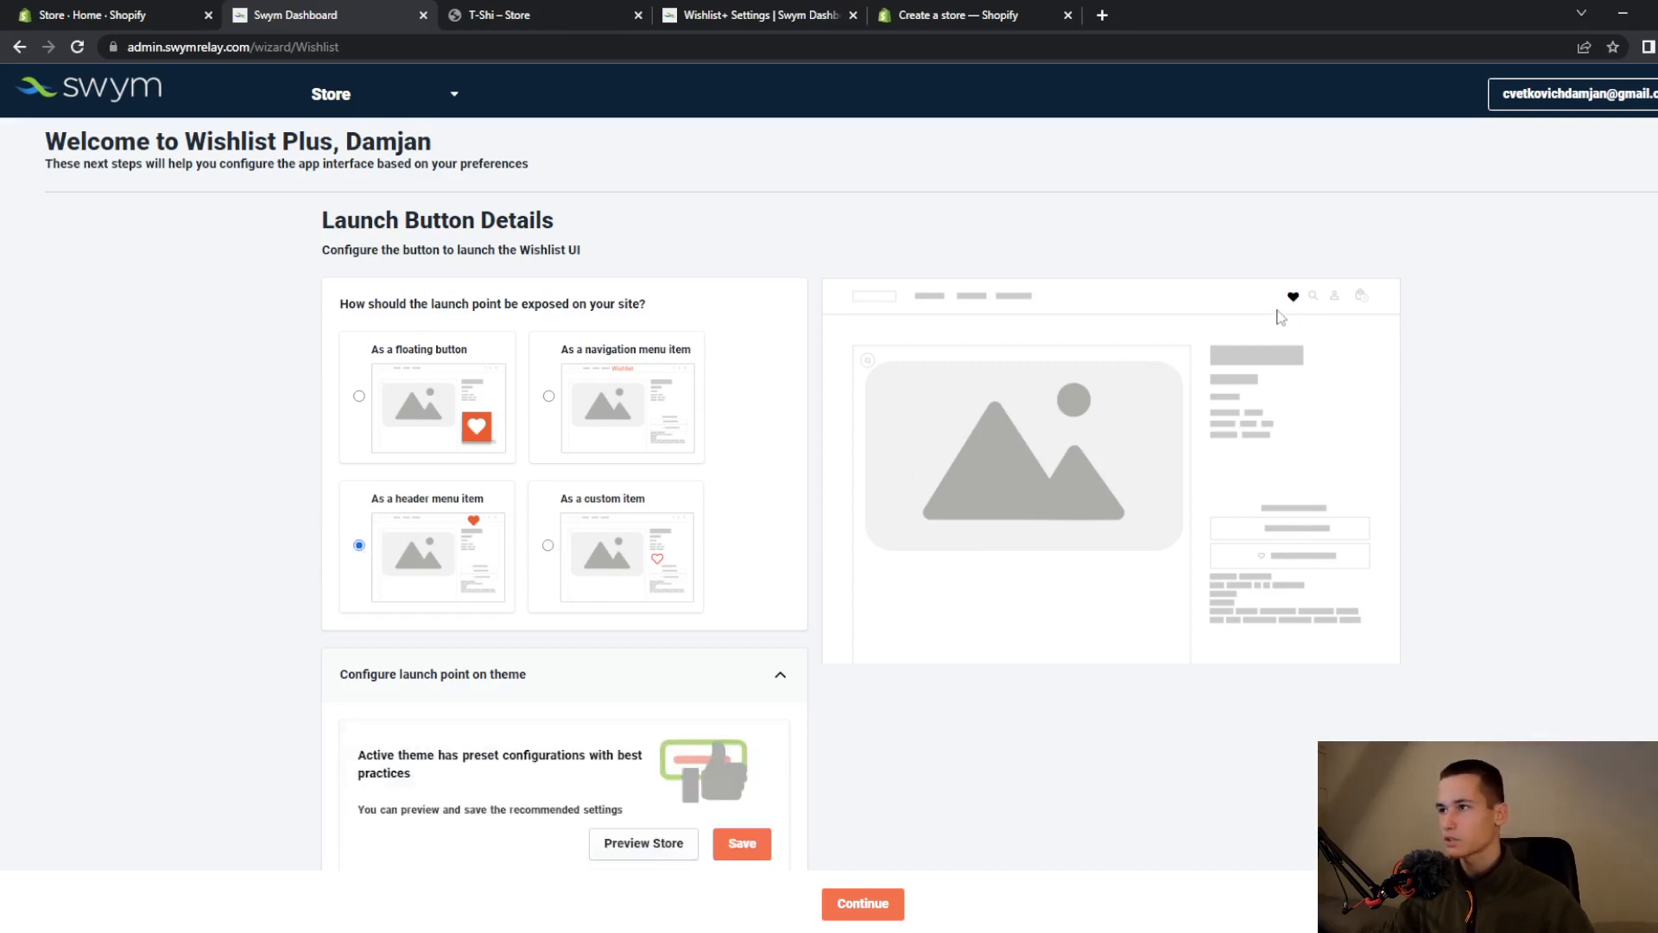
{"action": "mouse_move", "coordinate": [1232, 320]}
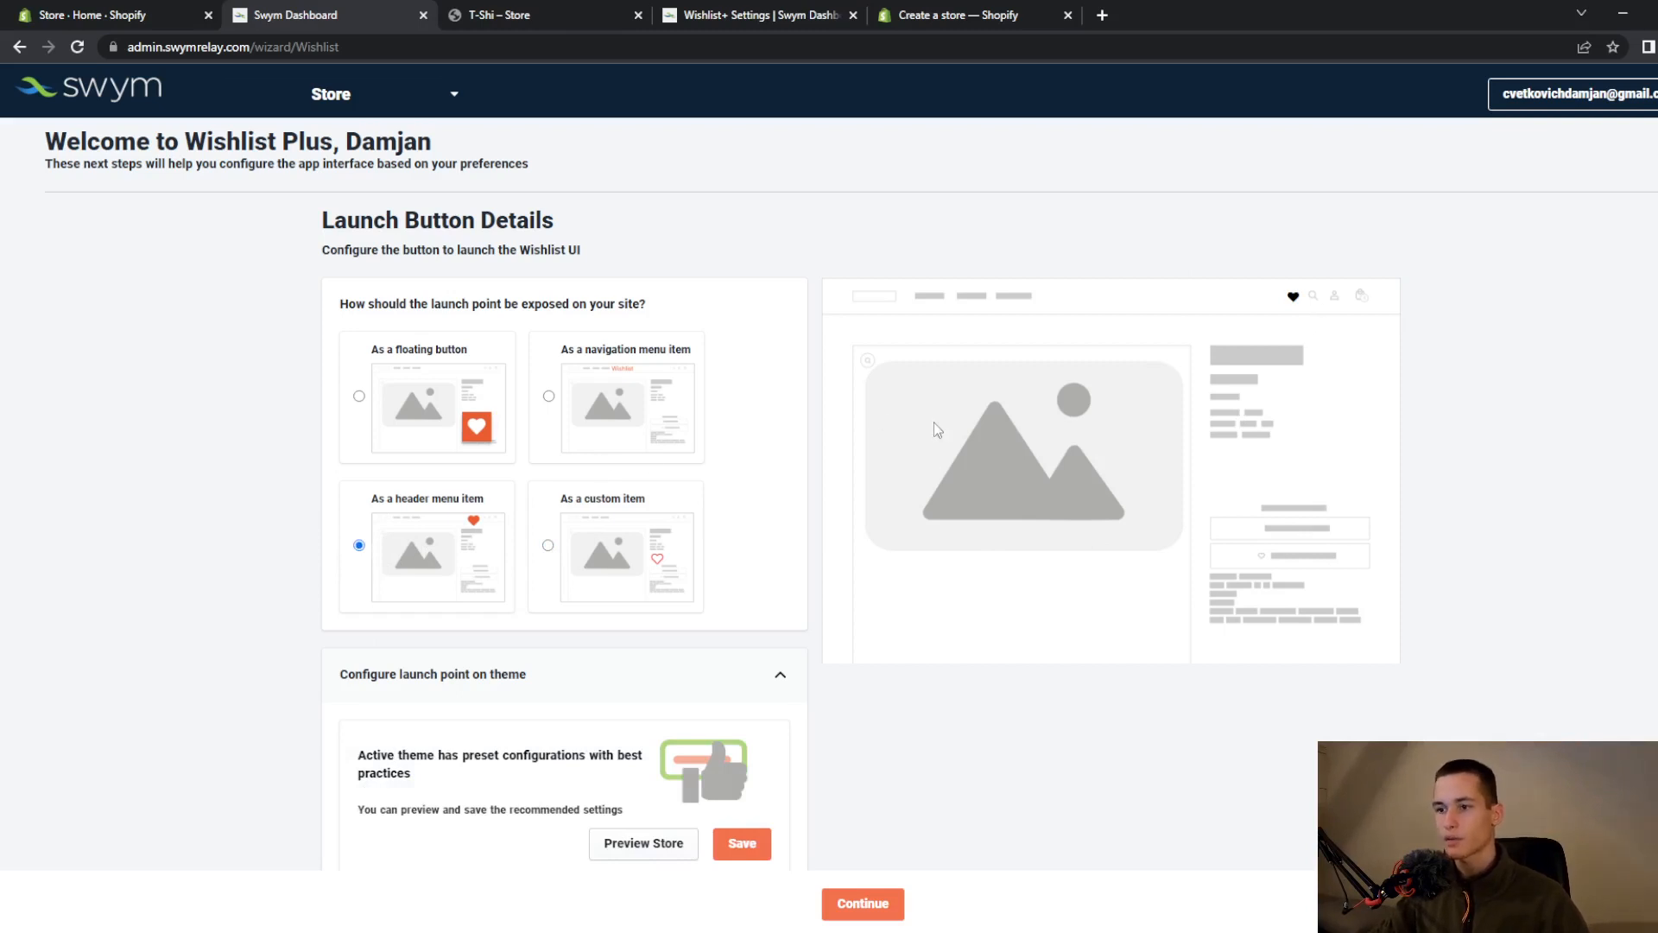
{"action": "scroll", "scroll_direction": "down", "scroll_amount": 3}
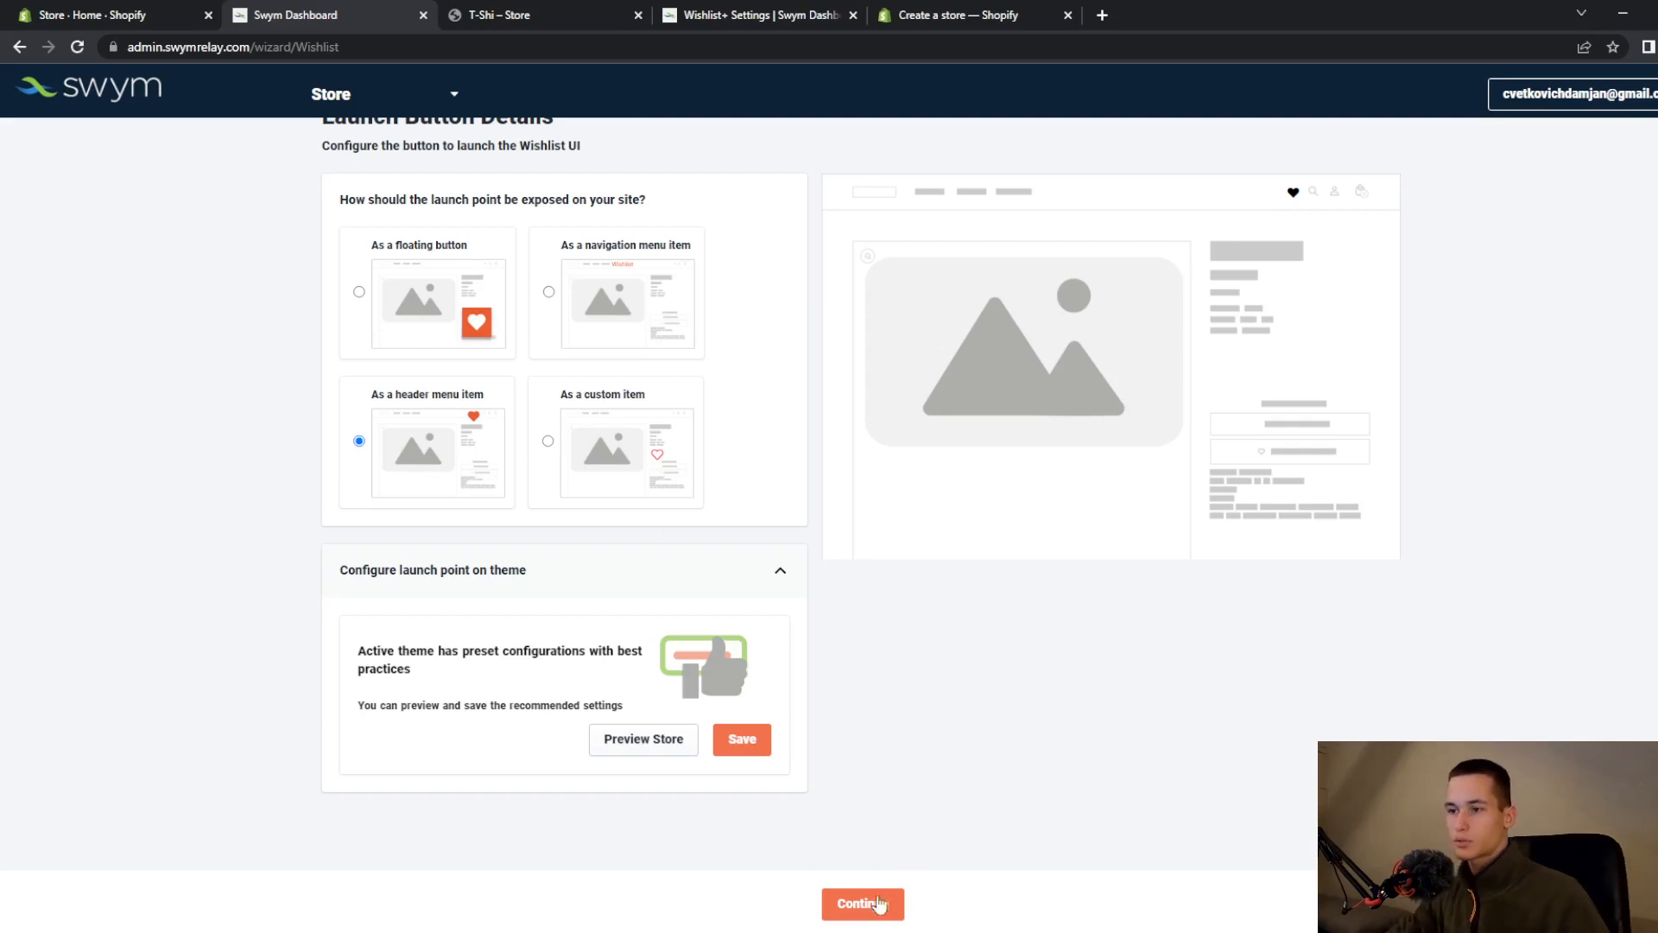
Step: Try the button styles and settle on the heart-with-text Add to Wishlist button
{"action": "left_click", "coordinate": [862, 904]}
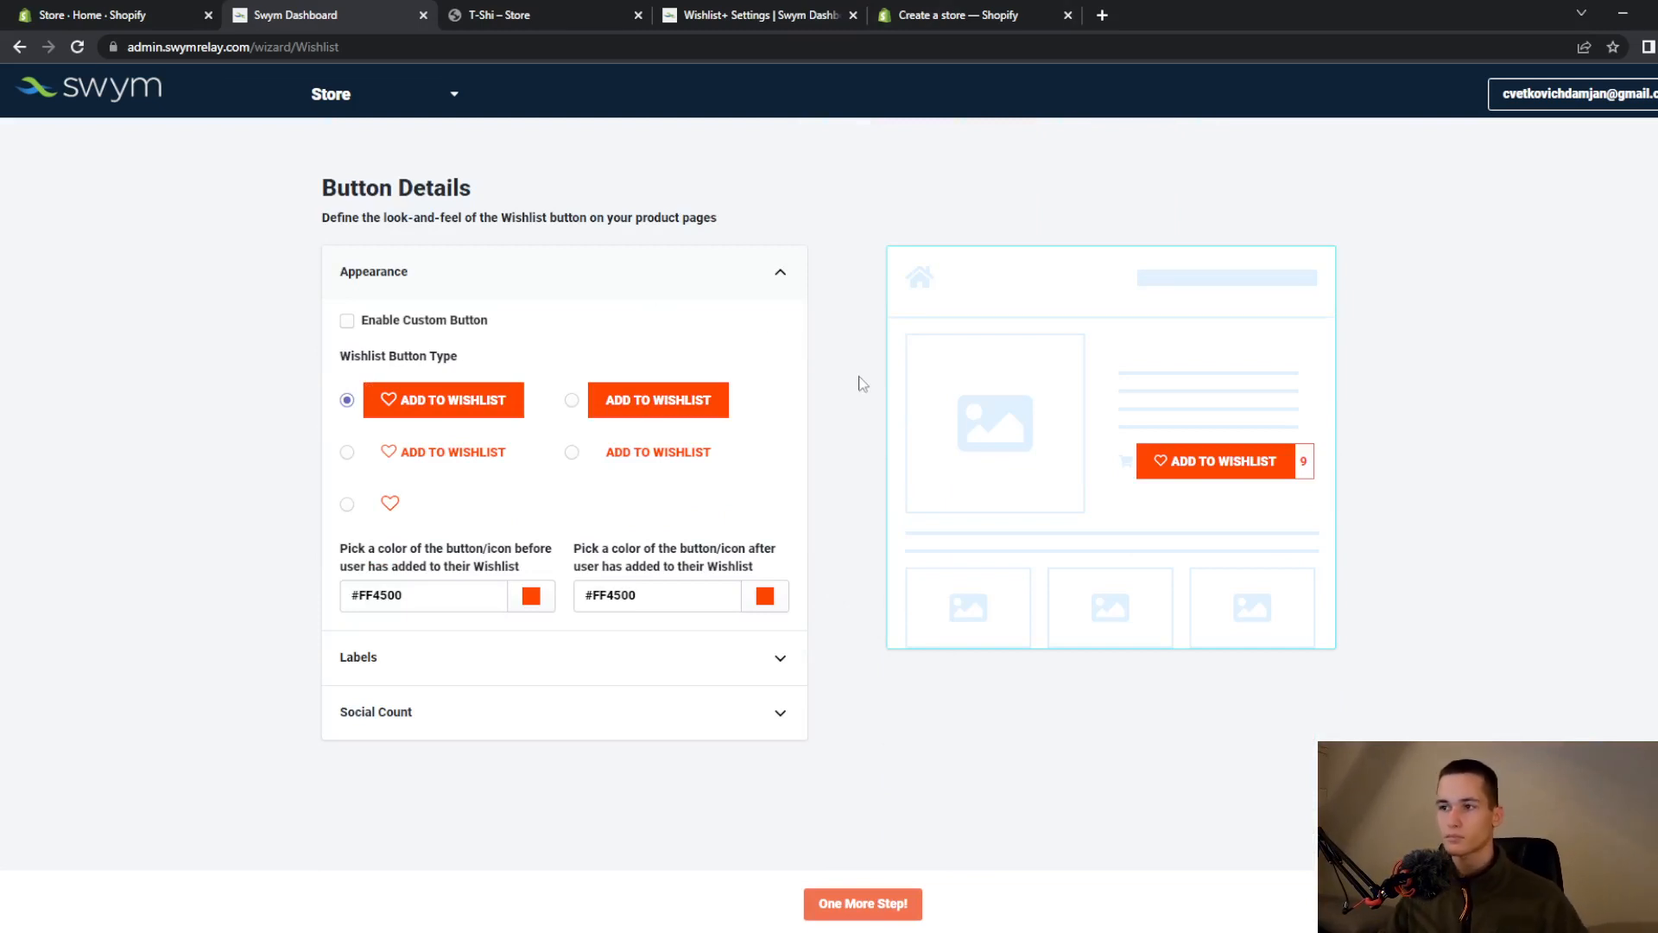
{"action": "mouse_move", "coordinate": [853, 375]}
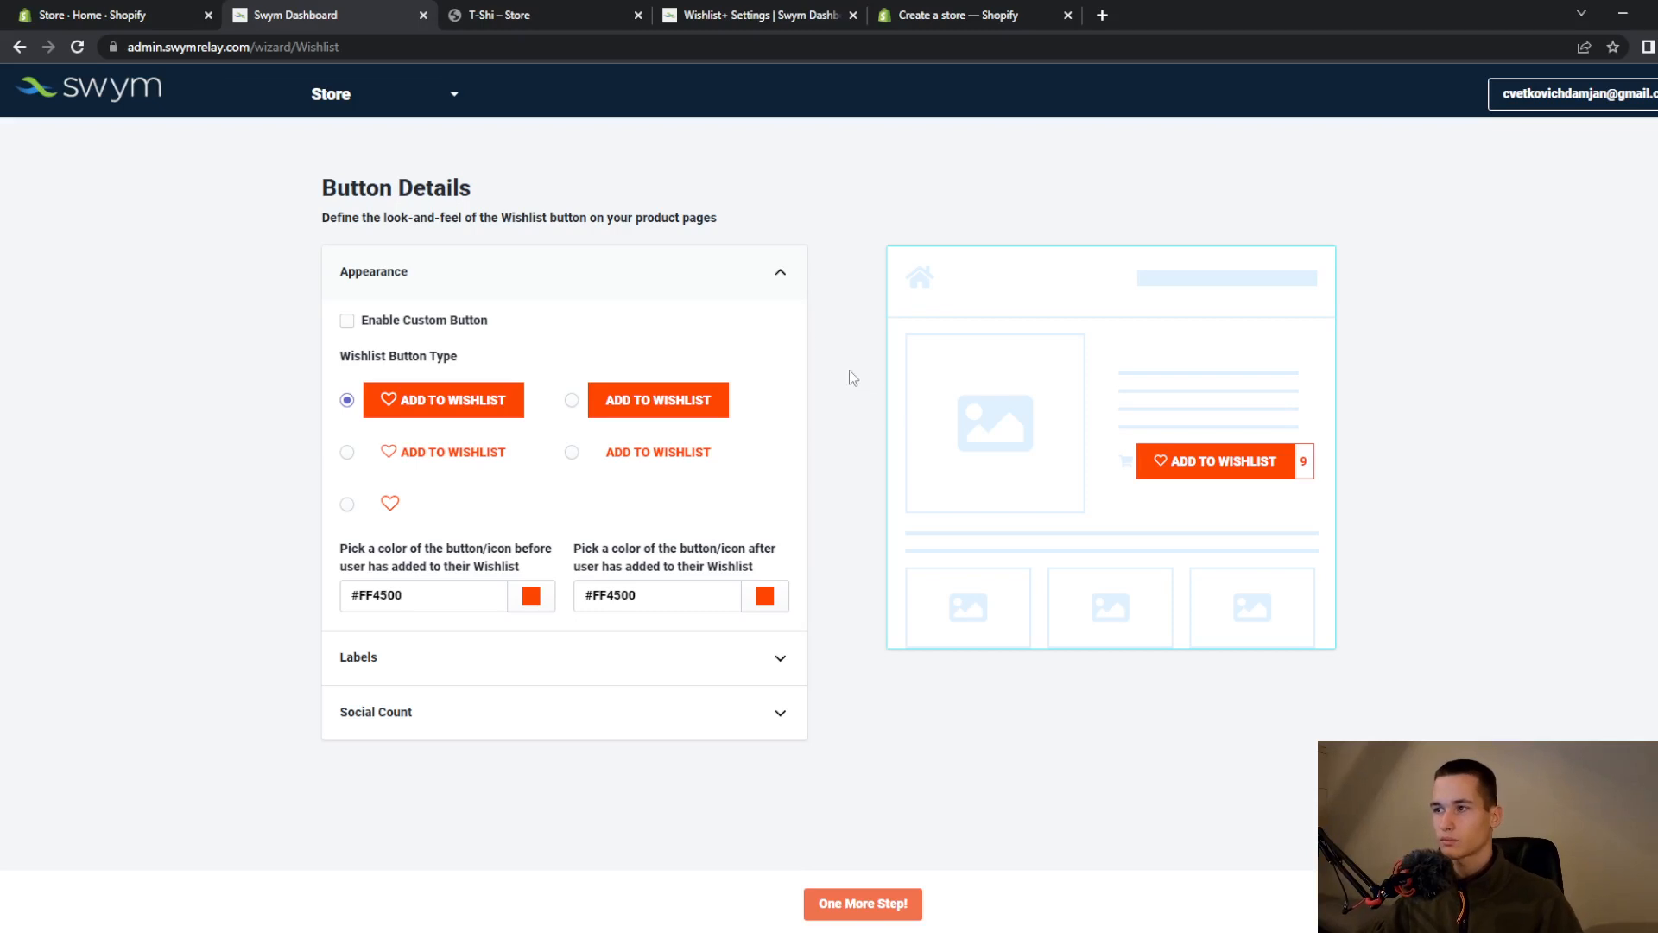
{"action": "mouse_move", "coordinate": [894, 406]}
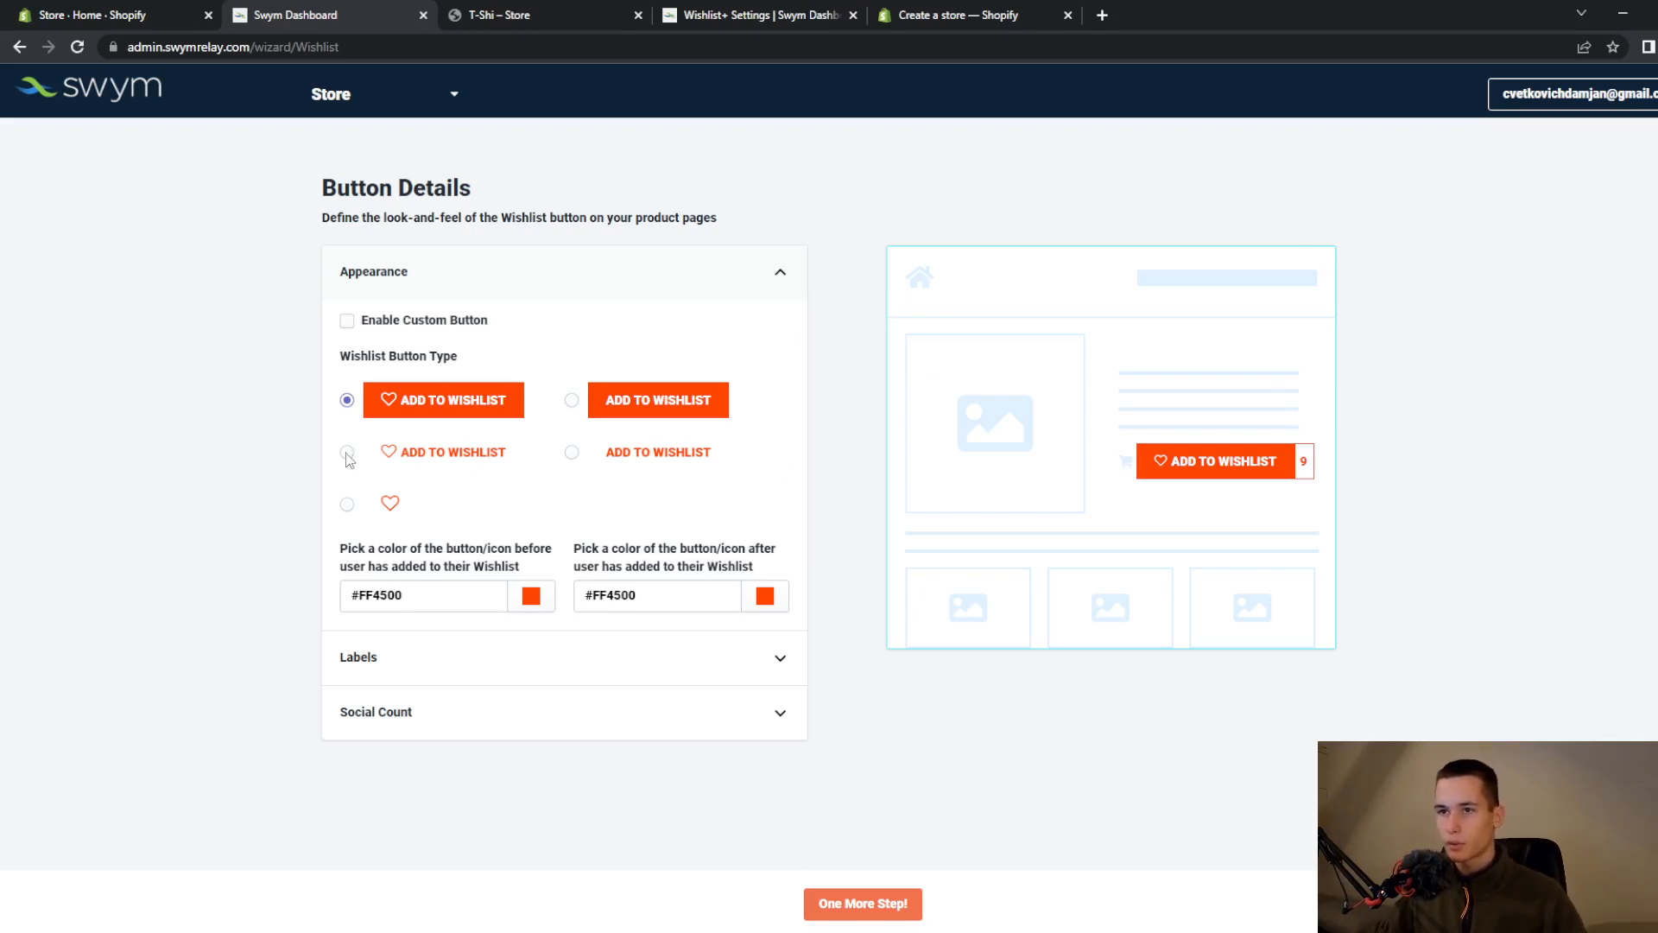
{"action": "left_click", "coordinate": [347, 452]}
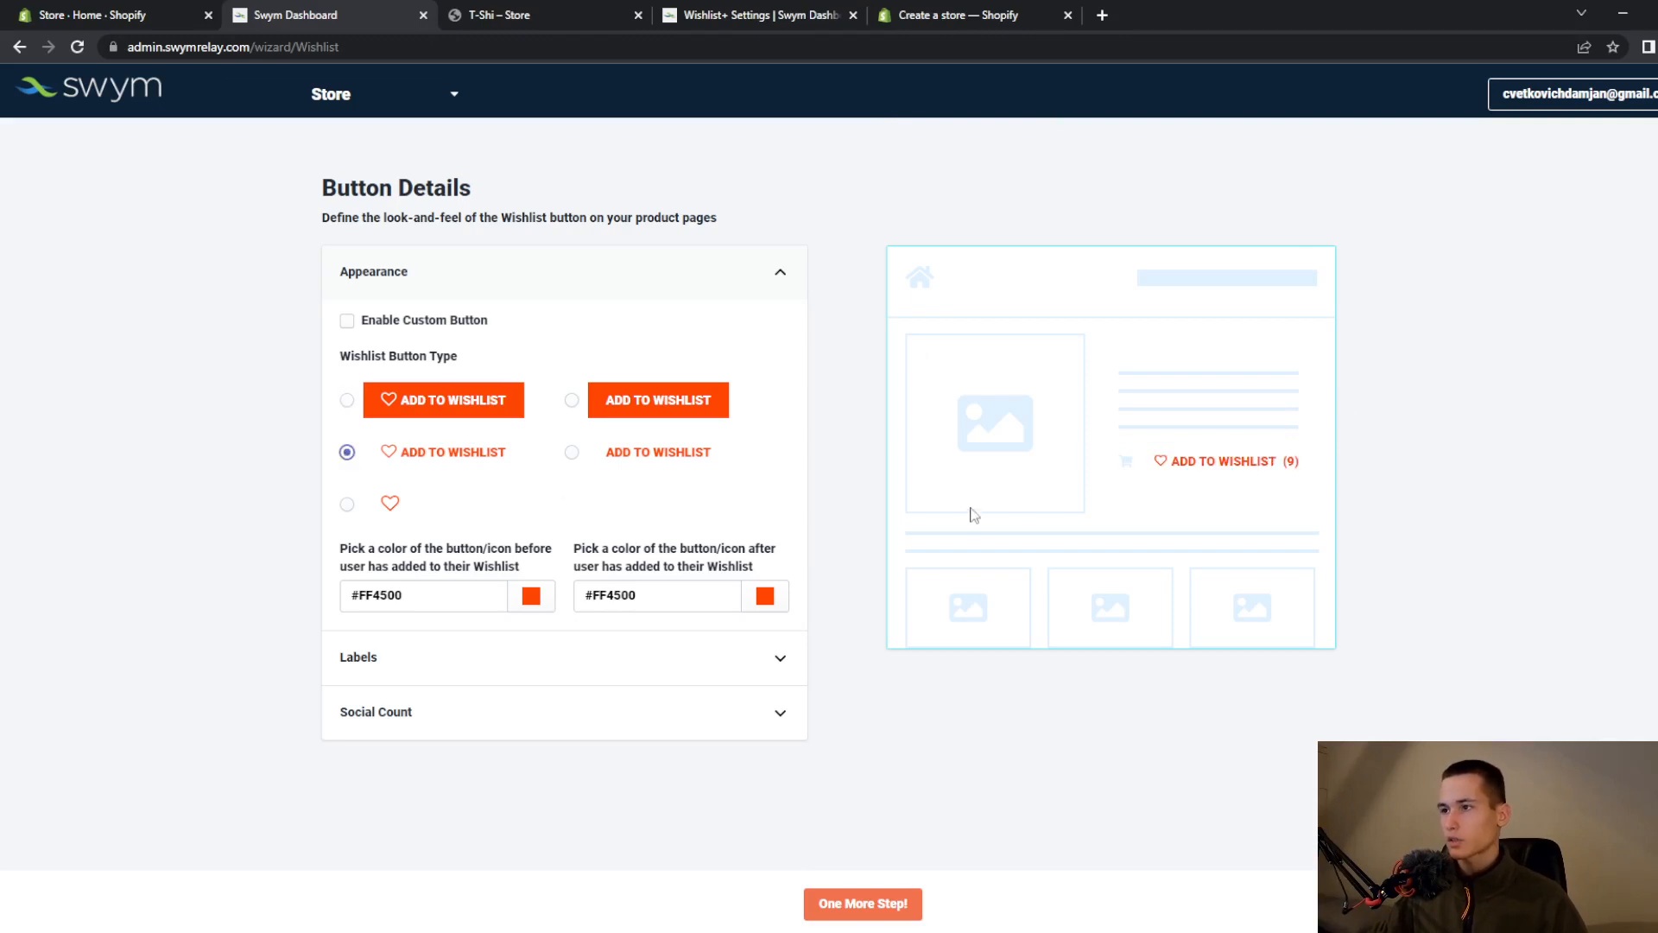
{"action": "mouse_move", "coordinate": [574, 508]}
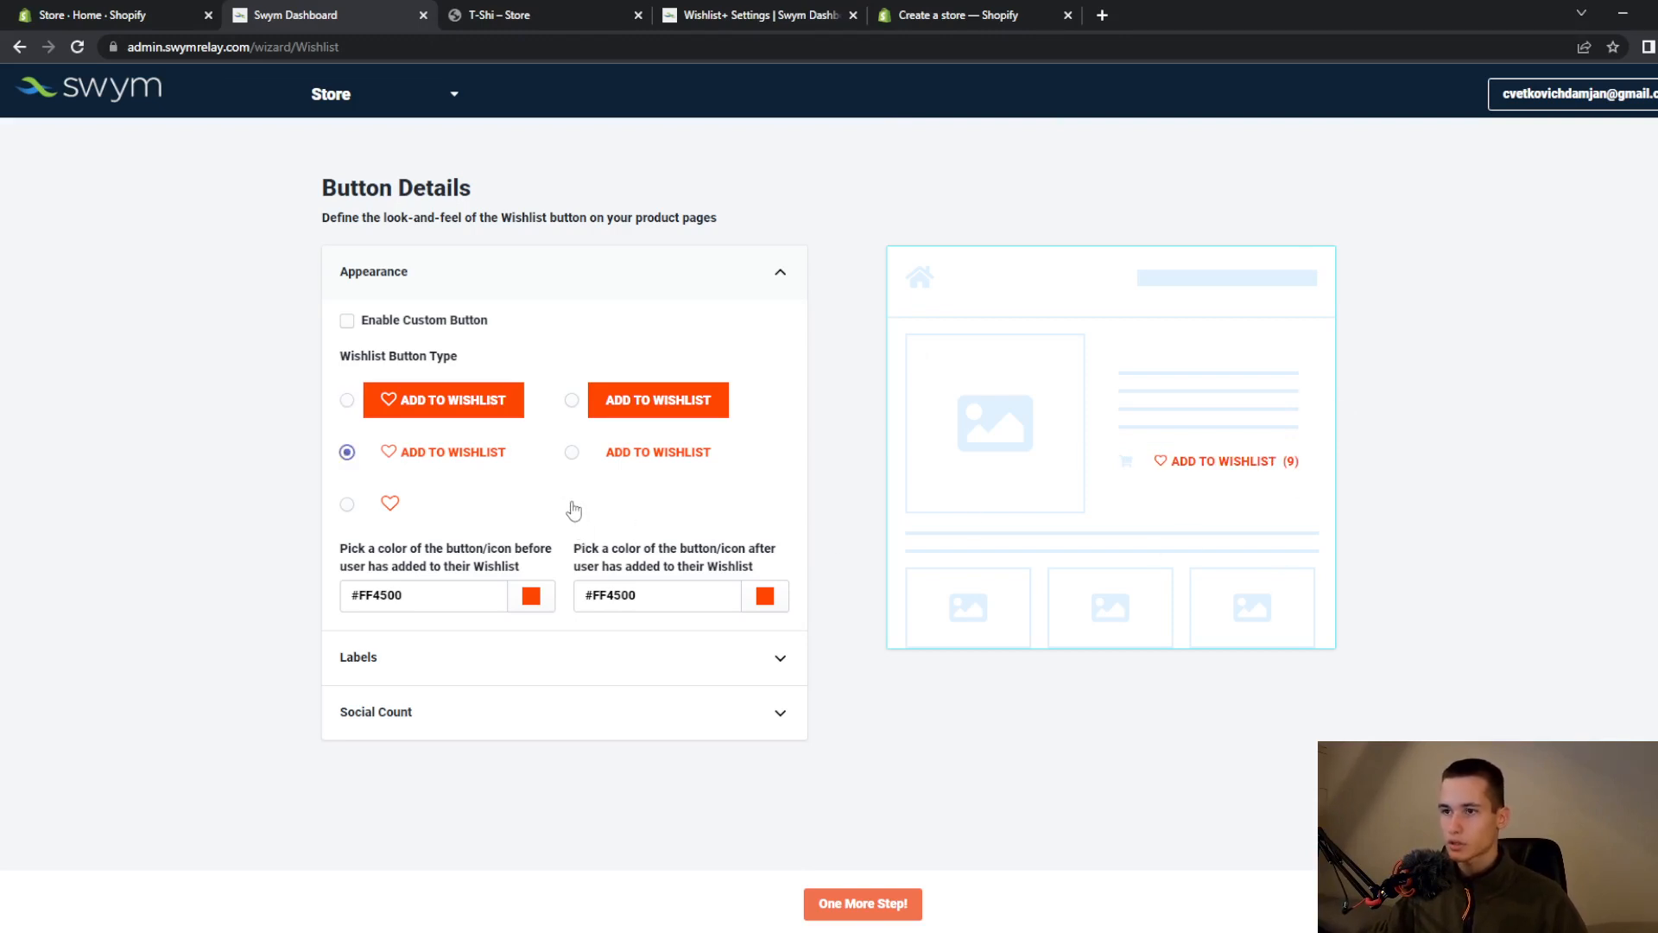
{"action": "left_click", "coordinate": [572, 451]}
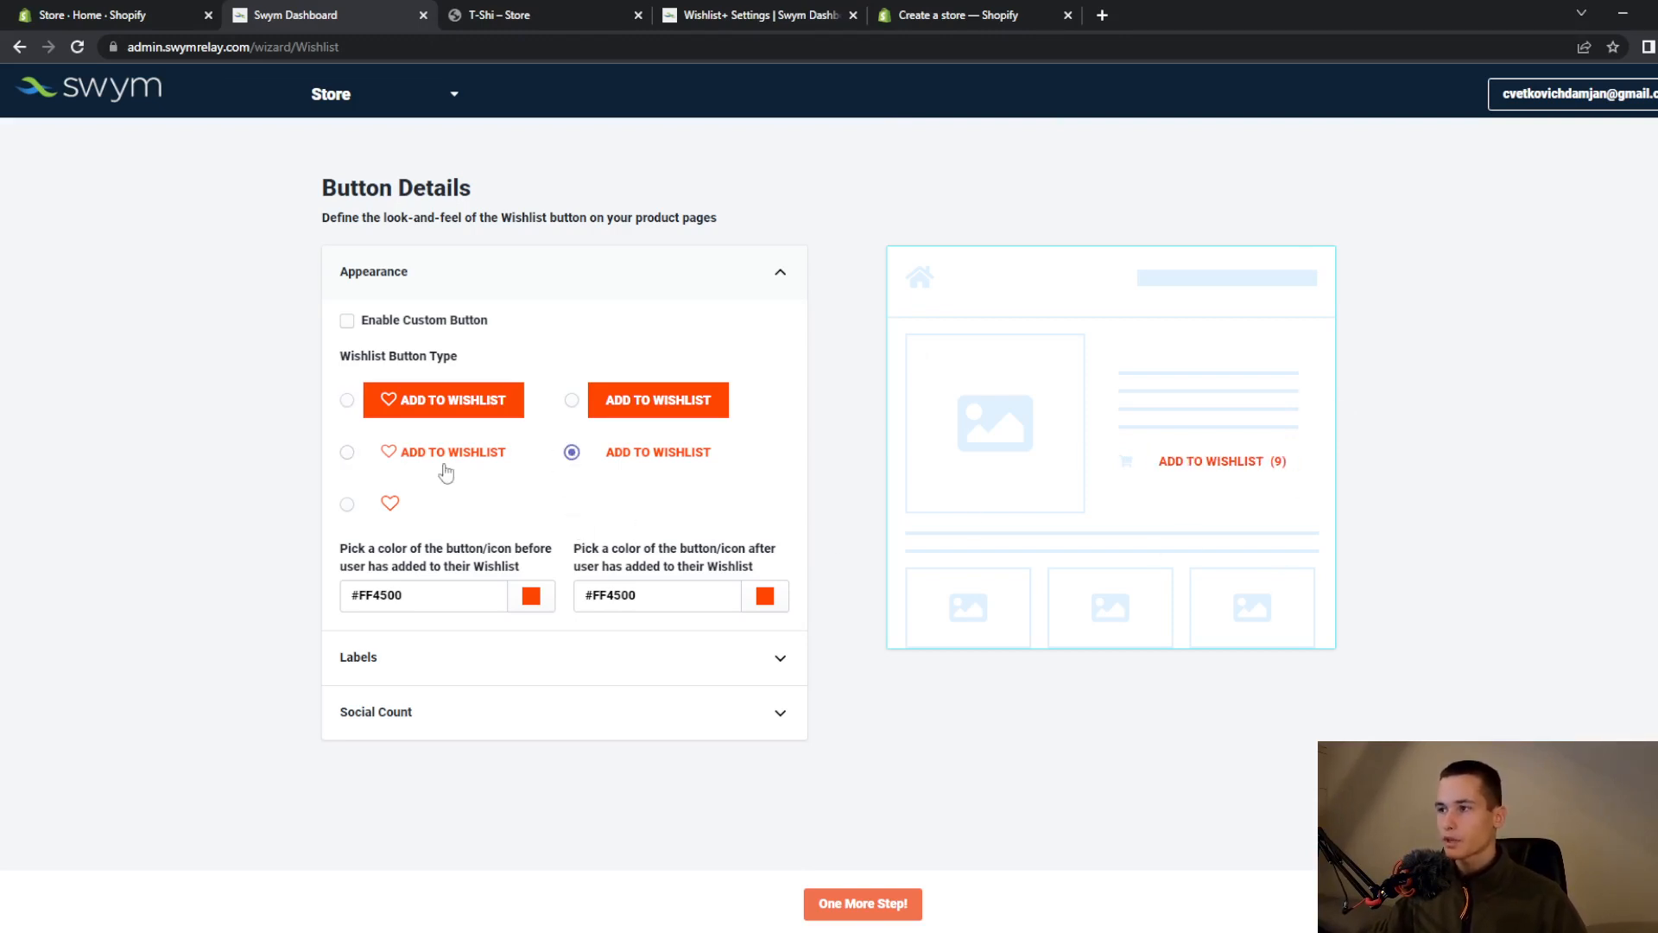
{"action": "left_click", "coordinate": [346, 452]}
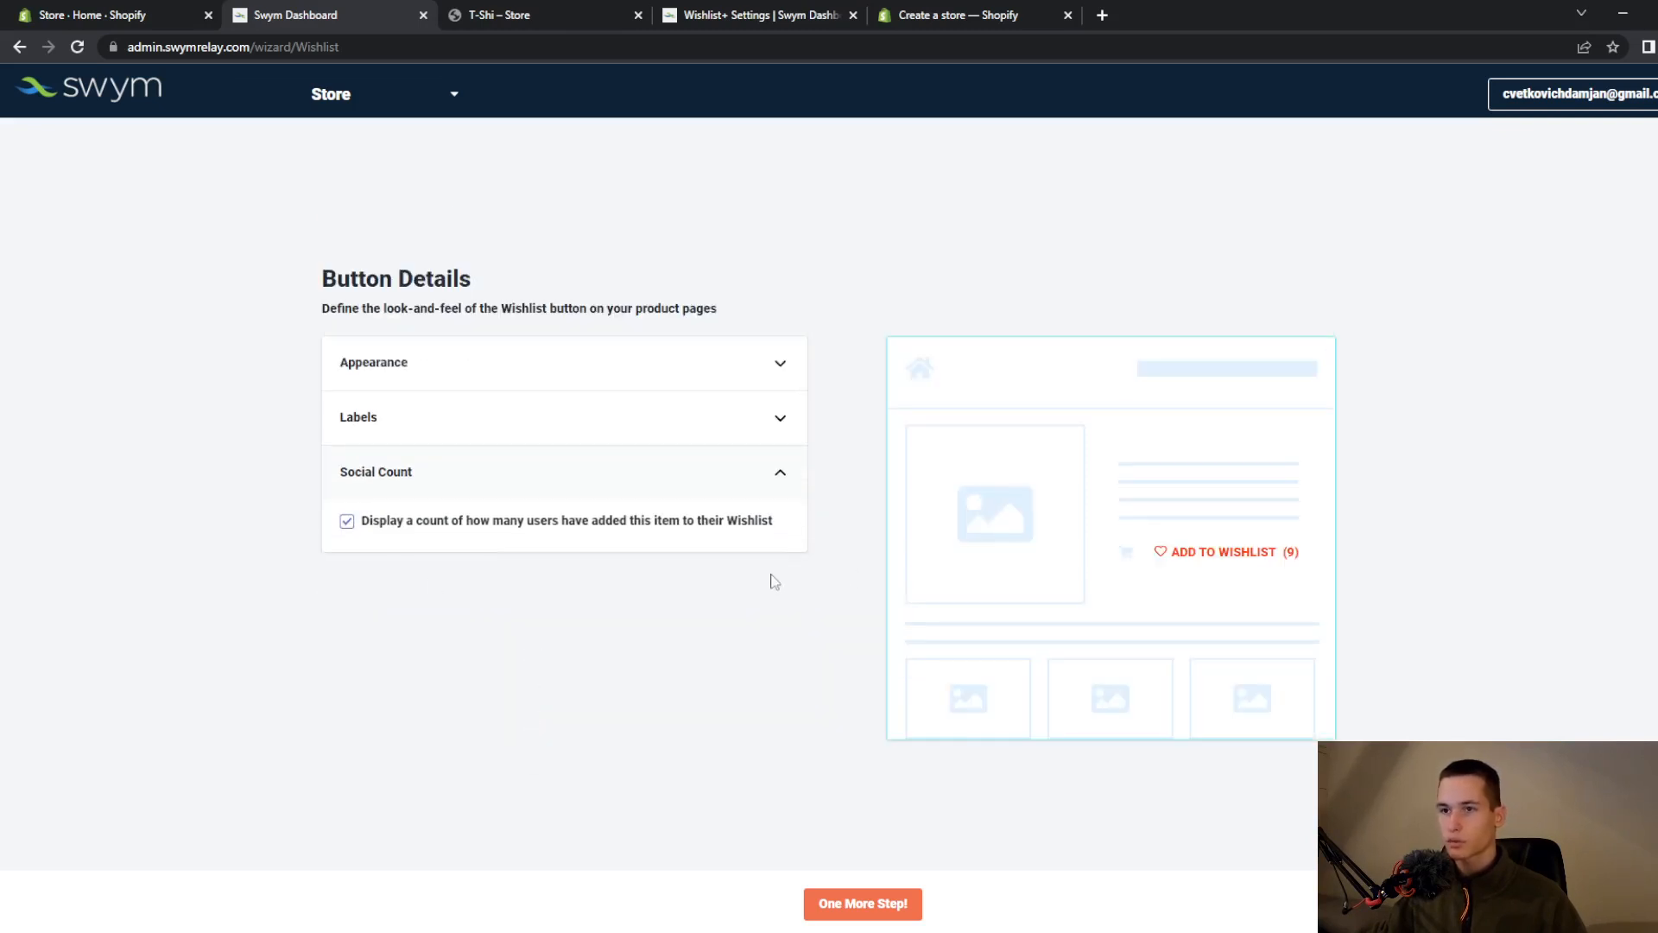
{"action": "mouse_move", "coordinate": [1077, 567]}
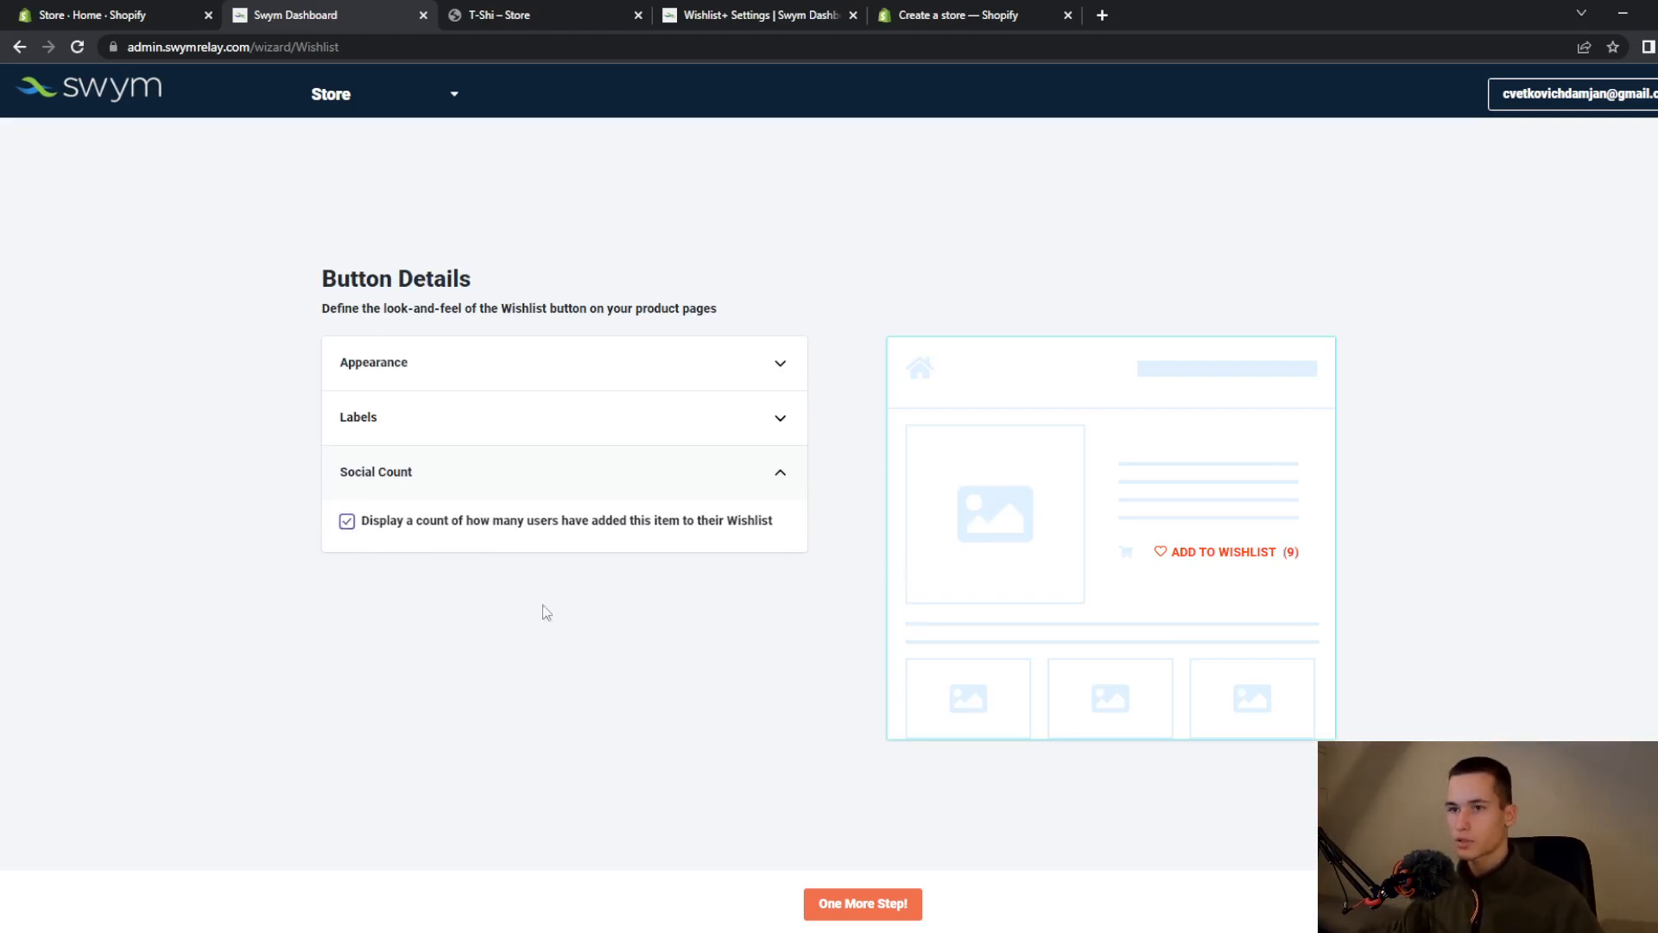
{"action": "mouse_move", "coordinate": [544, 620]}
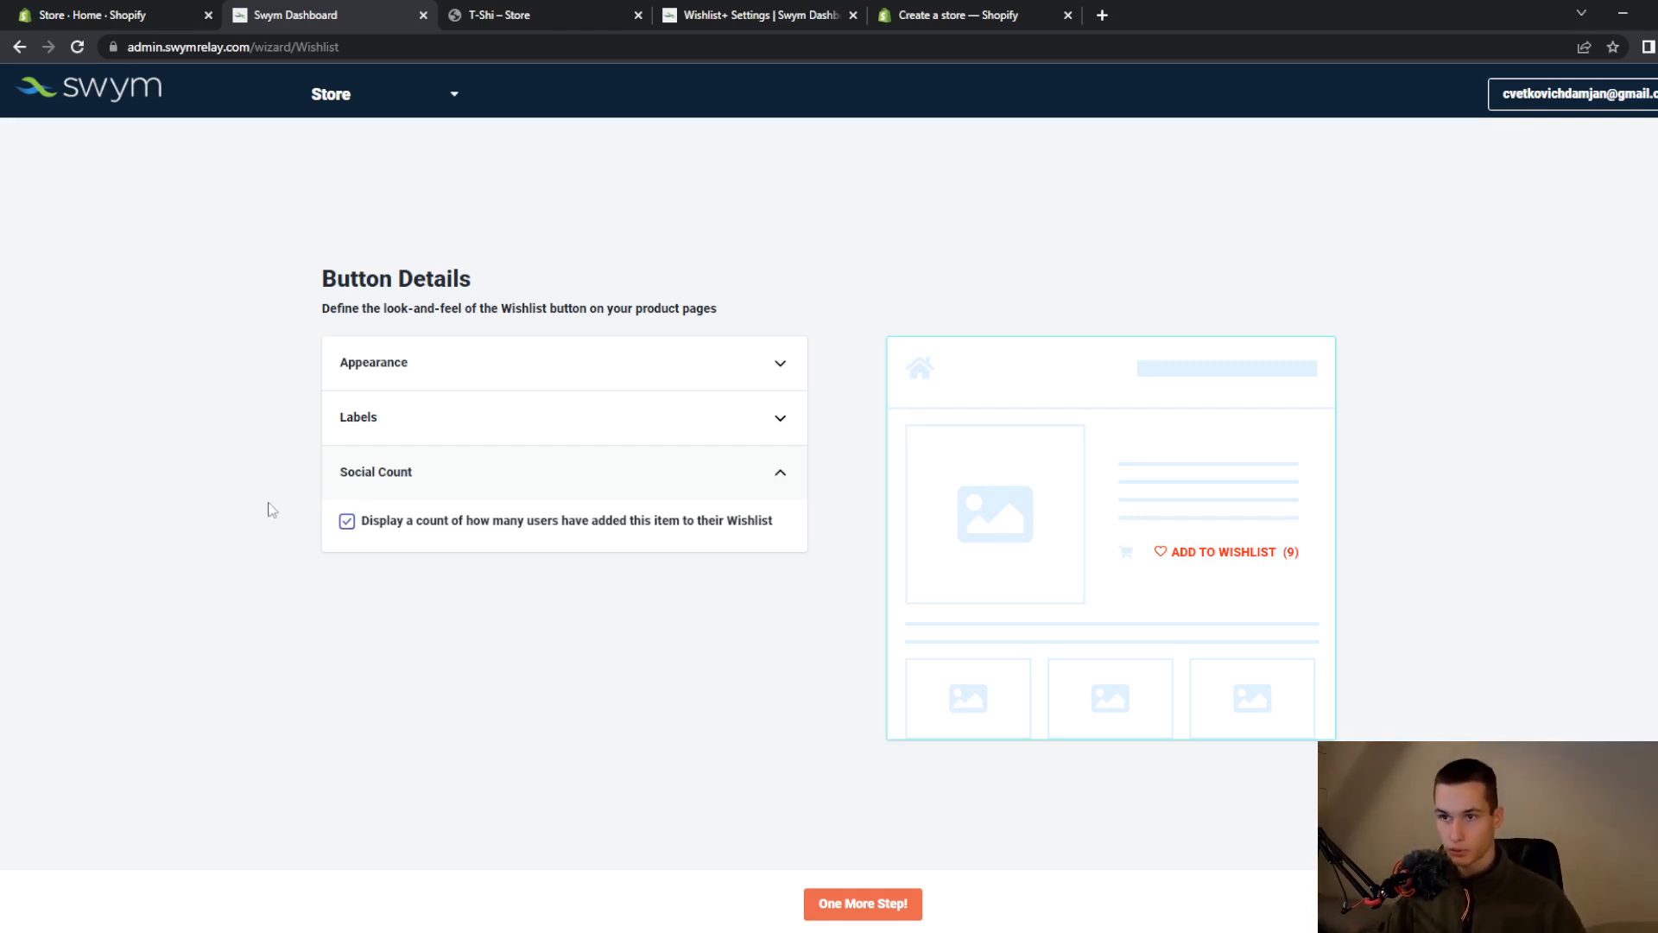
Step: Uncheck the social count option so no wishlist count appears beside the button
{"action": "left_click", "coordinate": [346, 521]}
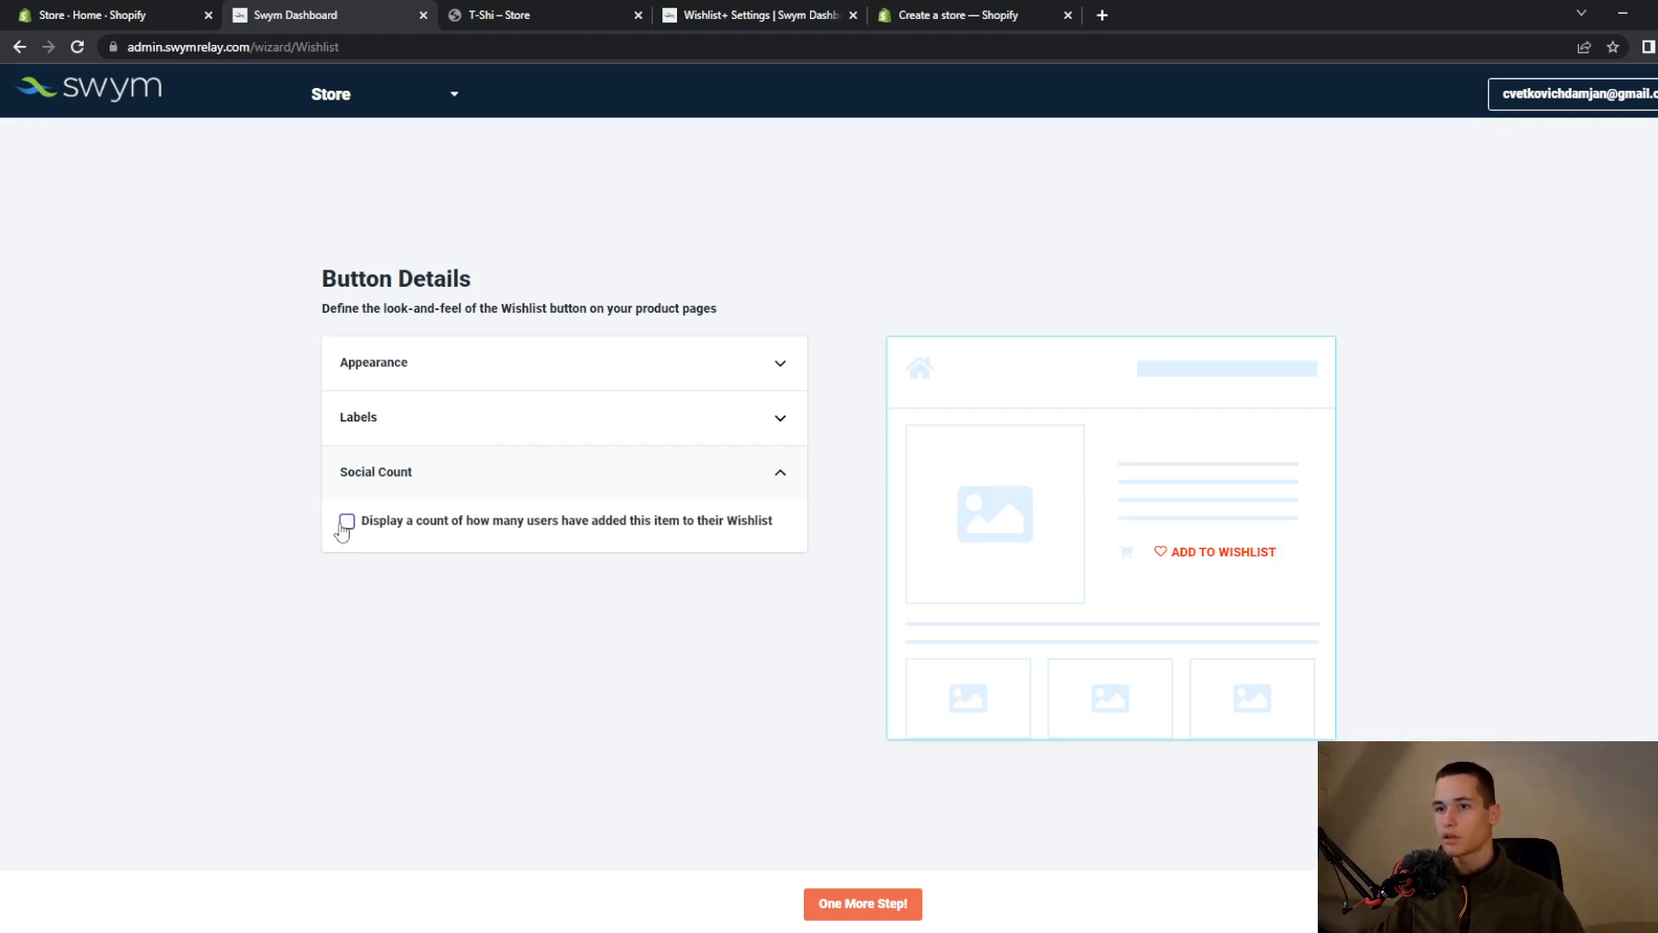
{"action": "left_click", "coordinate": [374, 362]}
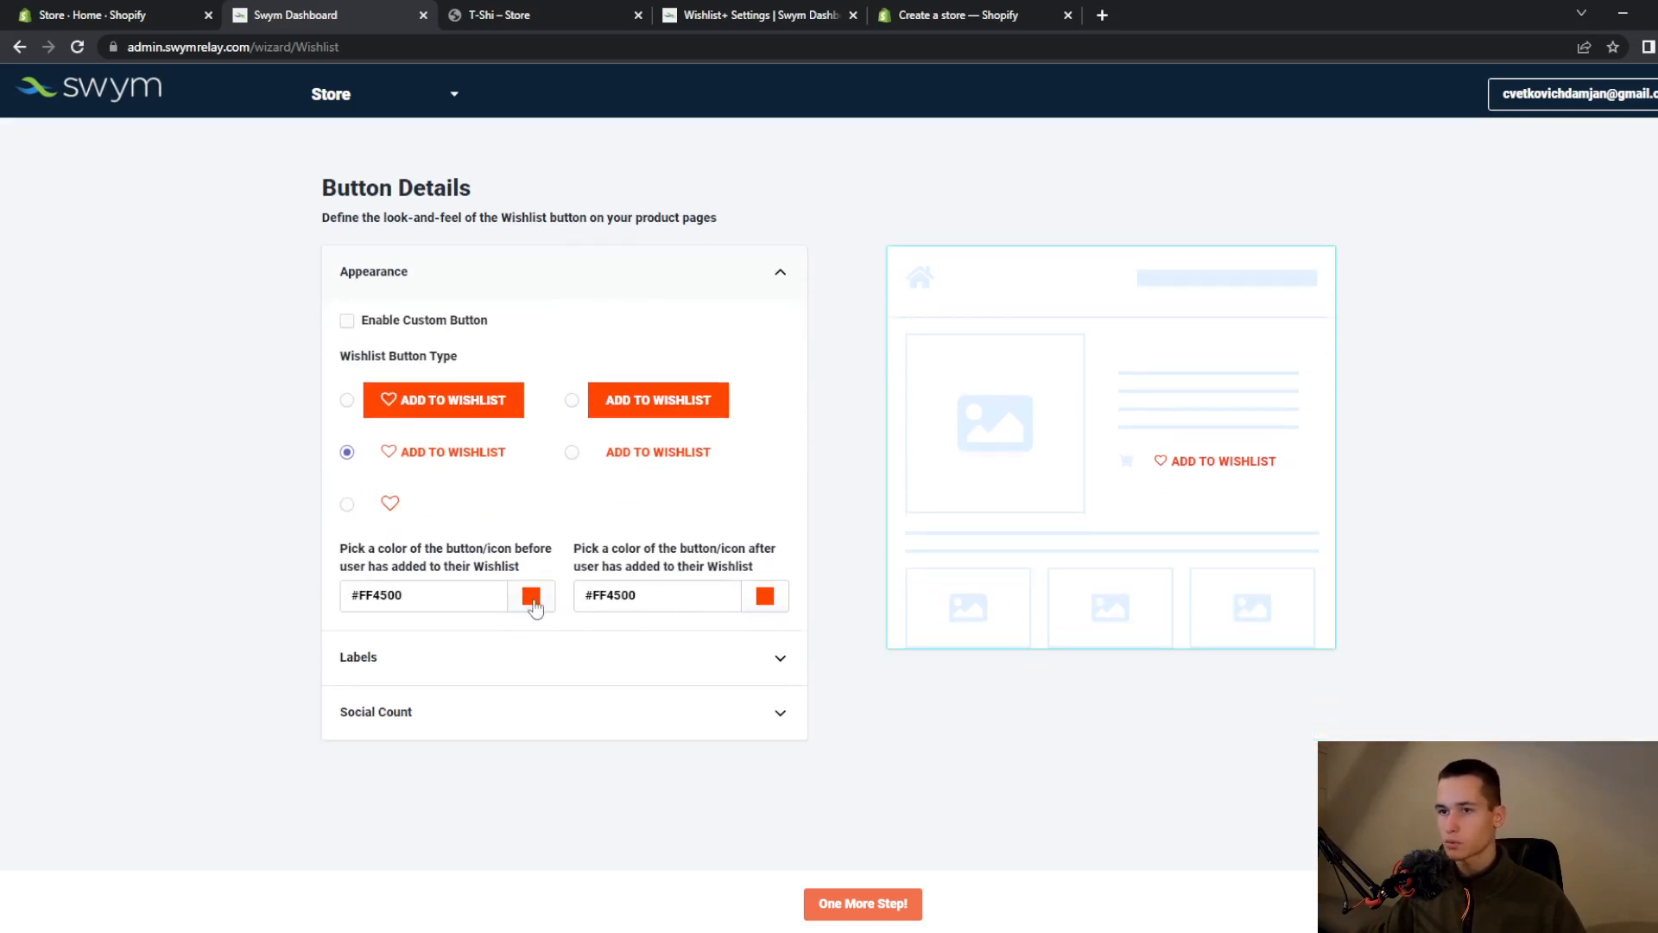
Step: Set the button's before-add colour to dark navy #313664
{"action": "left_click", "coordinate": [531, 596]}
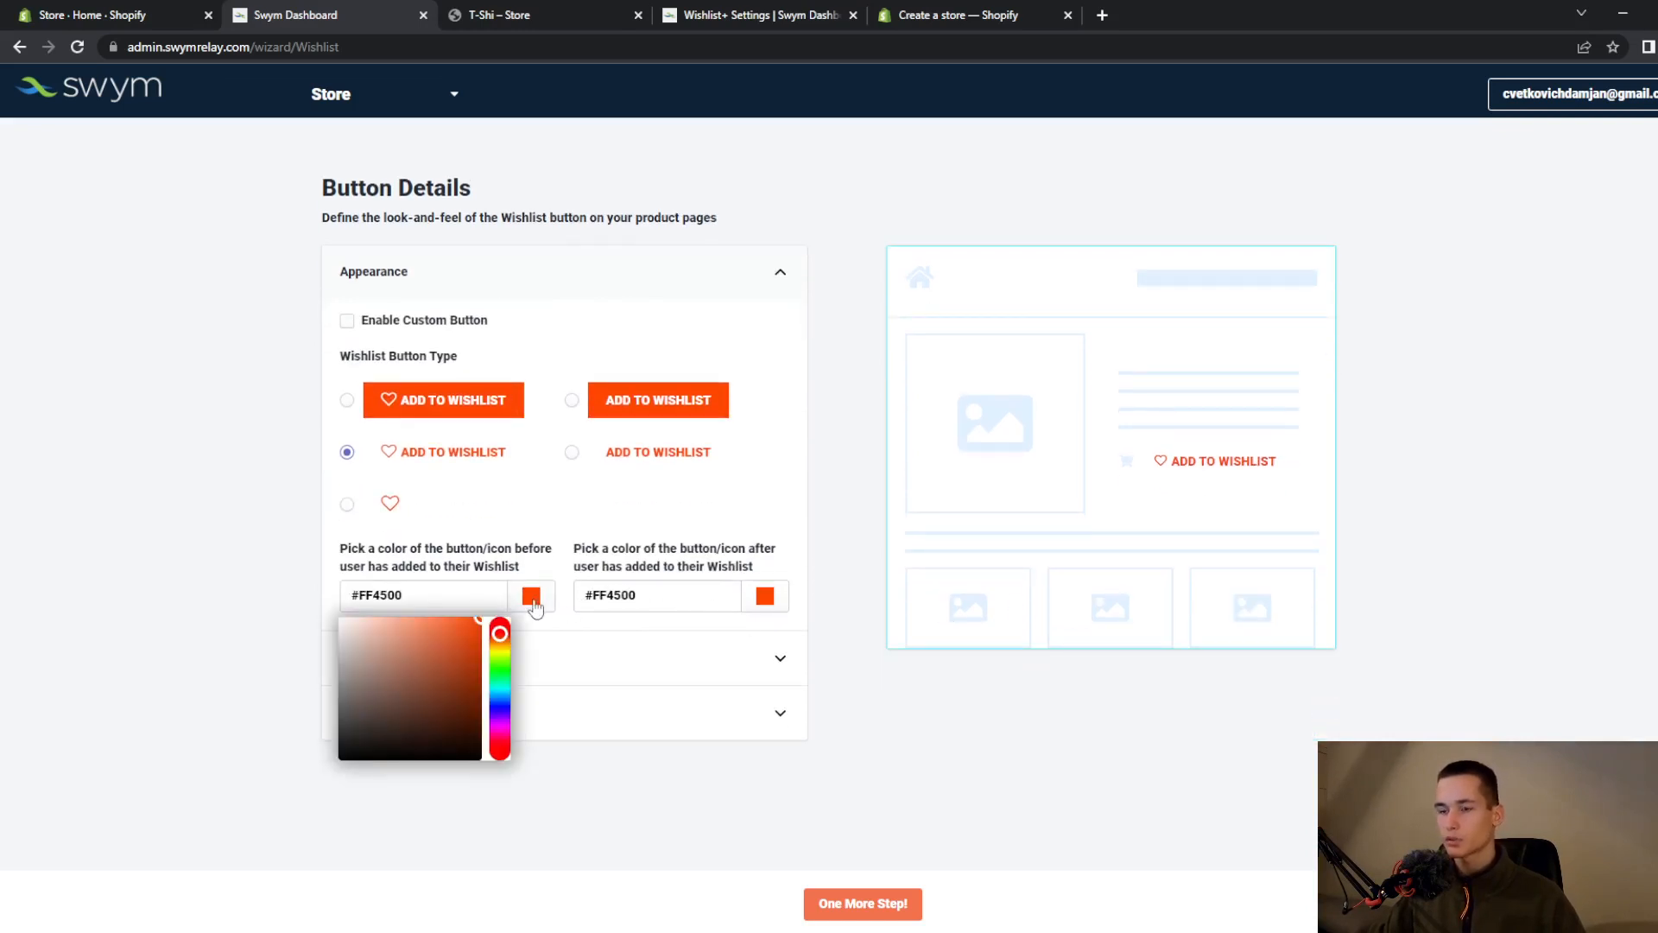
{"action": "left_click", "coordinate": [450, 680]}
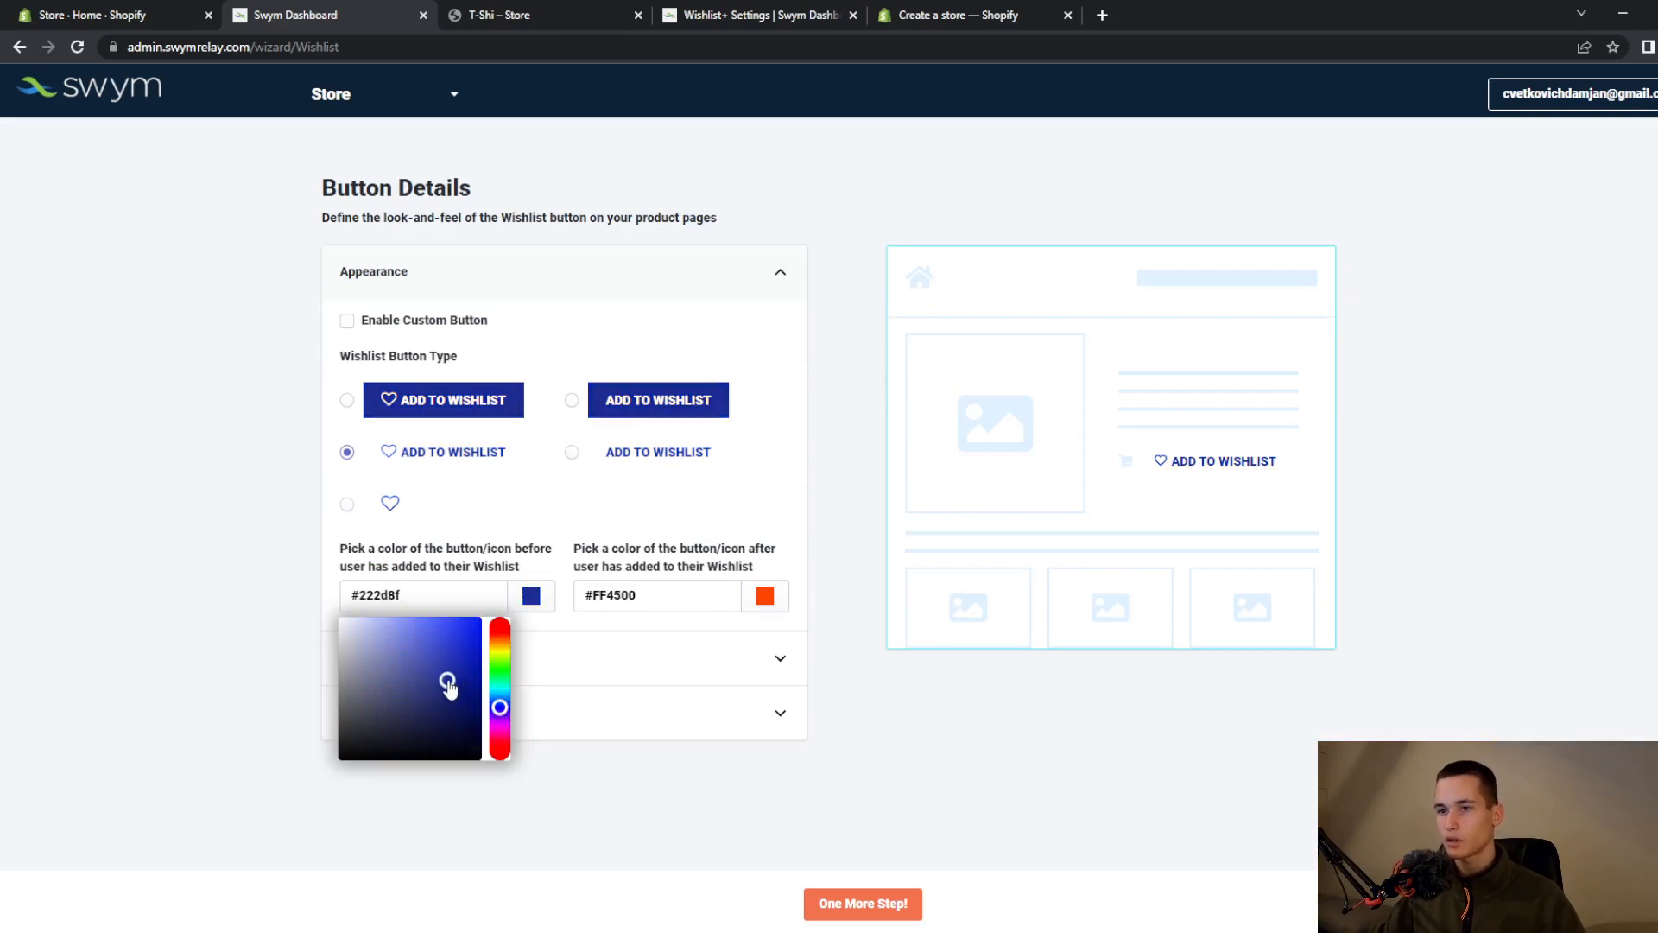
{"action": "left_click_drag", "start_coordinate": [447, 682], "coordinate": [411, 704]}
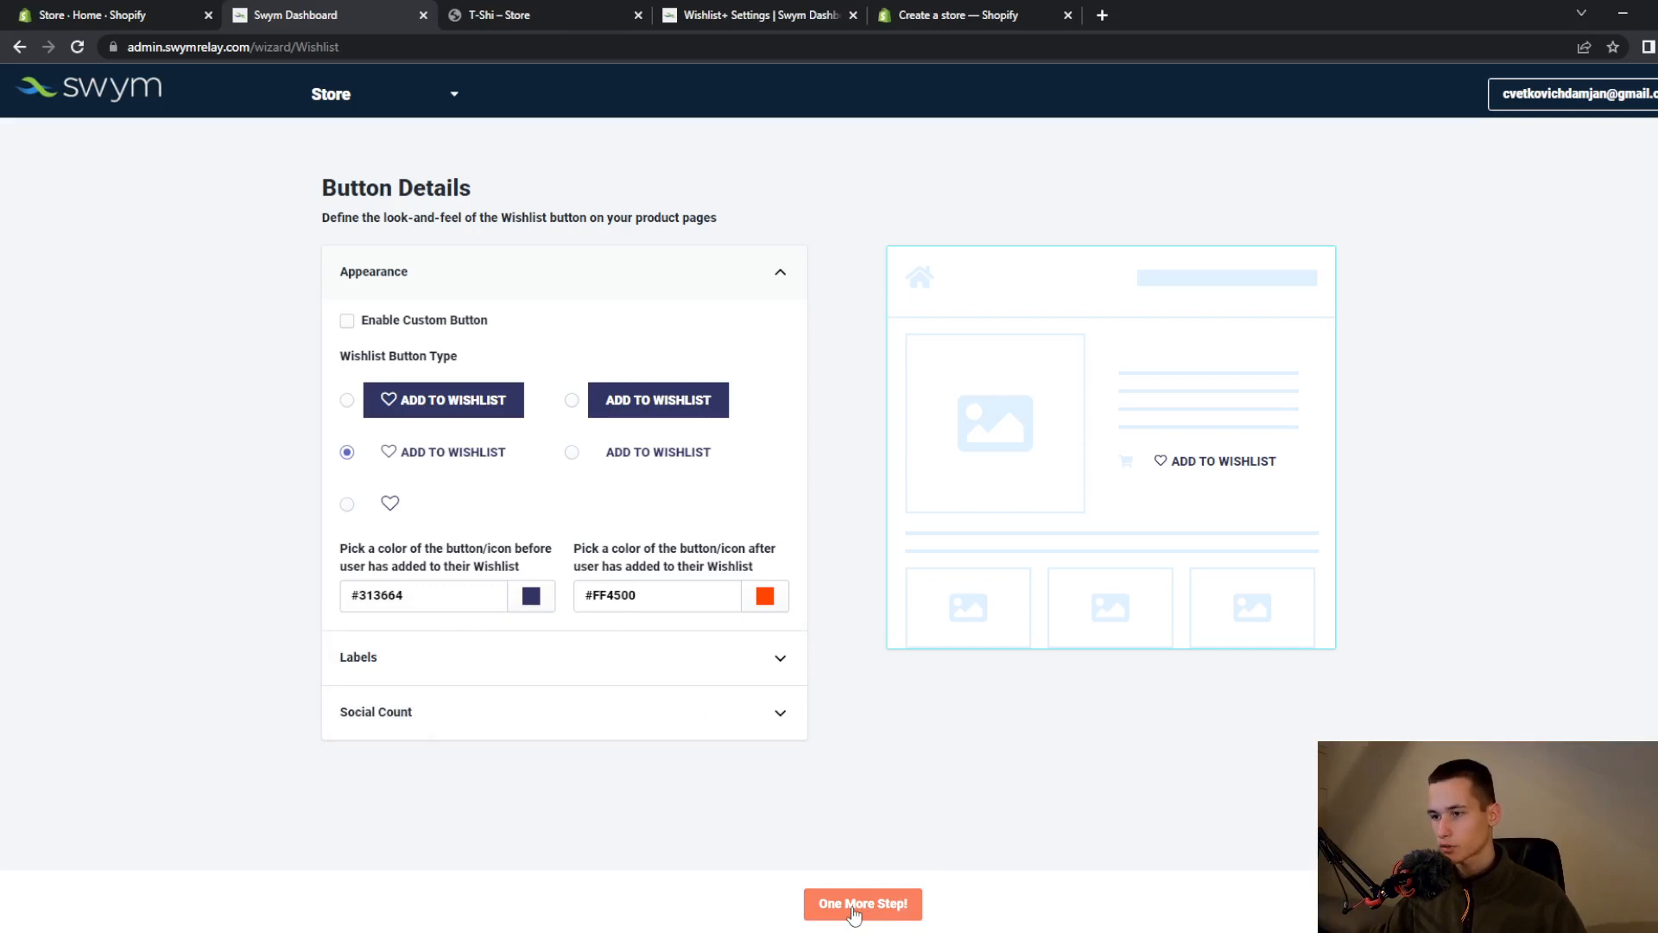
{"action": "left_click", "coordinate": [863, 928]}
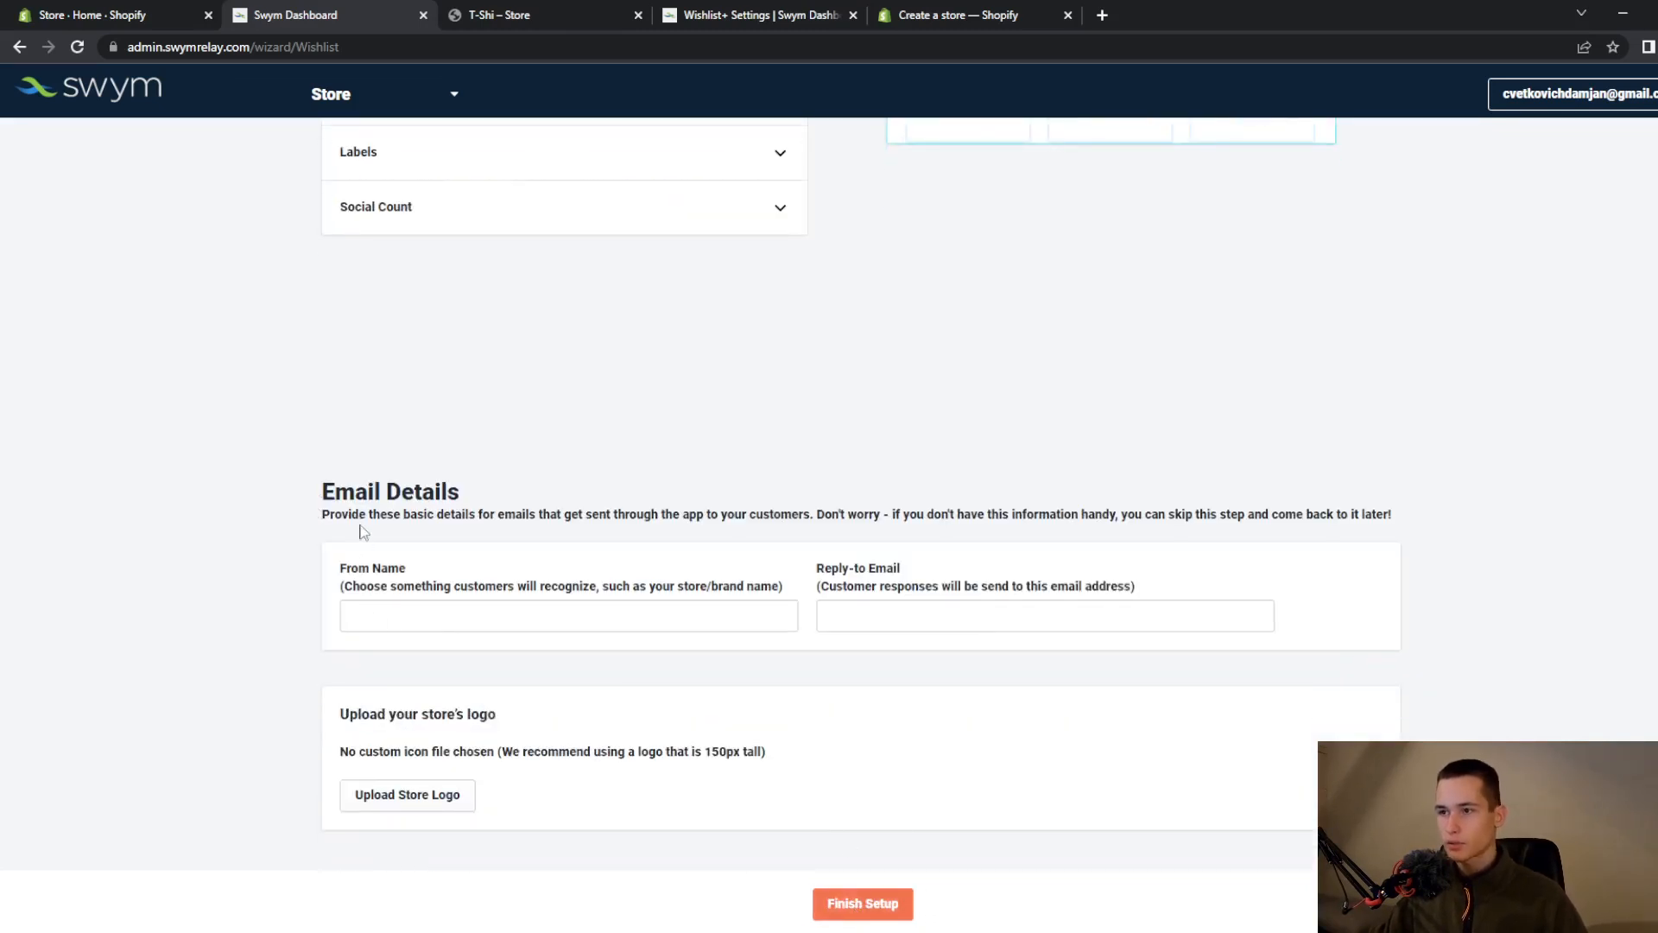
{"action": "mouse_move", "coordinate": [675, 822]}
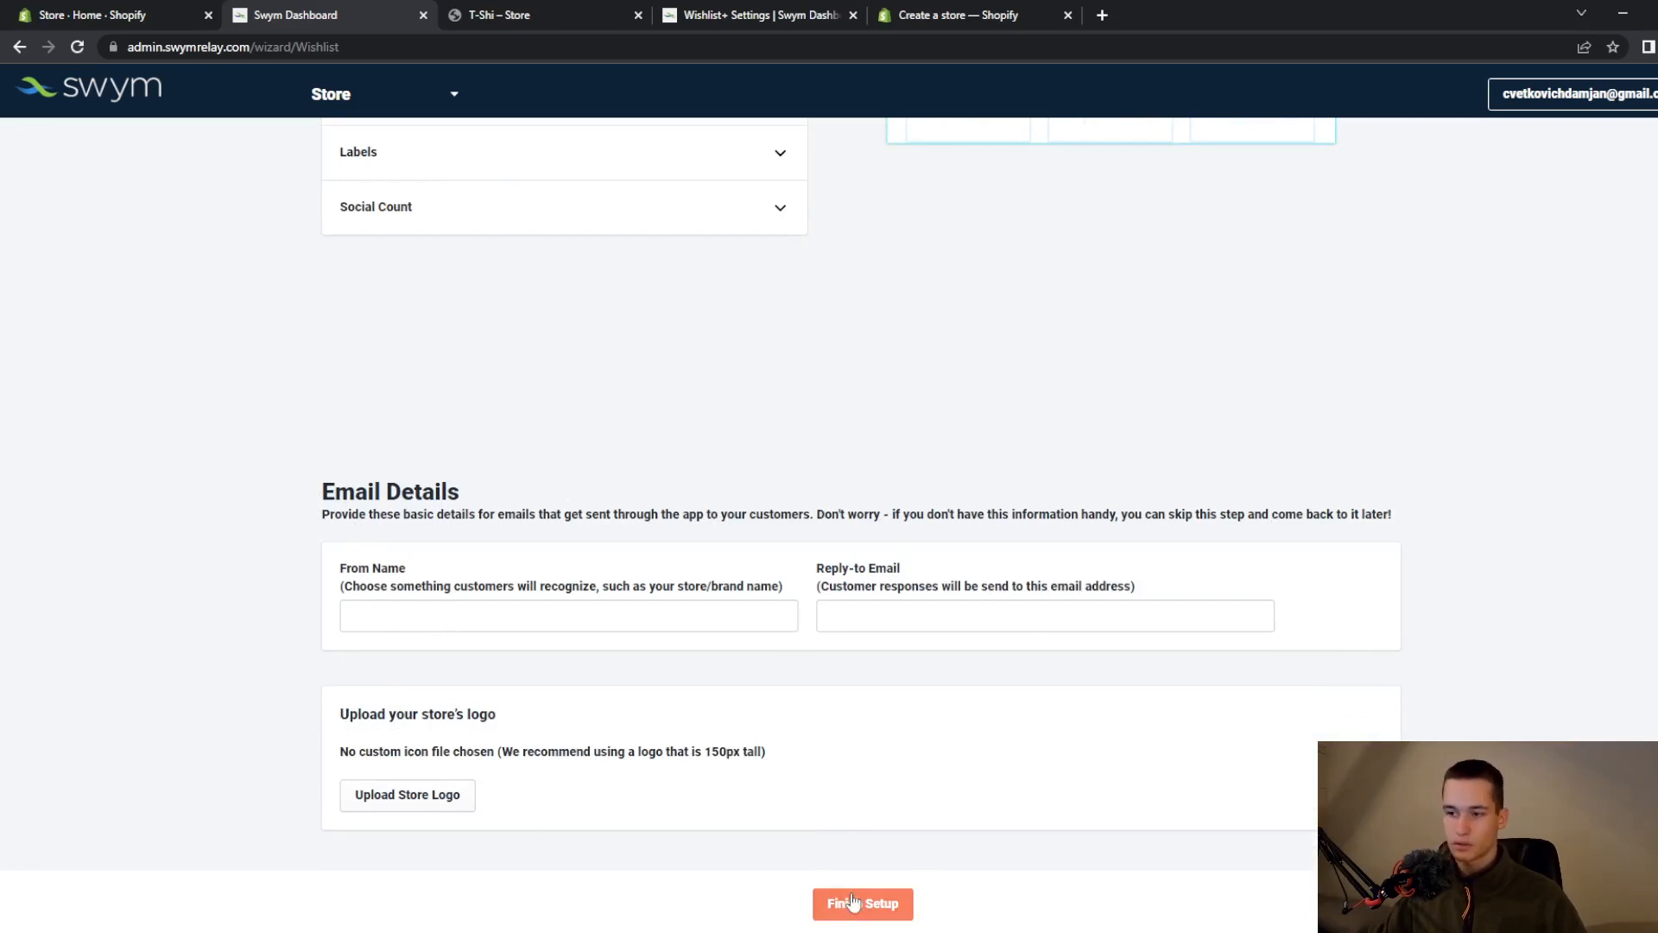
Step: Finish the Swym wizard with email sender details and store logo left blank
{"action": "left_click", "coordinate": [863, 928]}
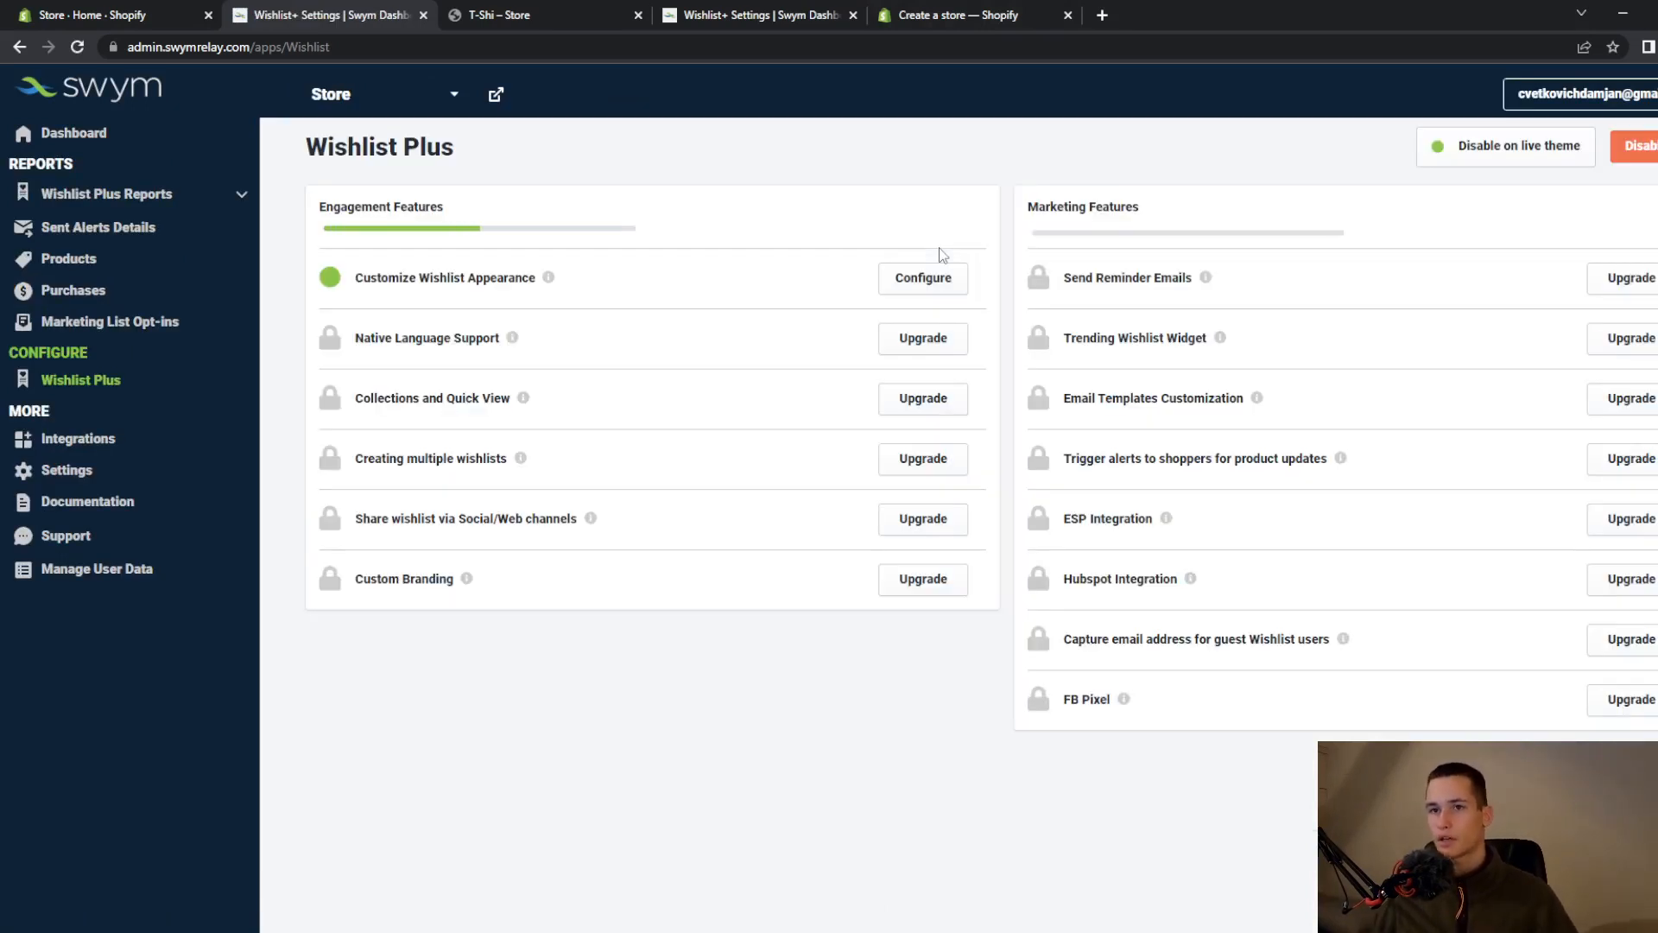
{"action": "mouse_move", "coordinate": [970, 254]}
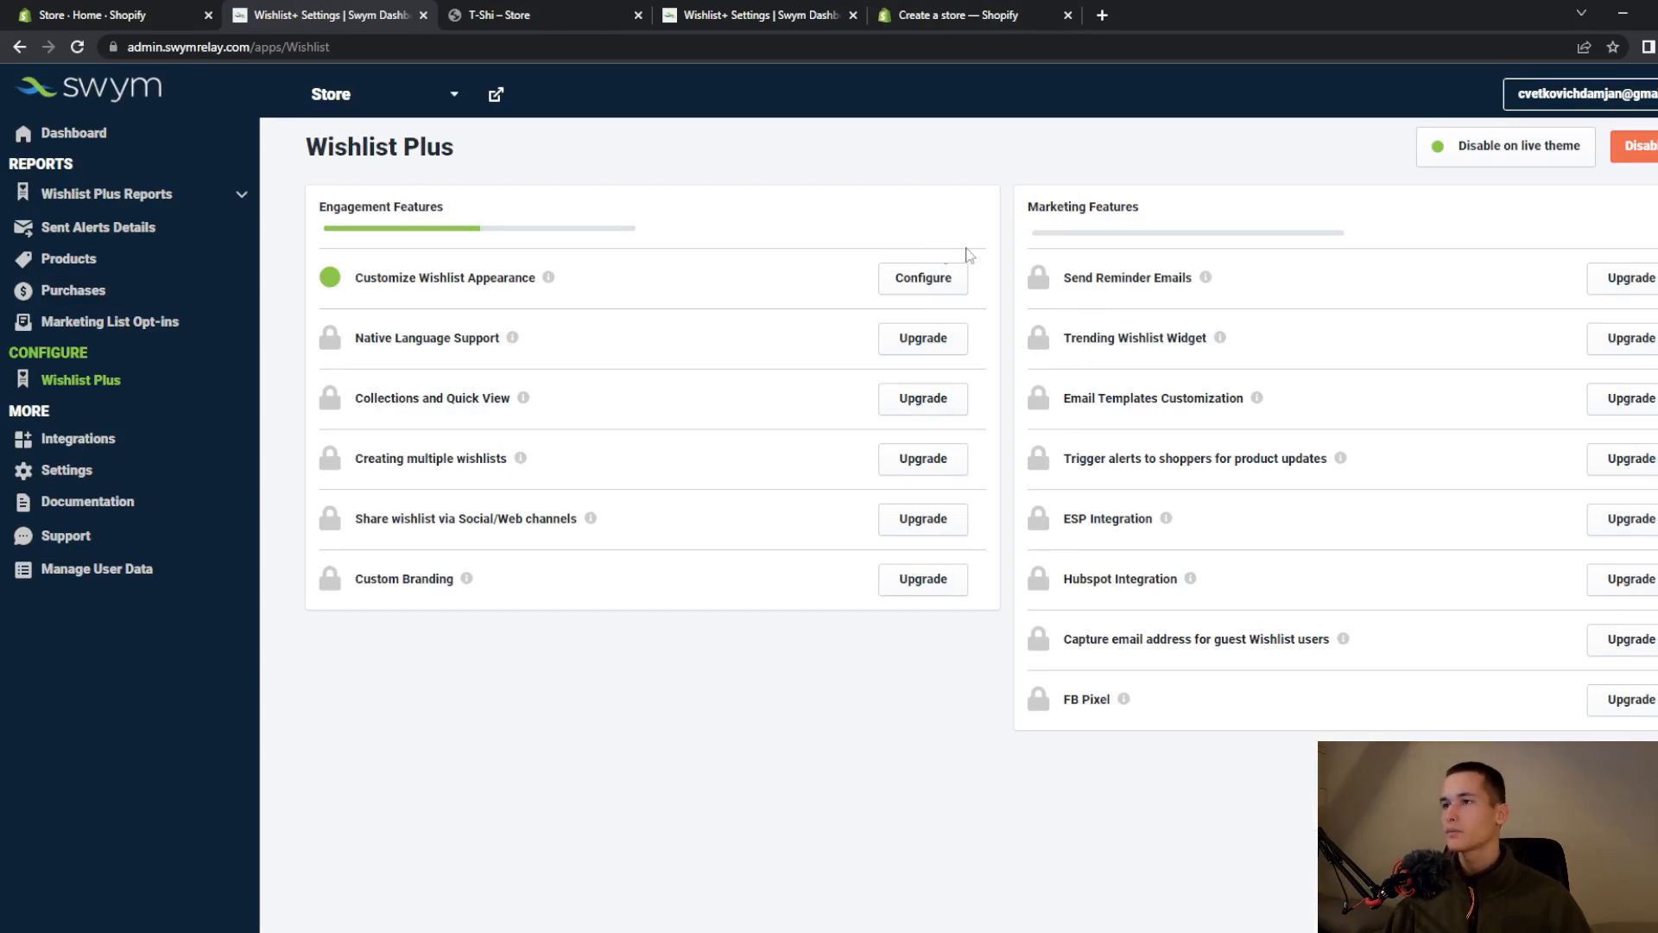
{"action": "mouse_move", "coordinate": [95, 397]}
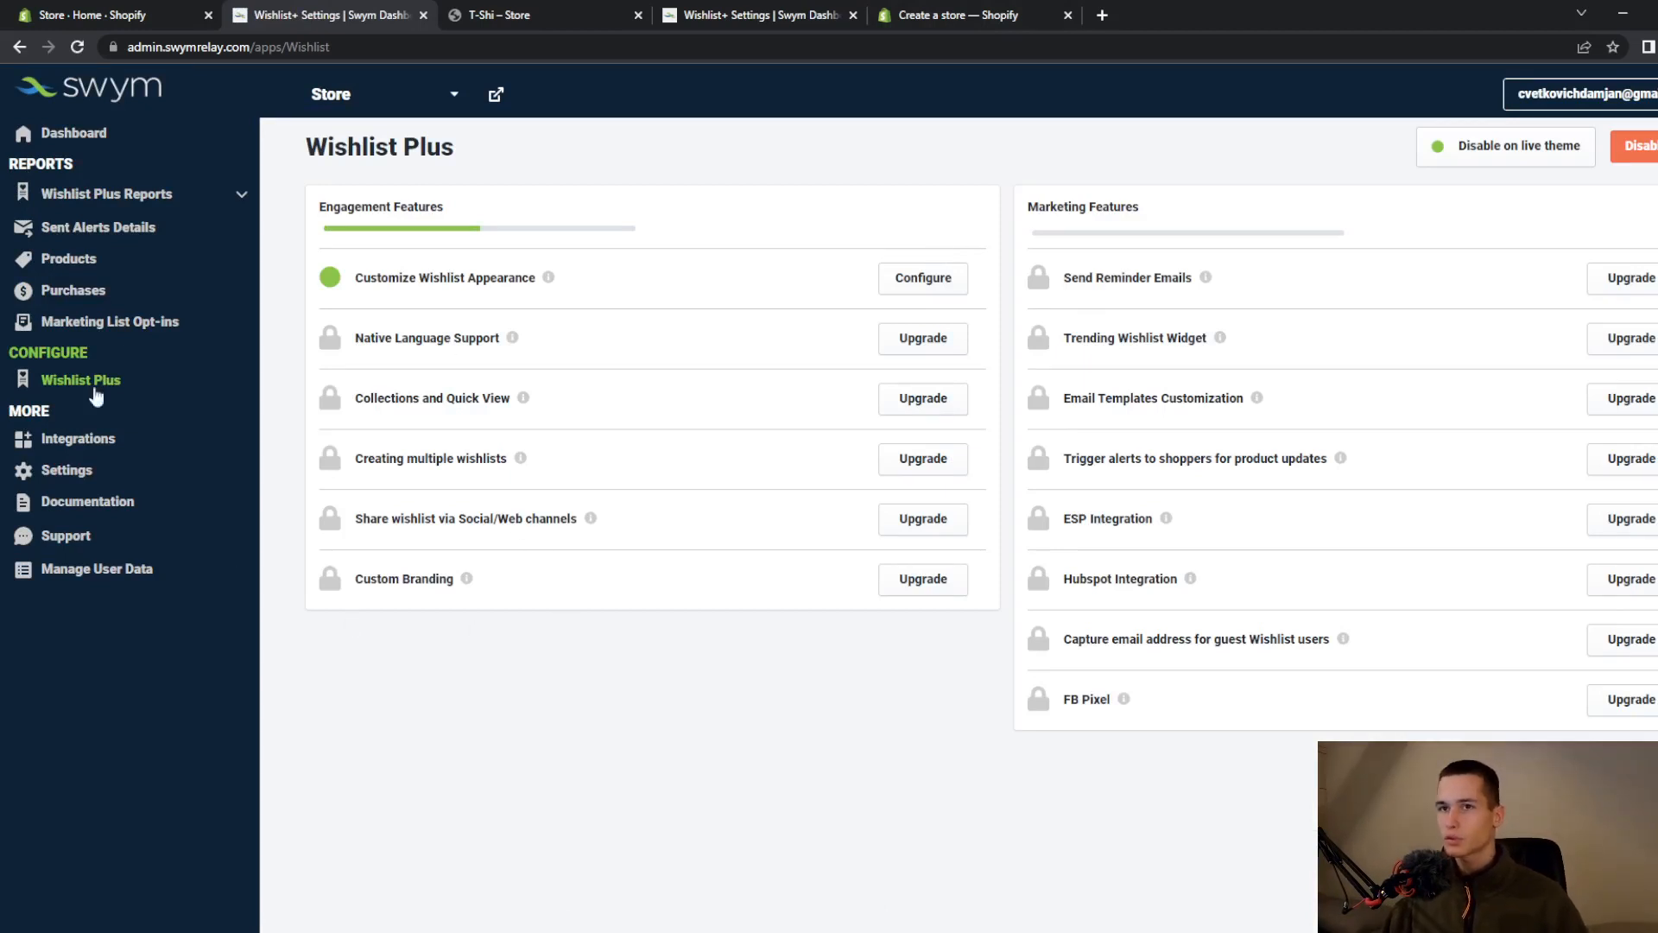
{"action": "mouse_move", "coordinate": [116, 265]}
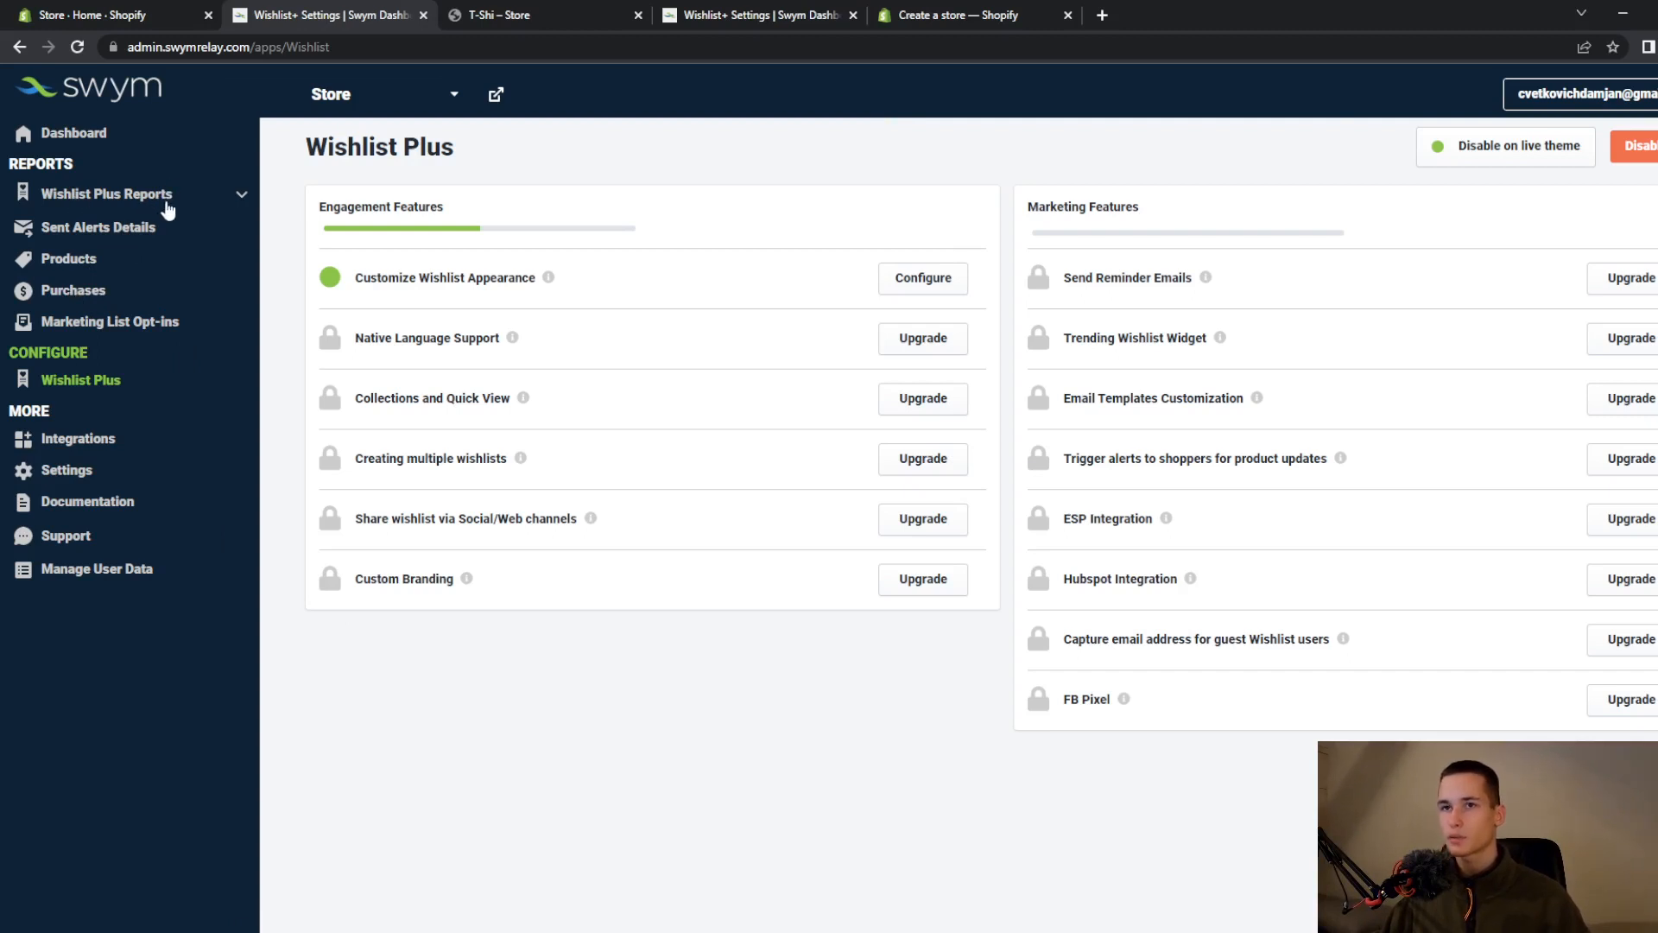
{"action": "mouse_move", "coordinate": [1496, 601]}
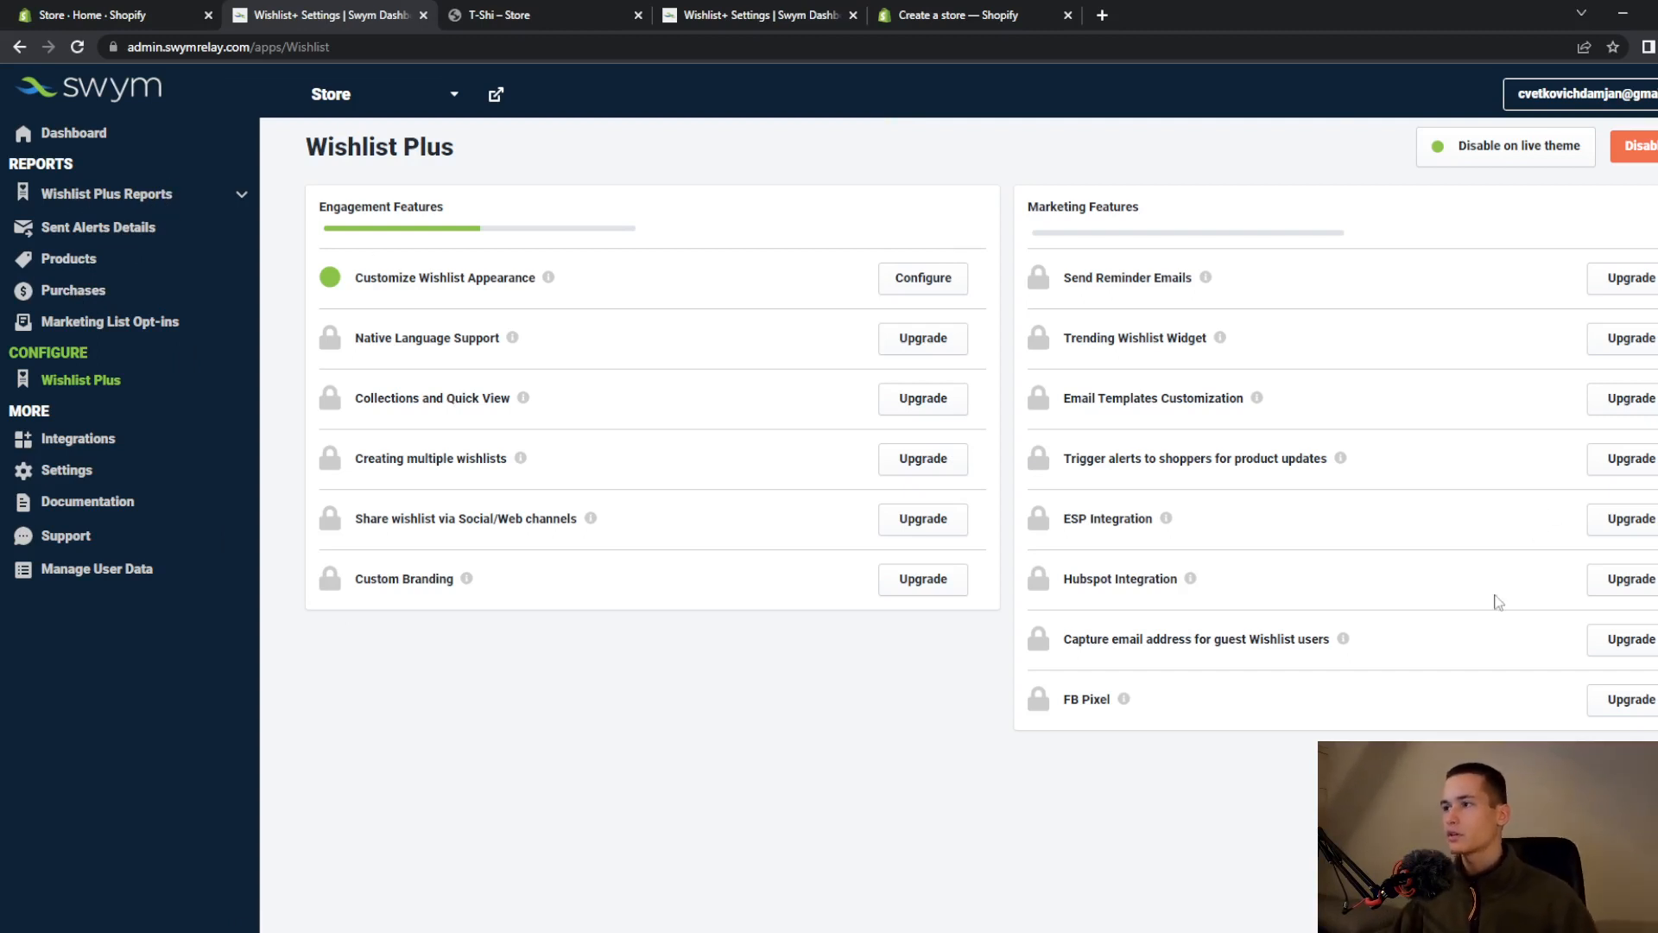
{"action": "mouse_move", "coordinate": [1325, 411]}
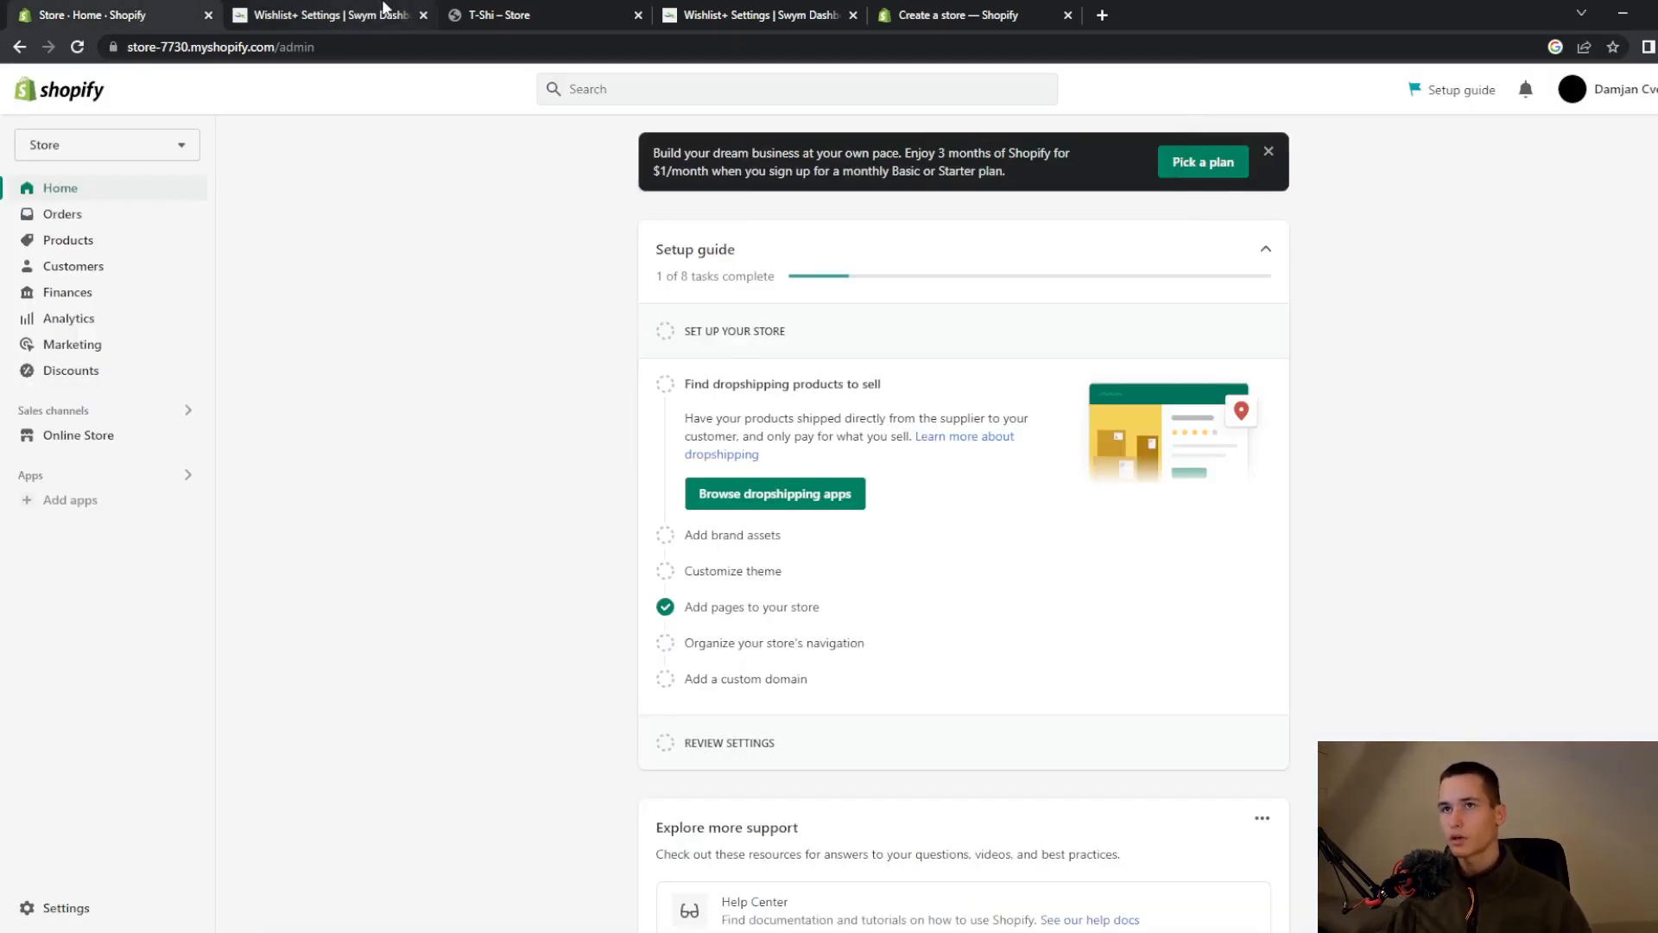
Step: Return to the 'Store - Home - Shopify' admin home page
{"action": "left_click", "coordinate": [327, 15]}
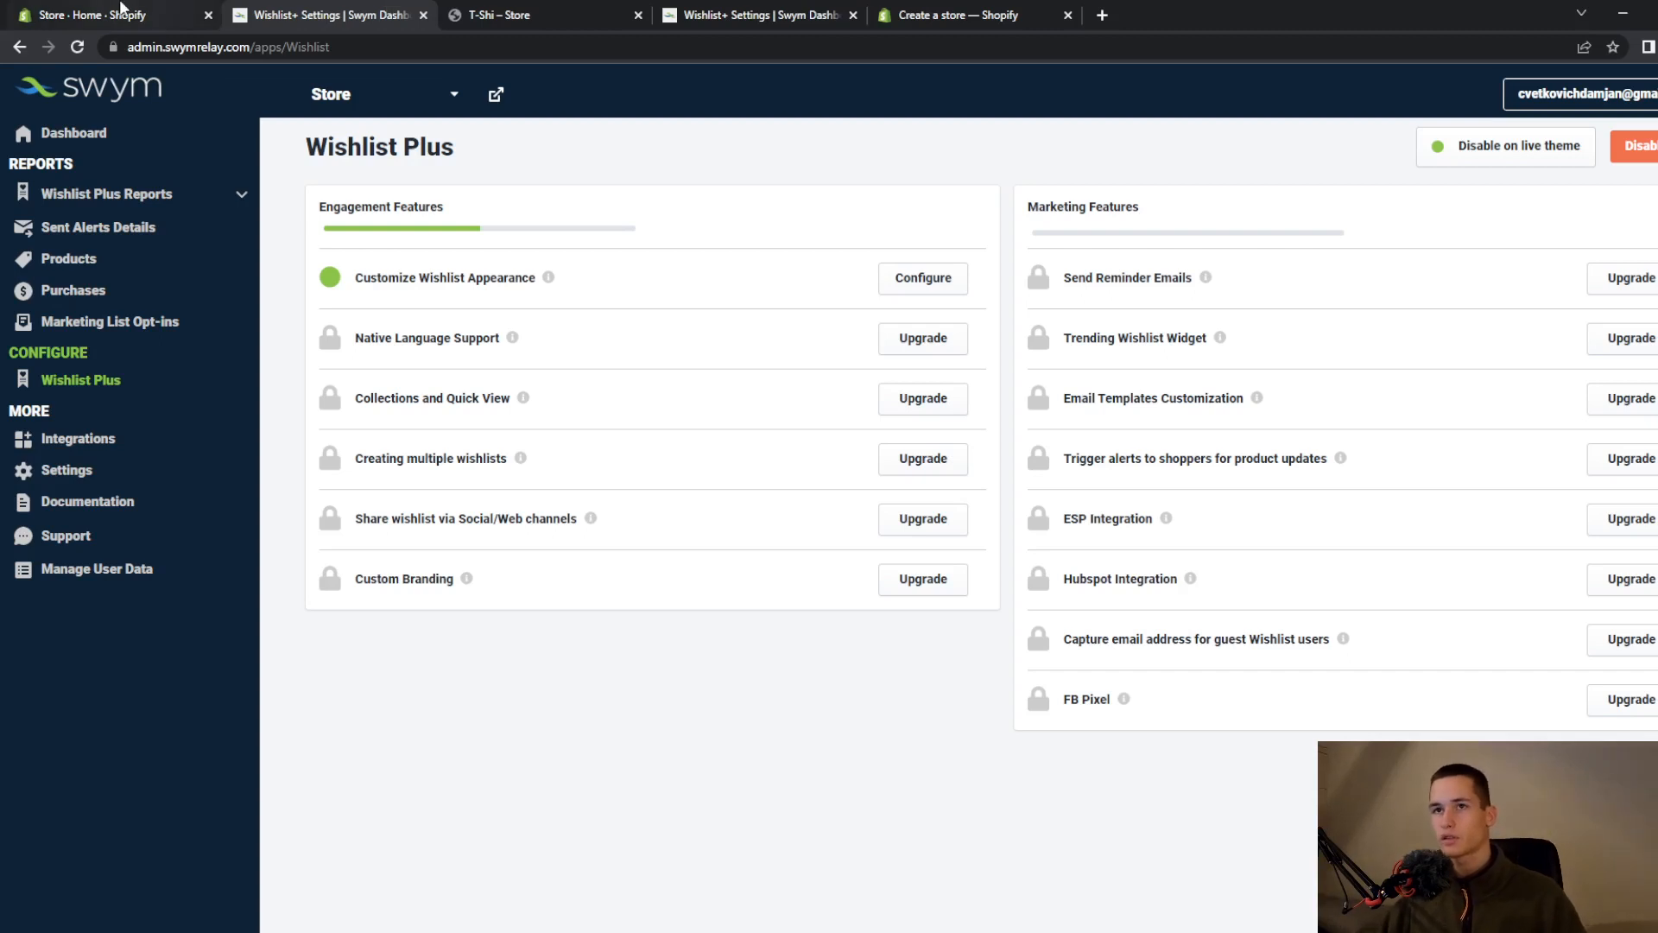
{"action": "mouse_move", "coordinate": [104, 15]}
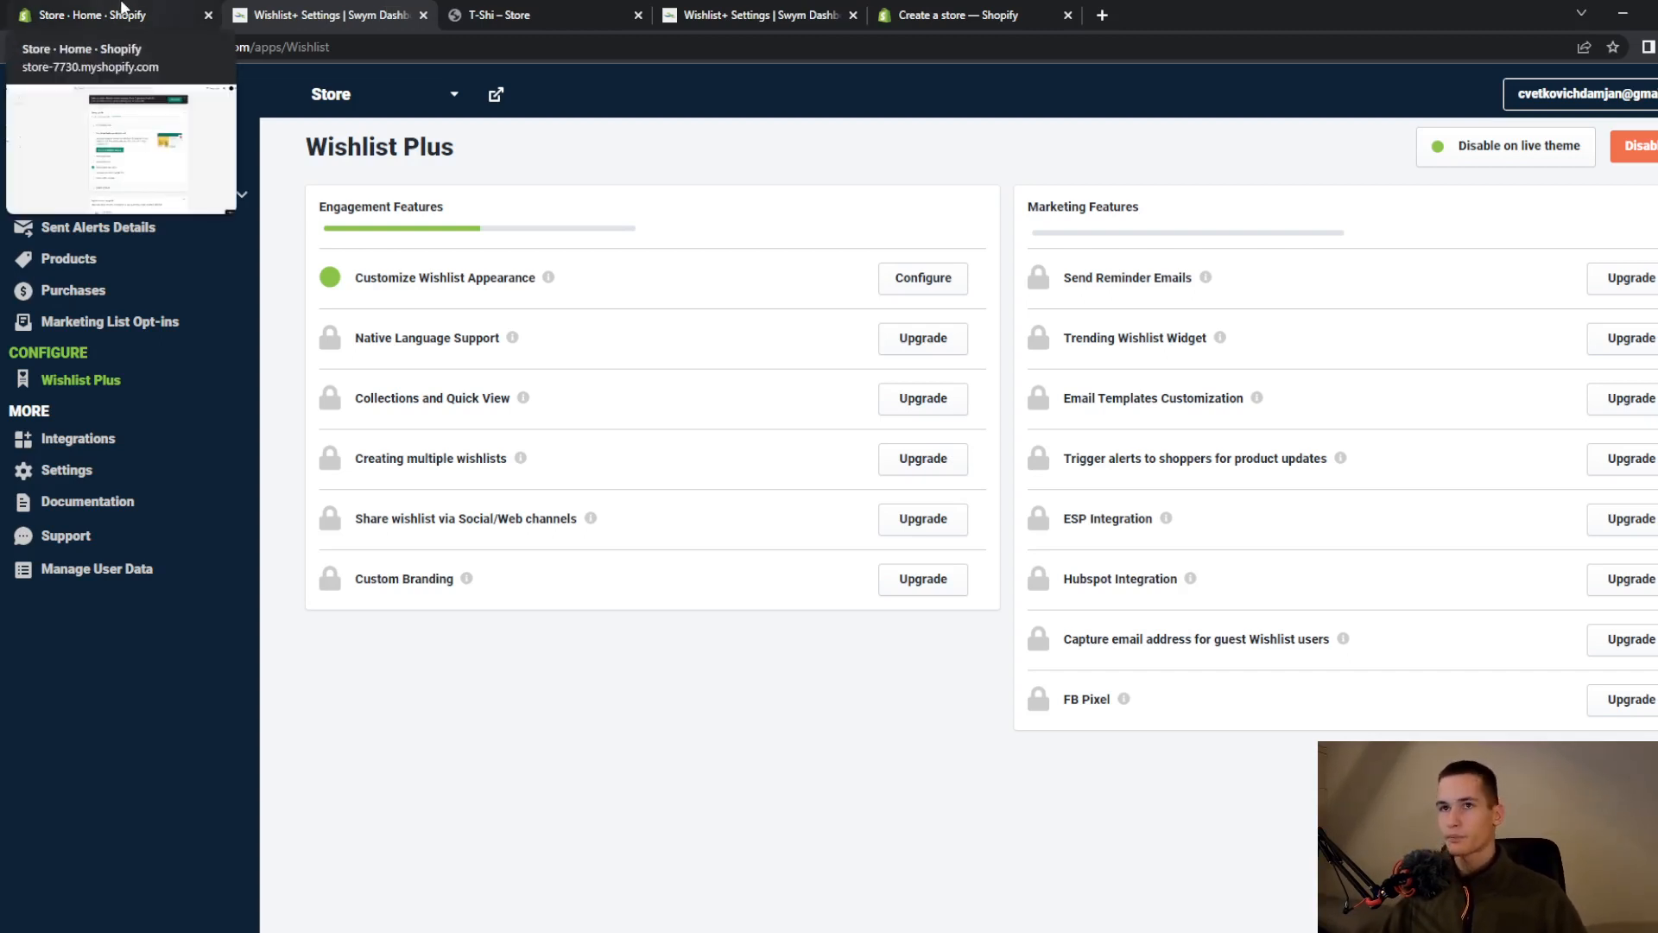
{"action": "left_click", "coordinate": [104, 15]}
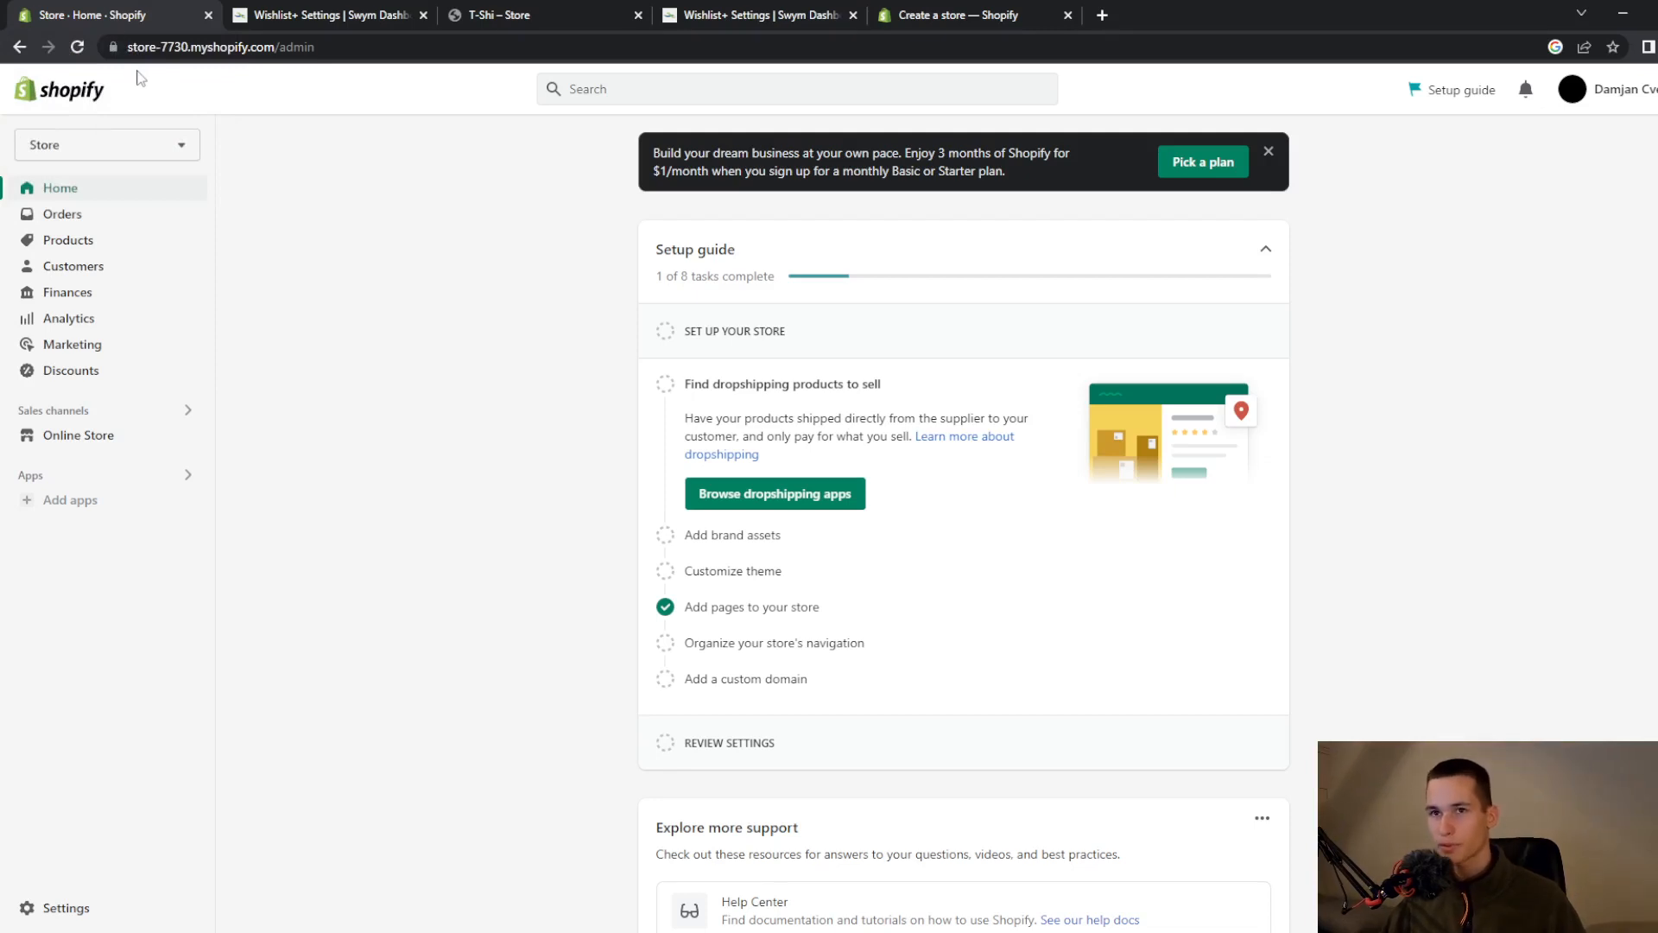
{"action": "mouse_move", "coordinate": [79, 266]}
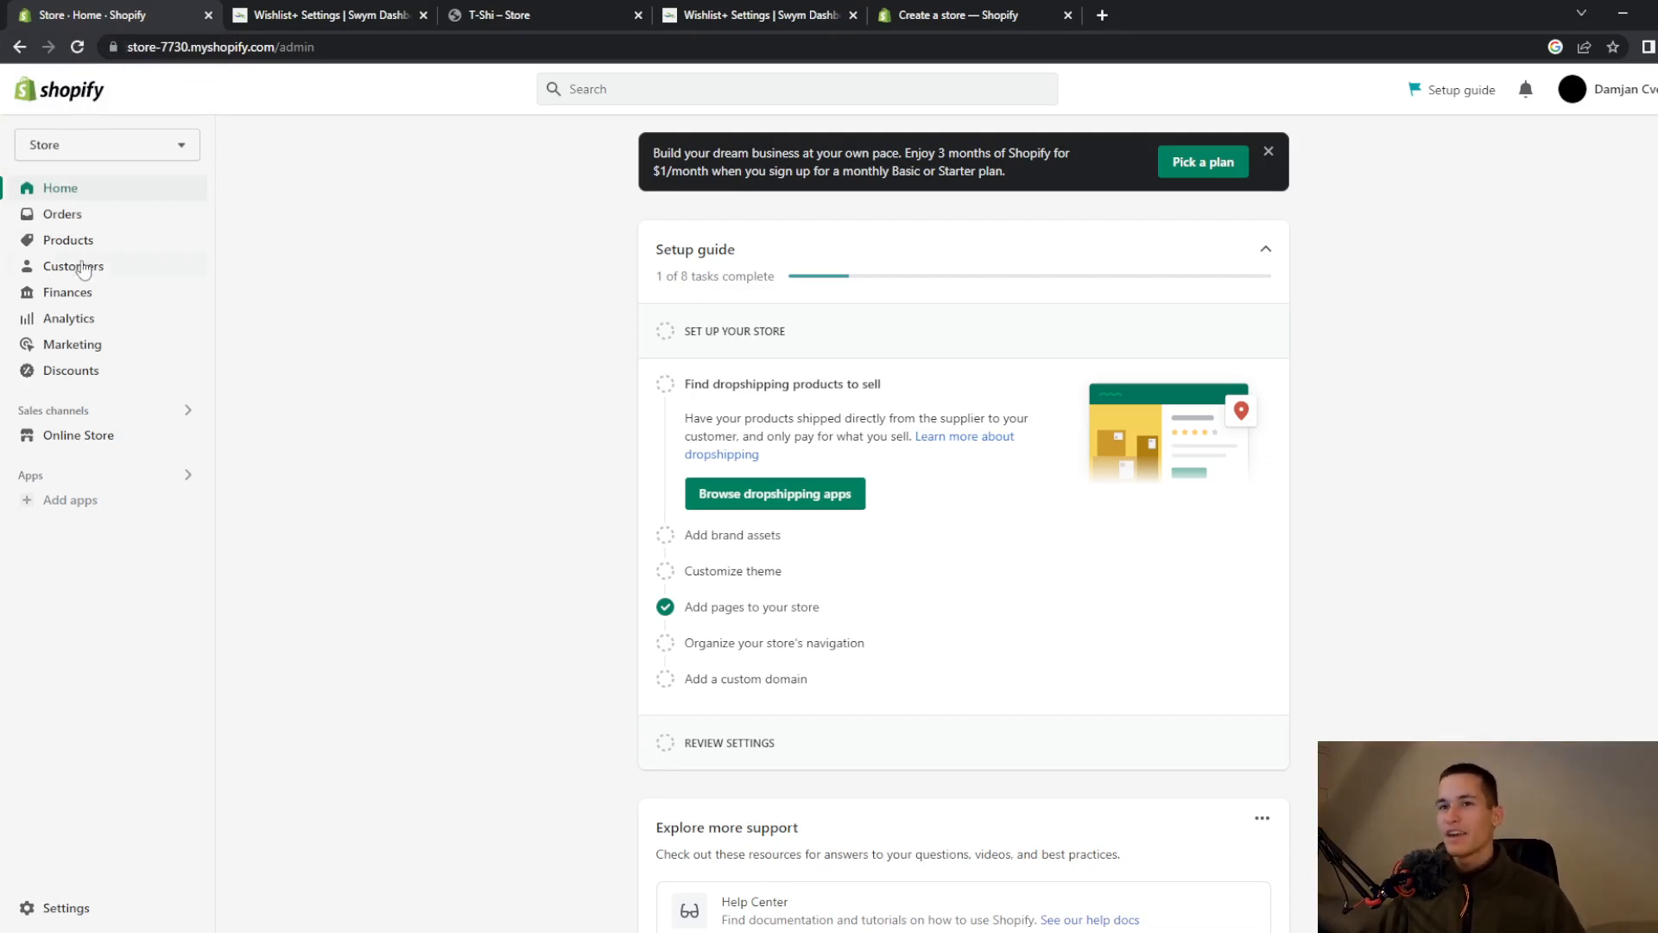
{"action": "mouse_move", "coordinate": [91, 356]}
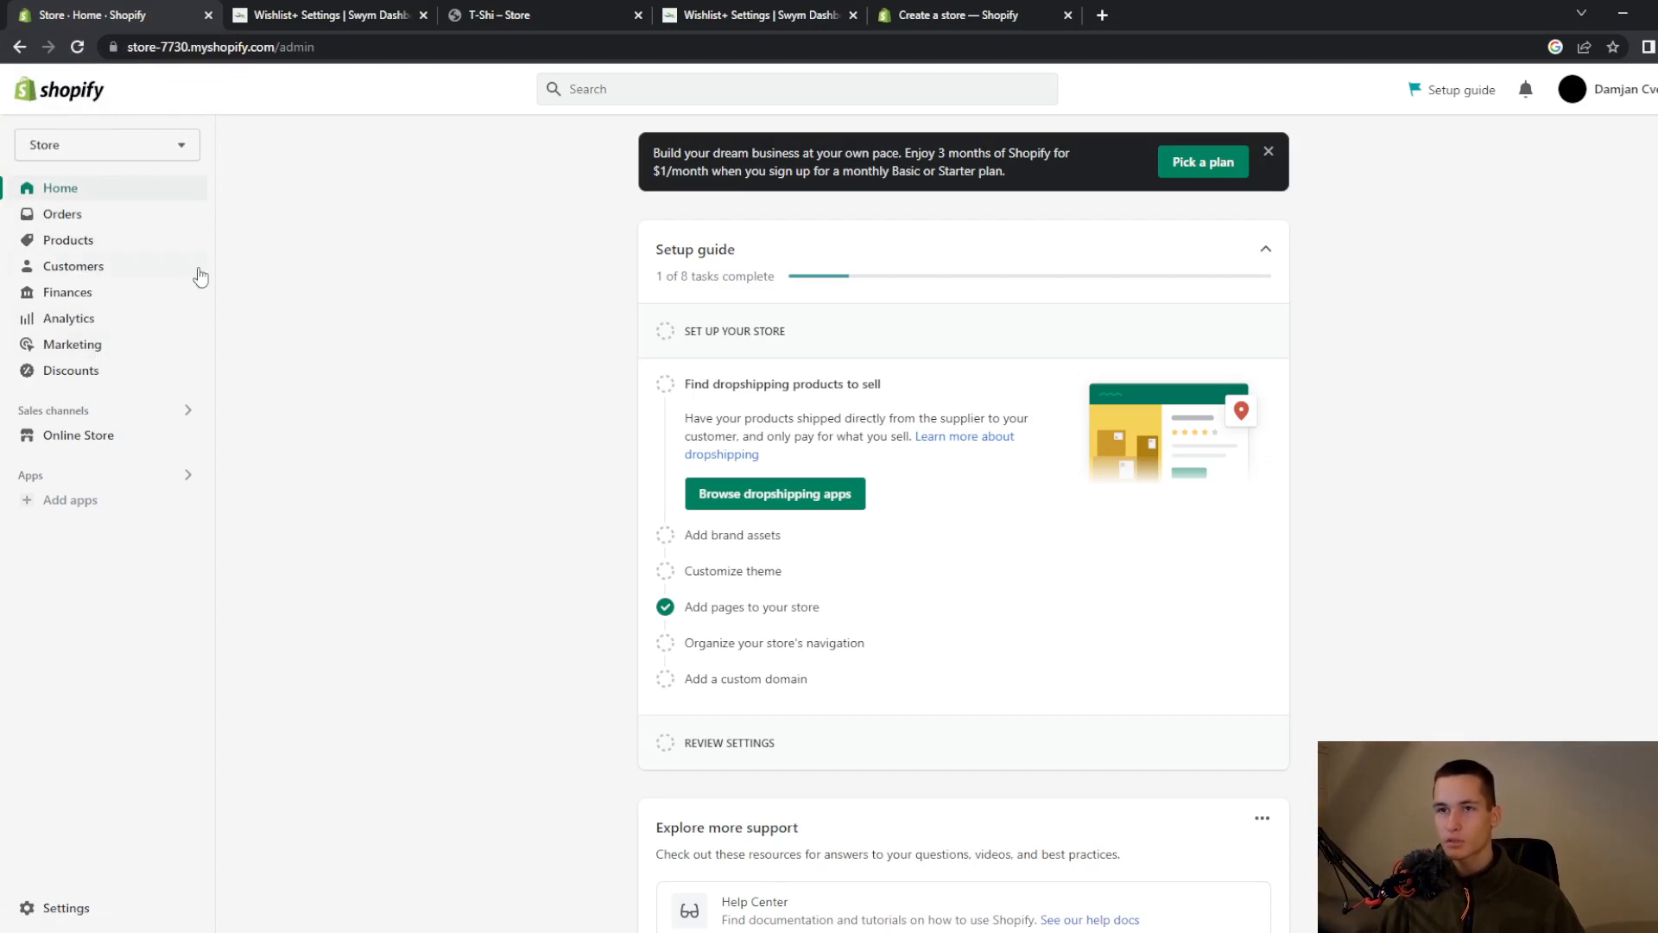
{"action": "mouse_move", "coordinate": [196, 255]}
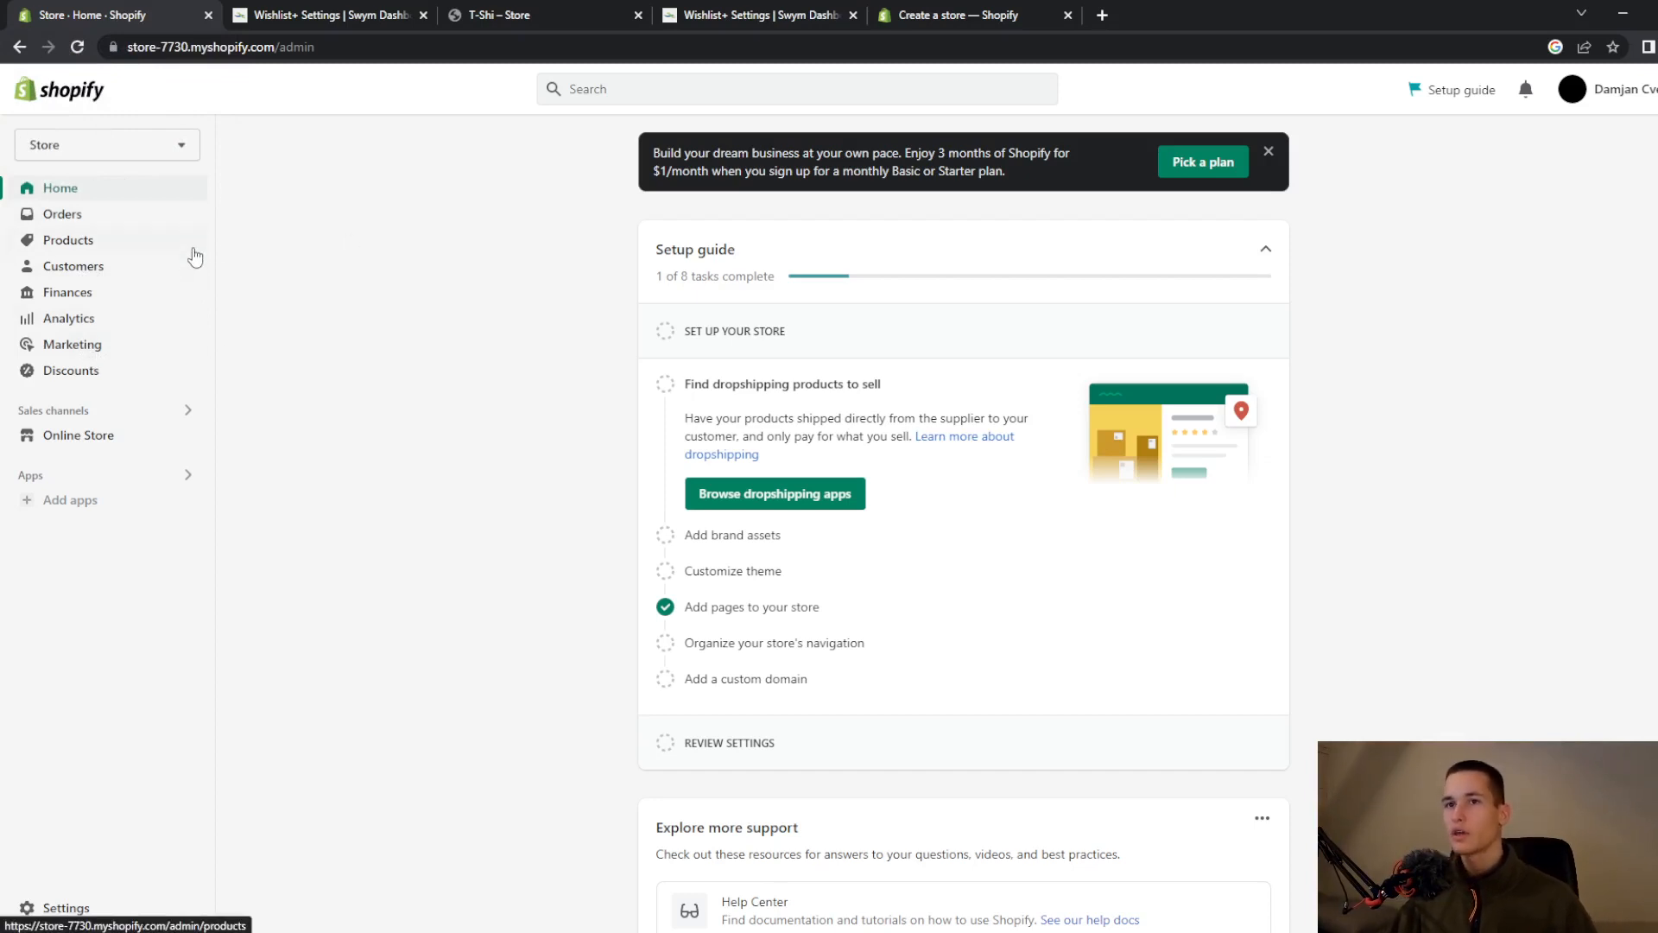
Step: Add a new product titled 'Hoodie' with a description, category and uploaded jacket photo
{"action": "left_click", "coordinate": [68, 241]}
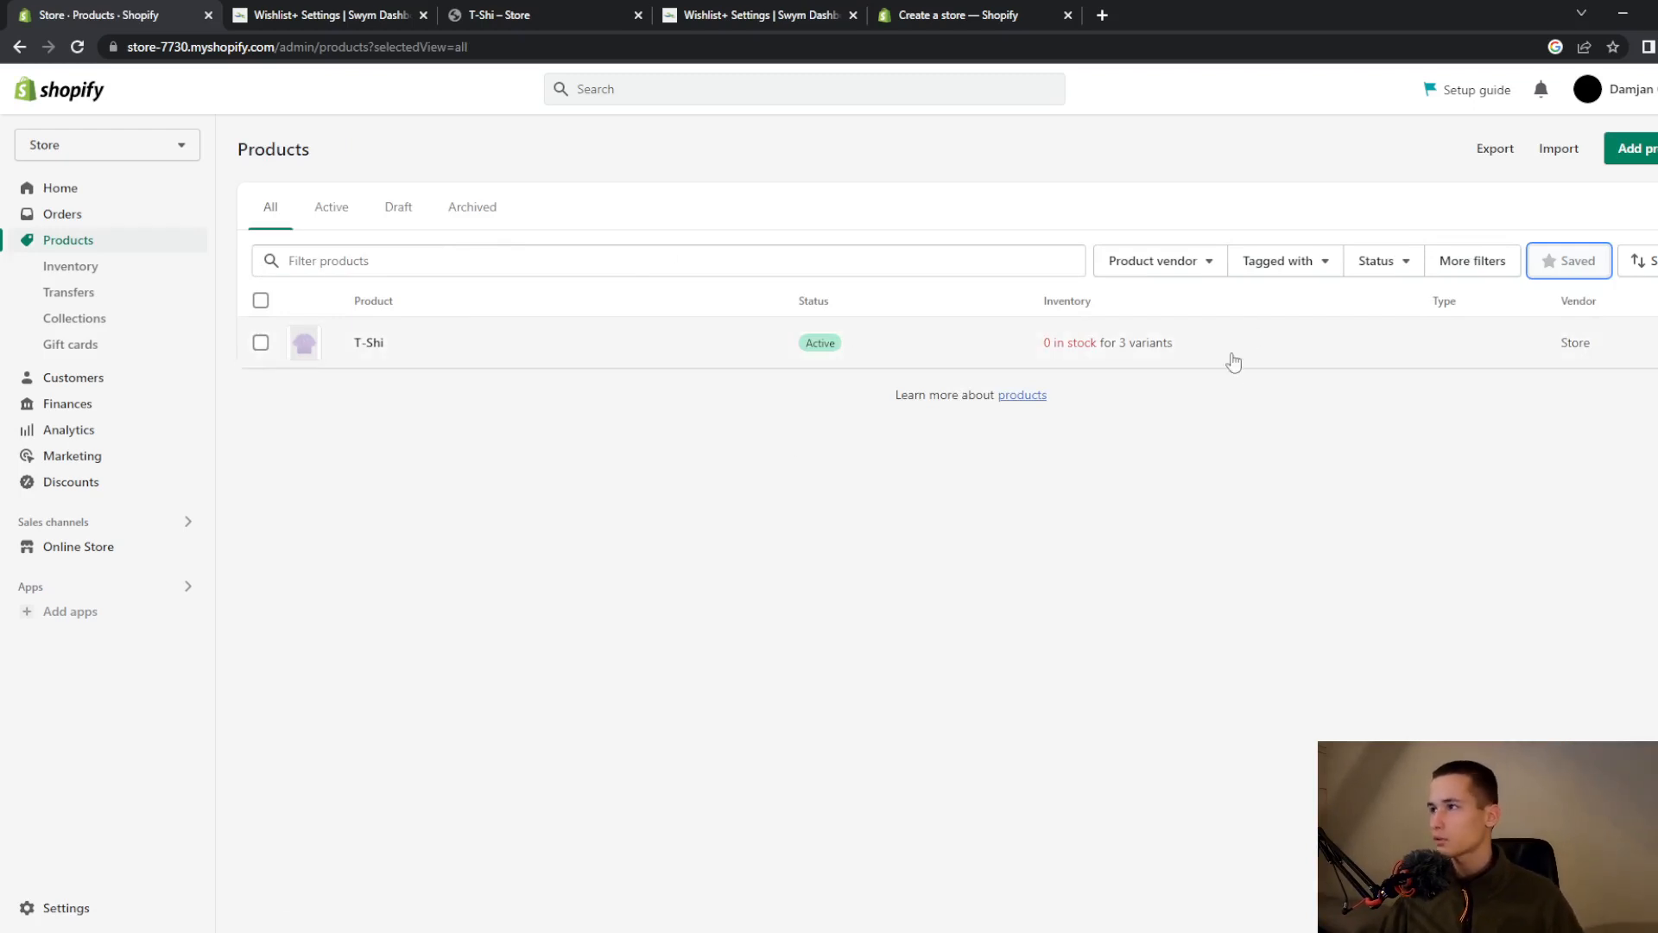
{"action": "left_click", "coordinate": [1643, 148]}
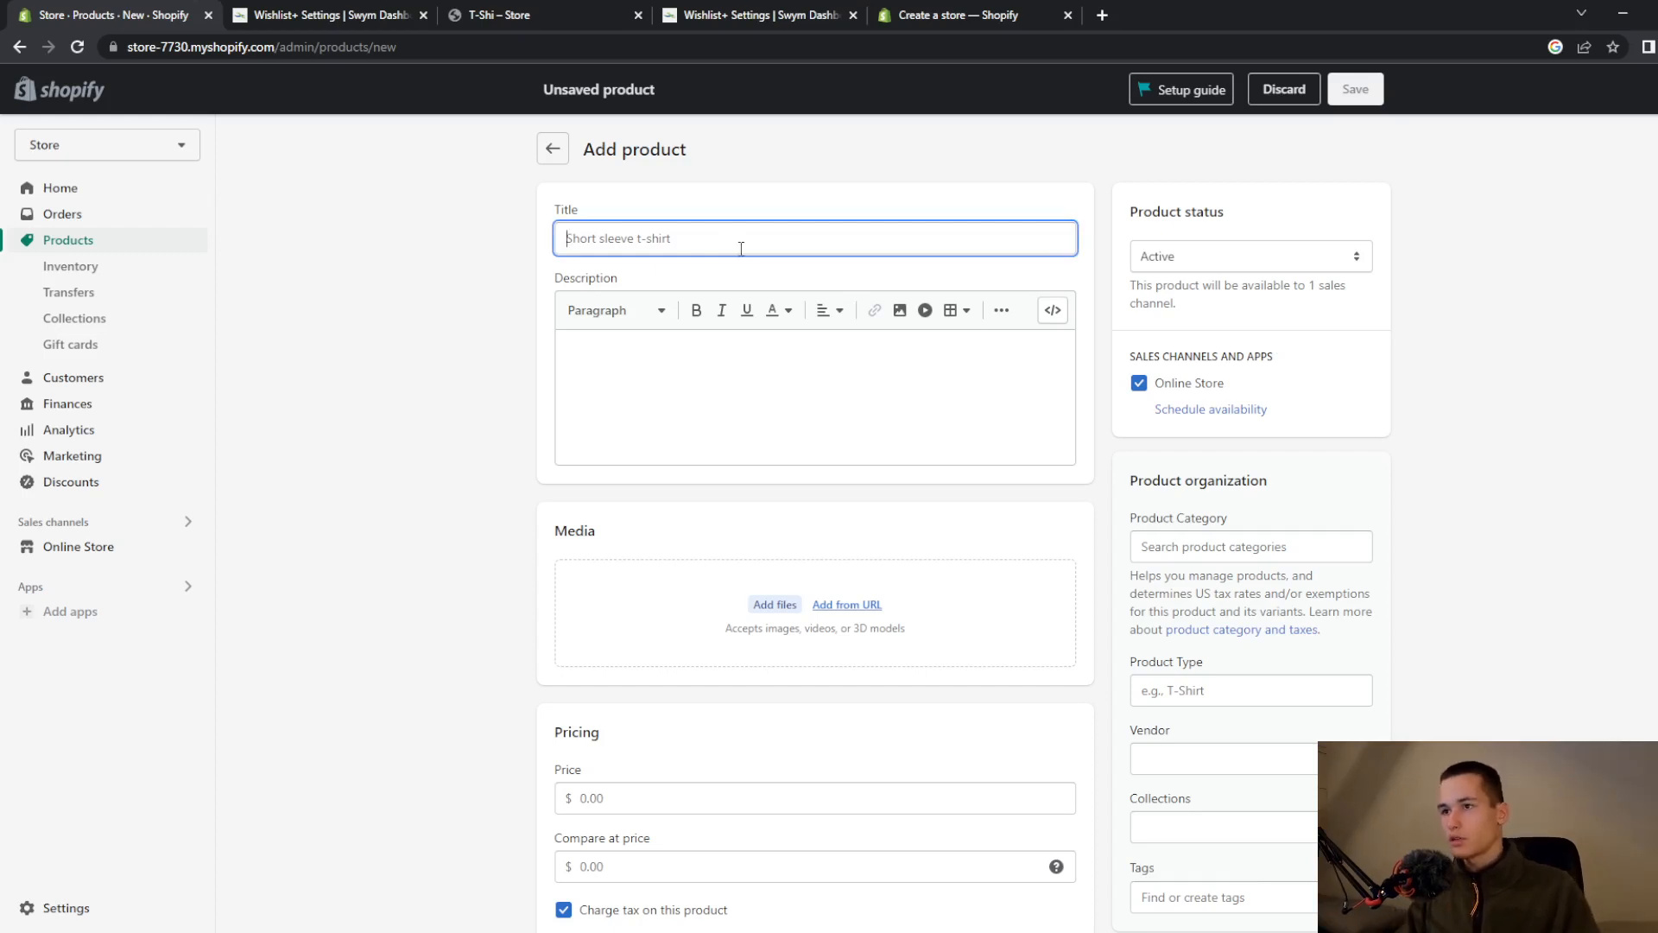
{"action": "type", "text": "Hoodi"}
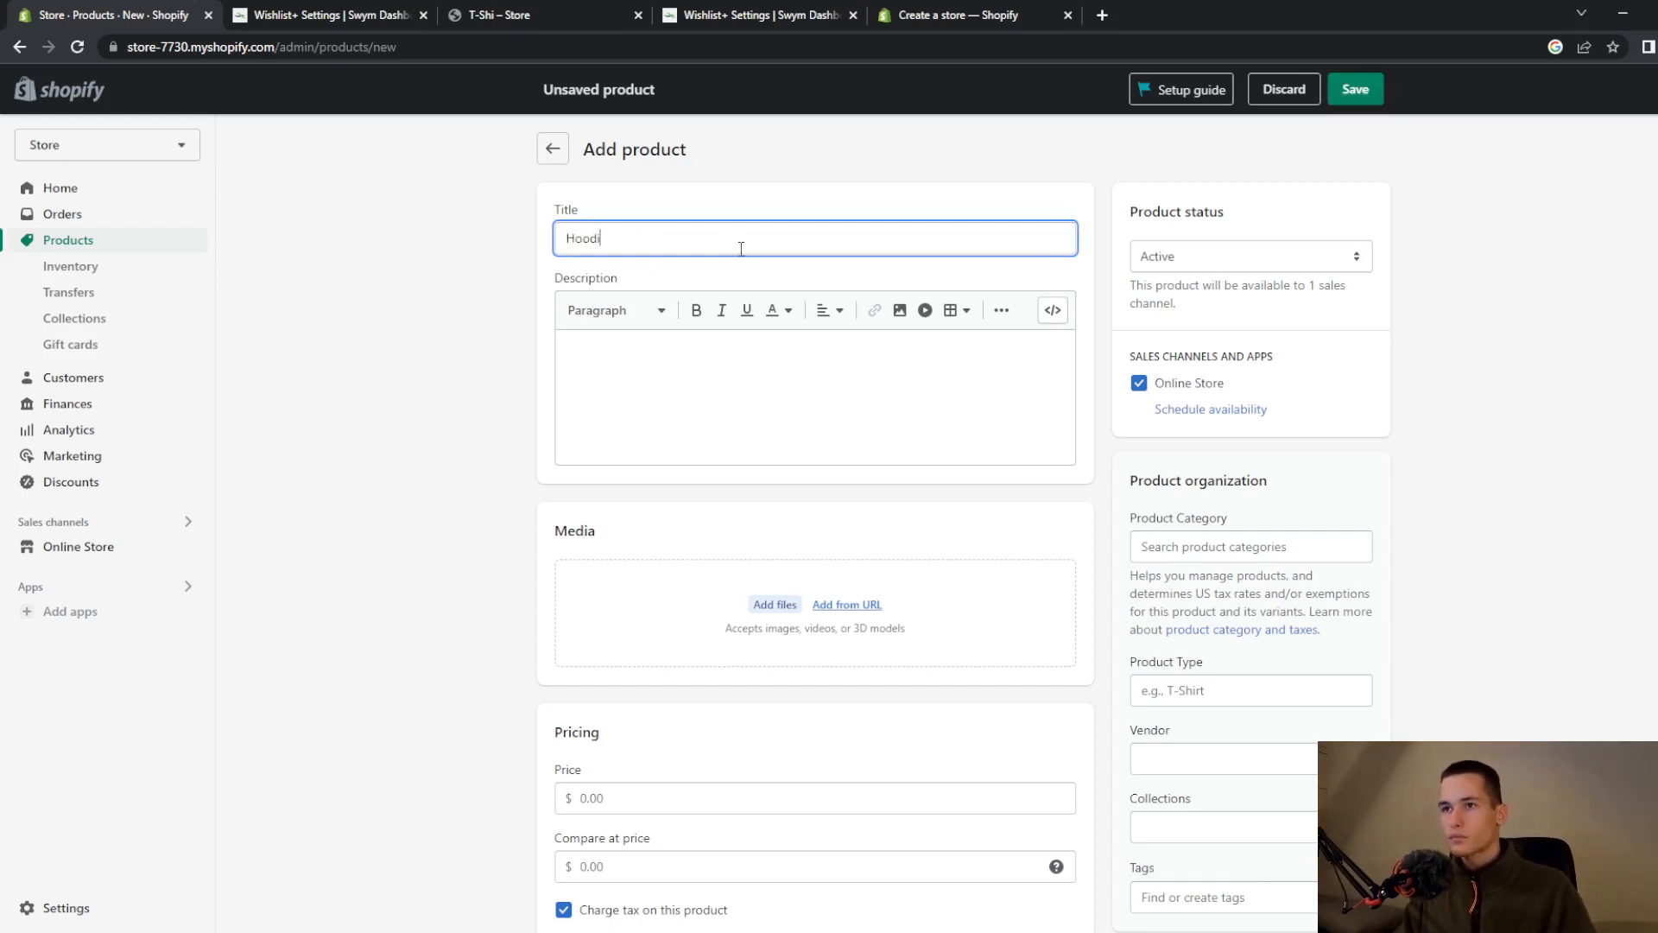
{"action": "scroll", "scroll_direction": "down", "scroll_amount": 3}
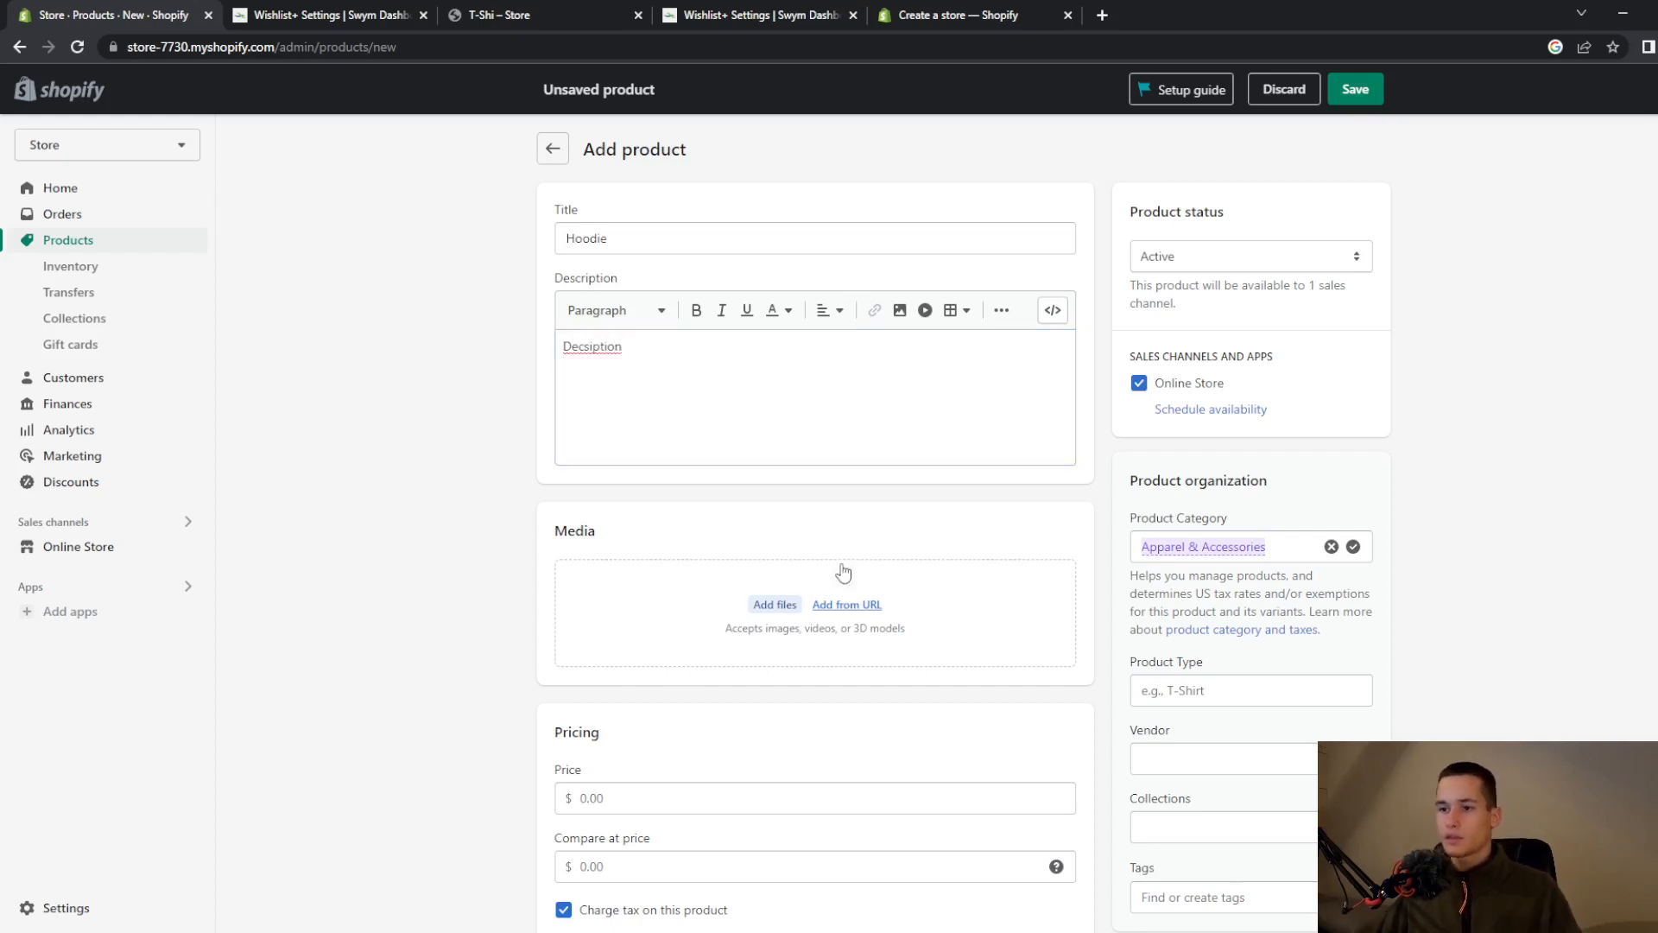
{"action": "left_click", "coordinate": [775, 605]}
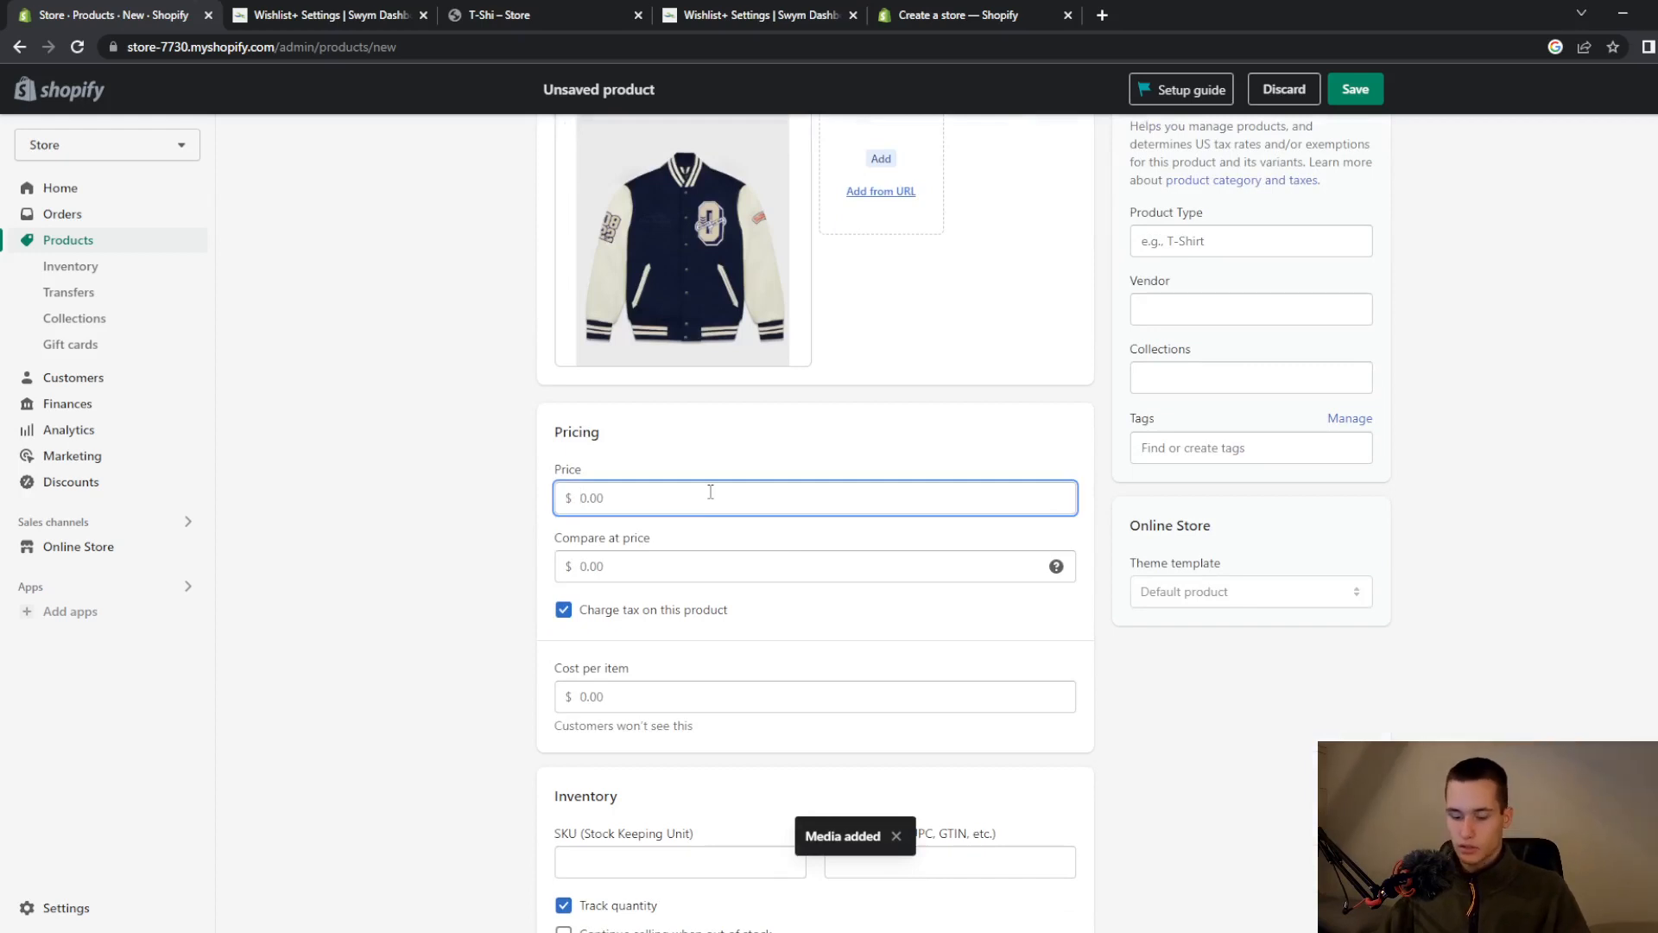
{"action": "scroll", "scroll_direction": "down", "scroll_amount": 3}
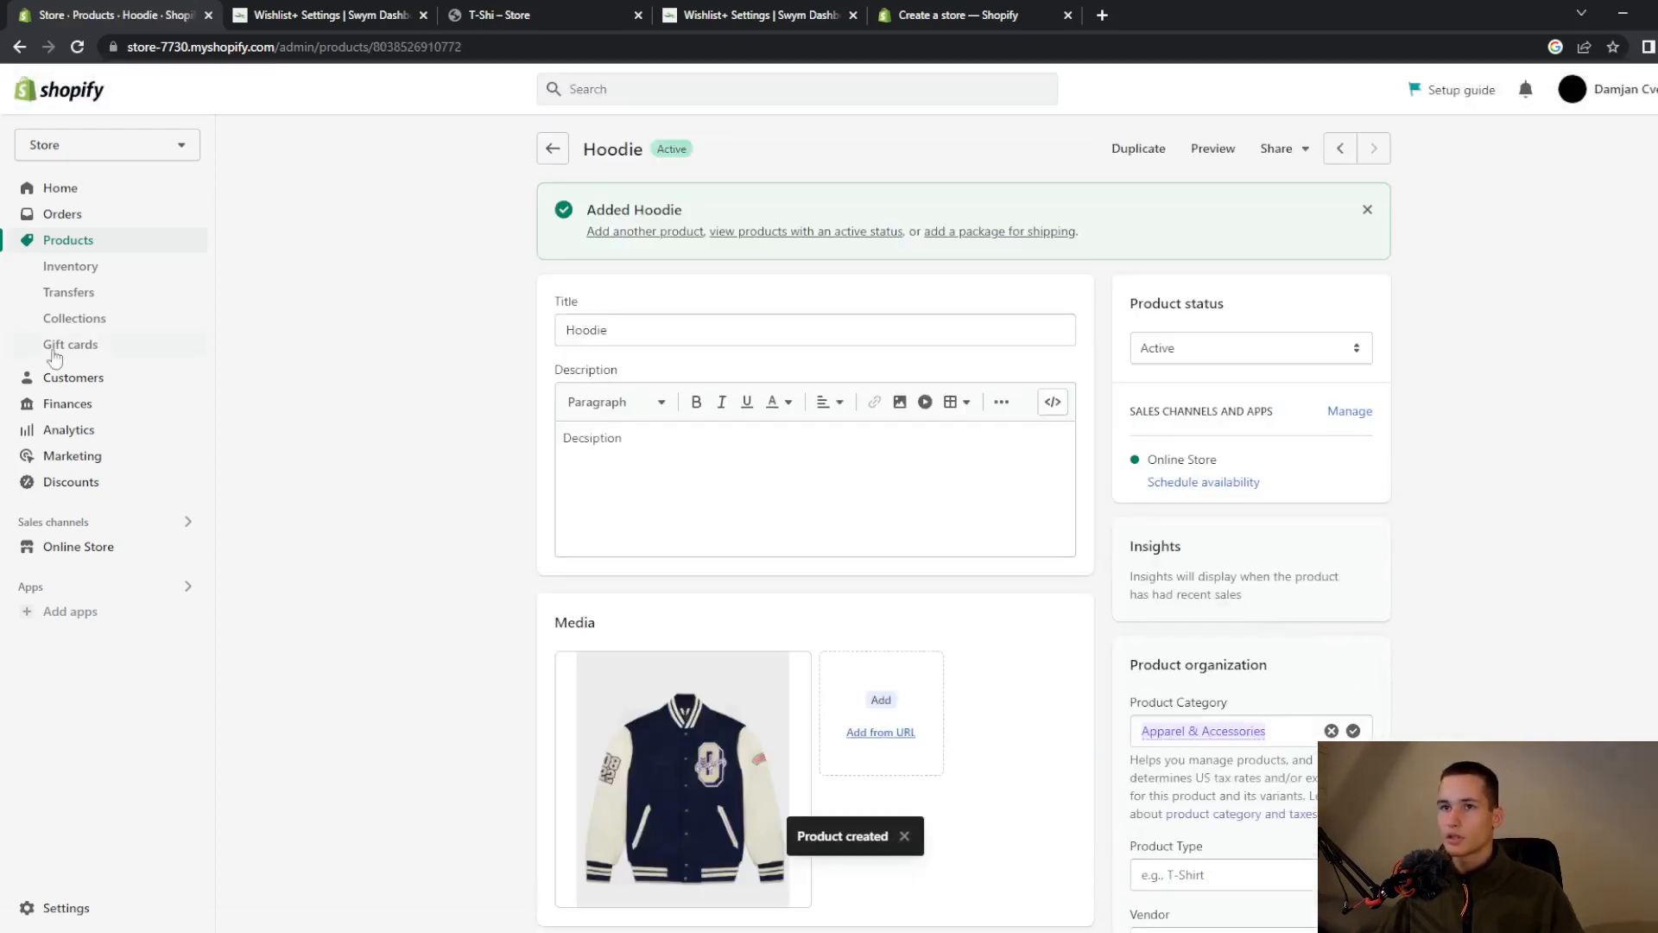
Step: View the live storefront showing Hoodie at $3.00 sold out beside T-Shi
{"action": "left_click", "coordinate": [67, 241]}
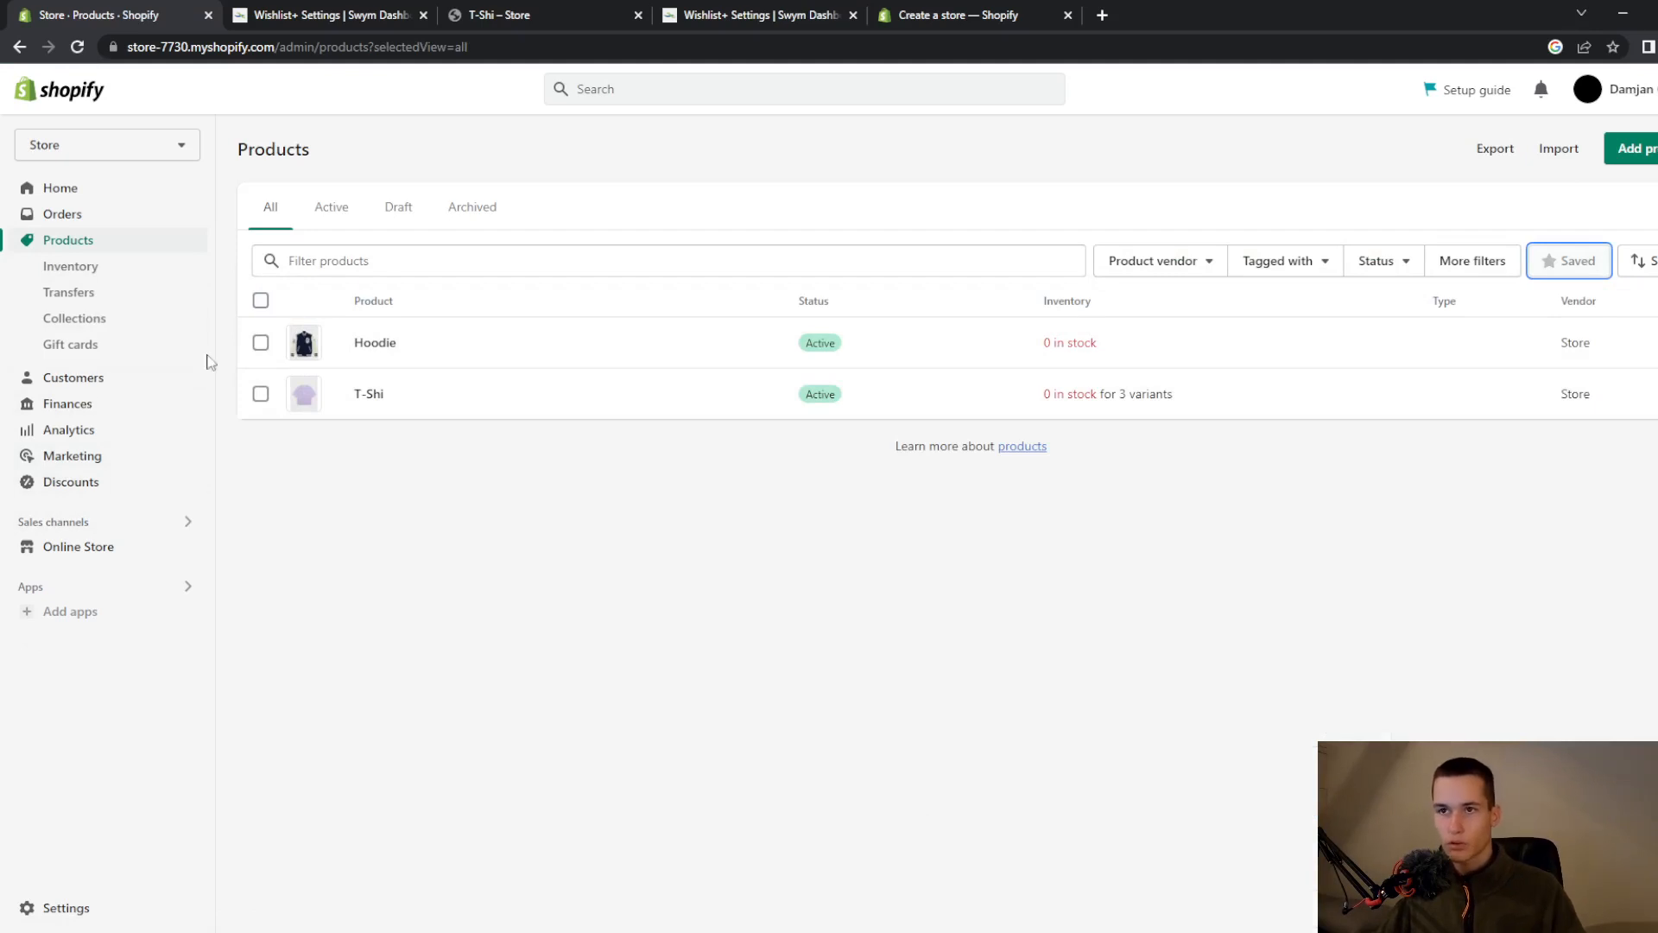
{"action": "mouse_move", "coordinate": [113, 507]}
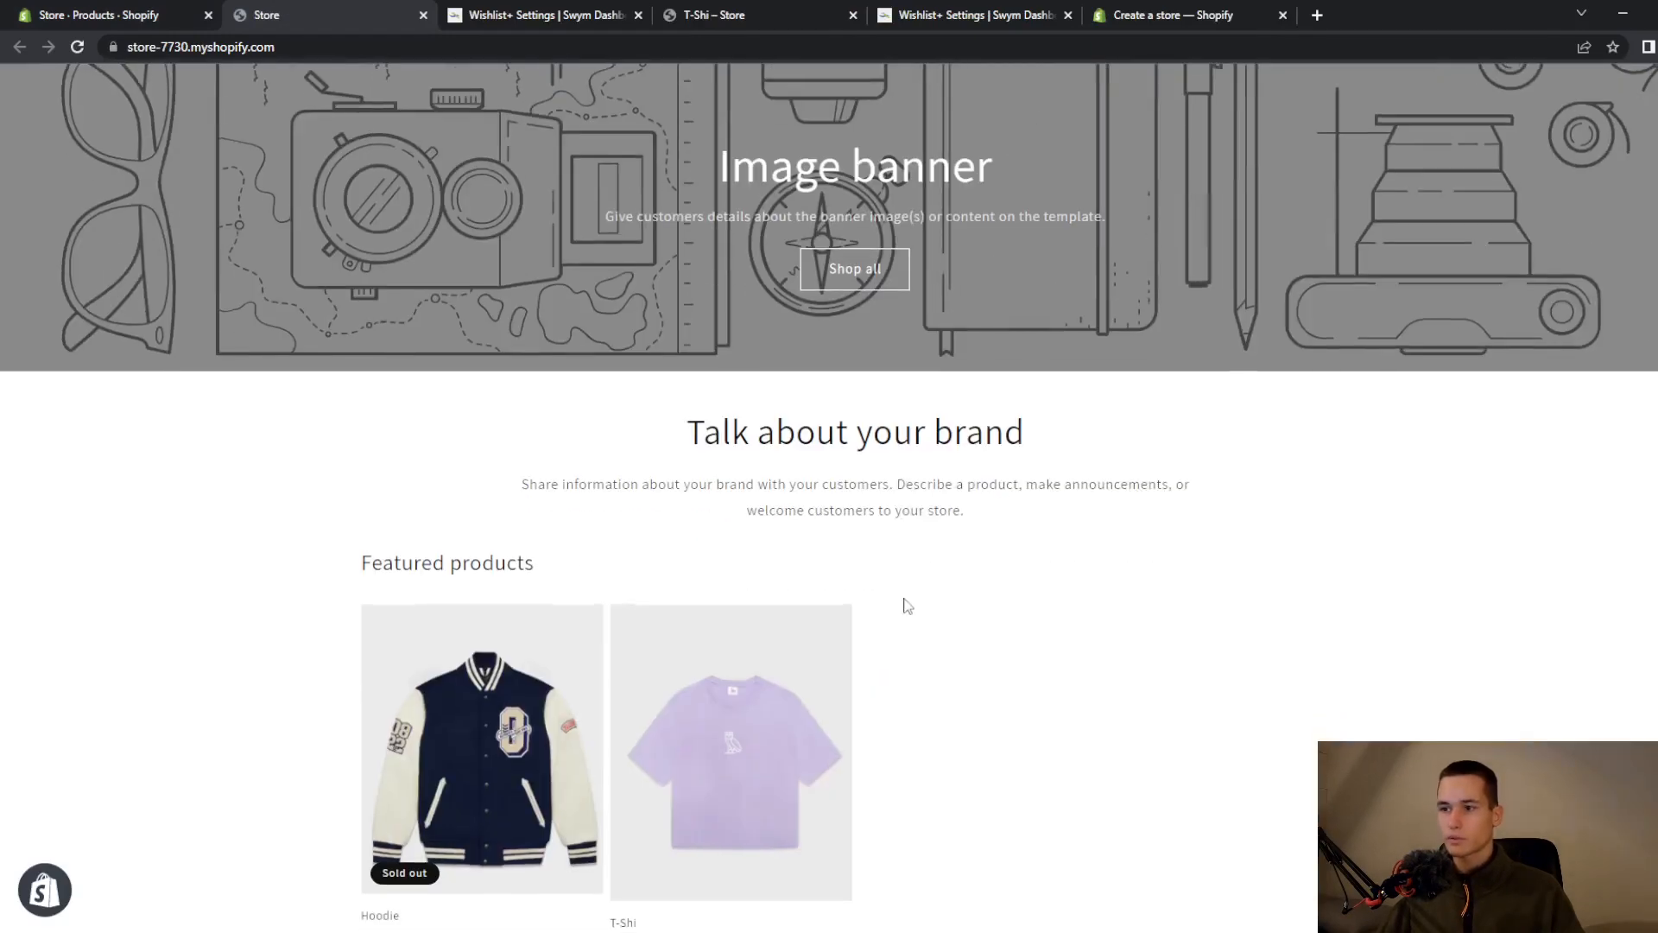
{"action": "scroll", "scroll_direction": "down", "scroll_amount": 3}
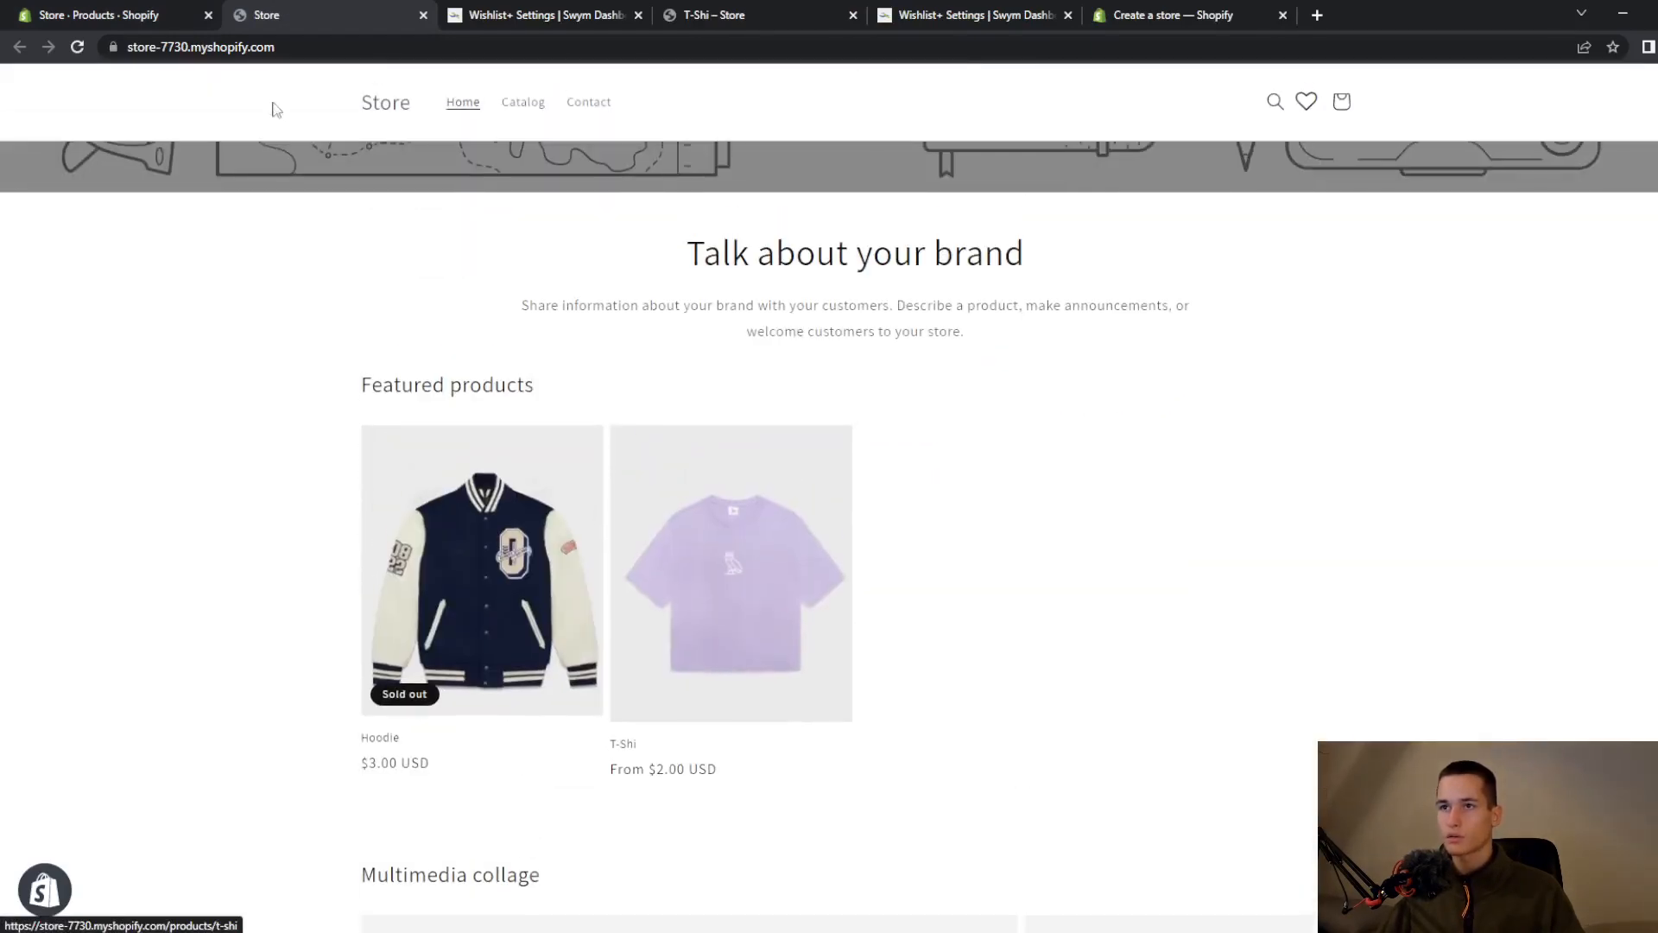
{"action": "left_click", "coordinate": [112, 15]}
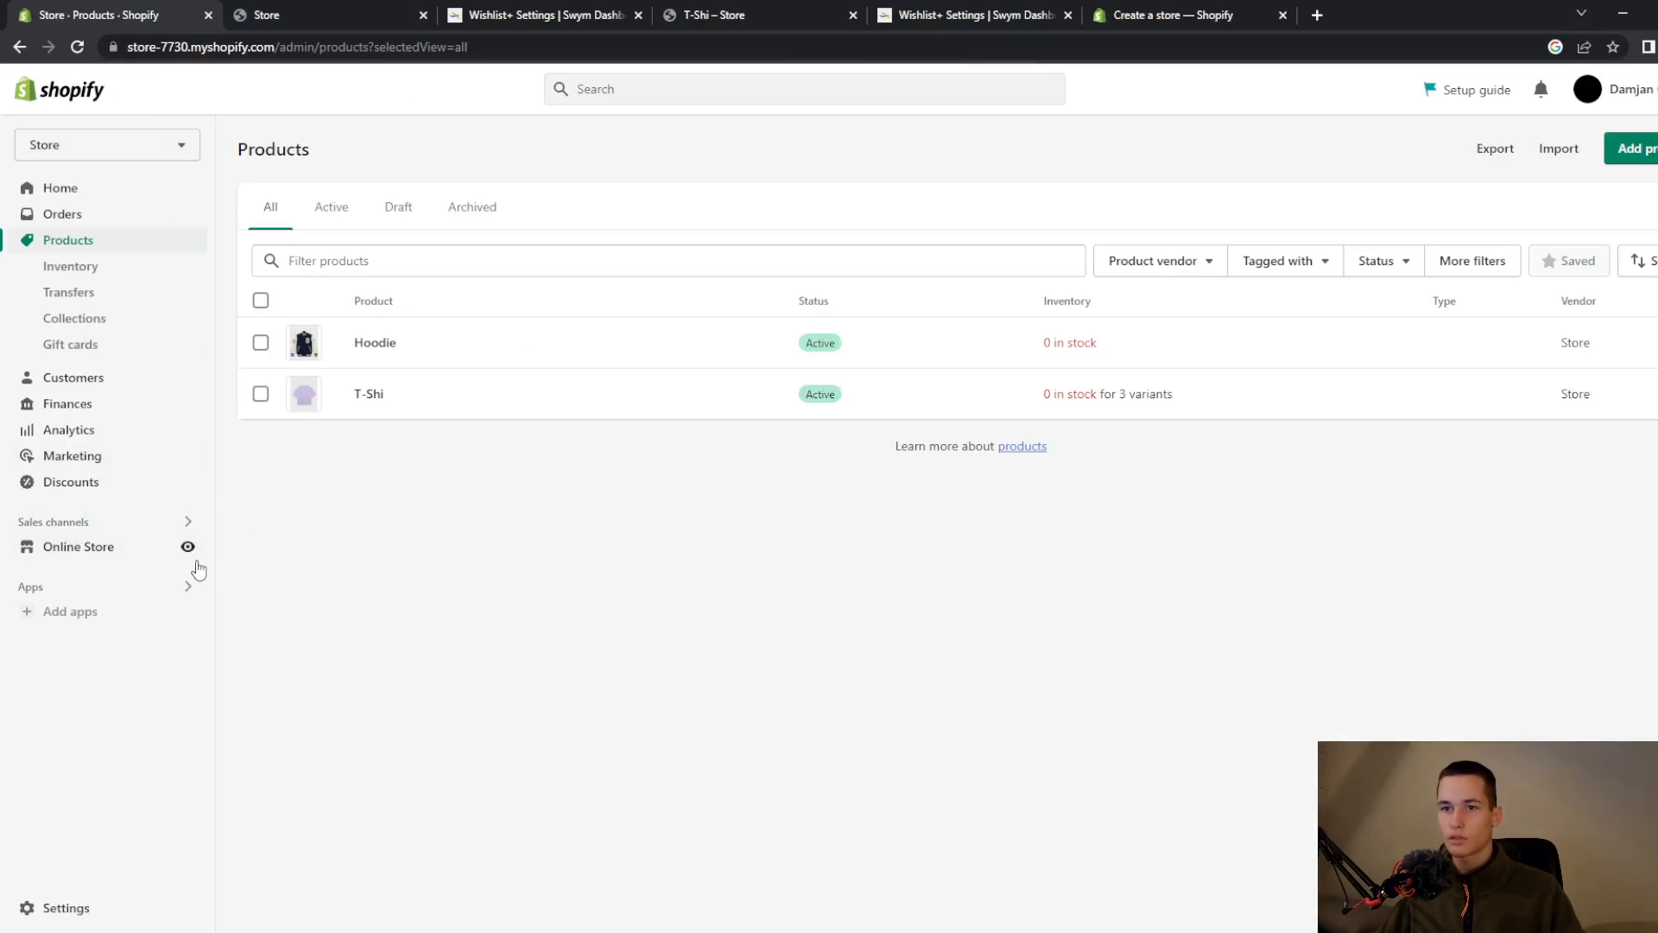
{"action": "mouse_move", "coordinate": [187, 552]}
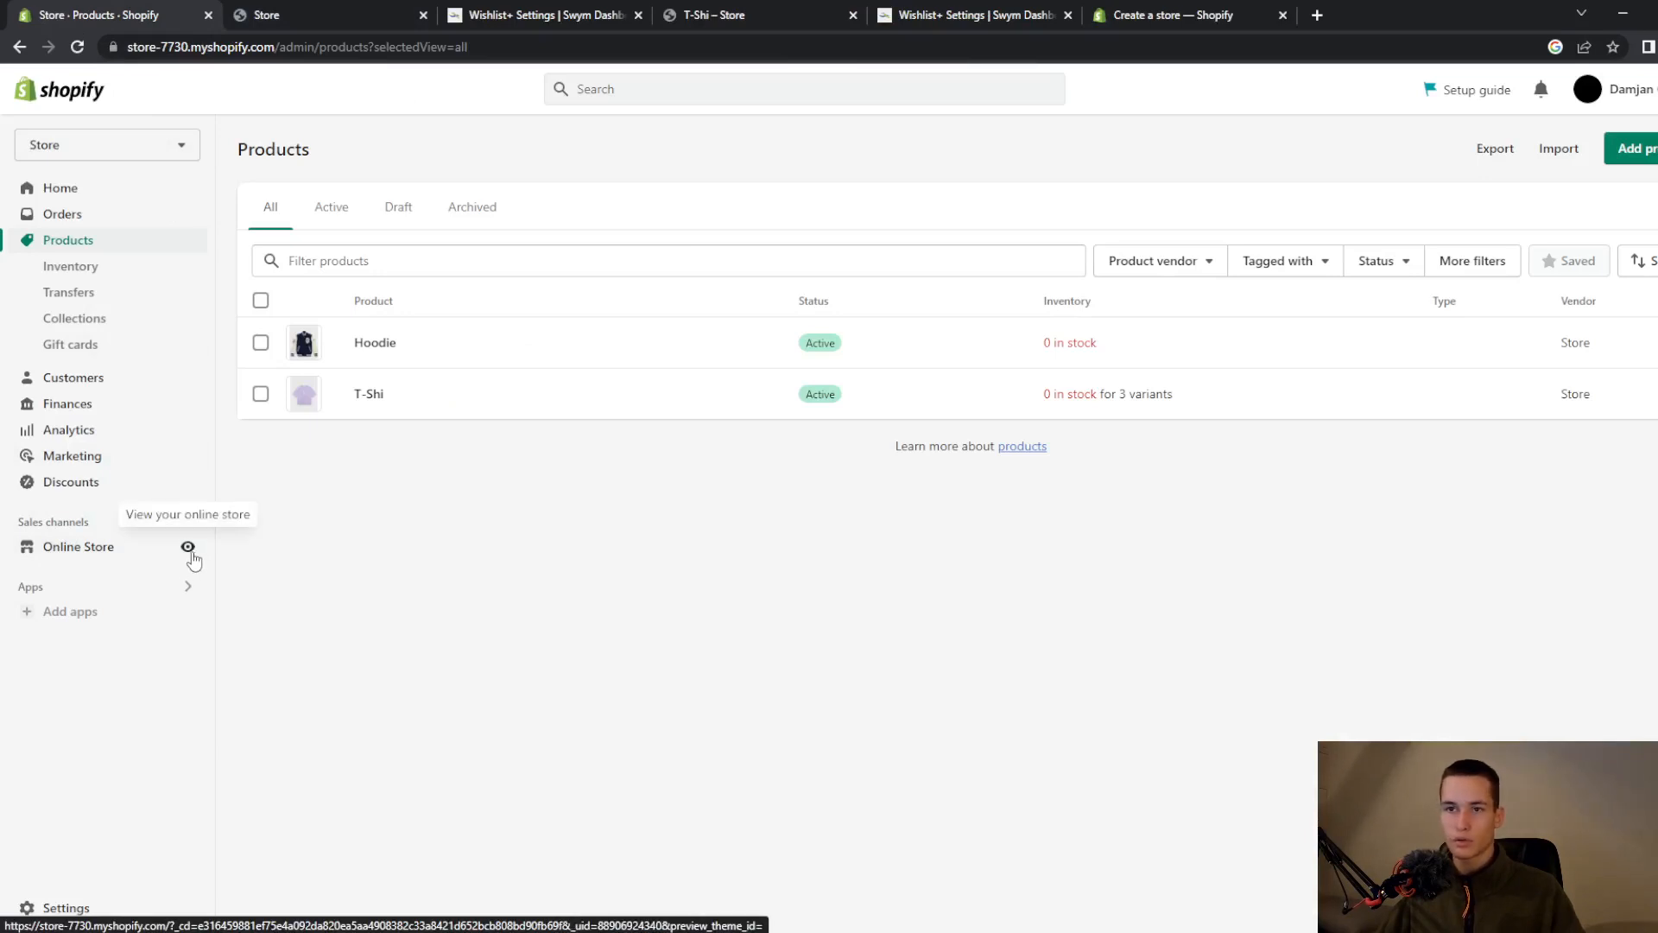
{"action": "left_click", "coordinate": [187, 547]}
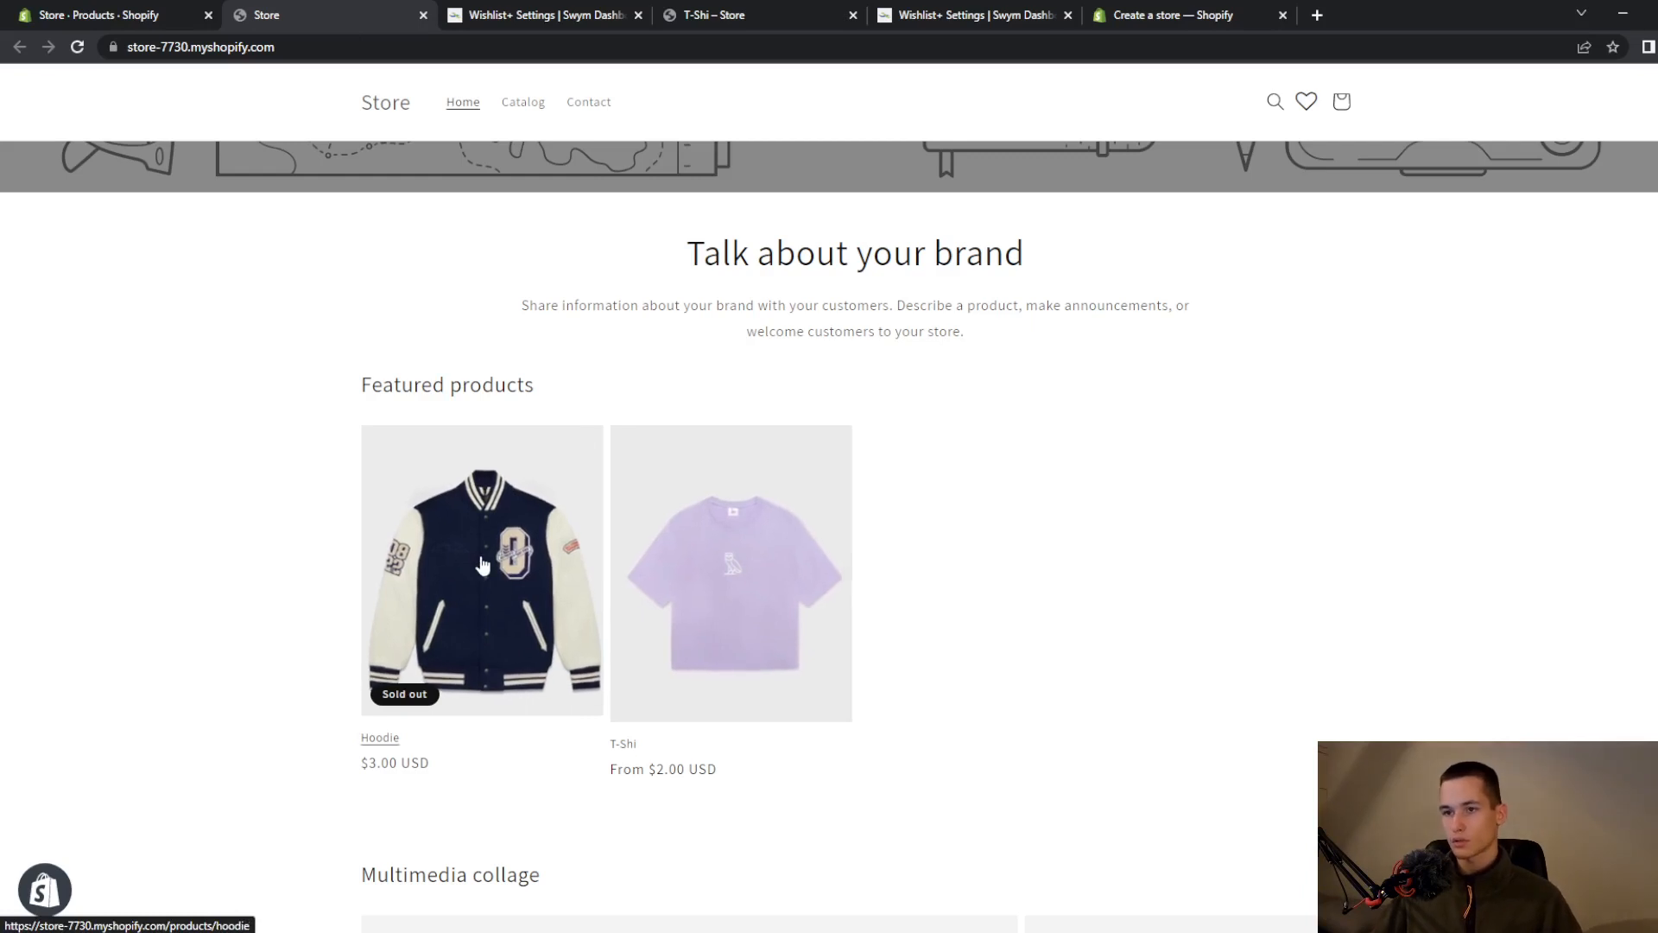
Step: Open the Hoodie's storefront product page and add it to the wishlist
{"action": "left_click", "coordinate": [481, 567]}
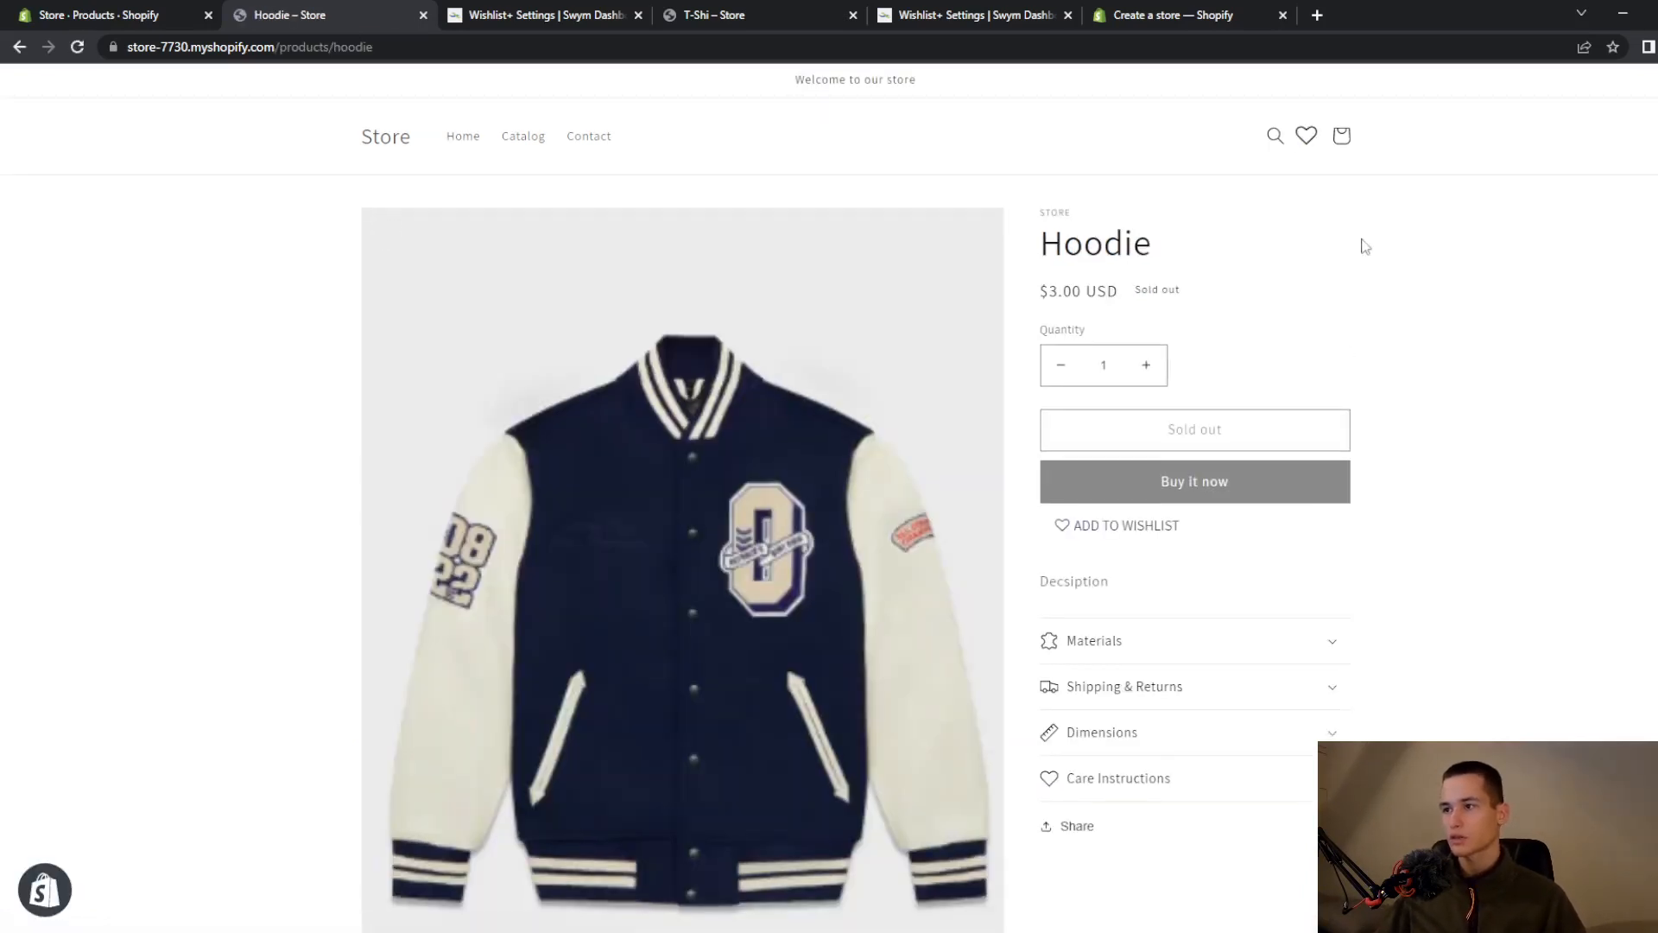
{"action": "scroll", "scroll_direction": "down", "scroll_amount": 3}
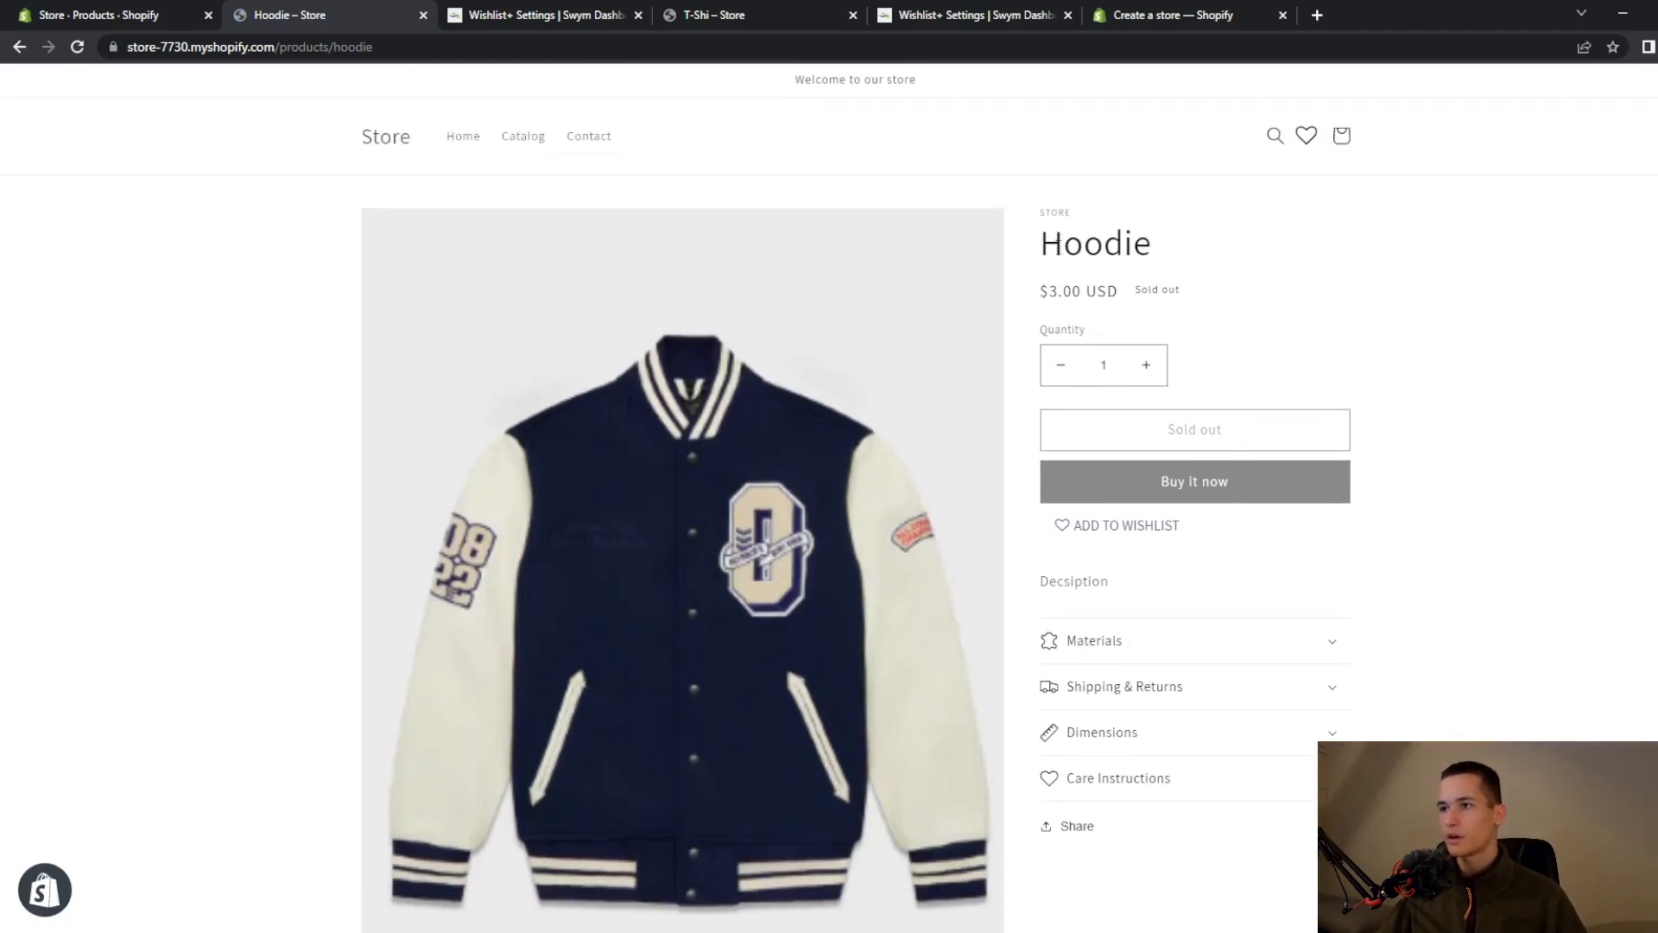
{"action": "mouse_move", "coordinate": [1087, 562]}
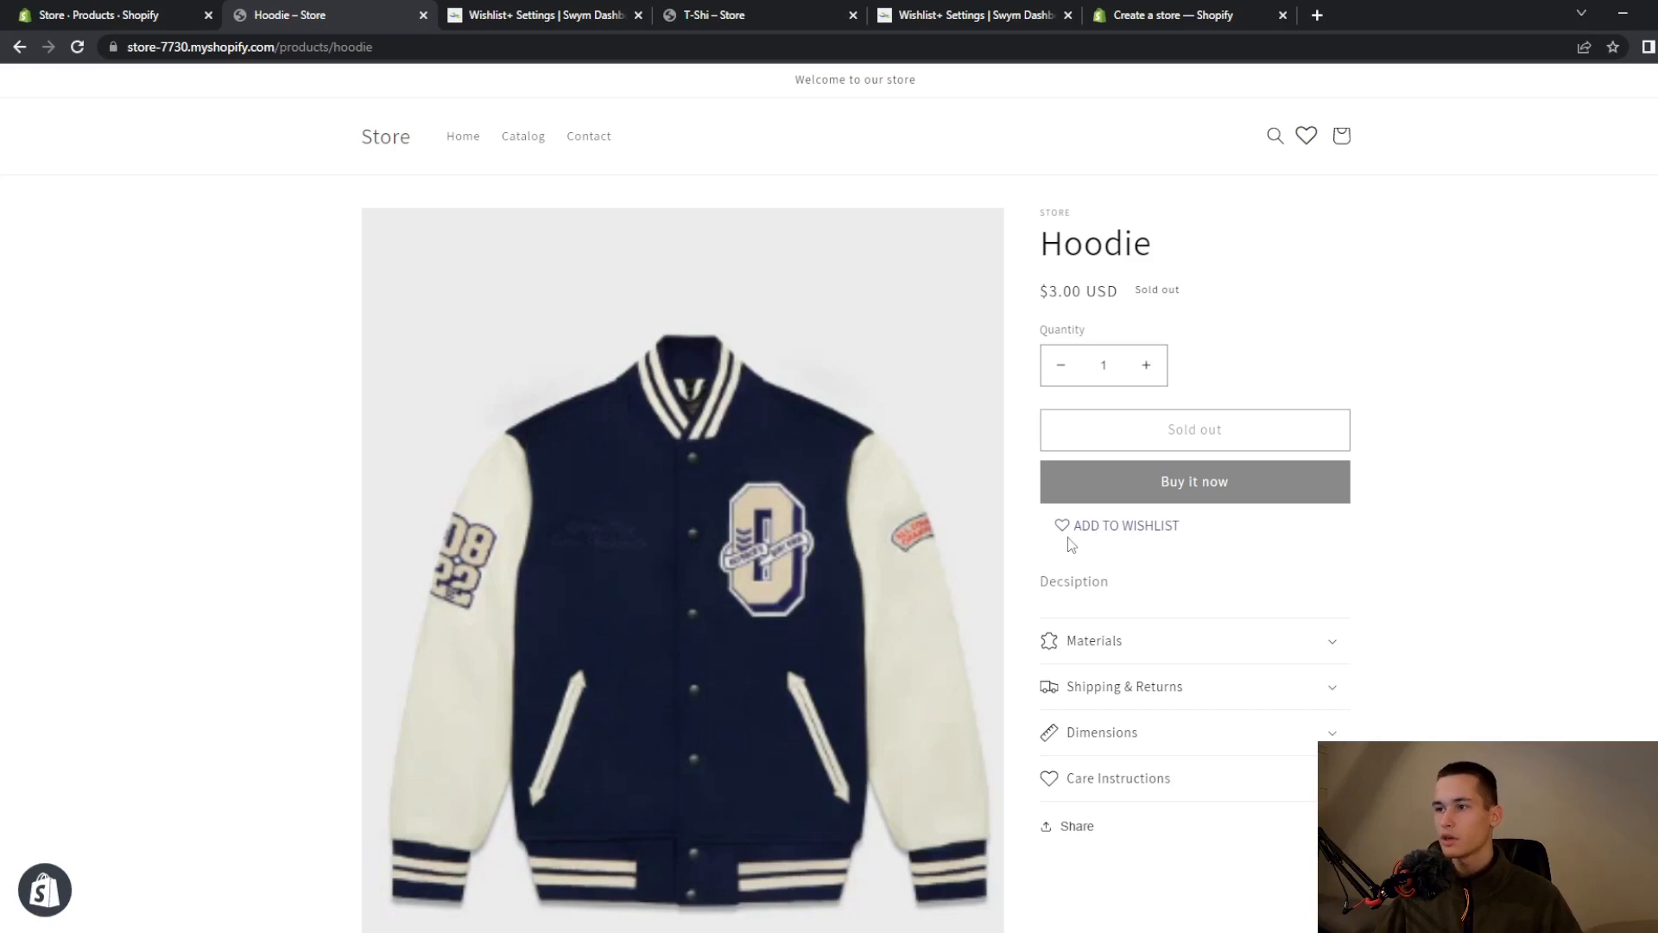
{"action": "mouse_move", "coordinate": [1076, 558]}
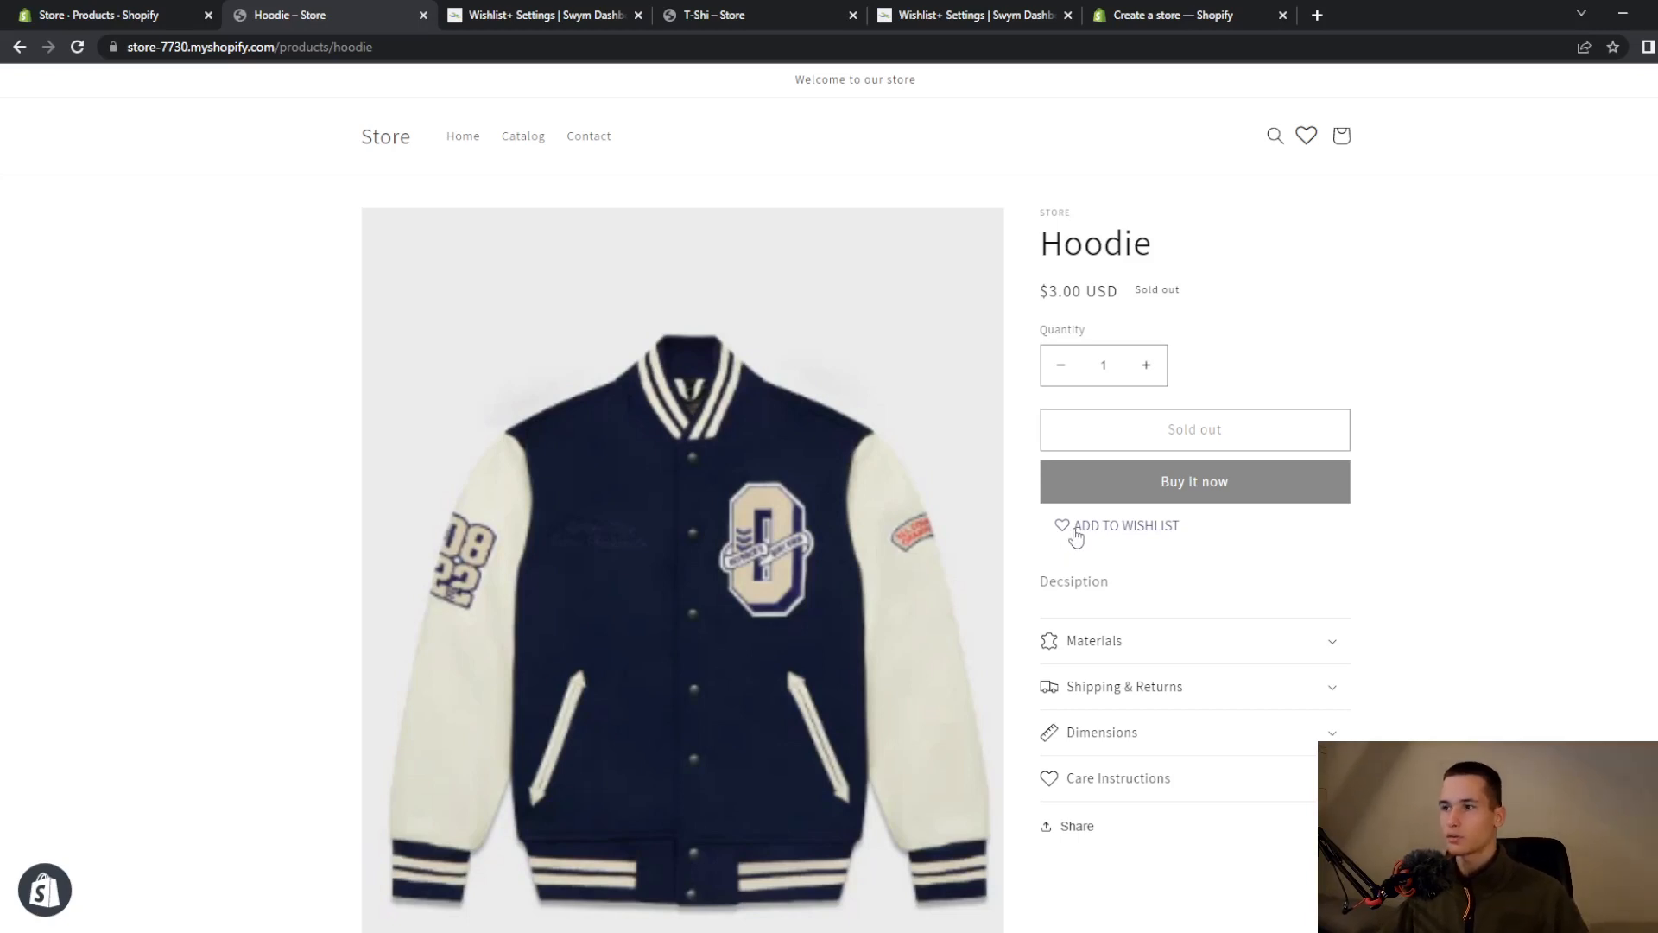
{"action": "left_click", "coordinate": [1115, 526]}
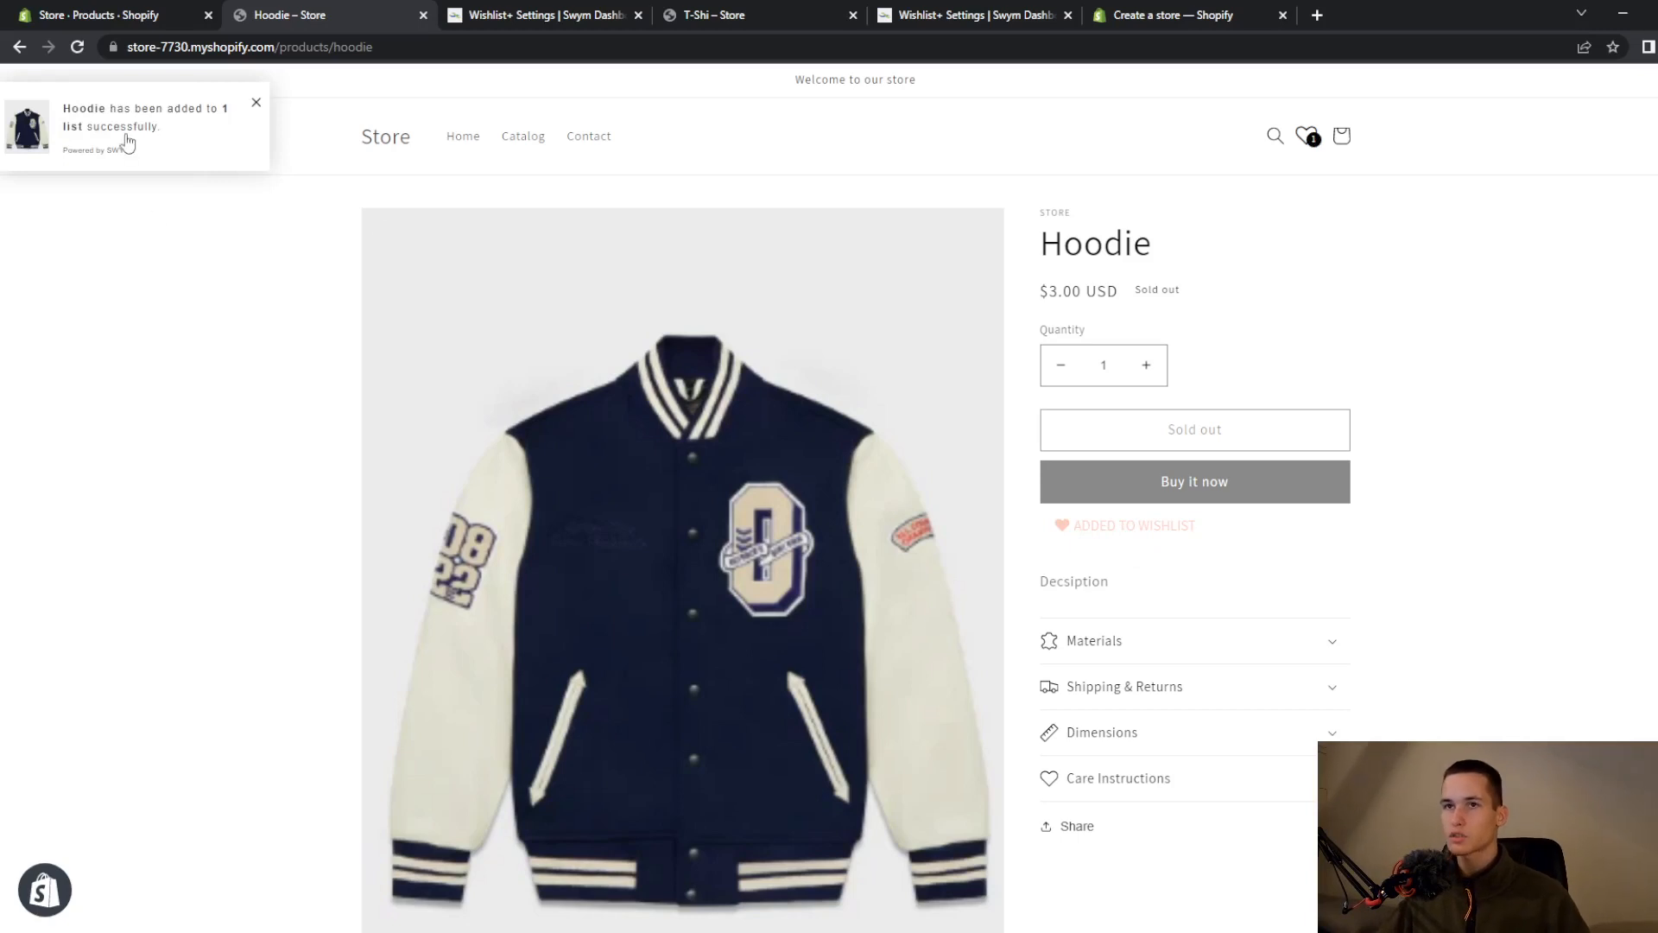
{"action": "mouse_move", "coordinate": [1309, 139]}
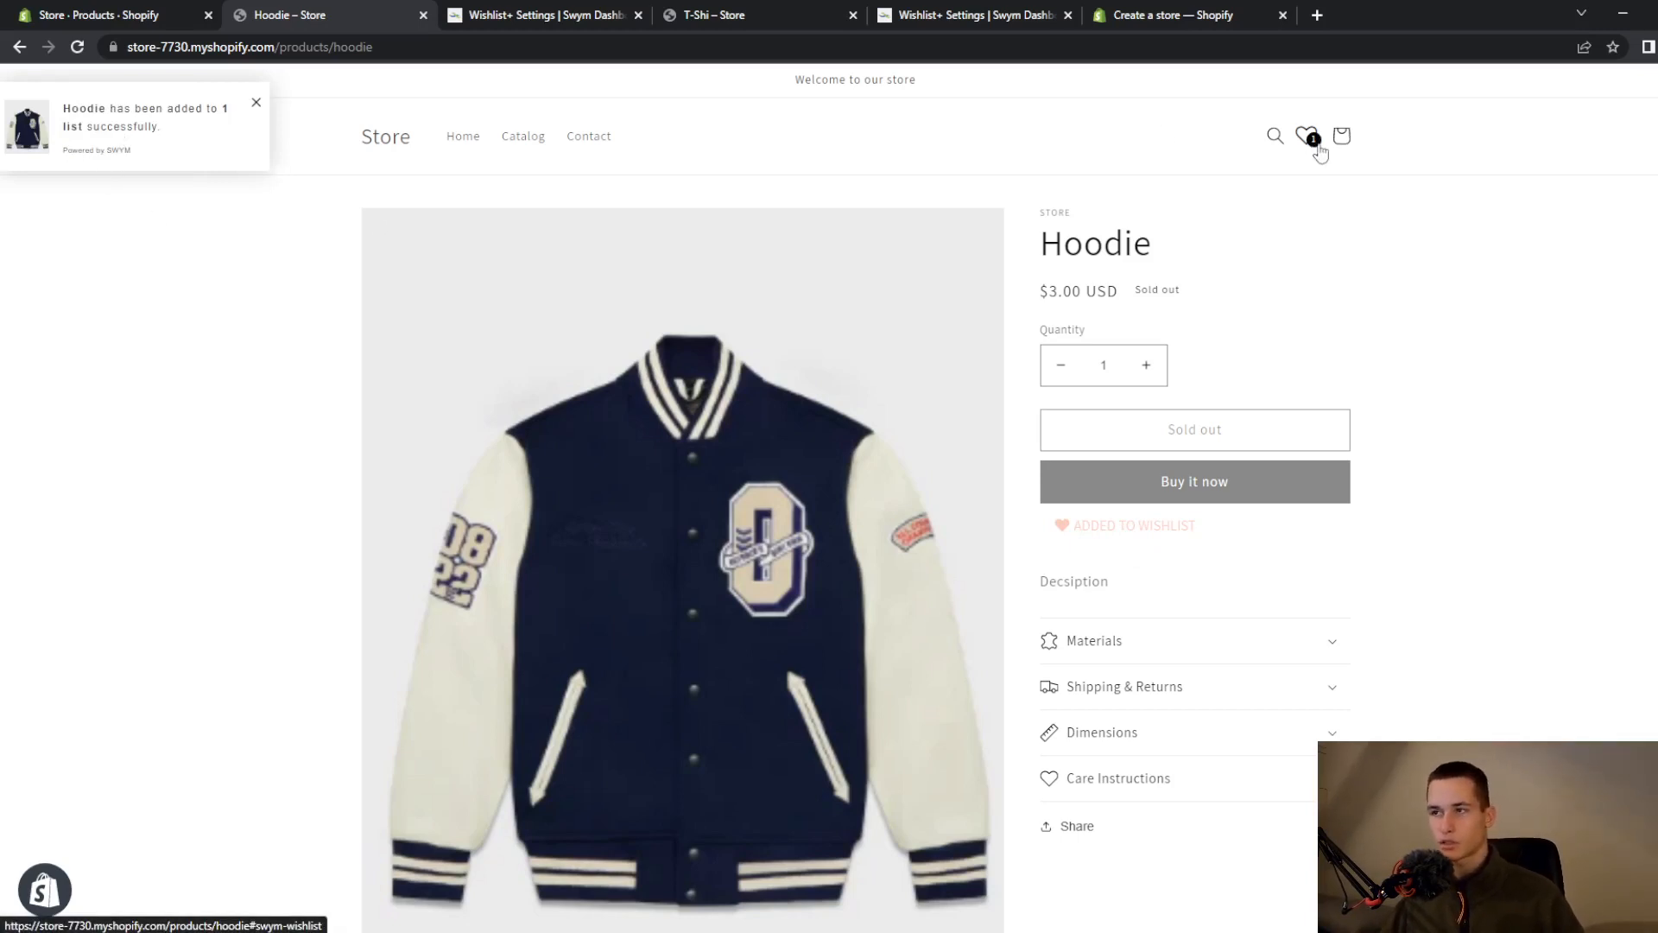
Step: Open the My Wishlist panel, close it, and reopen it to confirm the Hoodie
{"action": "left_click", "coordinate": [257, 102]}
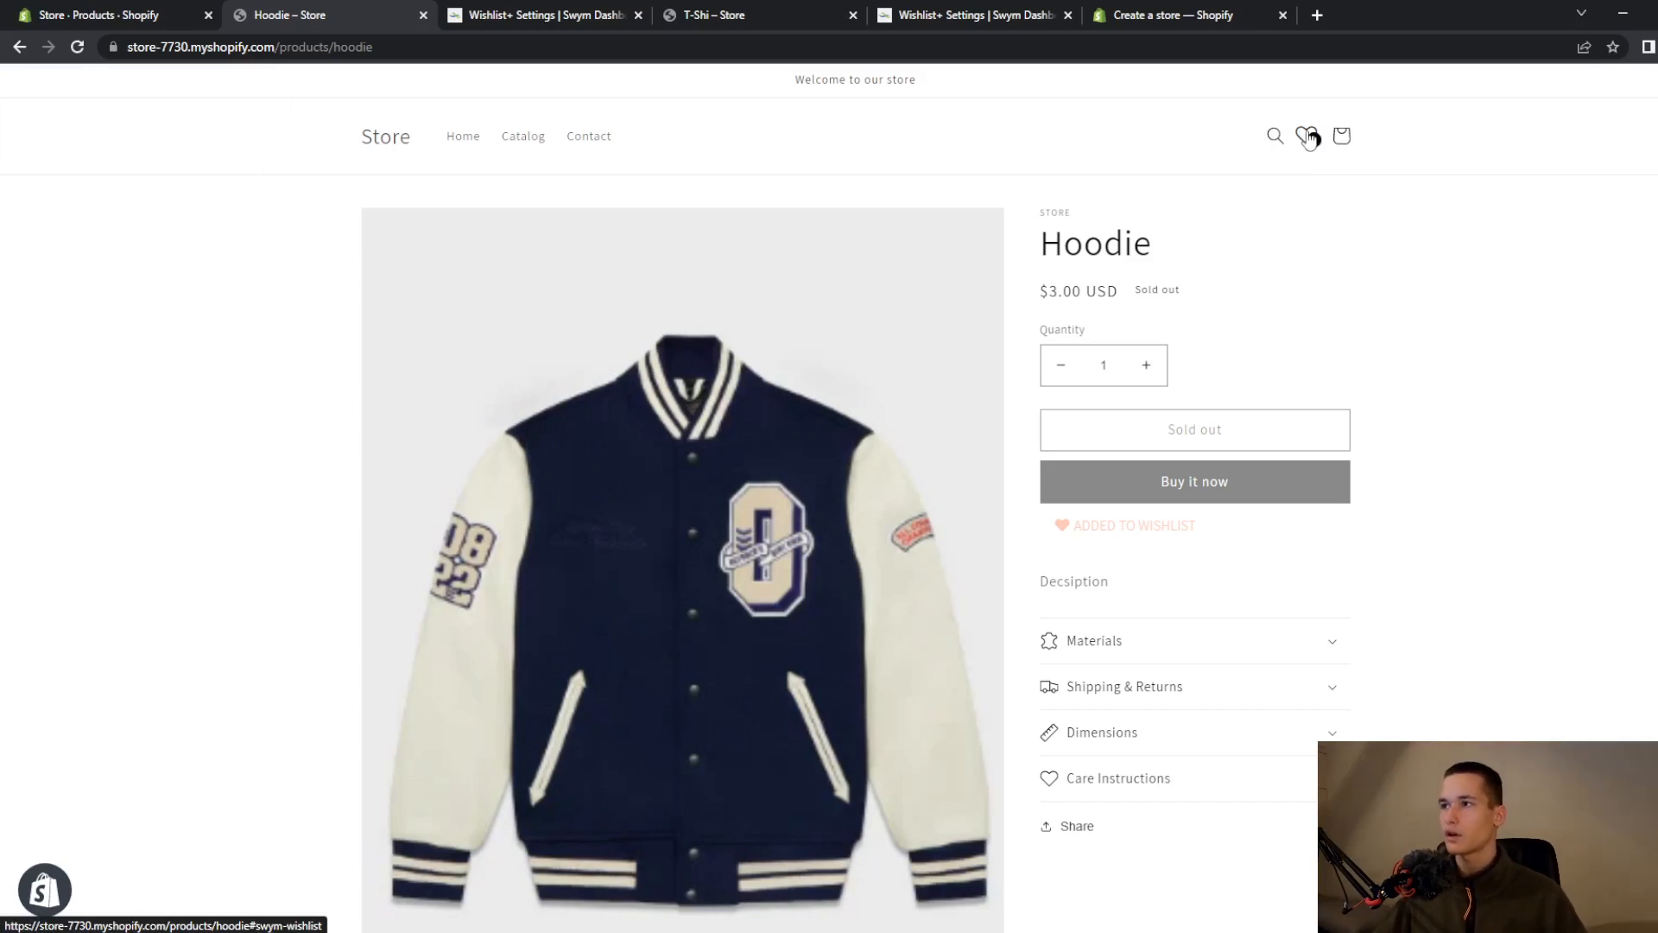
{"action": "left_click", "coordinate": [1308, 135]}
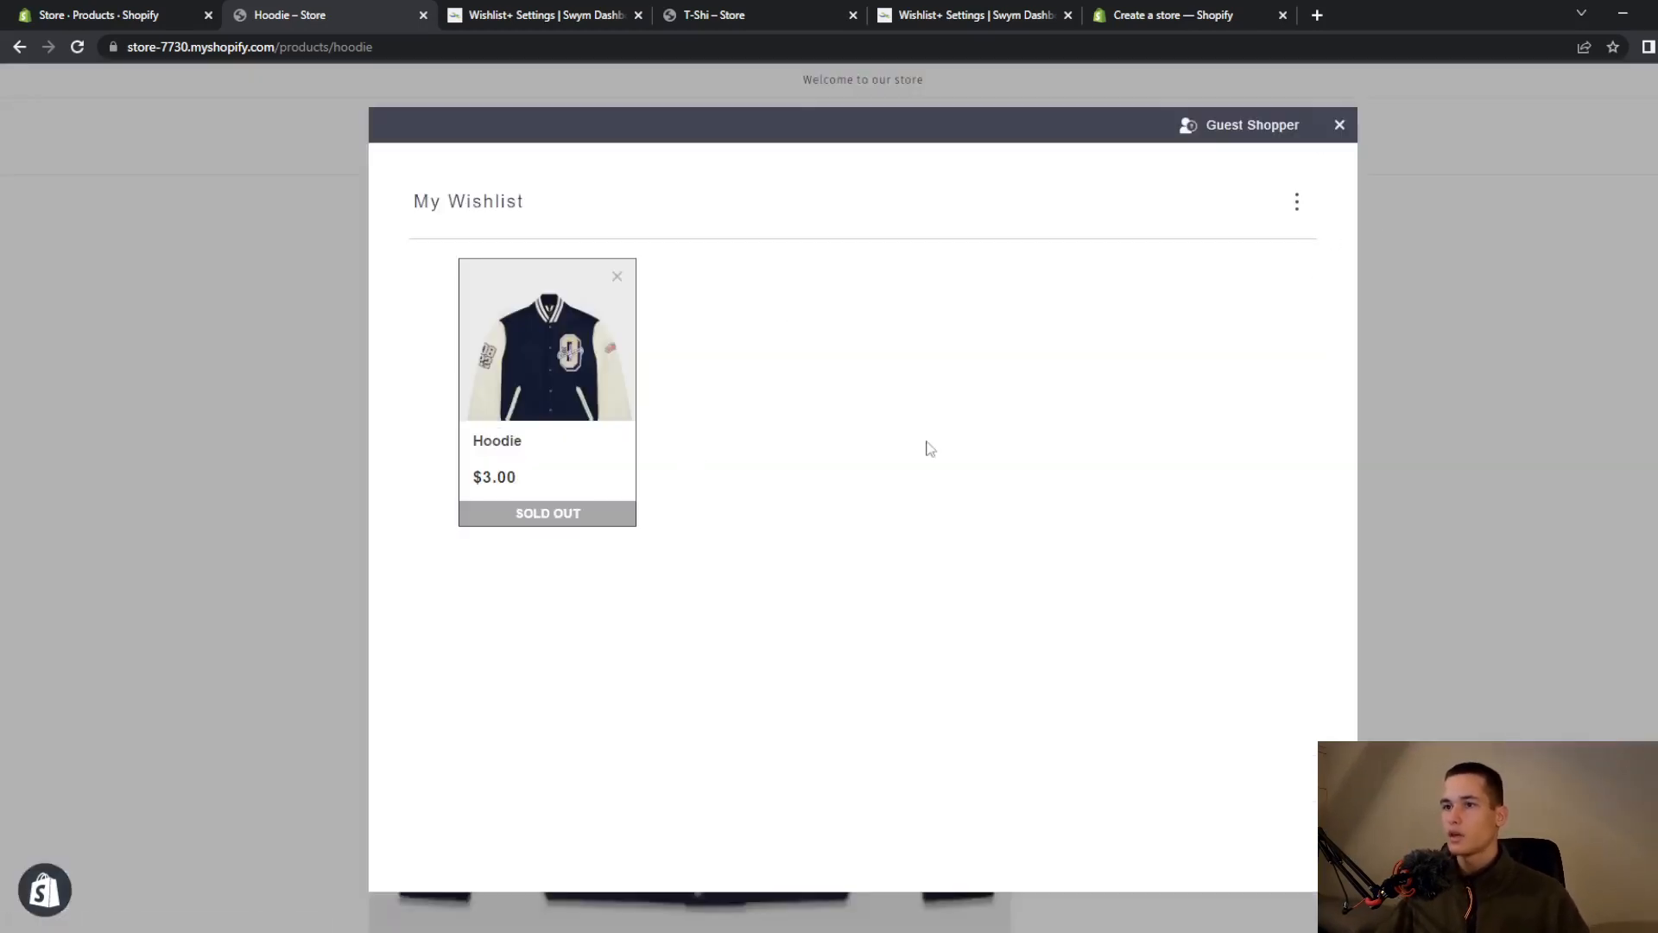
{"action": "left_click", "coordinate": [1339, 125]}
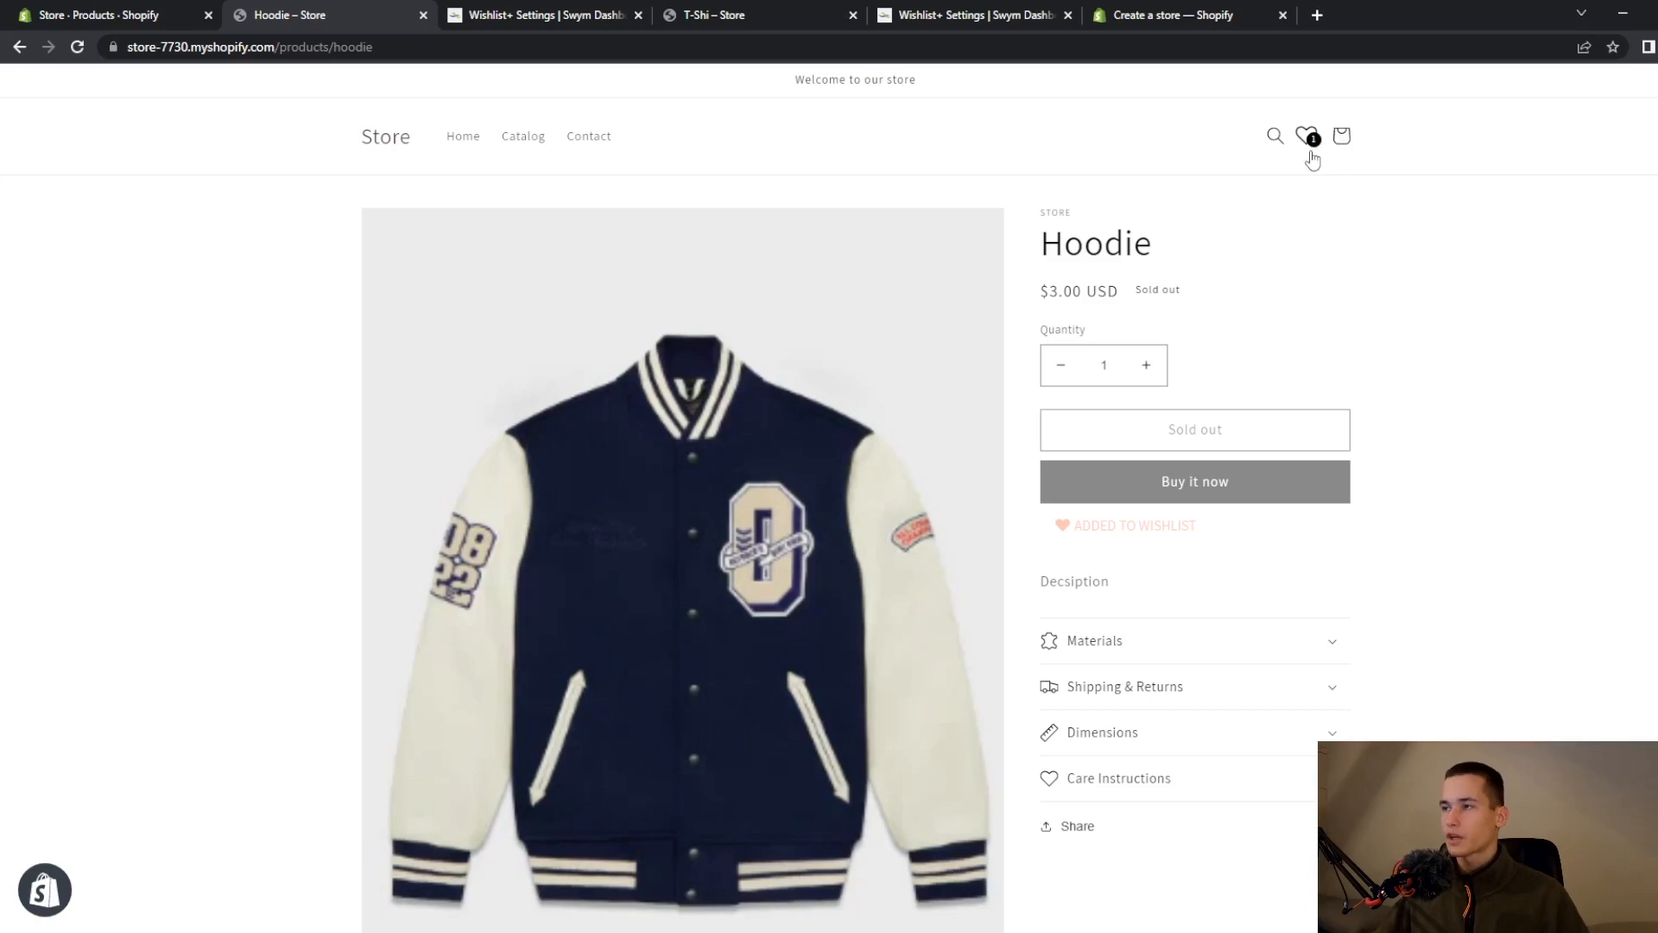
{"action": "left_click", "coordinate": [1308, 136]}
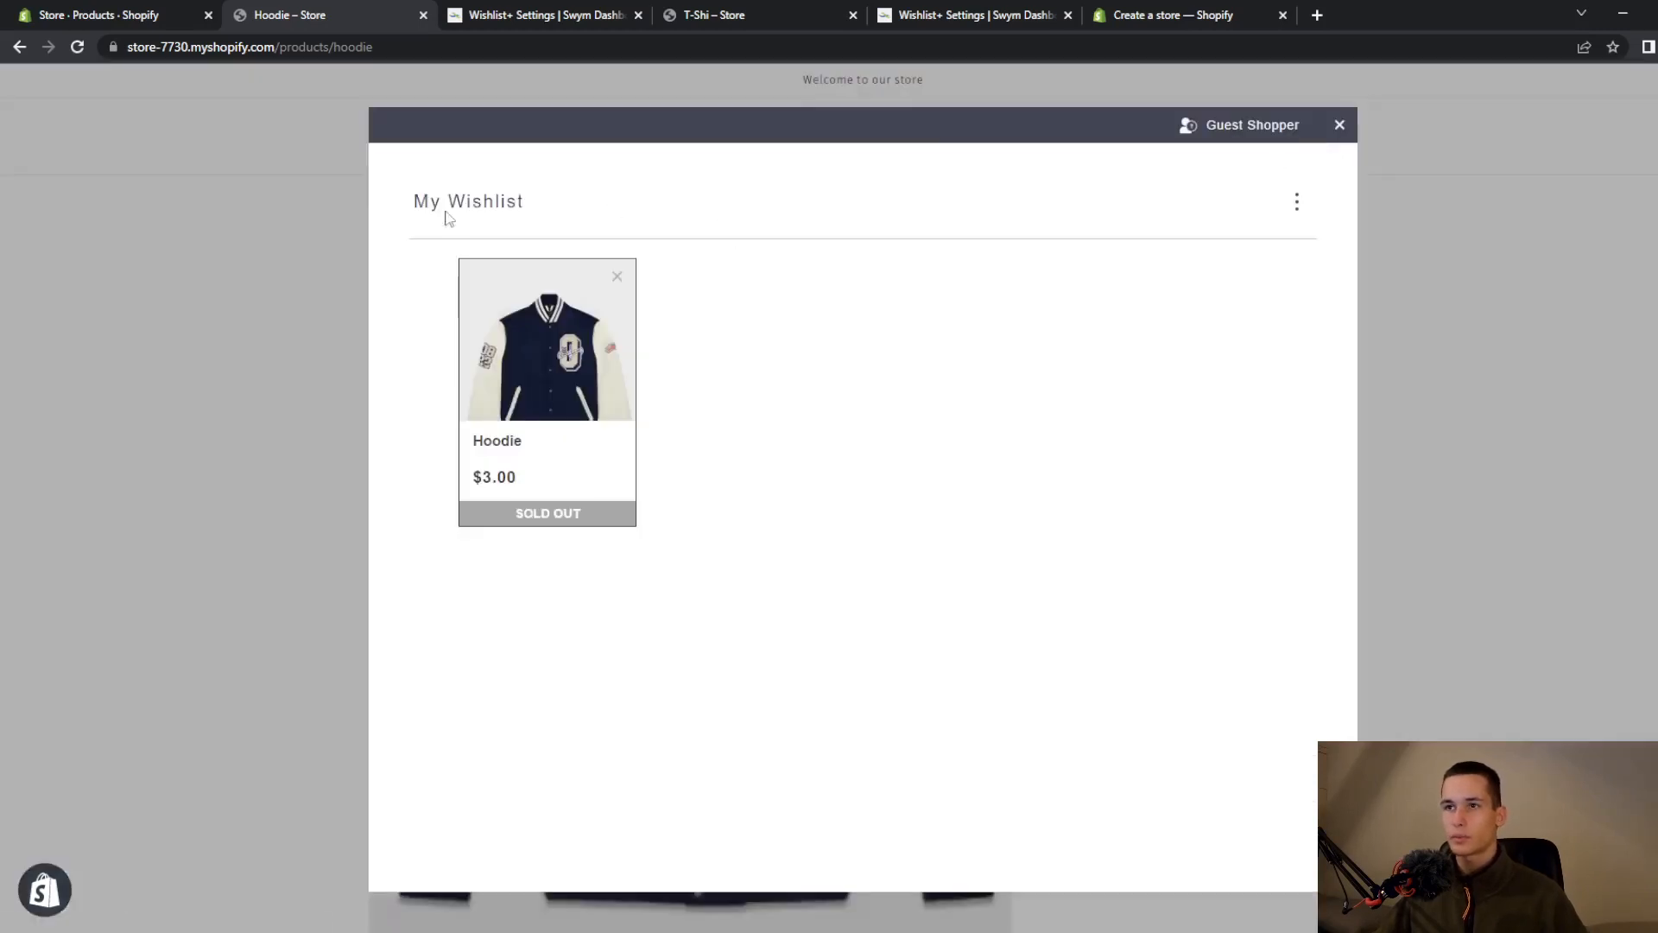